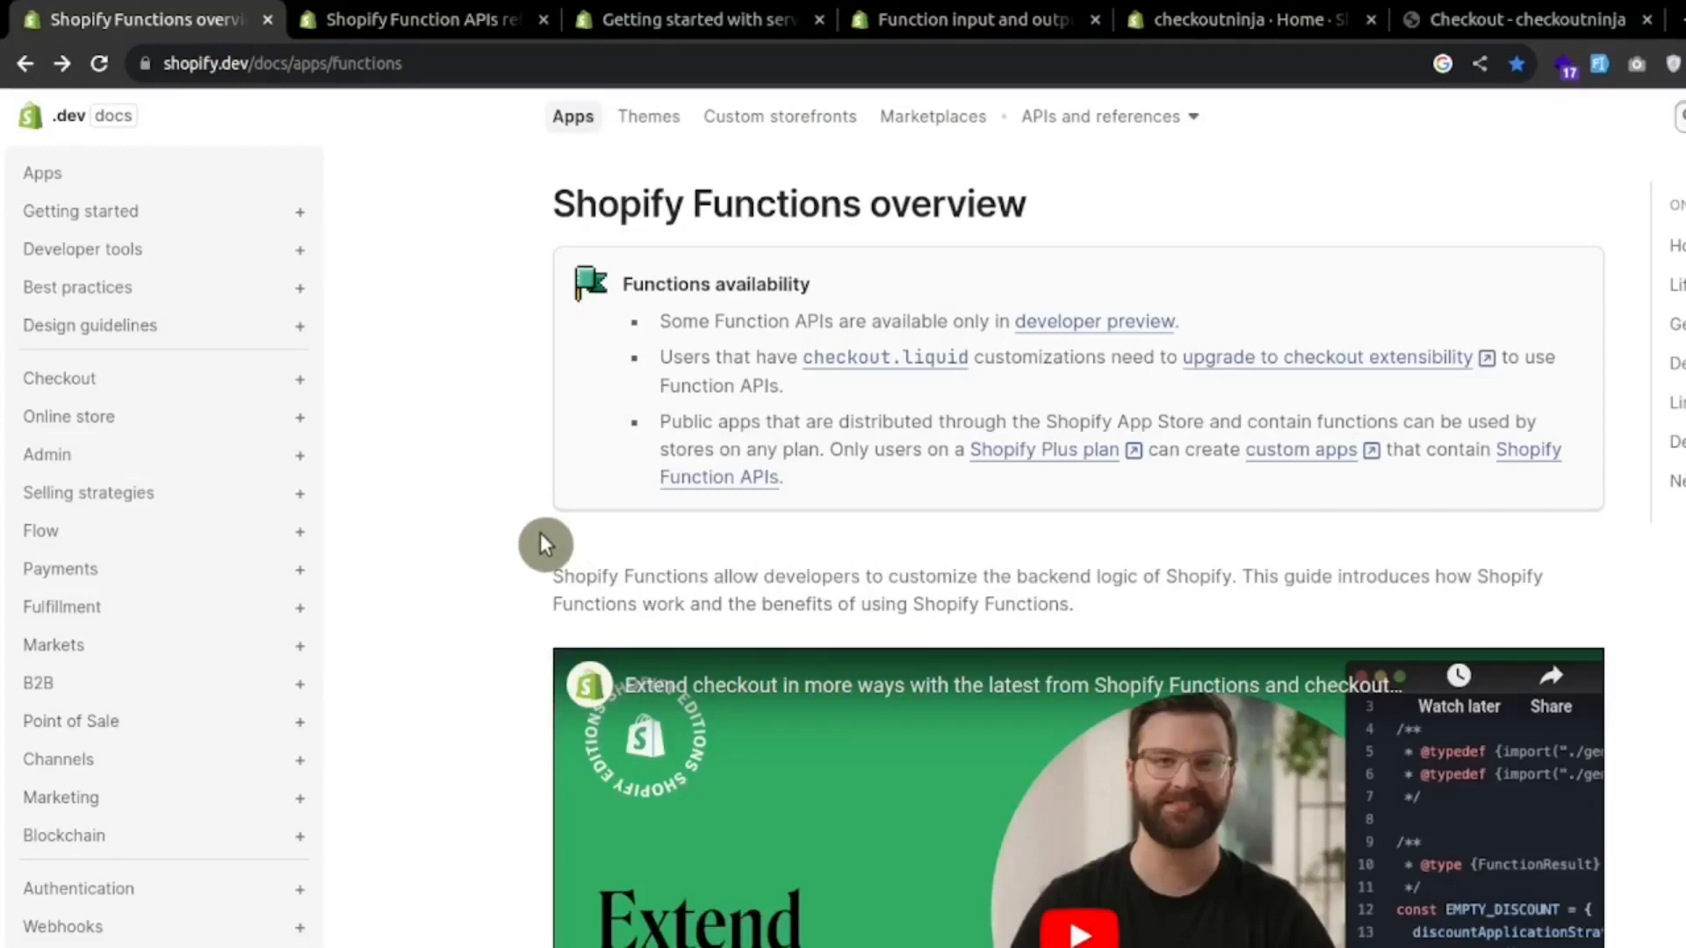
mouse_move(1041, 583)
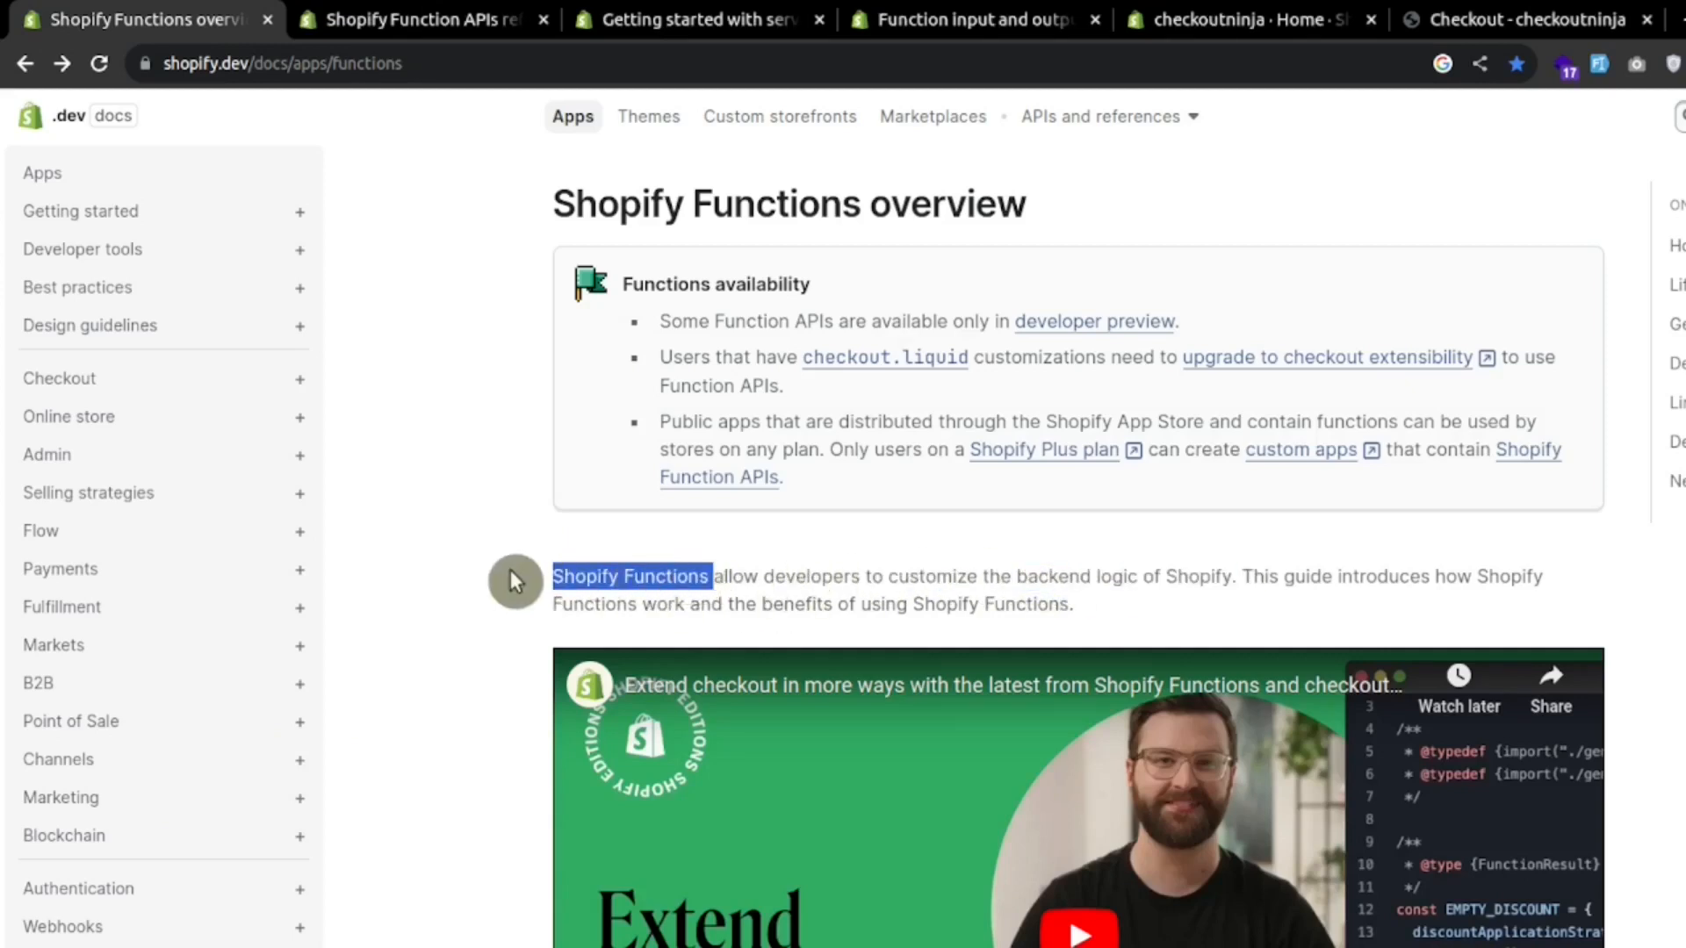
Step: Read down the Shopify Functions overview, highlighting the sentence about input queries
scroll("down", 3)
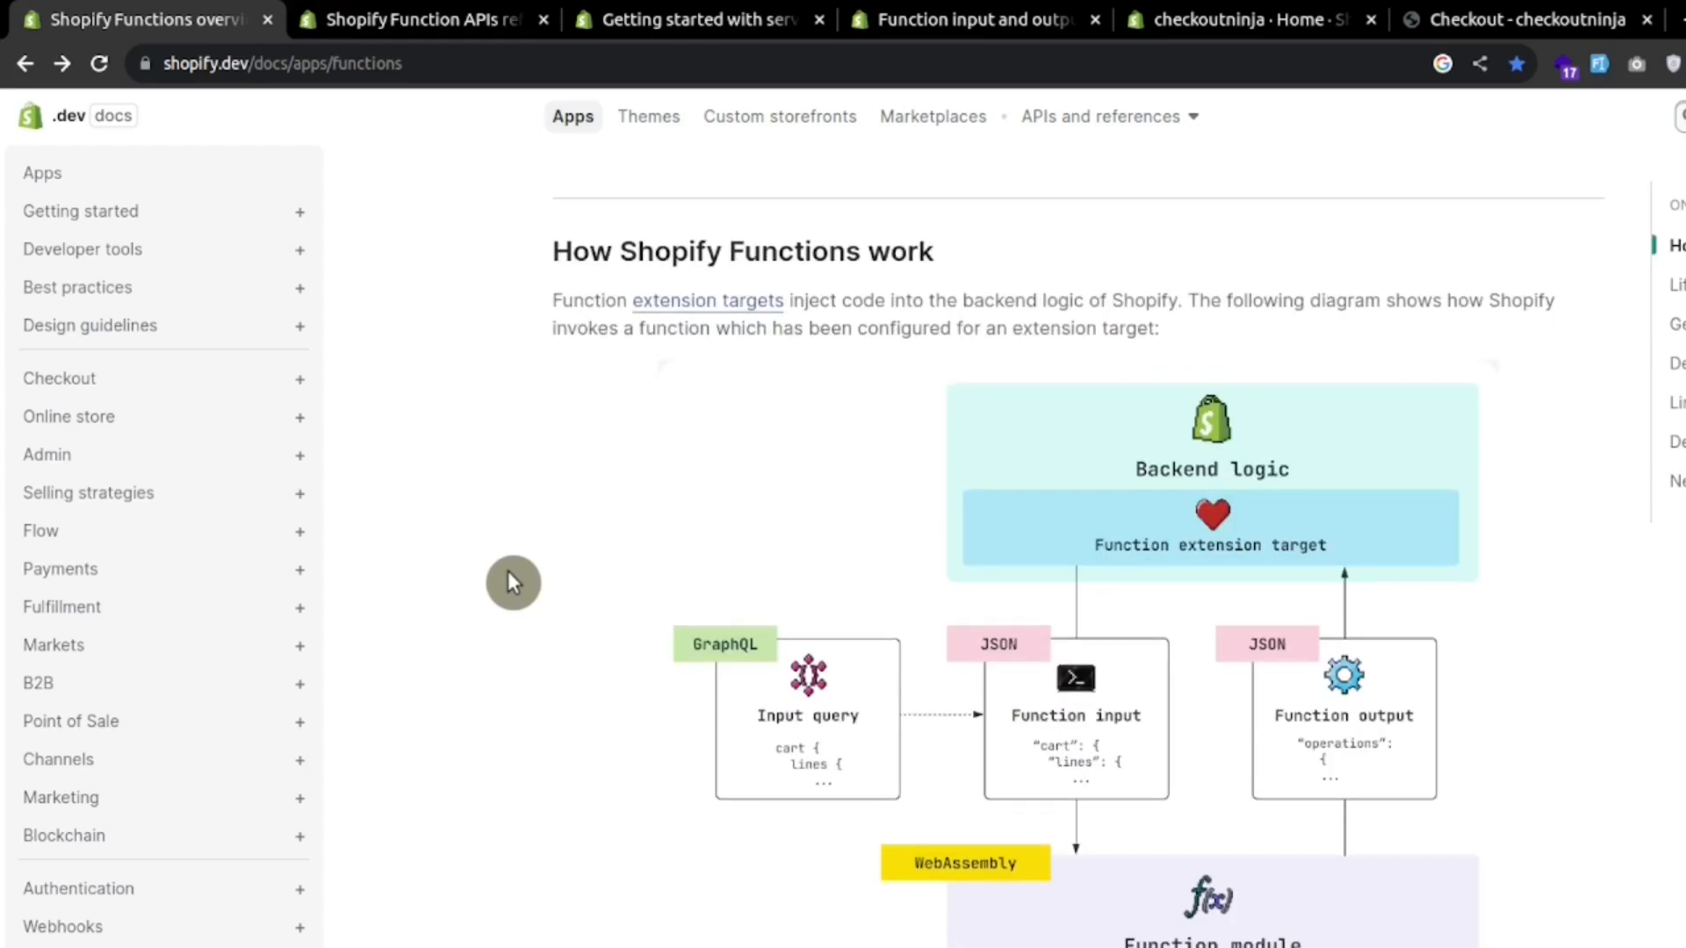
scroll("down", 3)
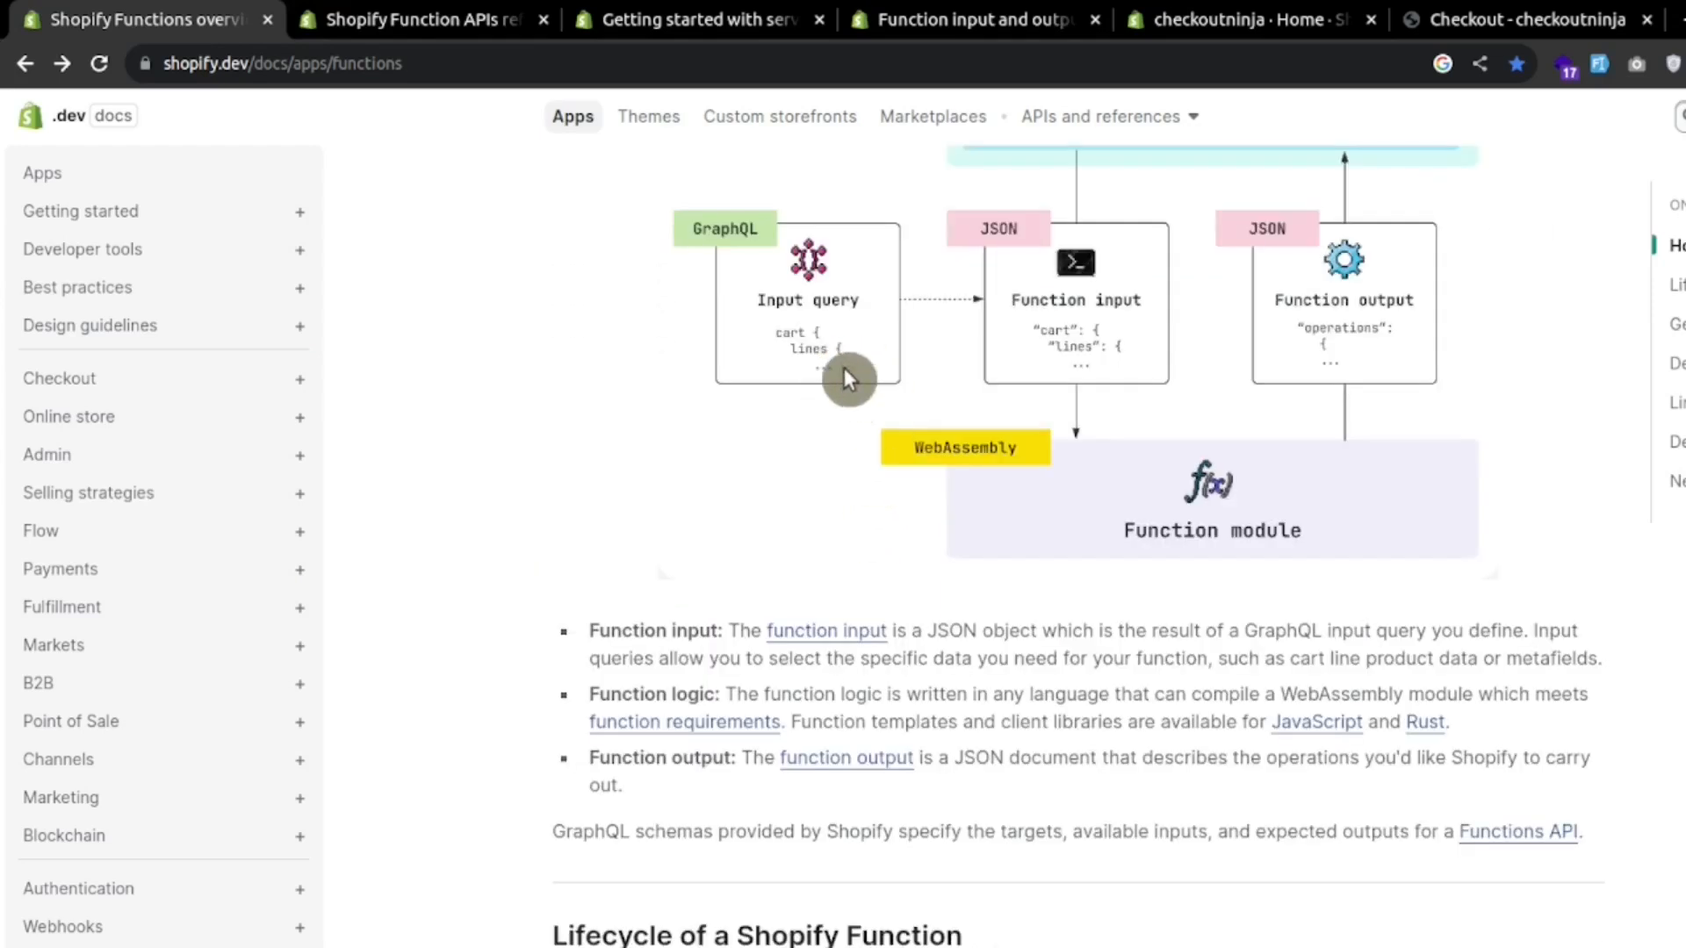
mouse_move(817, 315)
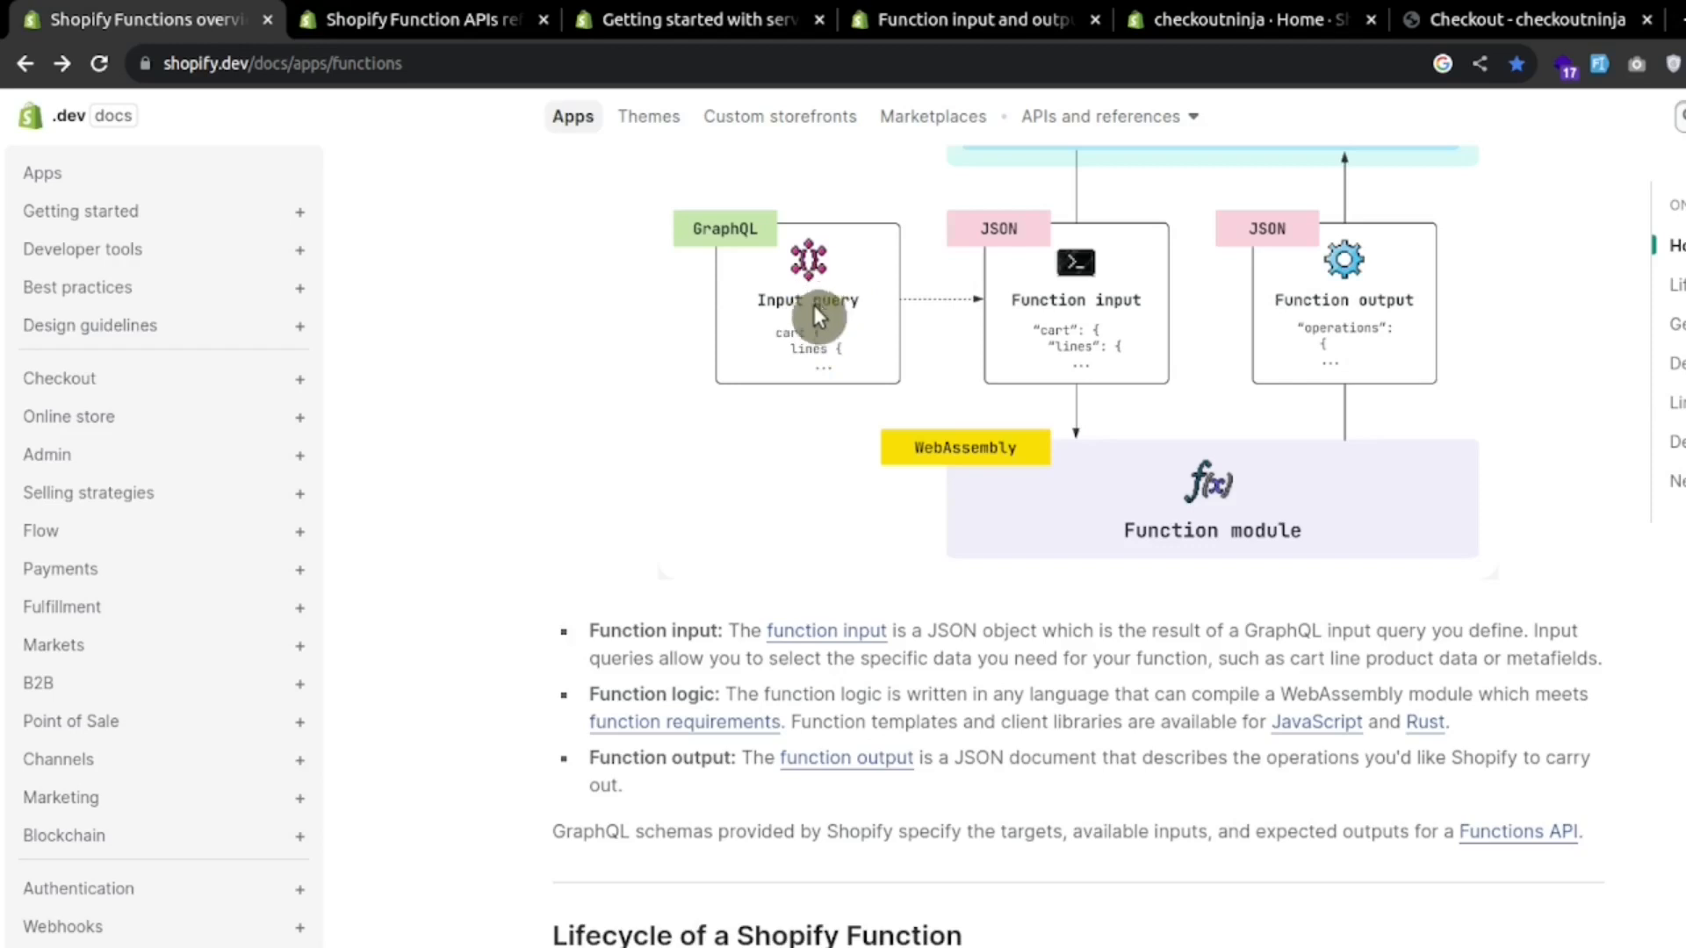
mouse_move(1104, 368)
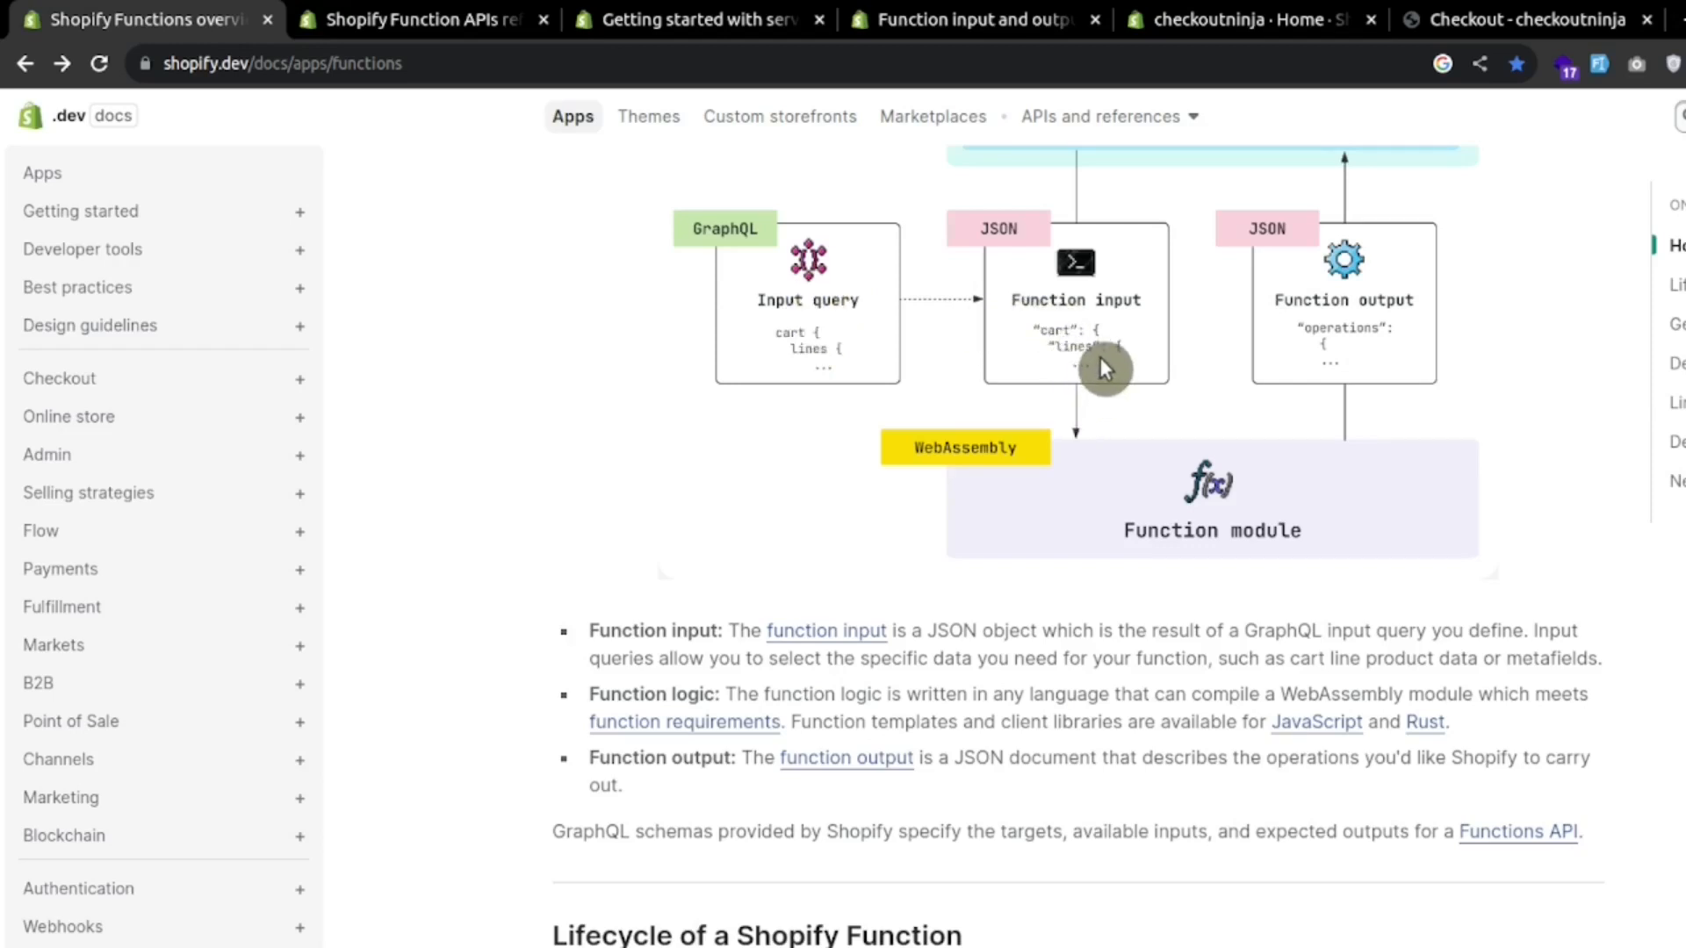
mouse_move(1194, 481)
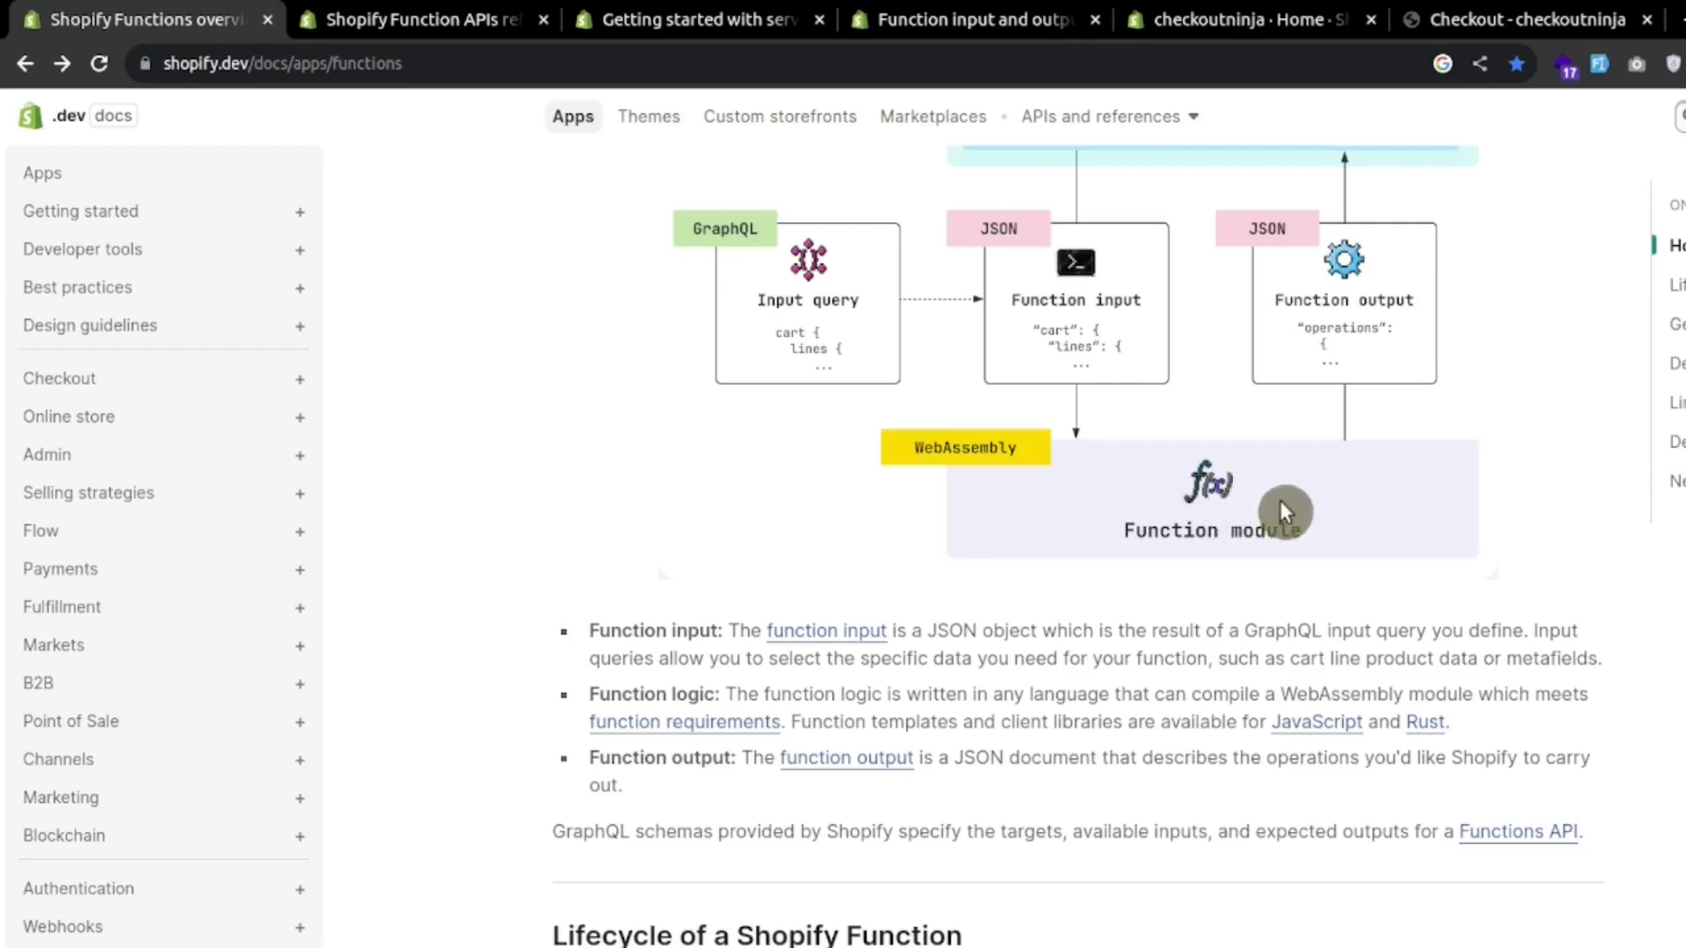
mouse_move(1337, 334)
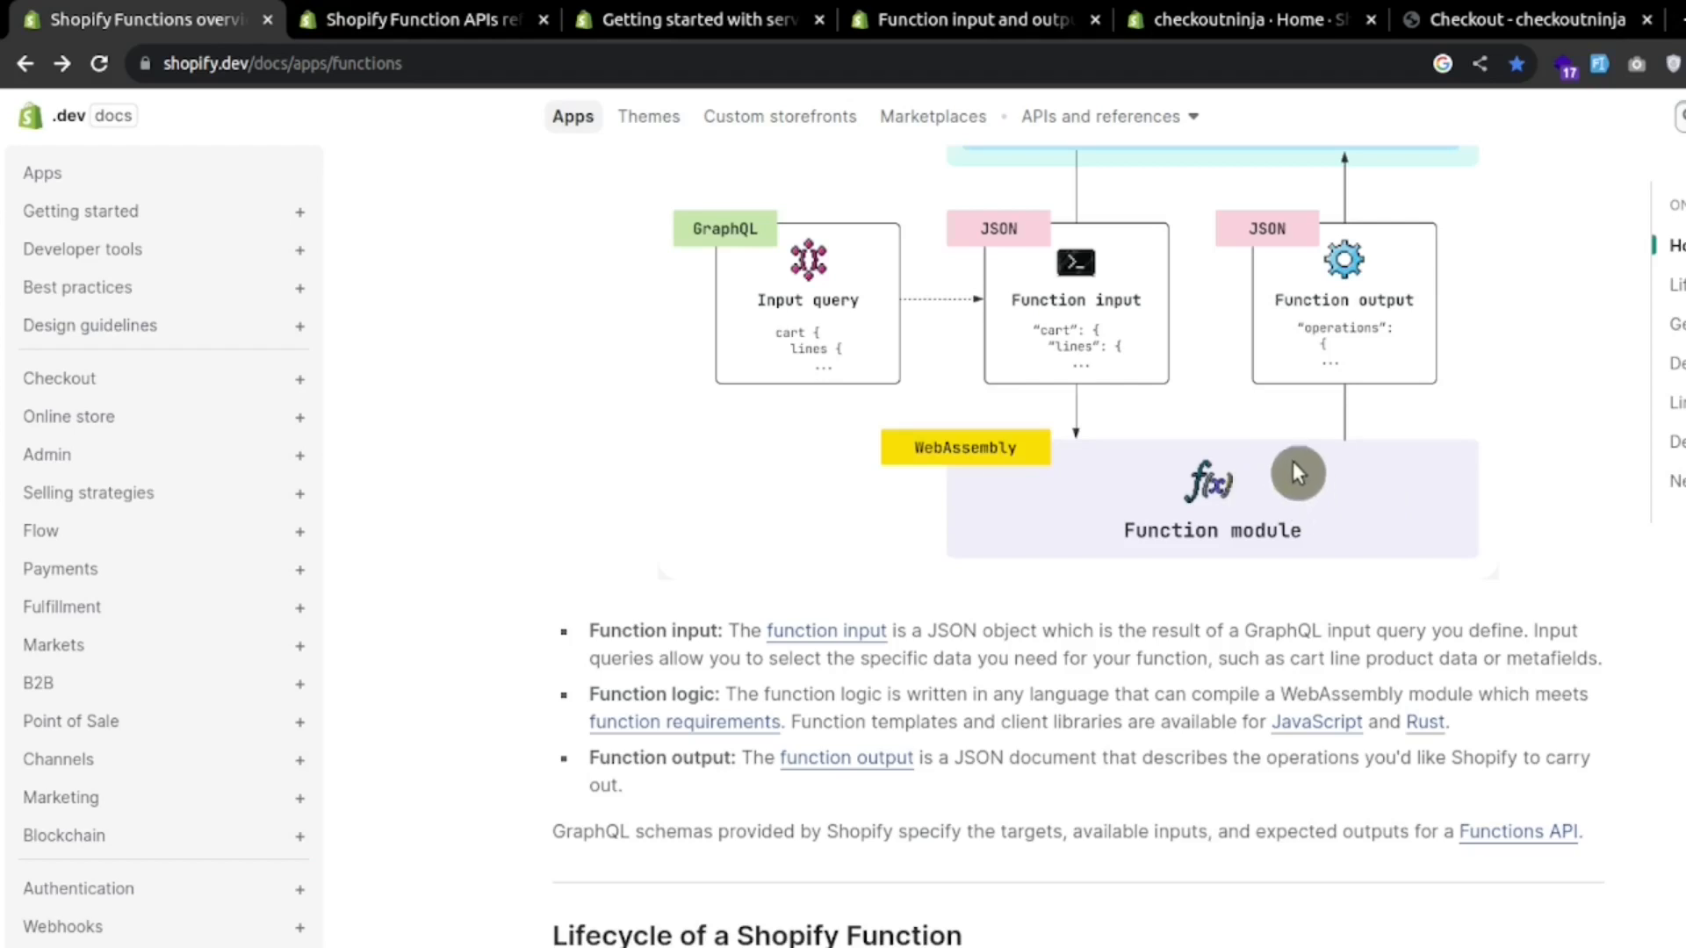
scroll("down", 3)
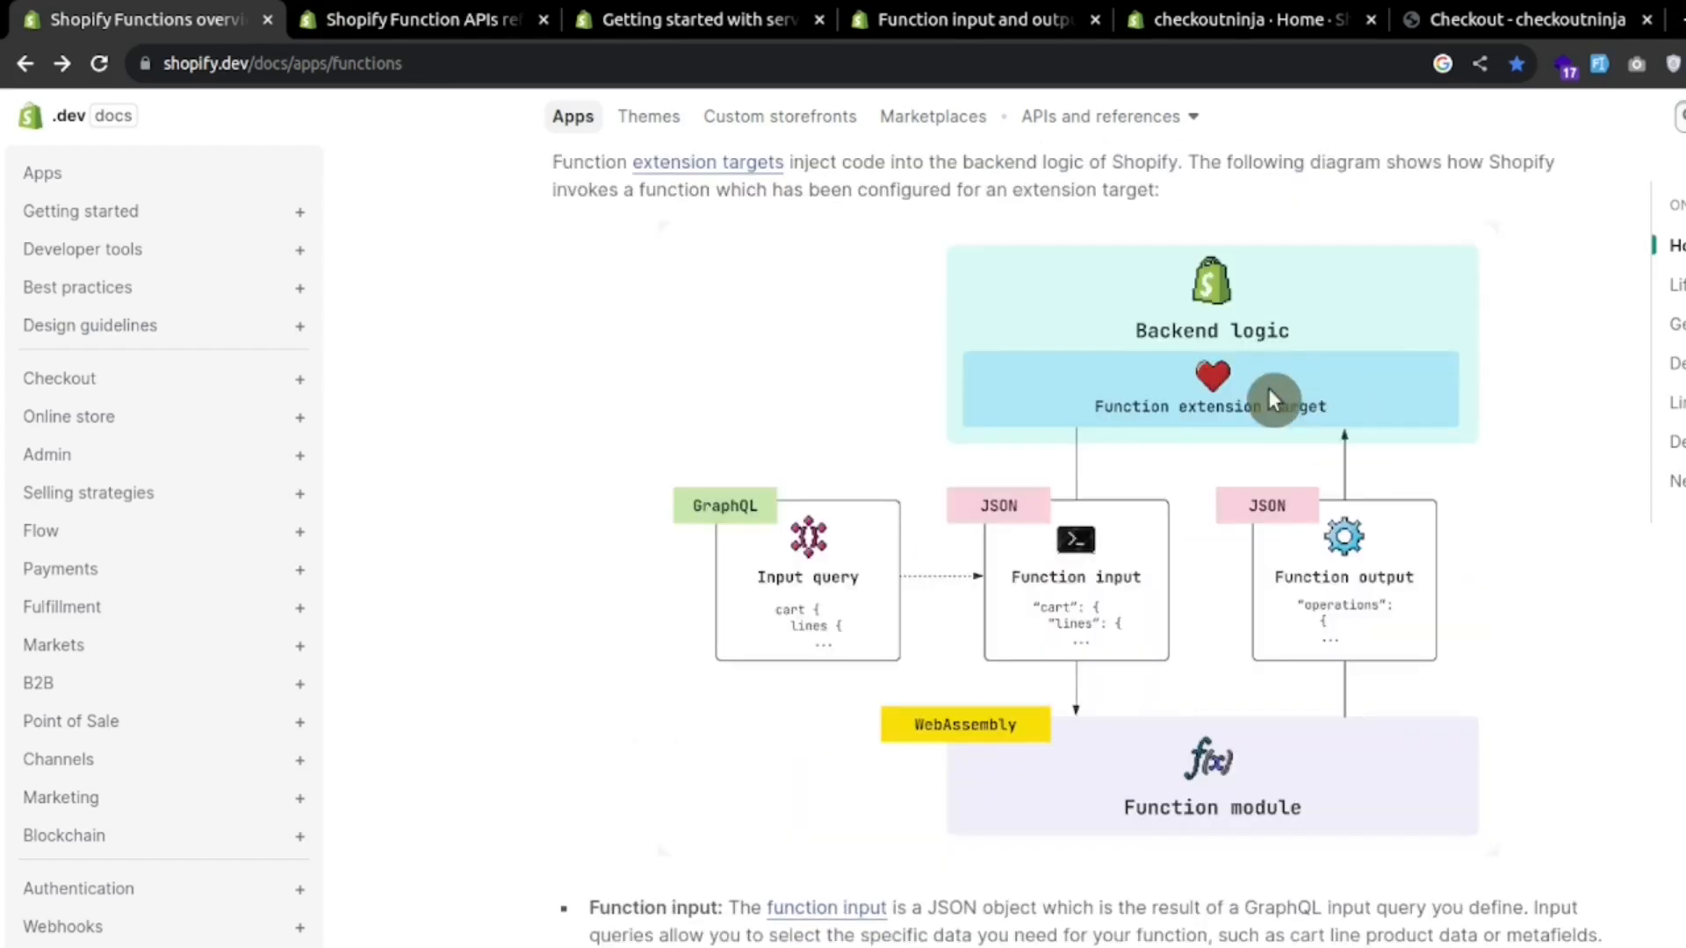
mouse_move(1177, 405)
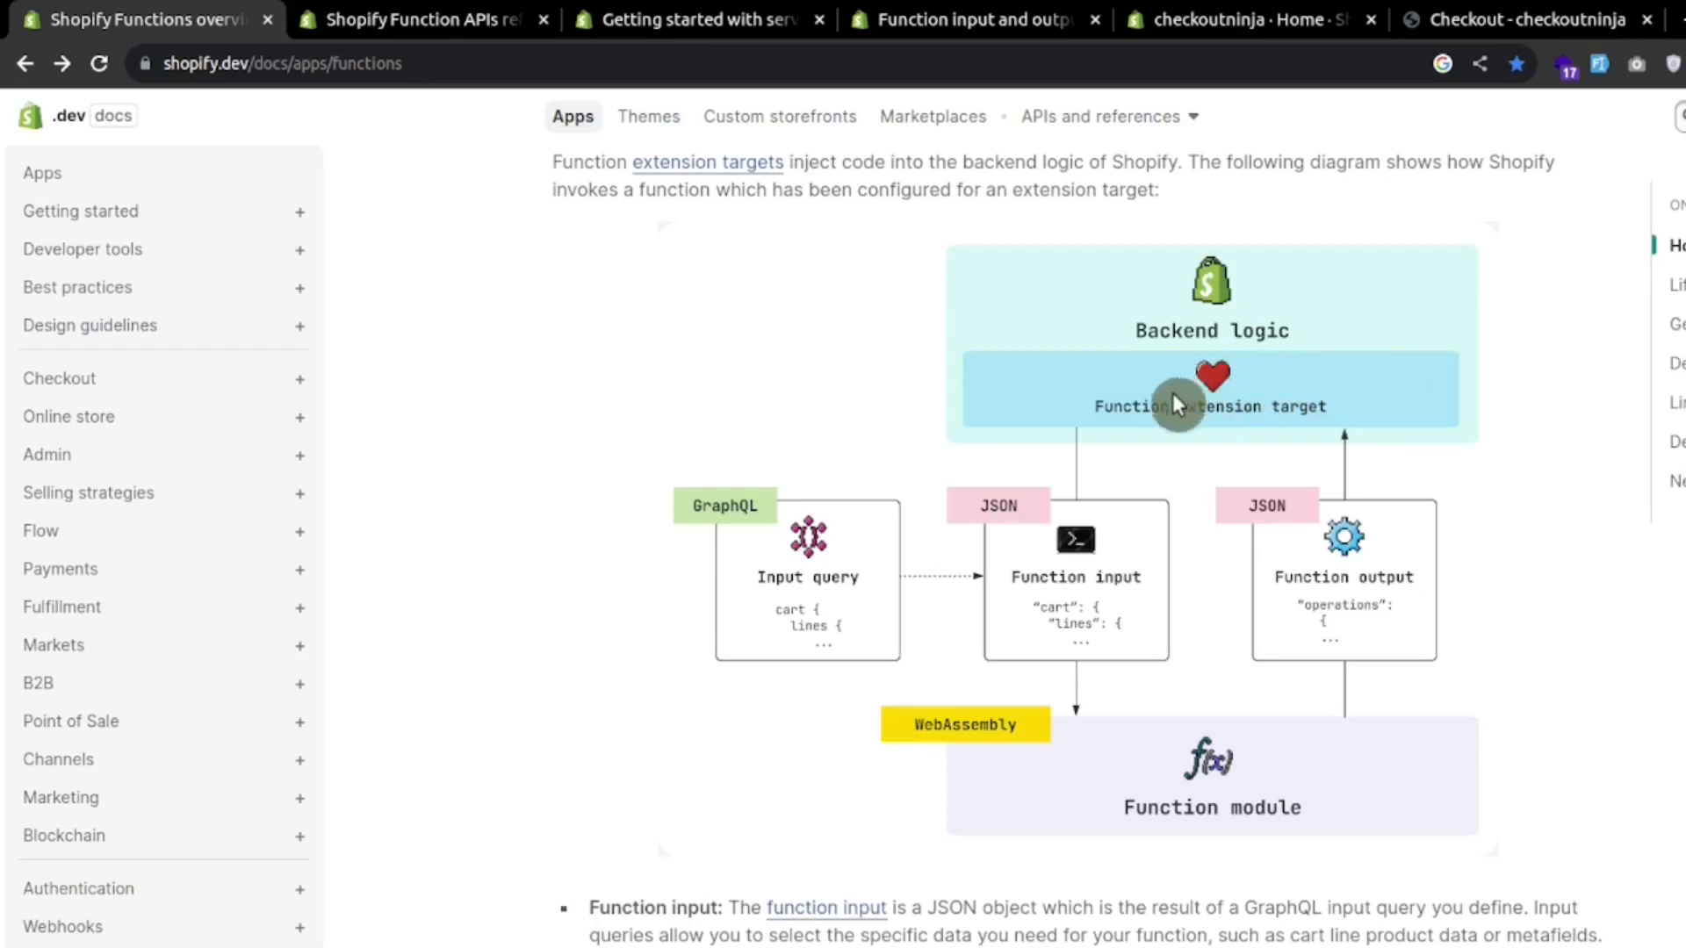
mouse_move(1352, 568)
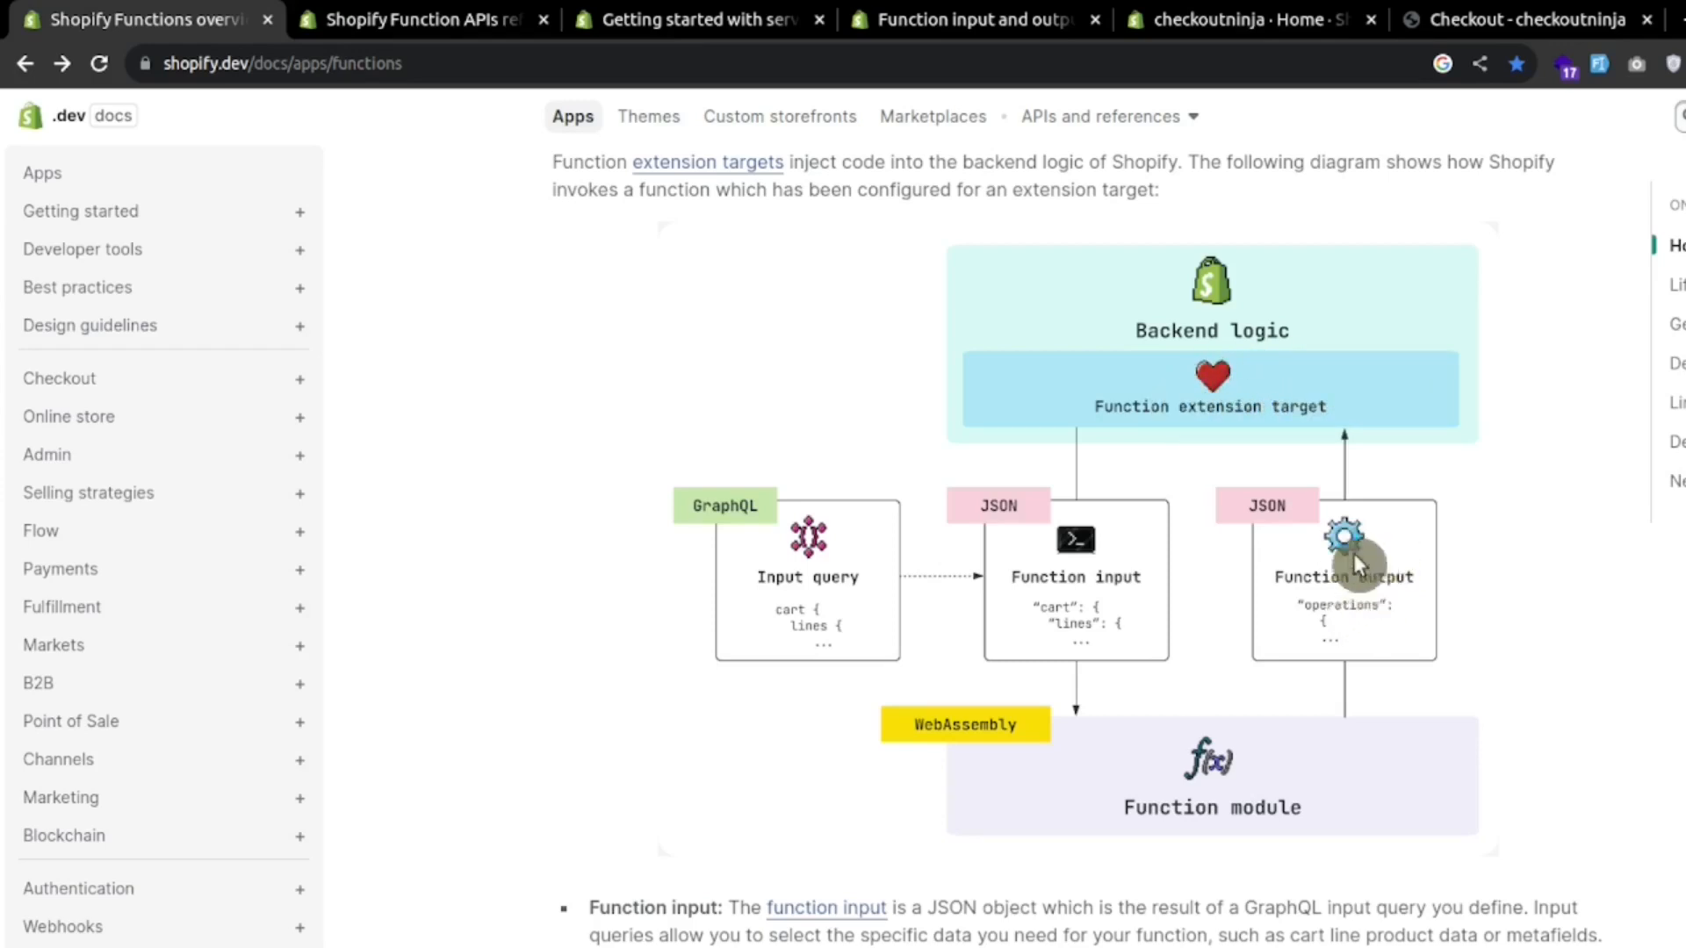
mouse_move(1245, 418)
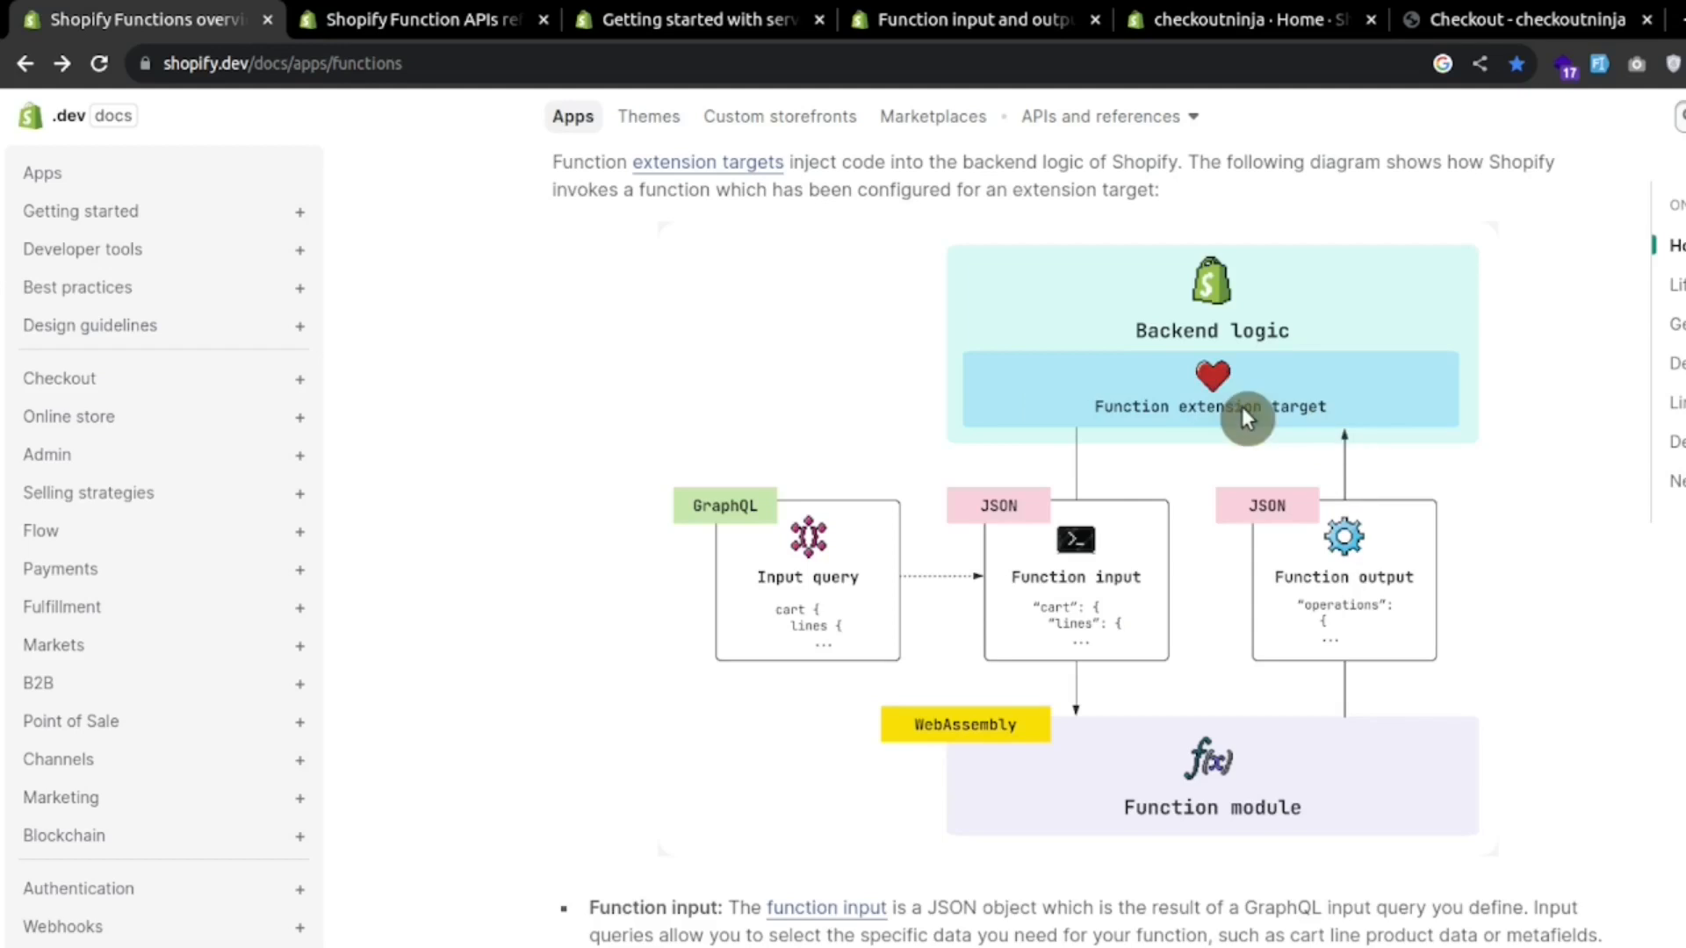
scroll("down", 3)
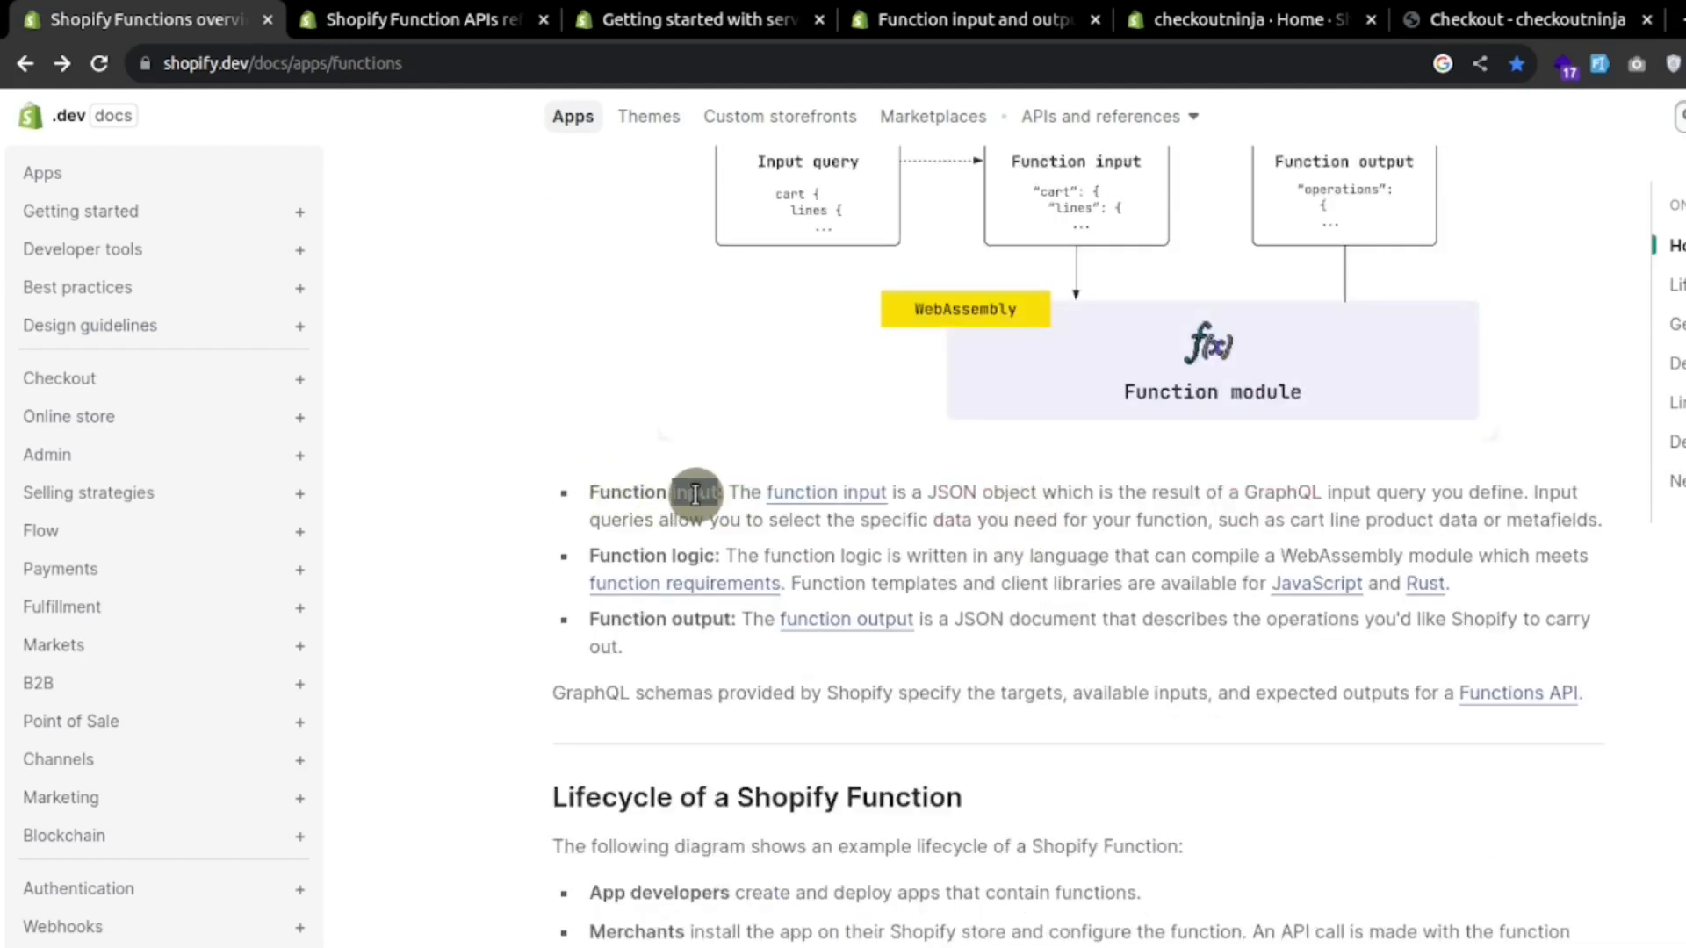
double_click(691, 555)
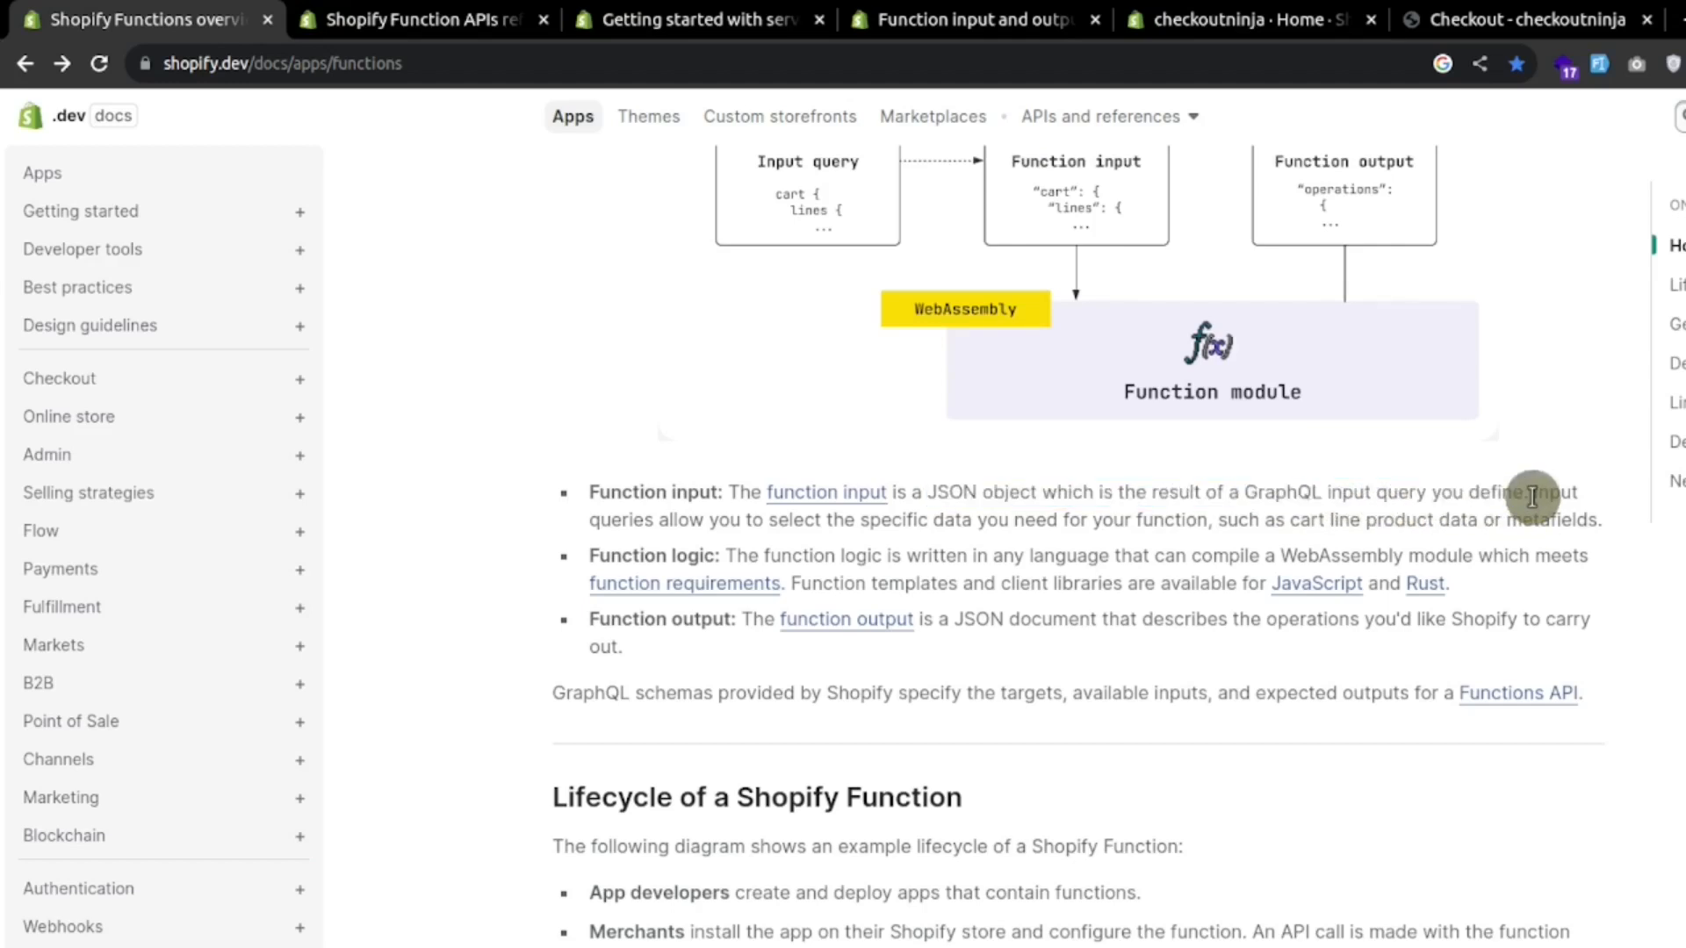
left_click_drag(1539, 491, 1602, 520)
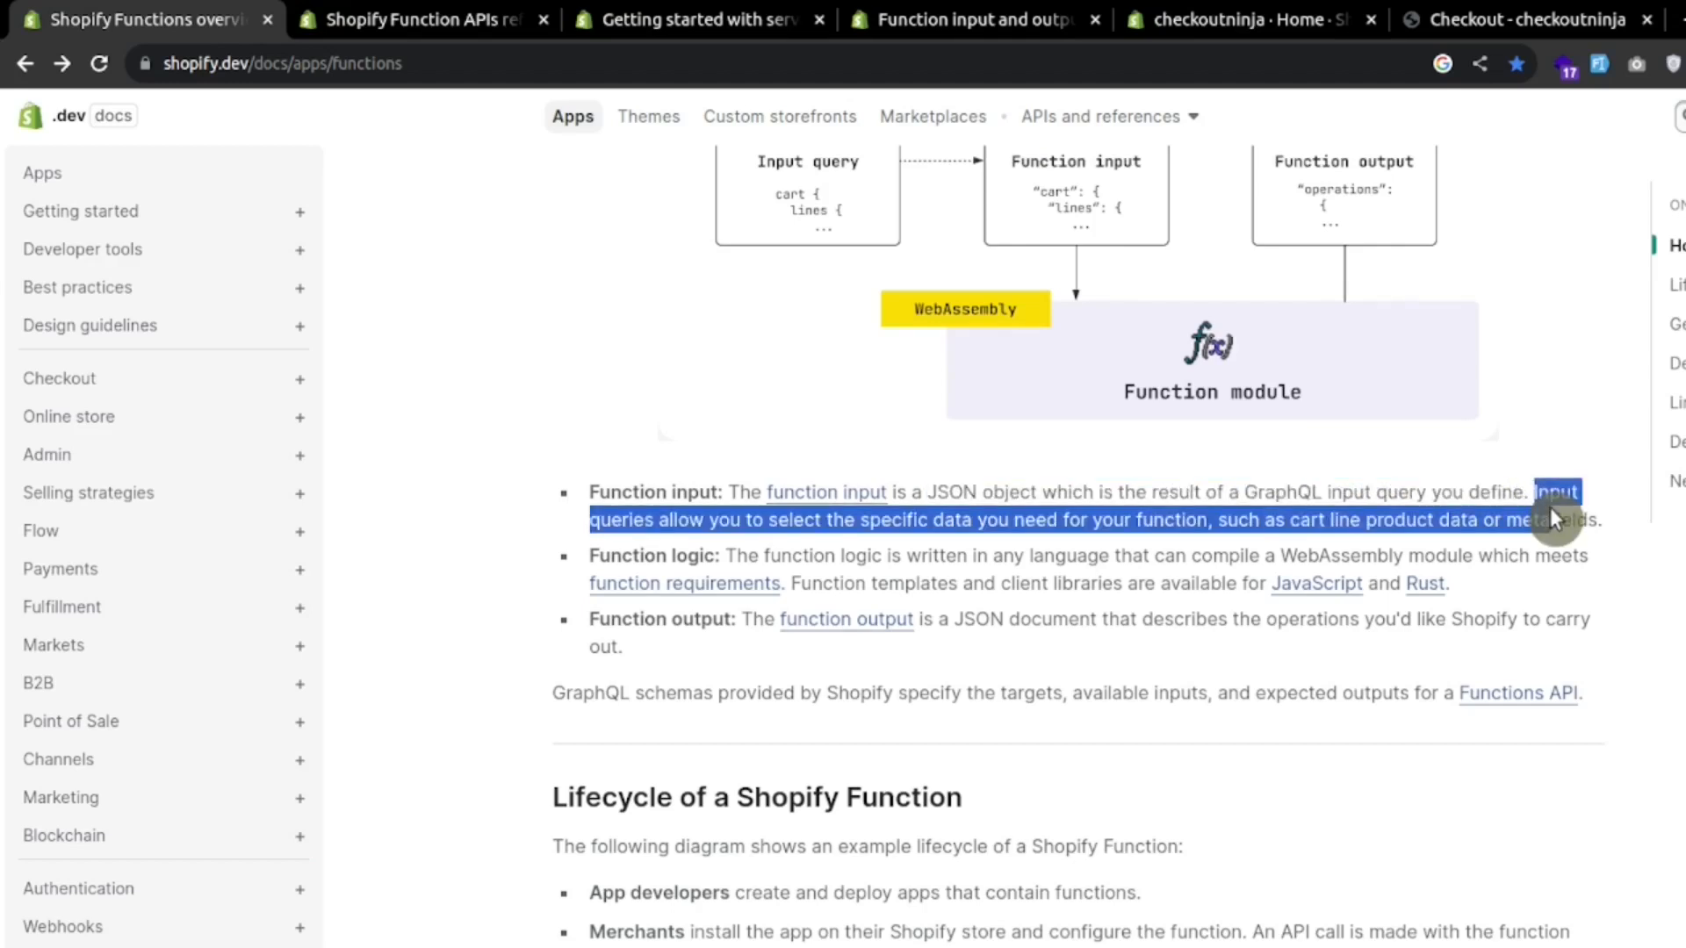
left_click_drag(1555, 506, 1430, 520)
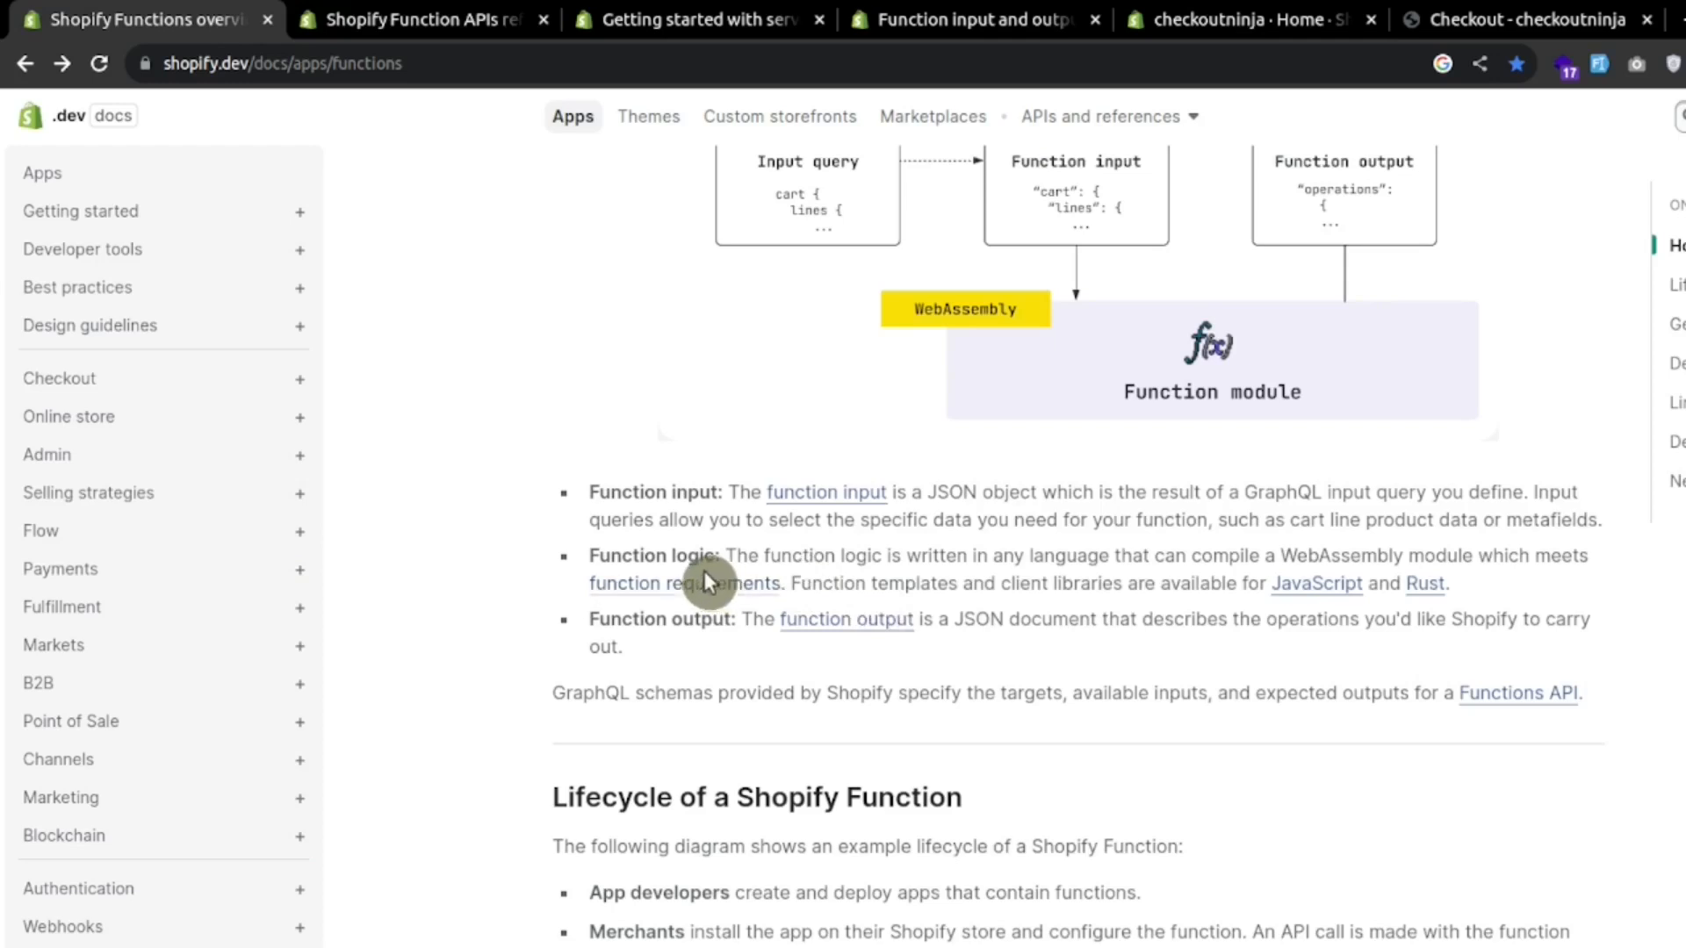
scroll("down", 3)
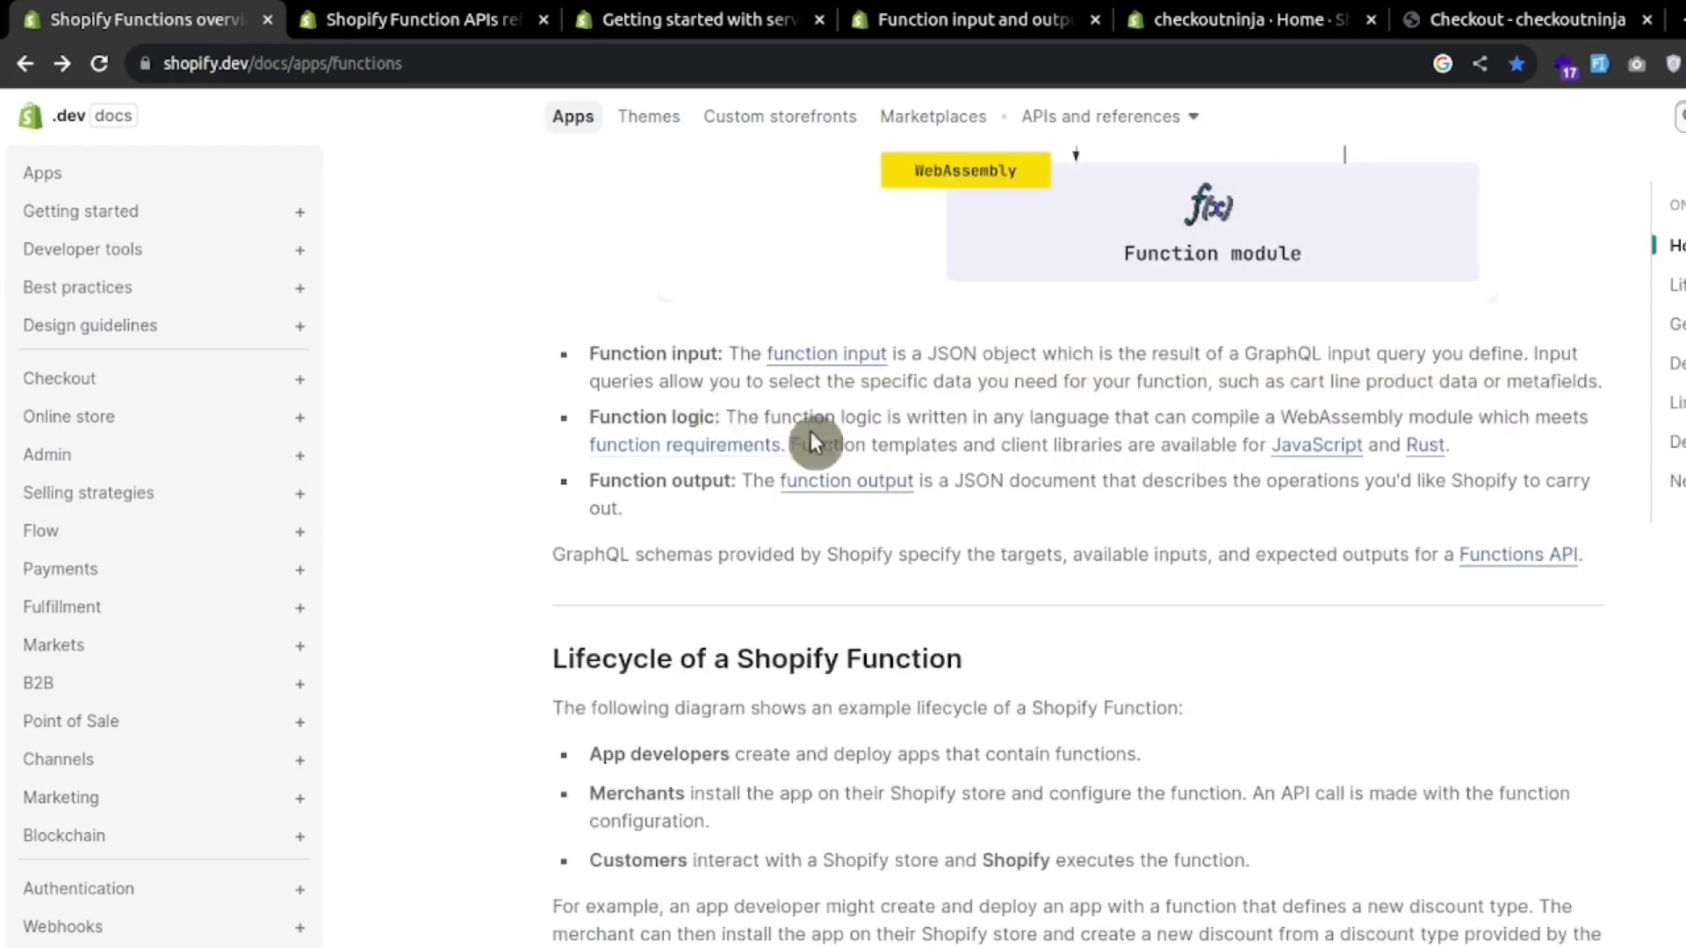
scroll("down", 3)
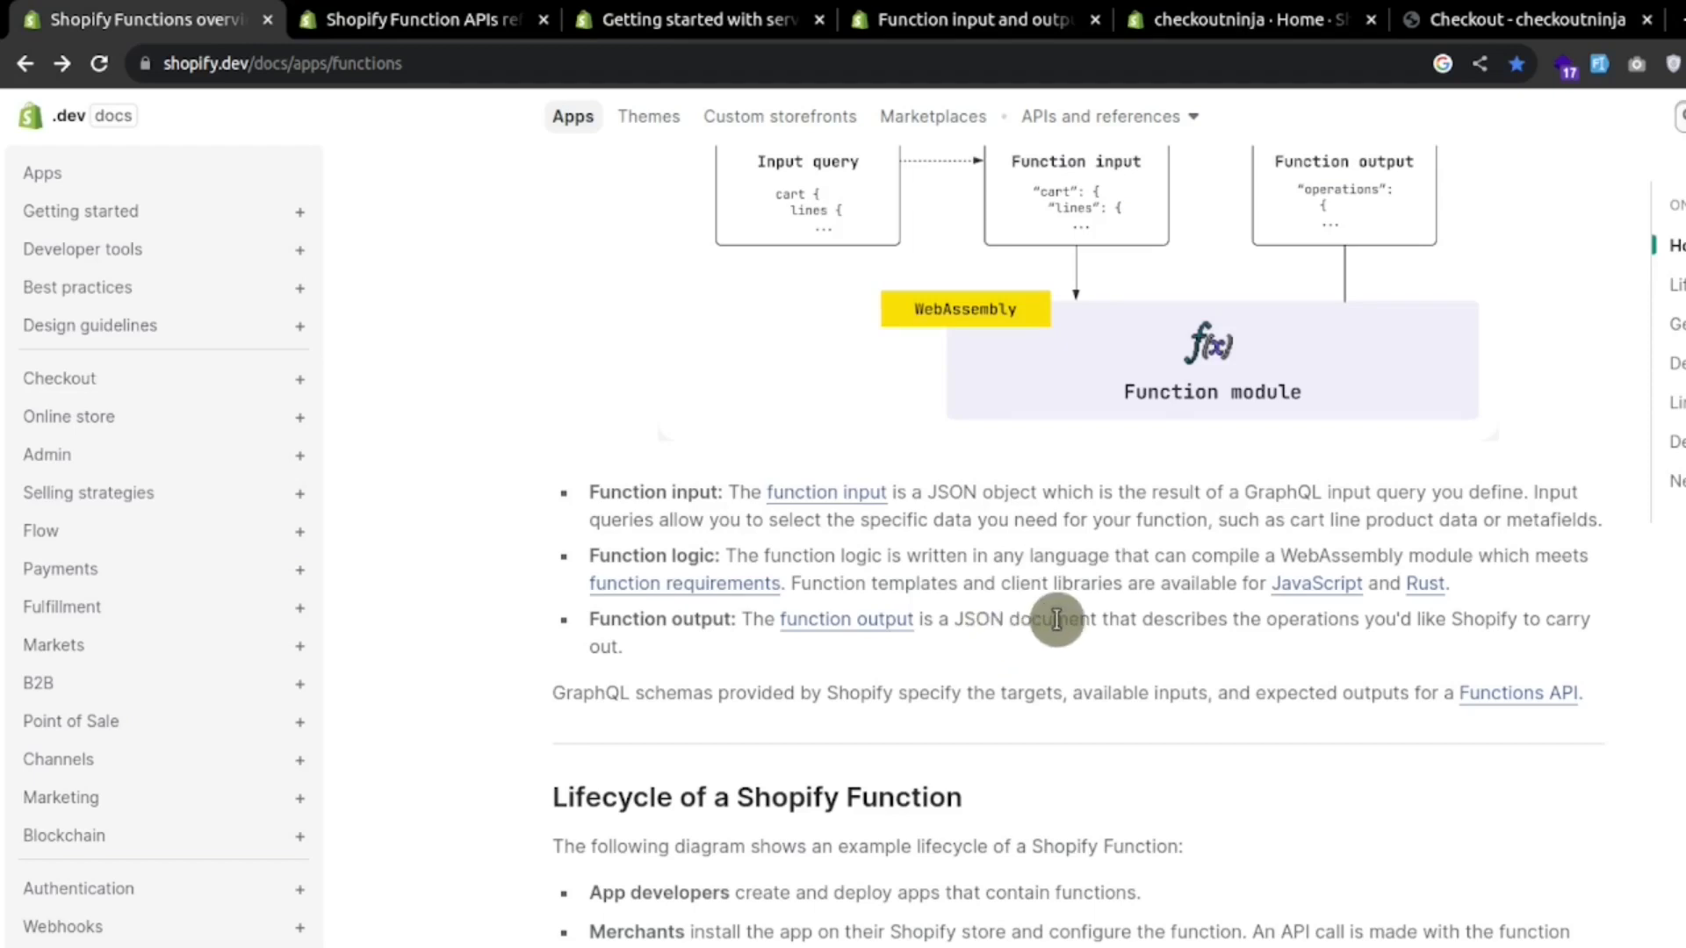
Step: Switch to the Function input and output page and highlight the $50.00 discount entry in output.json
left_click(973, 19)
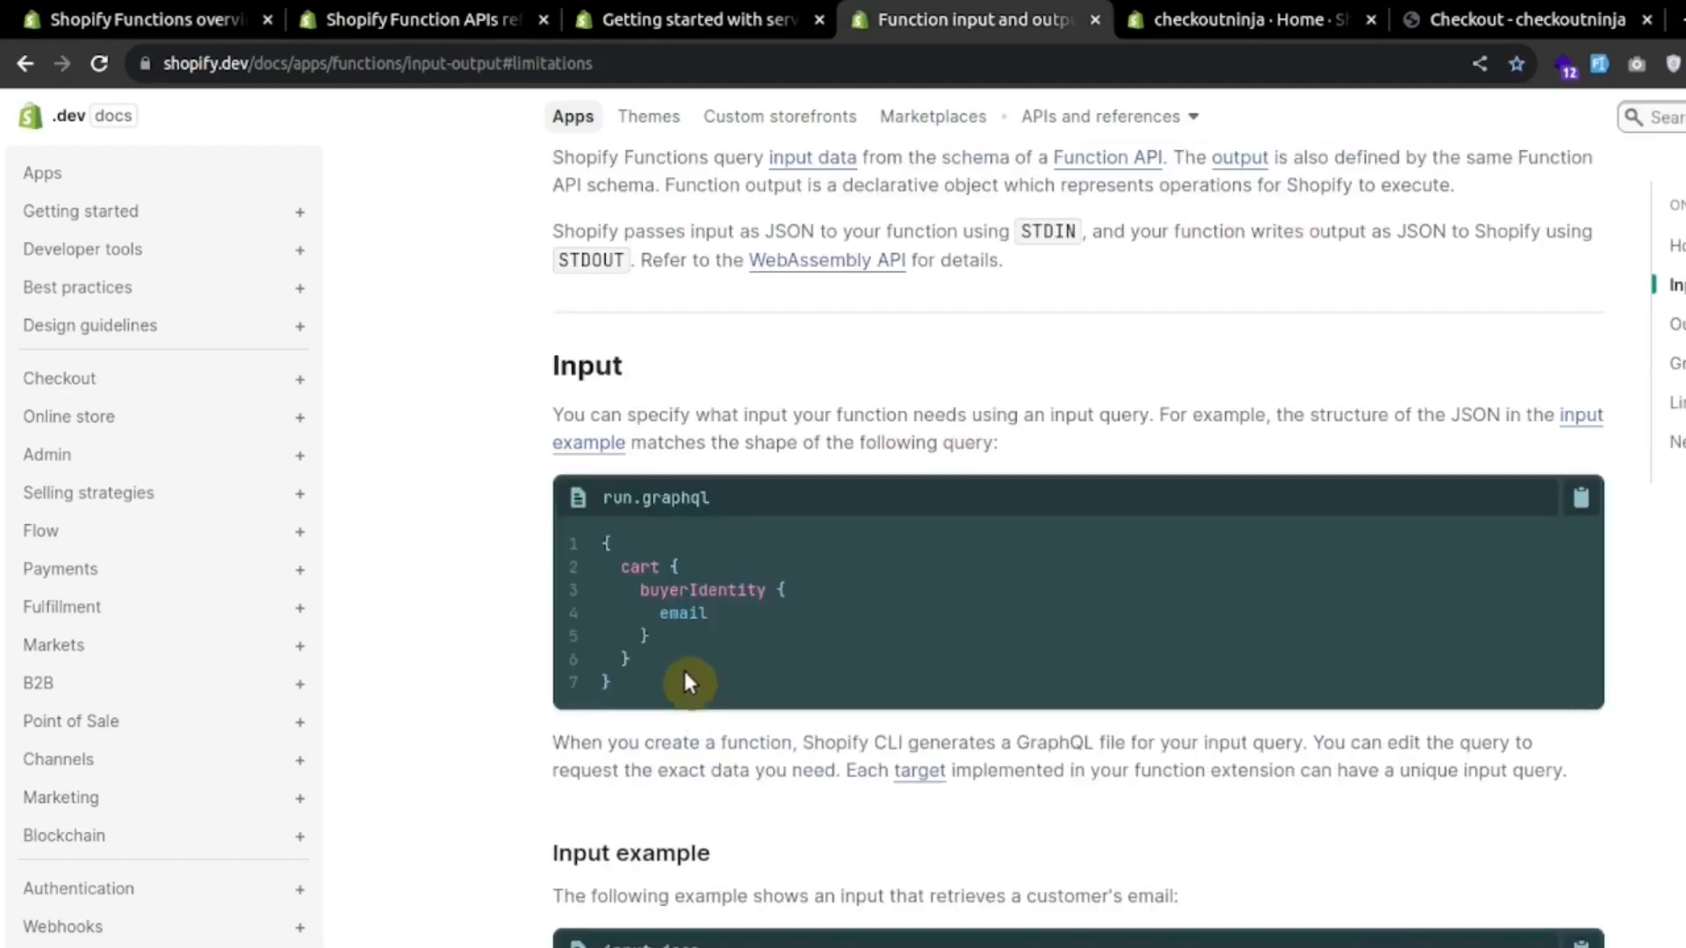
mouse_move(692, 687)
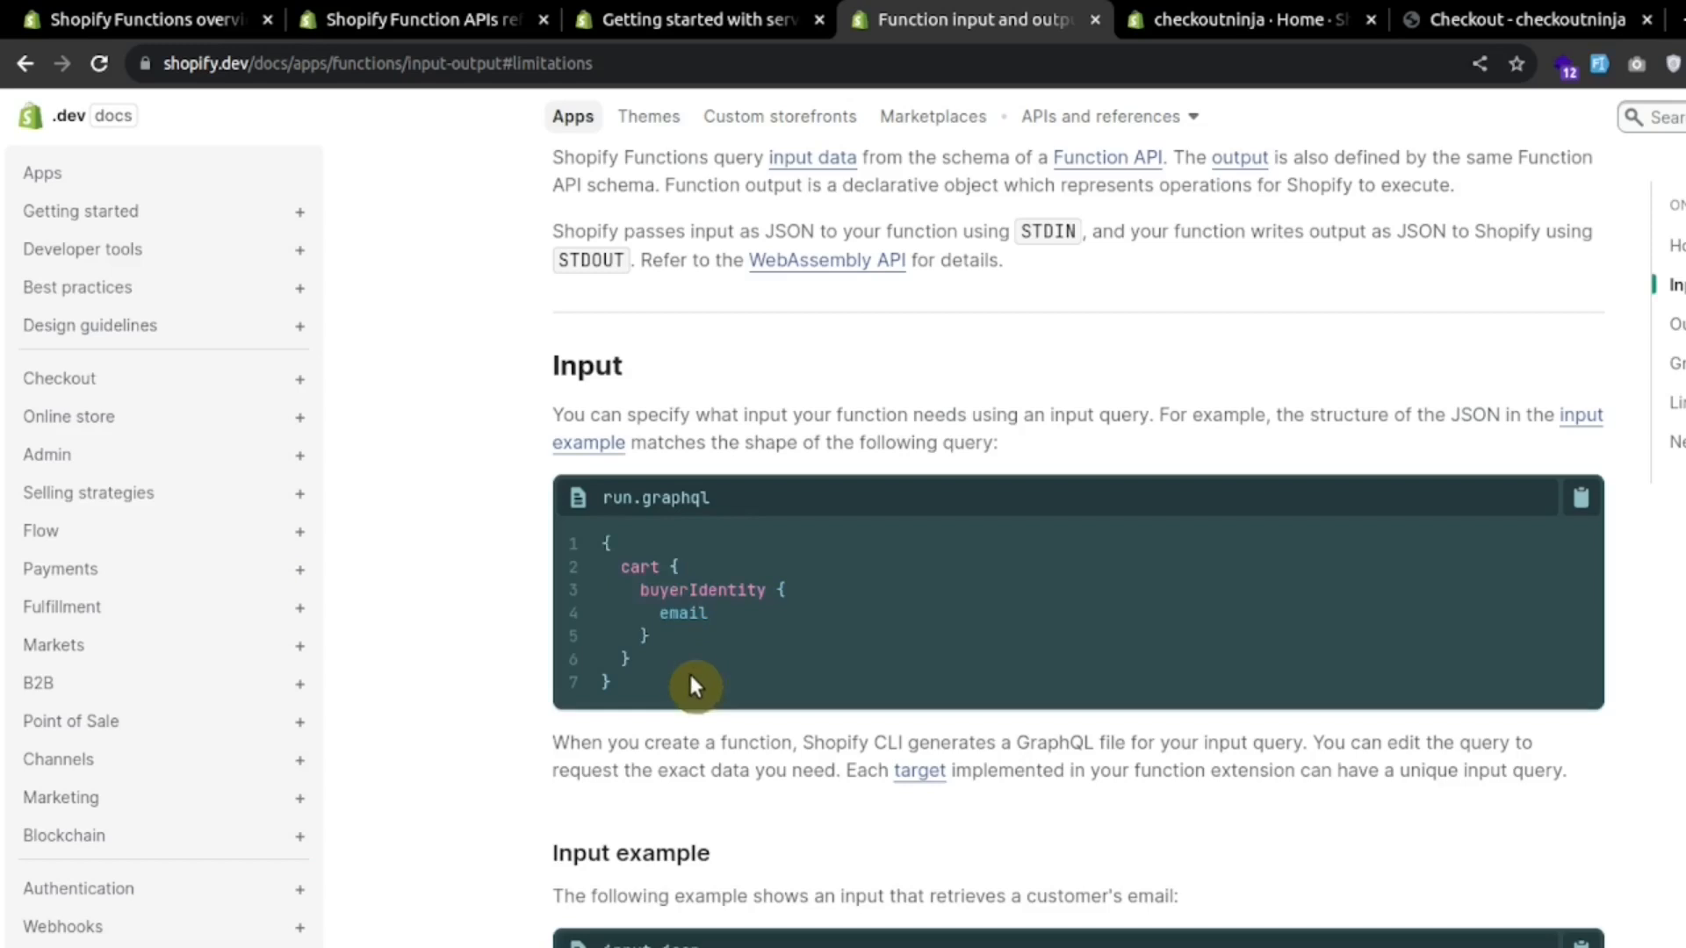
scroll("down", 3)
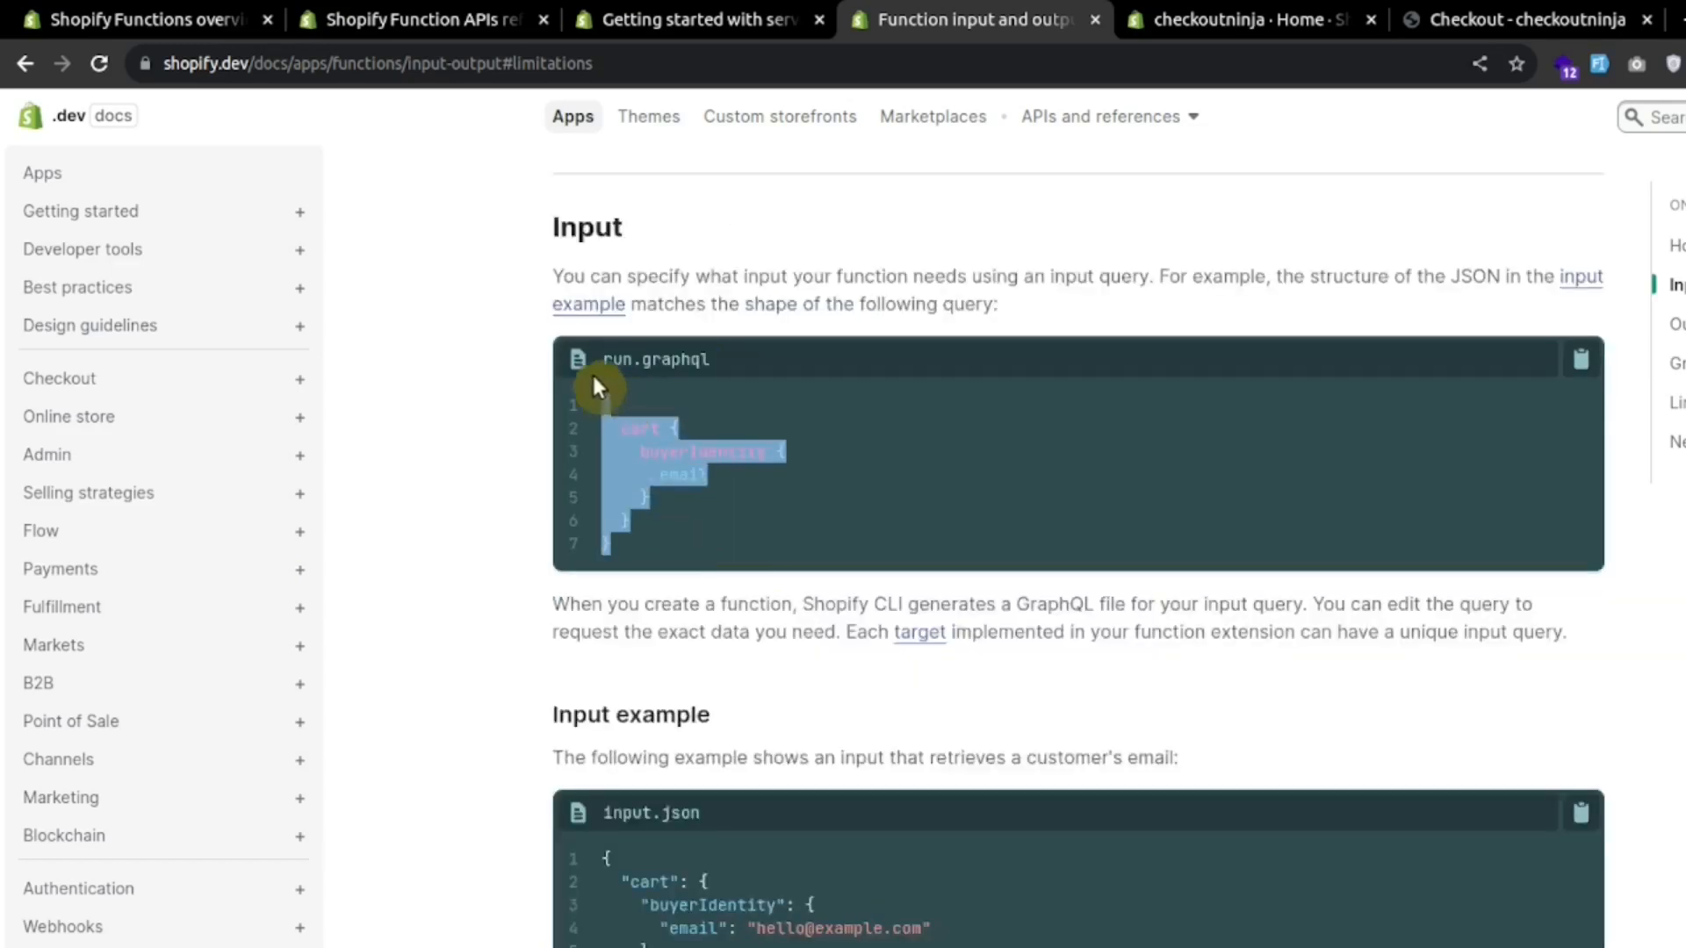
scroll("down", 3)
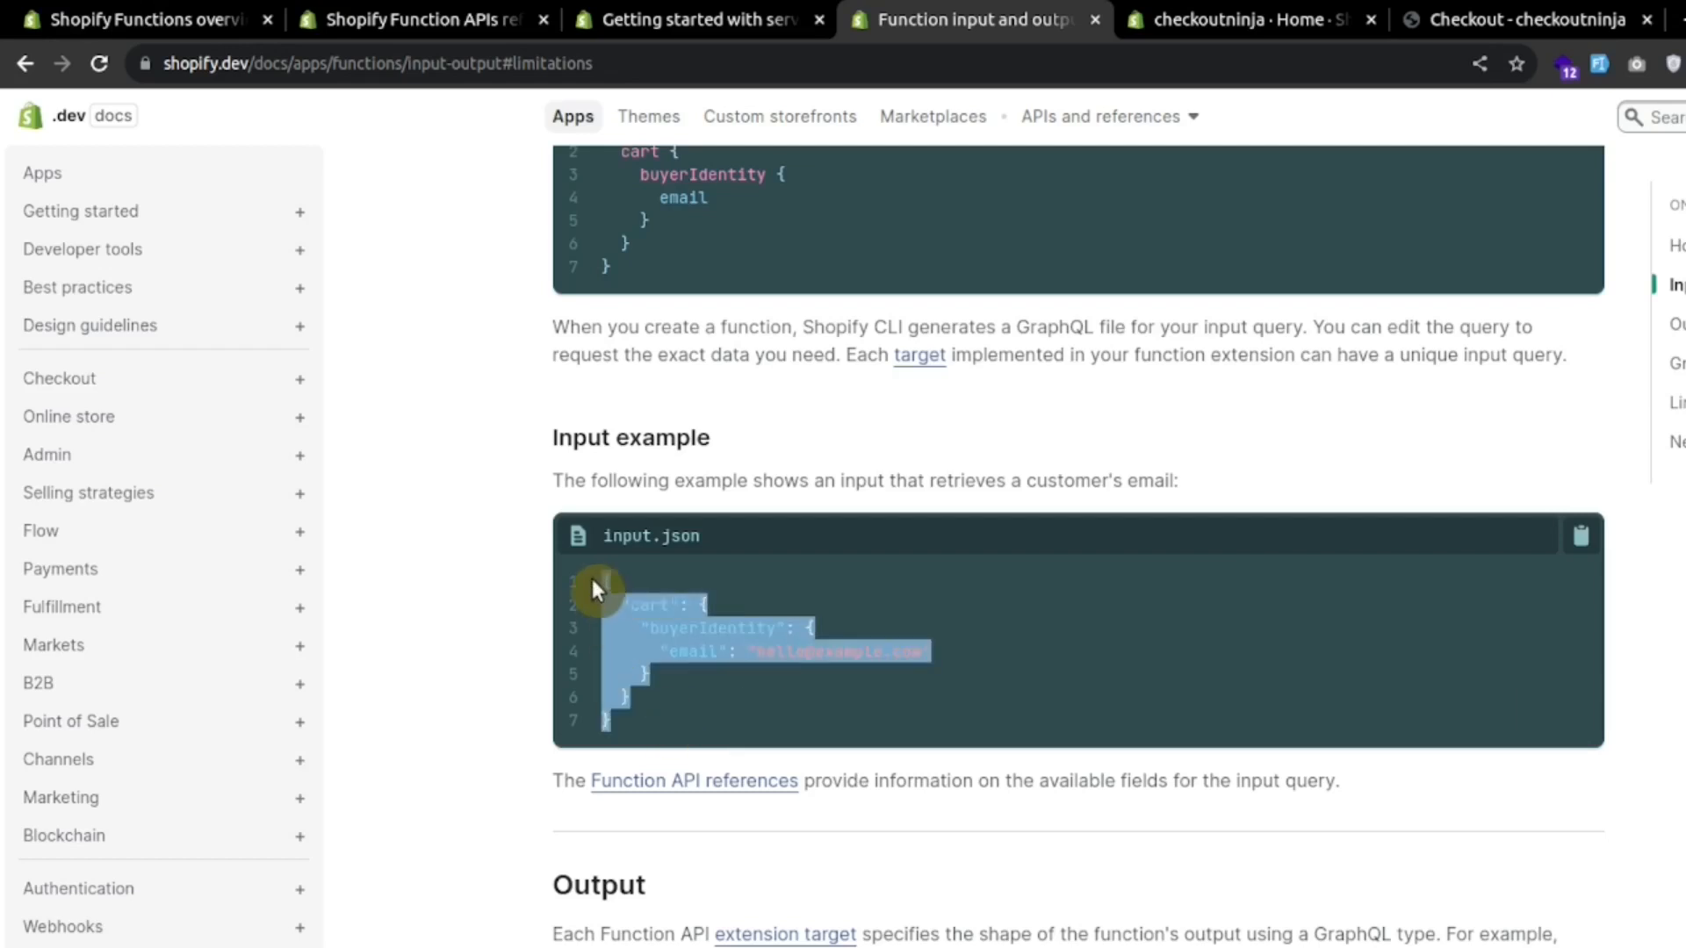
scroll("down", 3)
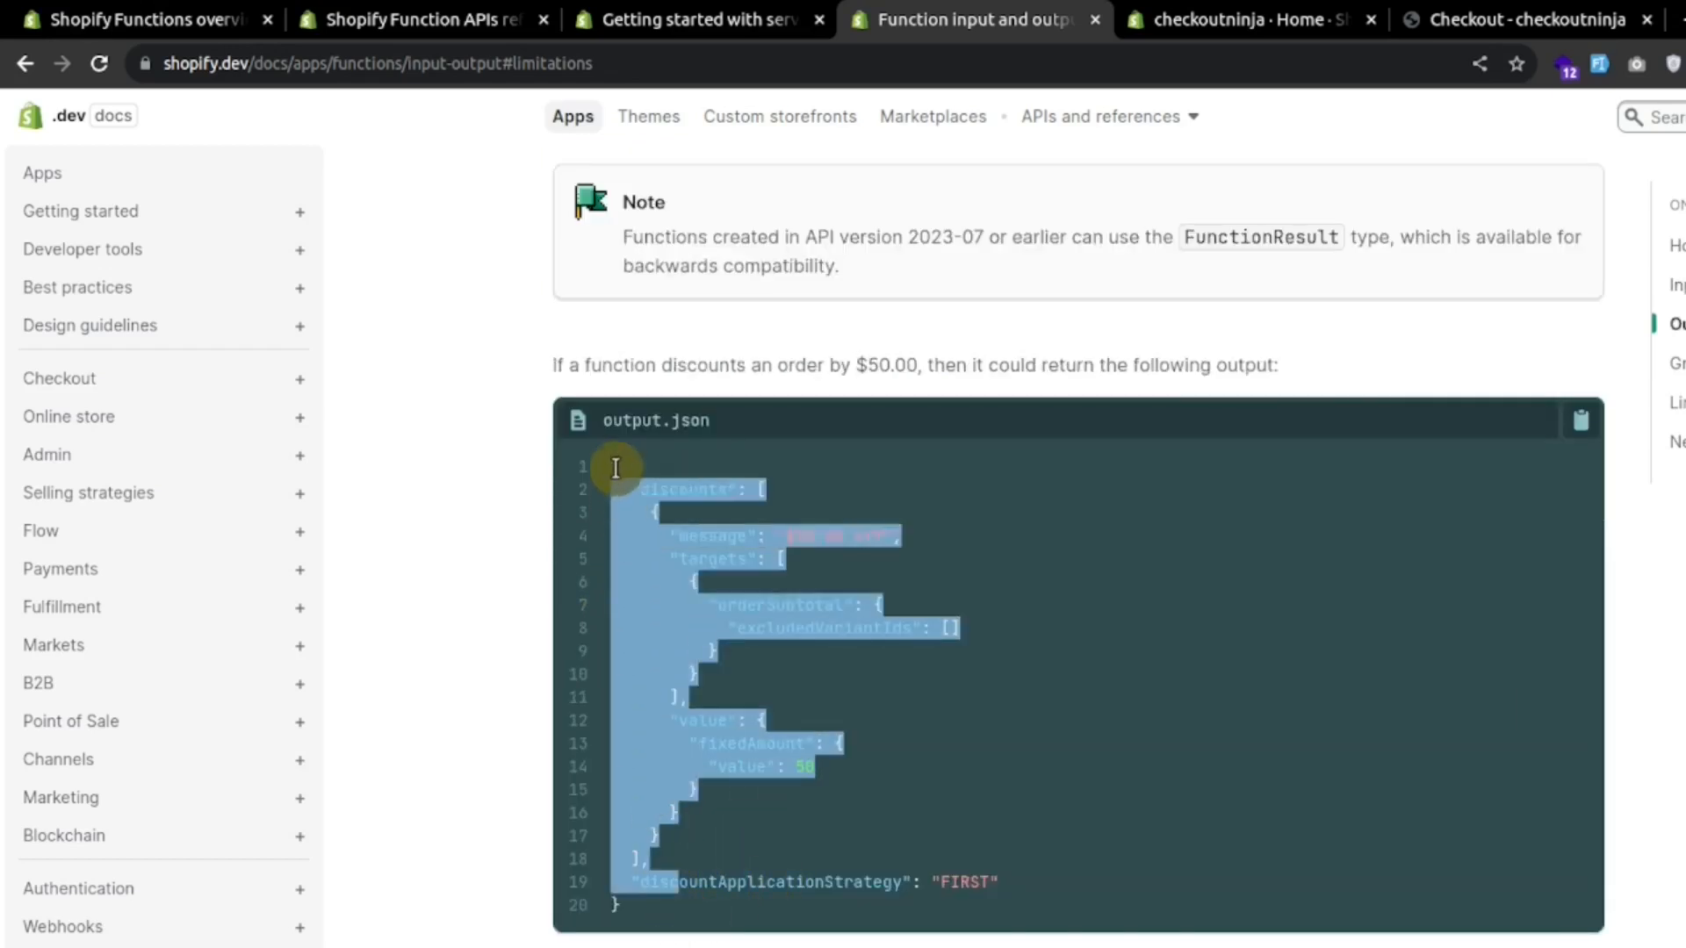
scroll("down", 3)
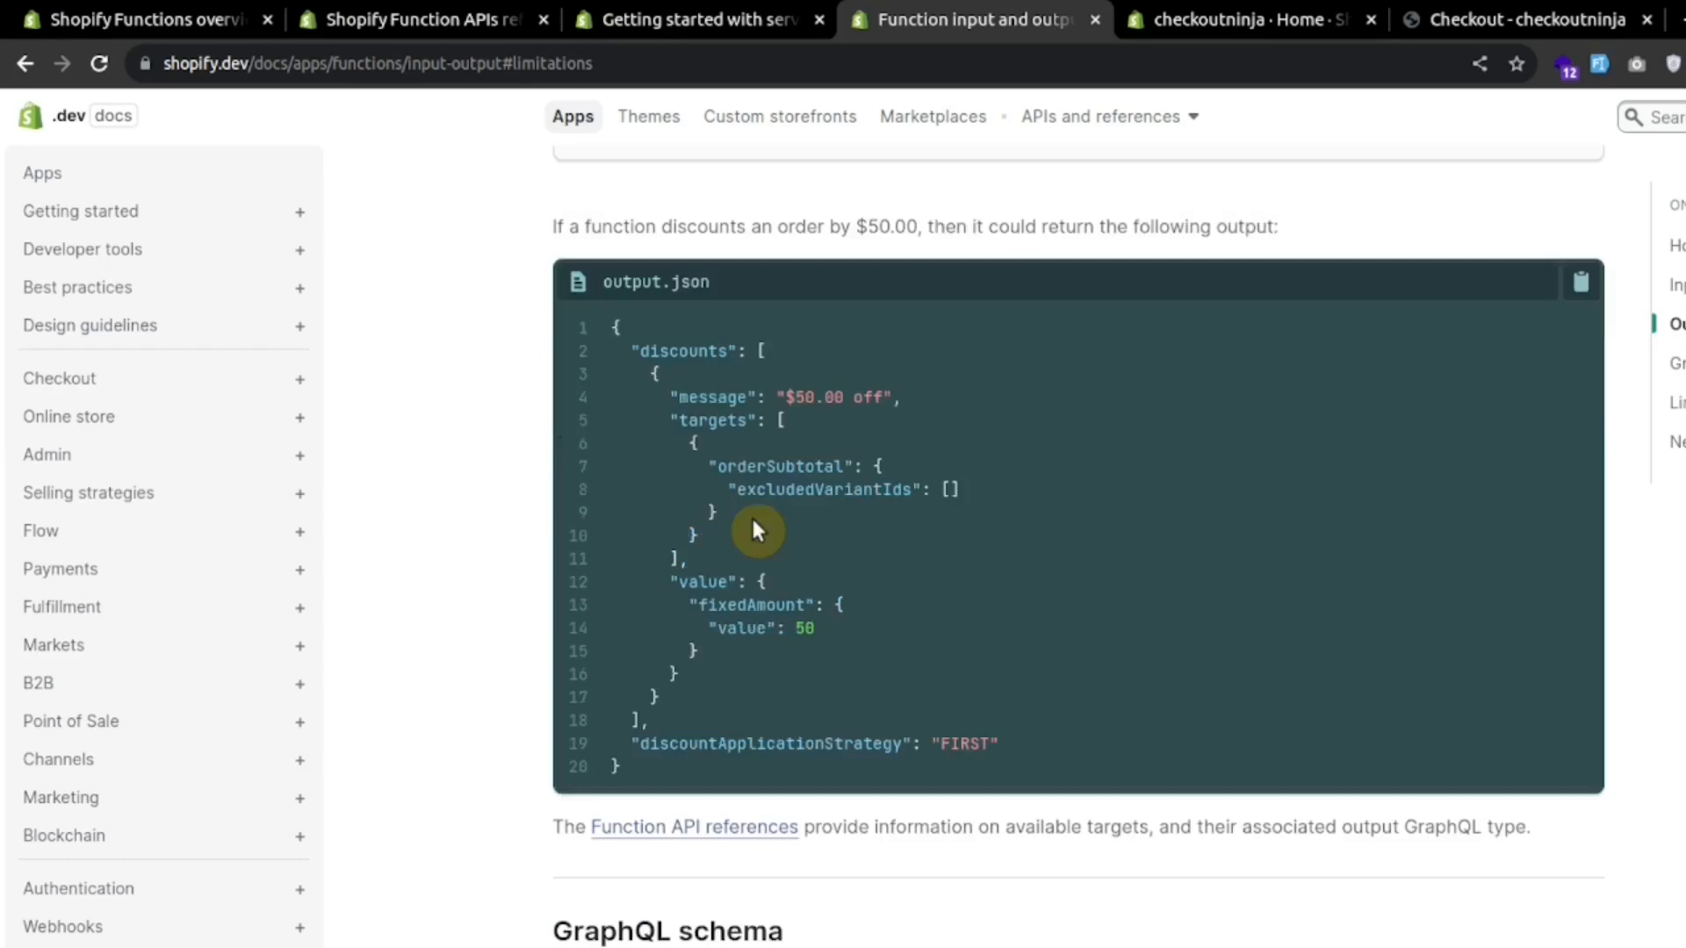
mouse_move(783, 539)
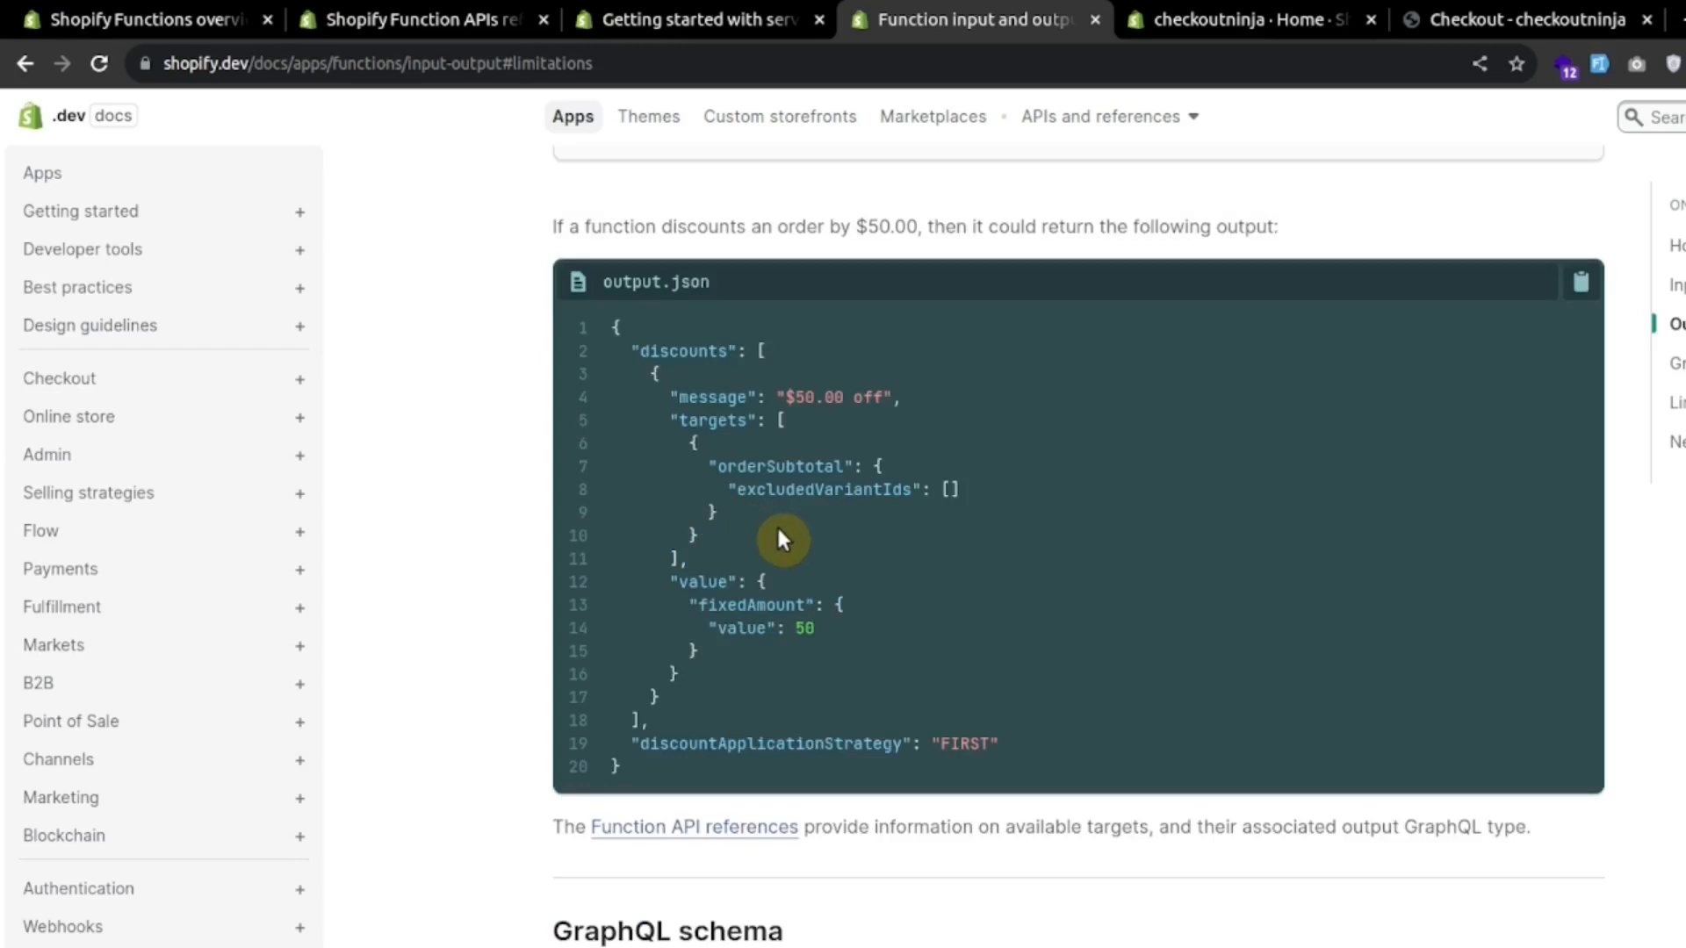
mouse_move(783, 459)
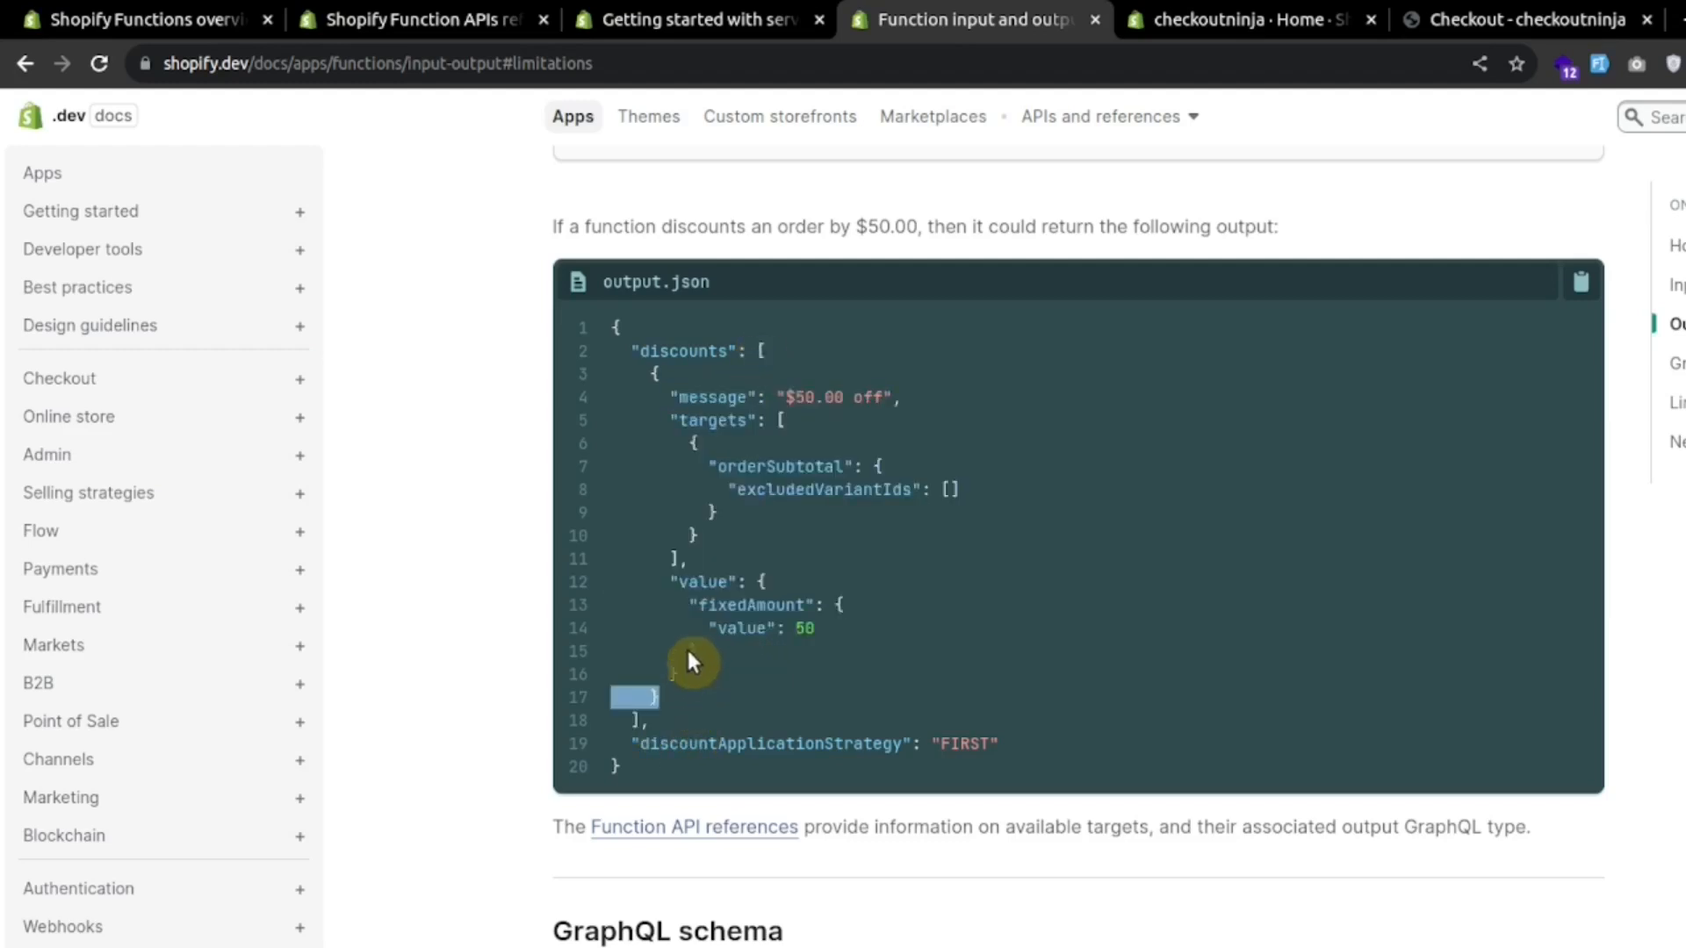
left_click_drag(688, 655, 655, 376)
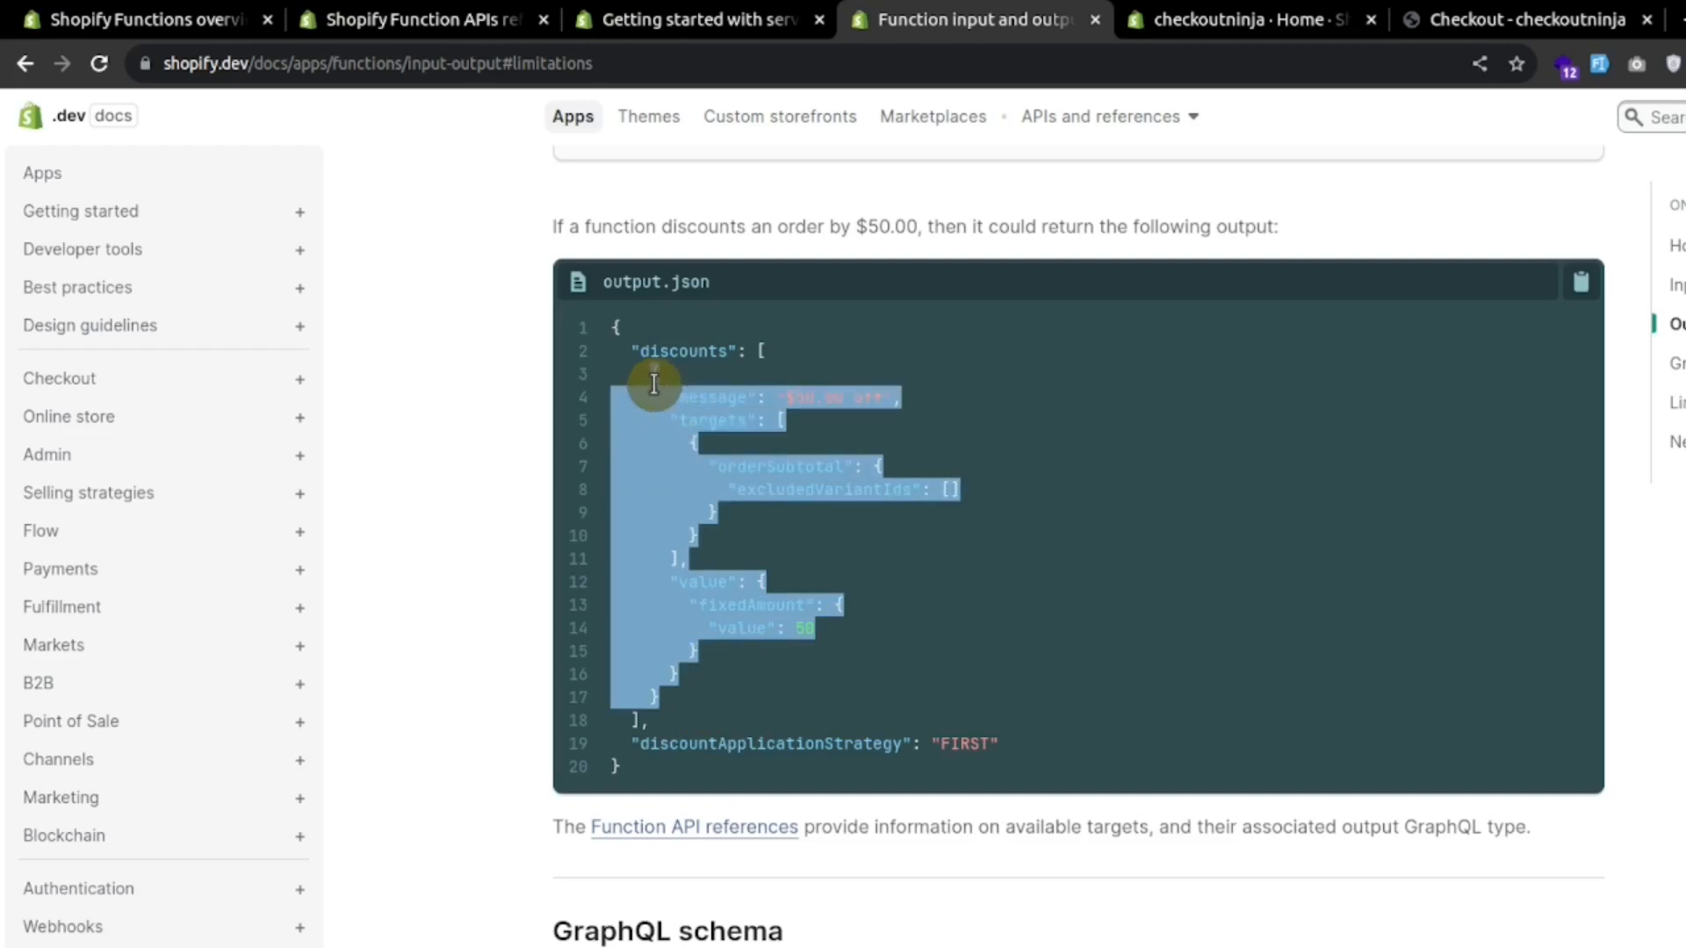
Step: Return to the Functions overview, highlight the app-developer and API-call sentences, and reach the lifecycle diagram
left_click(128, 19)
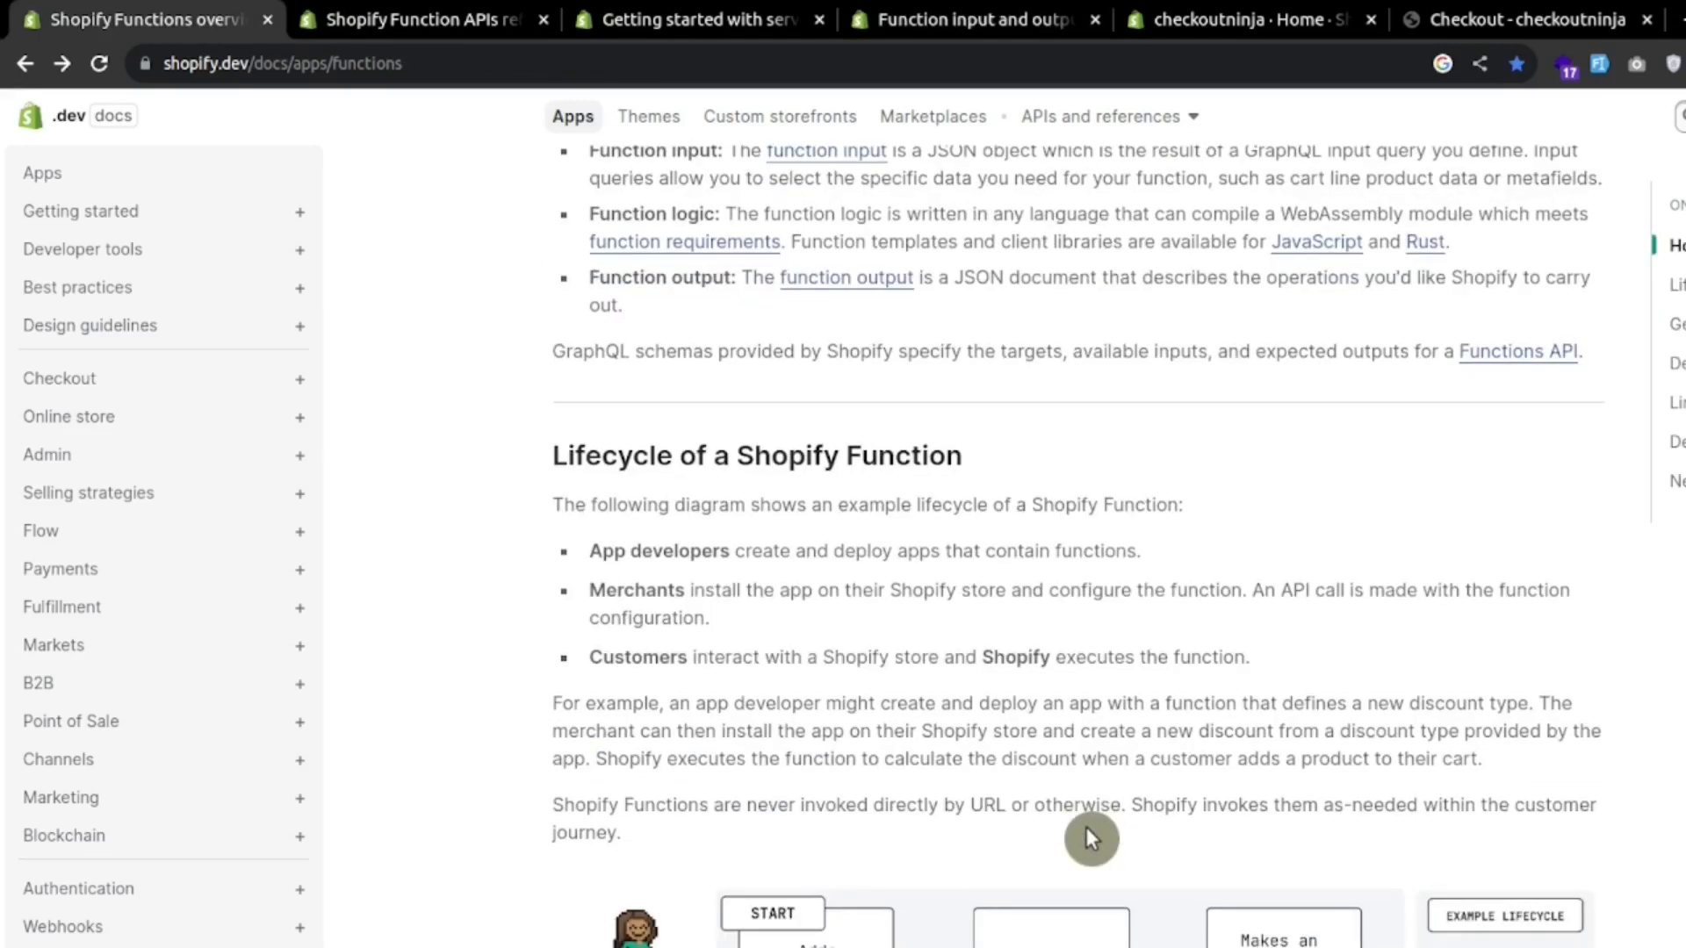
mouse_move(1001, 629)
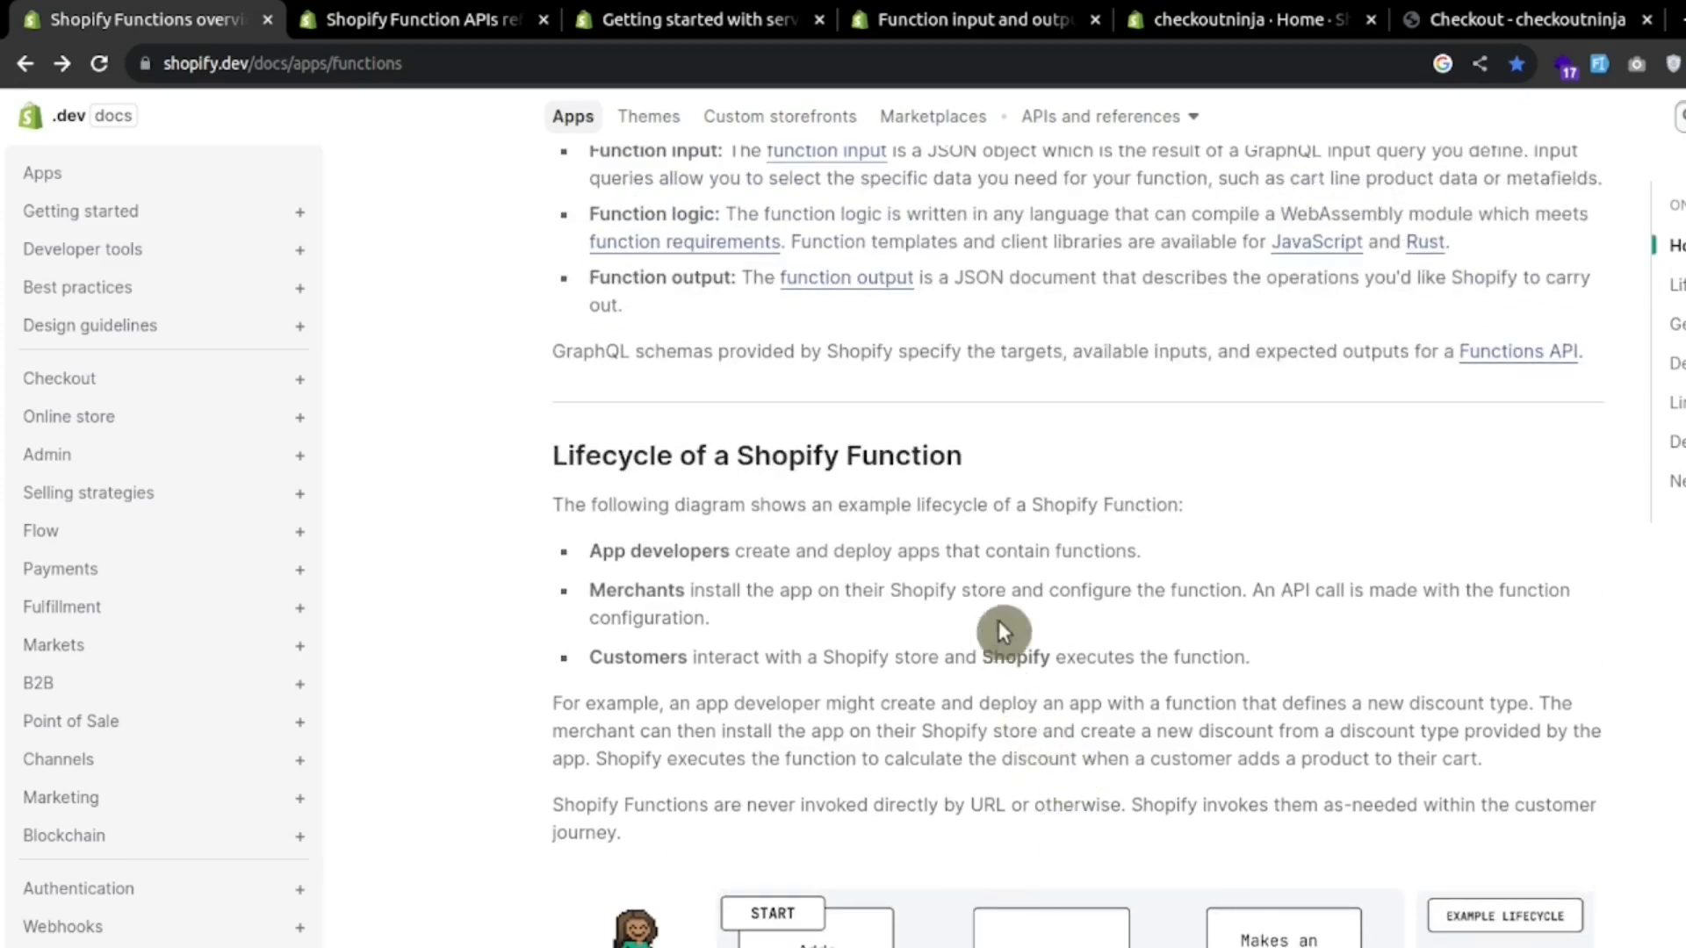
left_click_drag(739, 549, 871, 550)
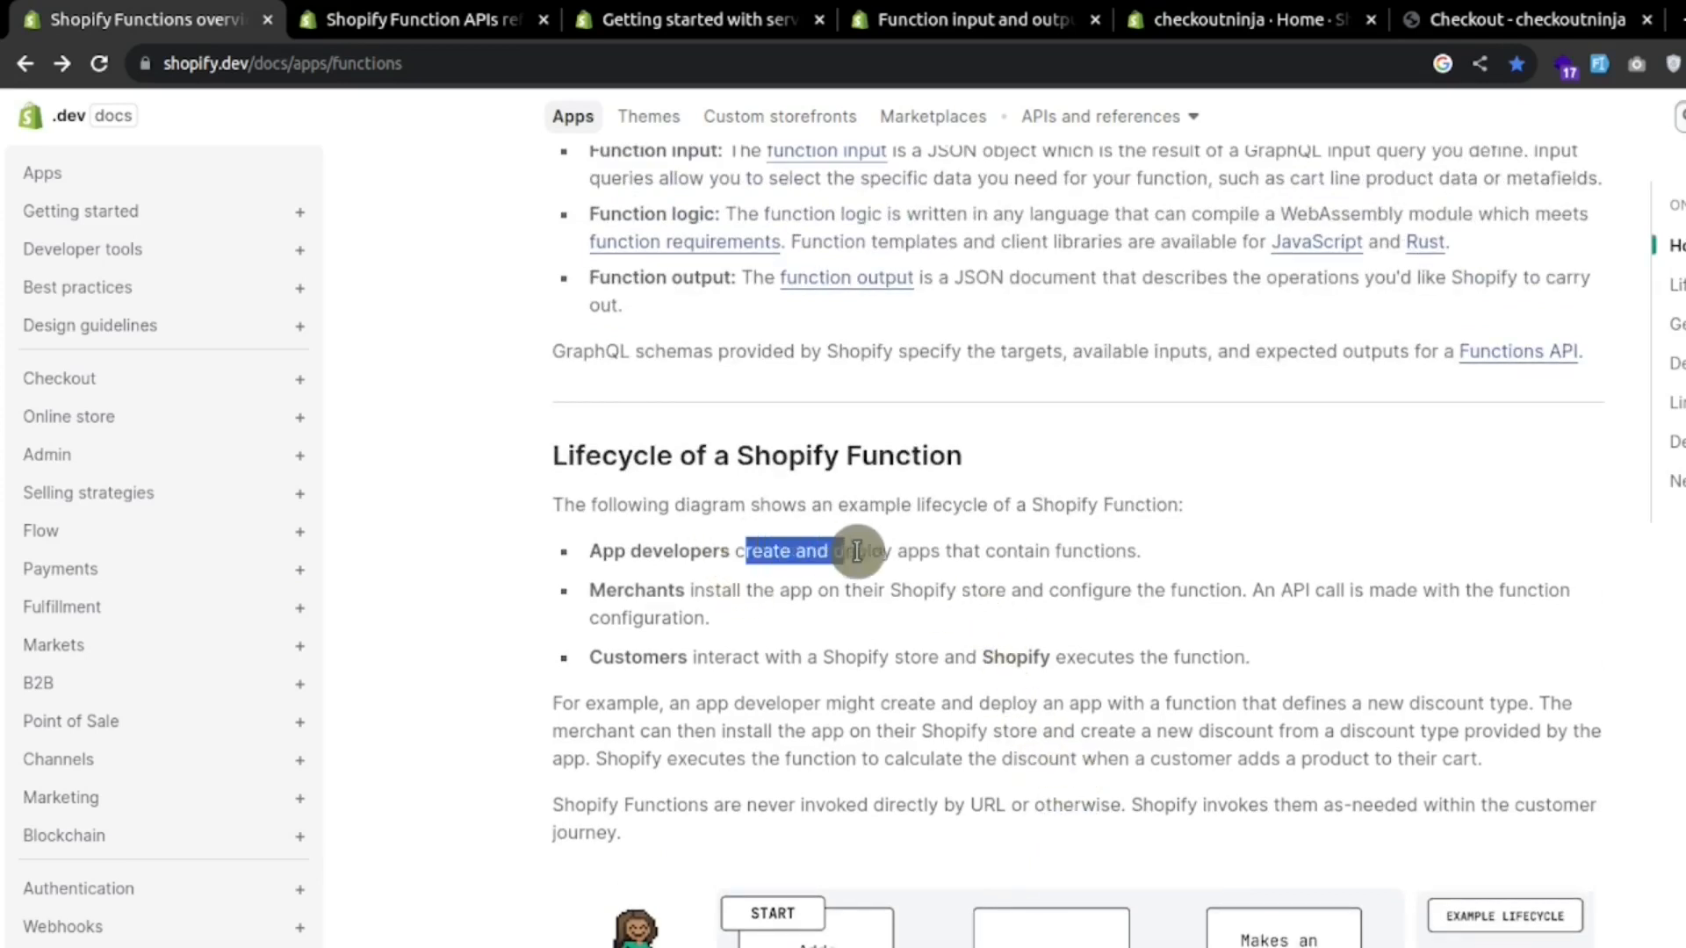
mouse_move(1196, 571)
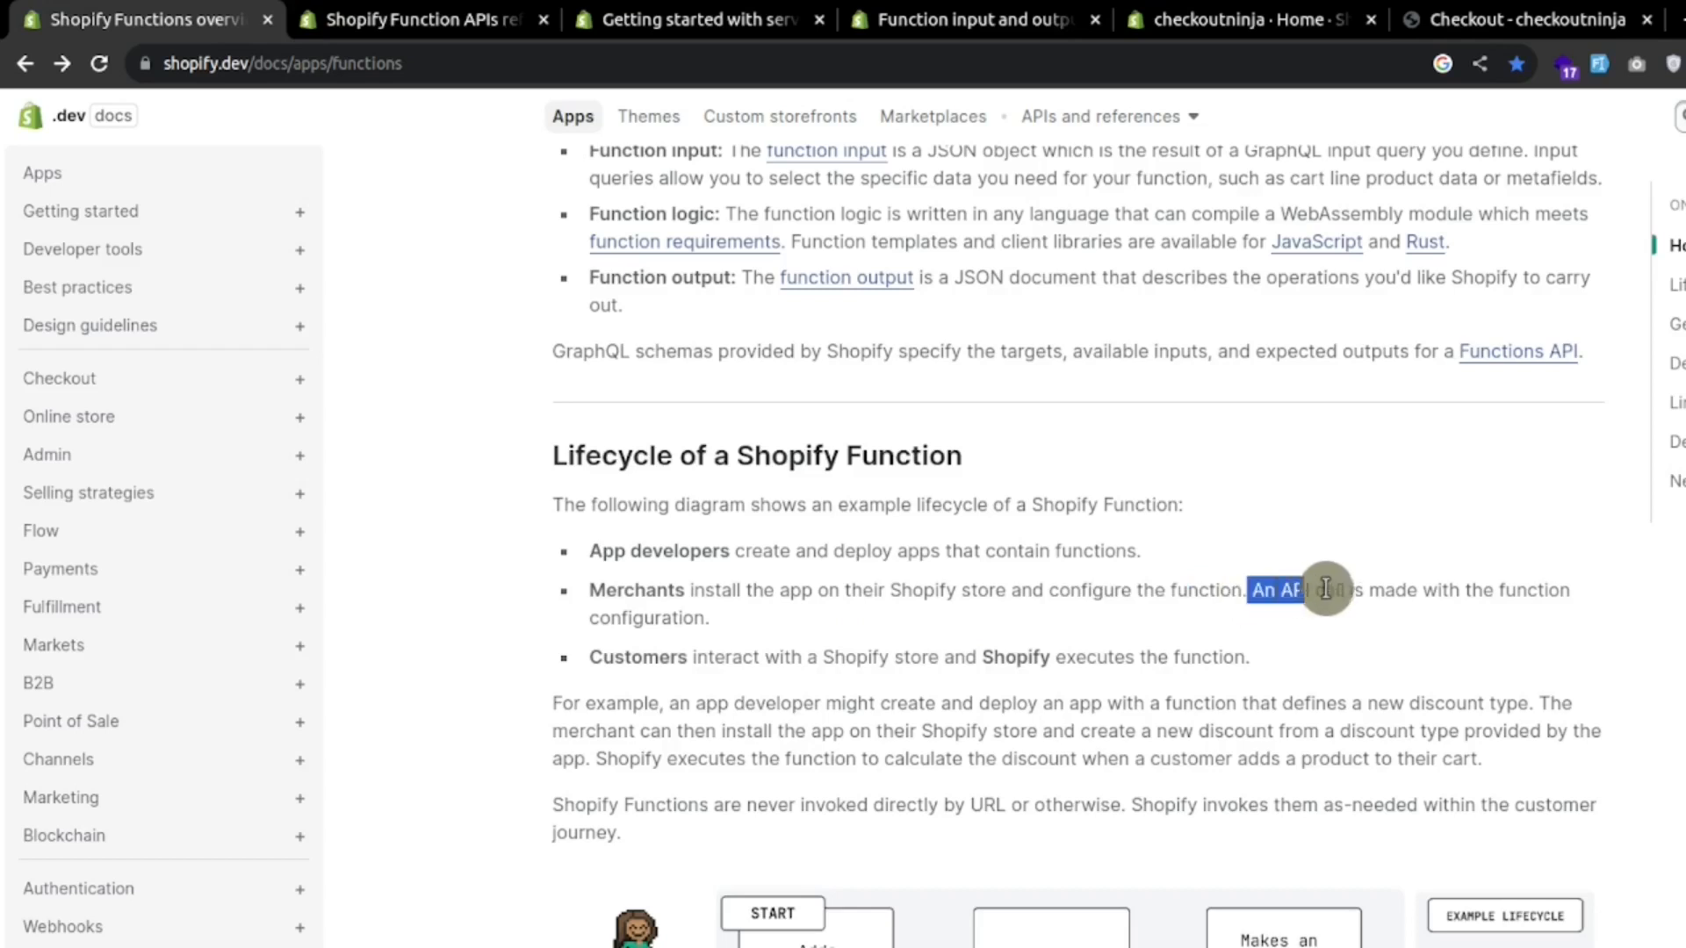
left_click_drag(1322, 590, 709, 618)
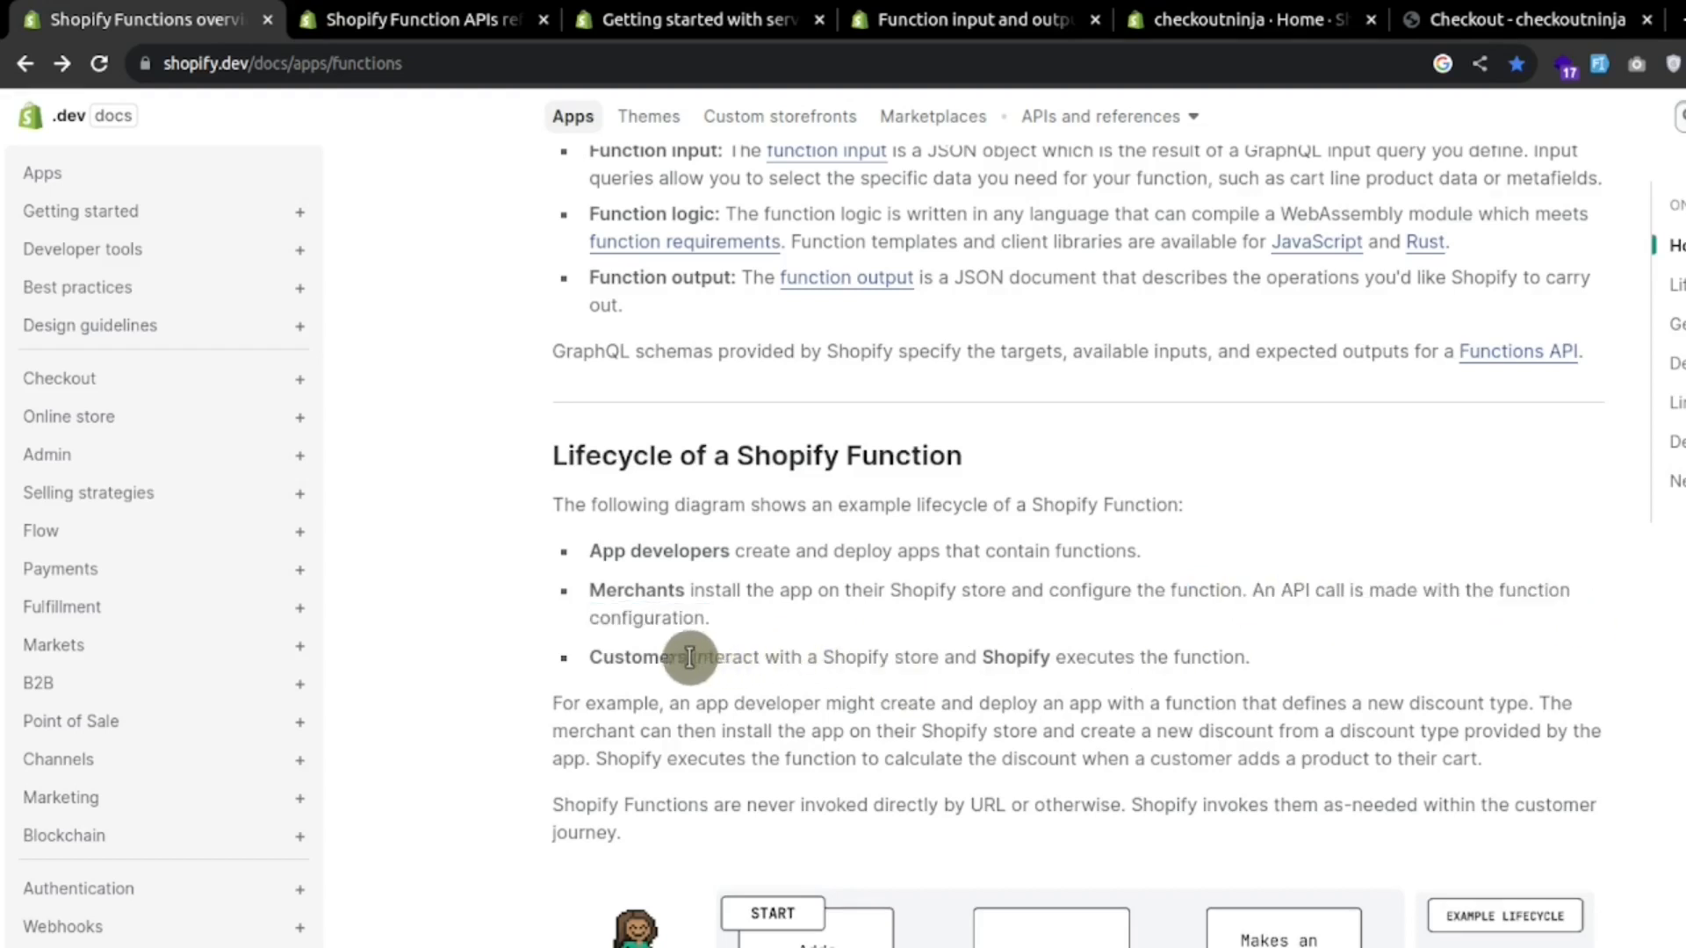
mouse_move(988, 682)
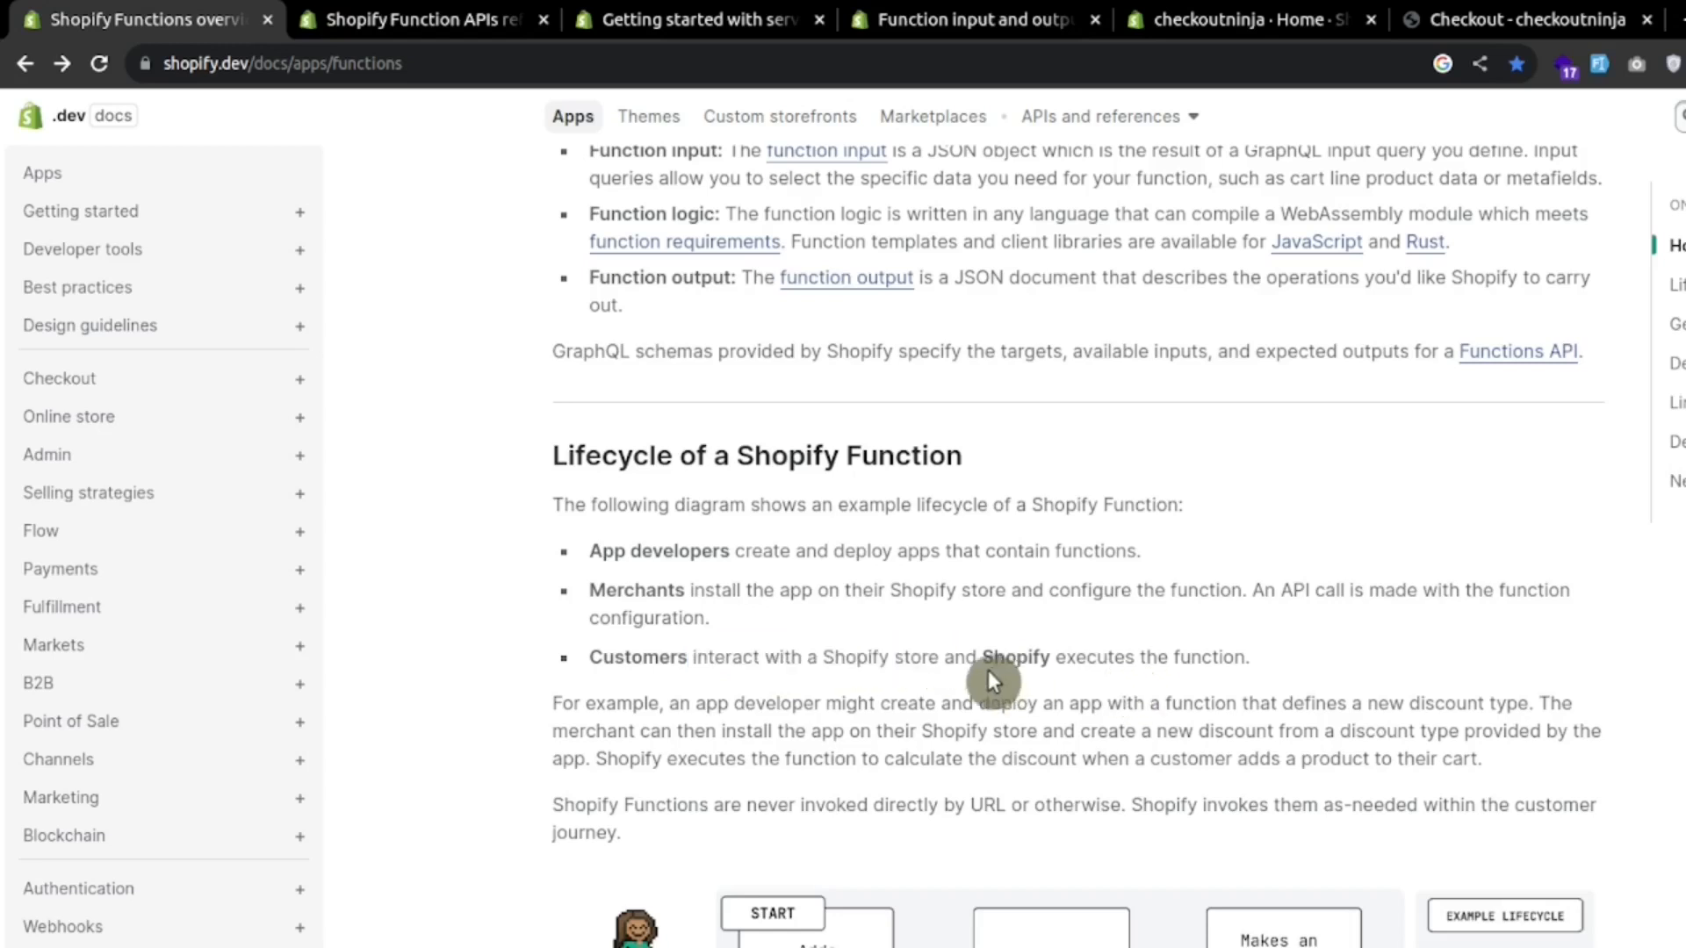
scroll("down", 3)
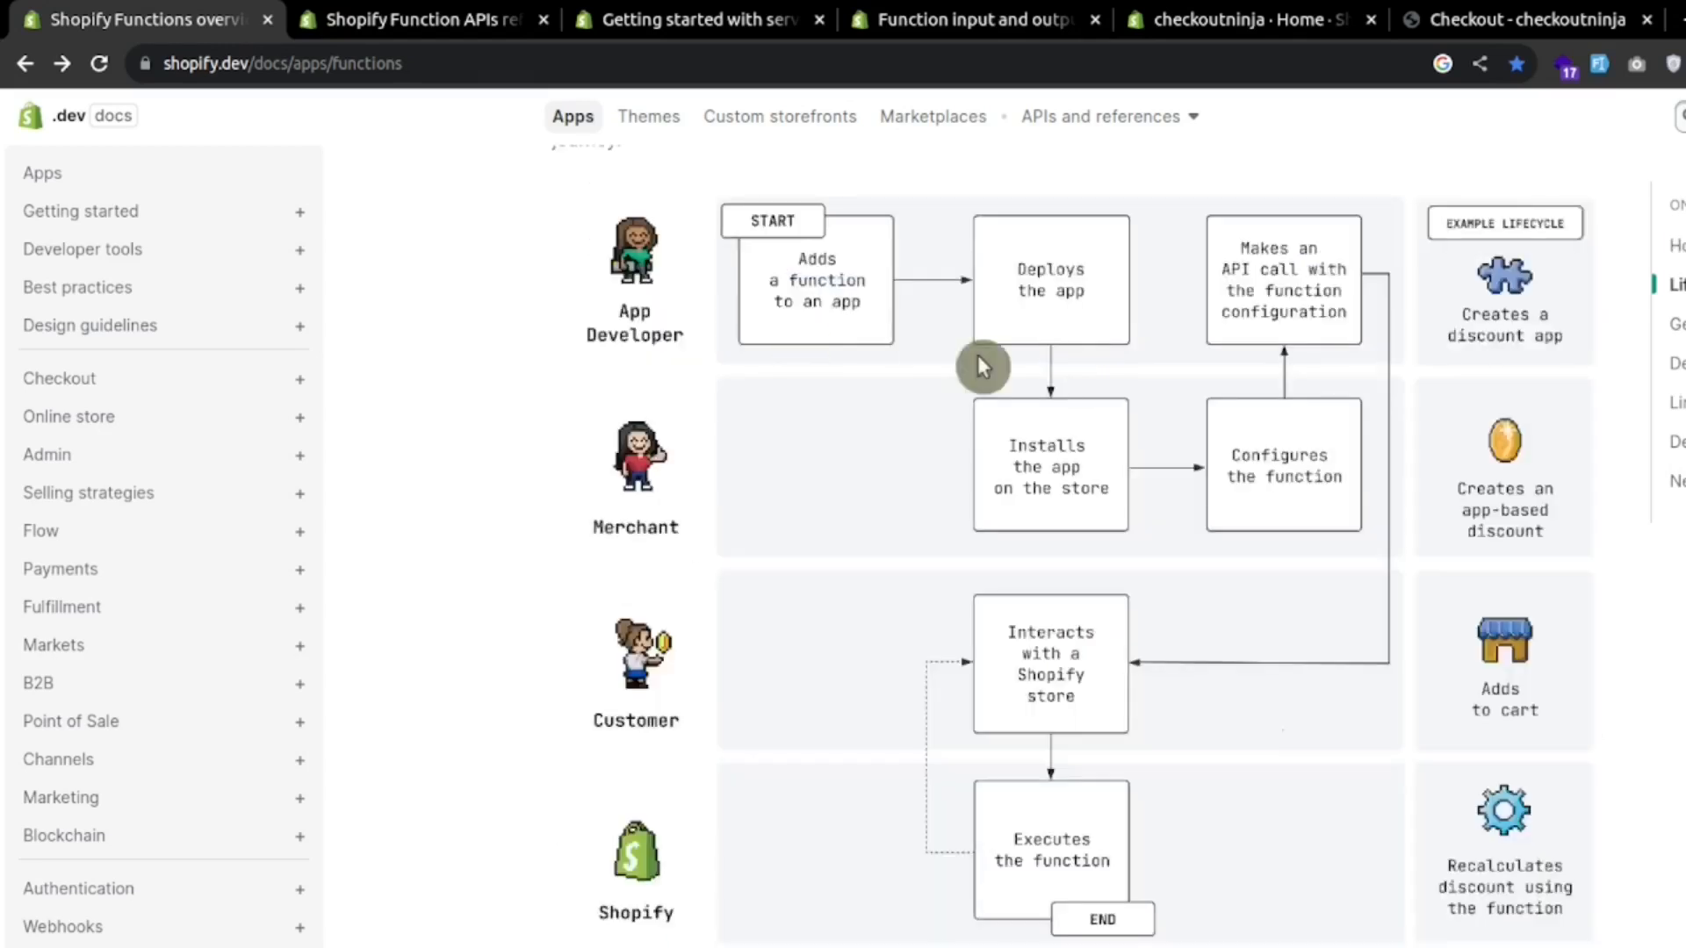
Step: Scroll past the Getting started tutorials and bring up link options for the Shopify Function APIs reference
scroll("down", 3)
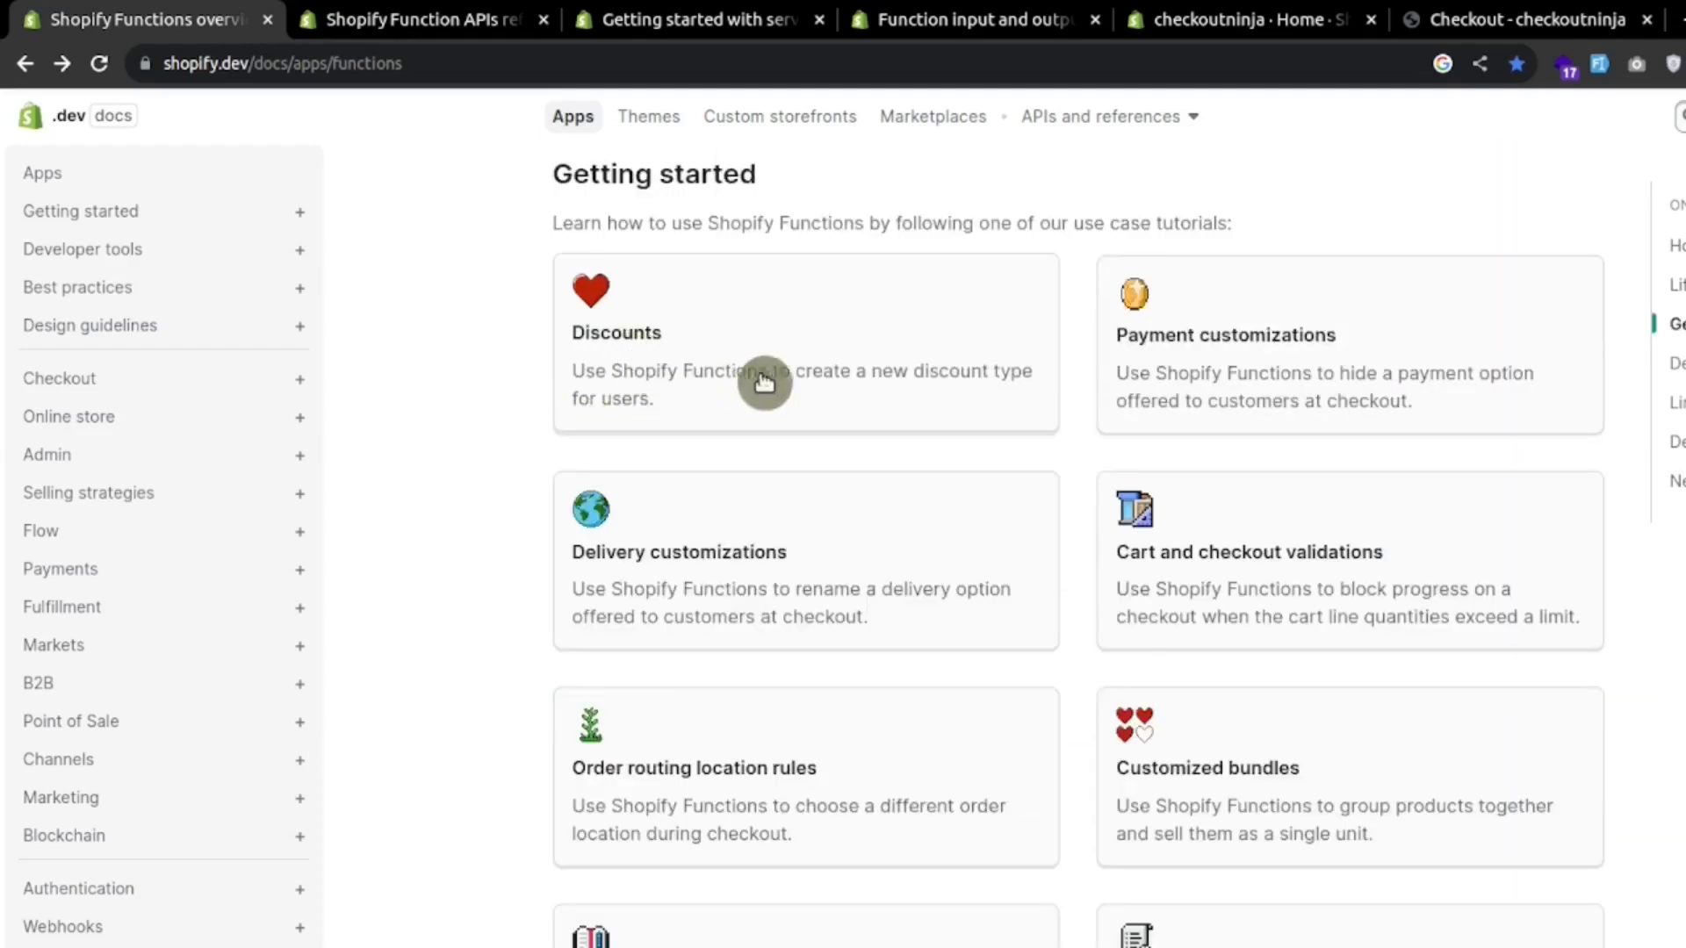
mouse_move(764, 409)
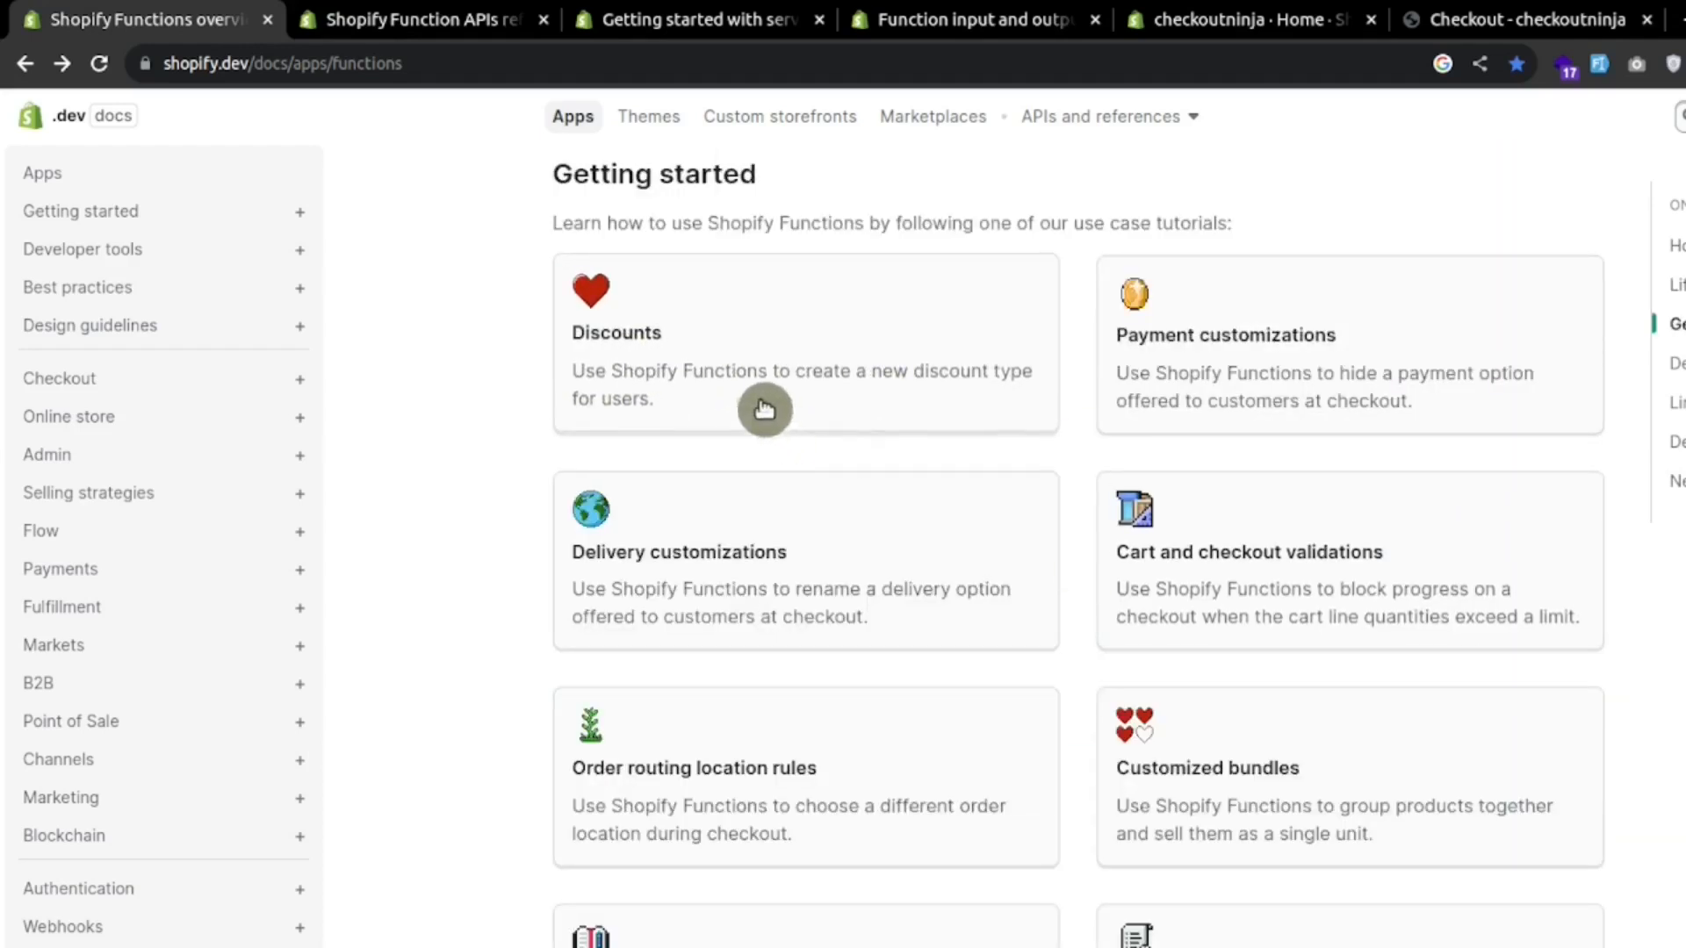
mouse_move(1282, 365)
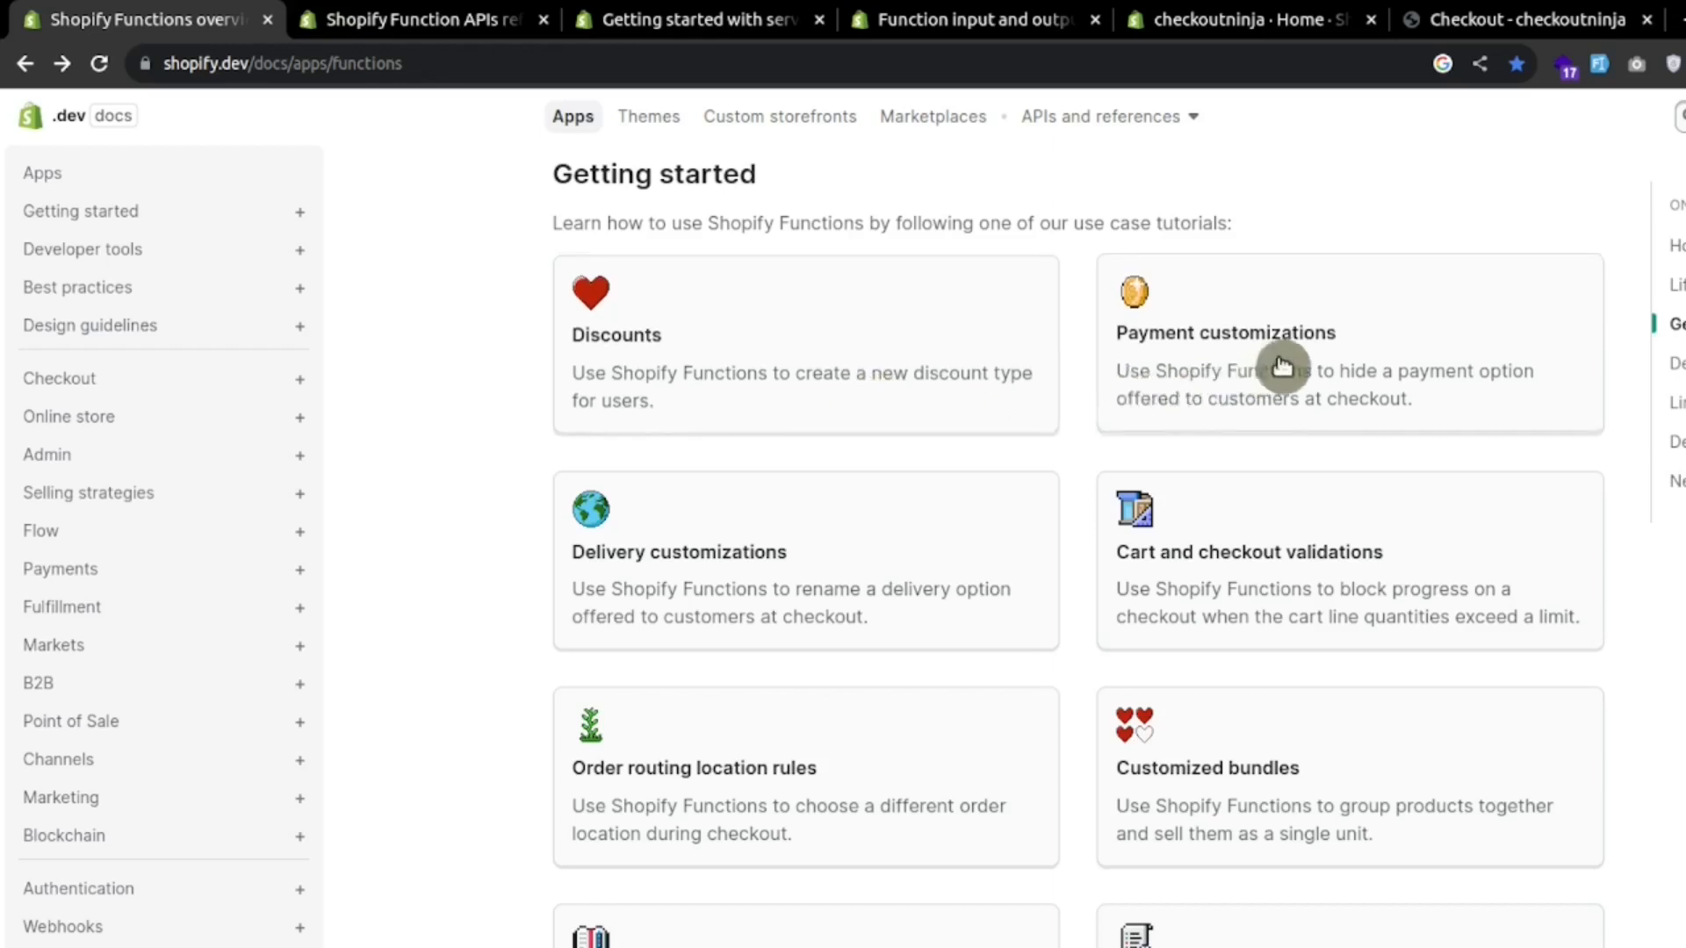
mouse_move(759, 567)
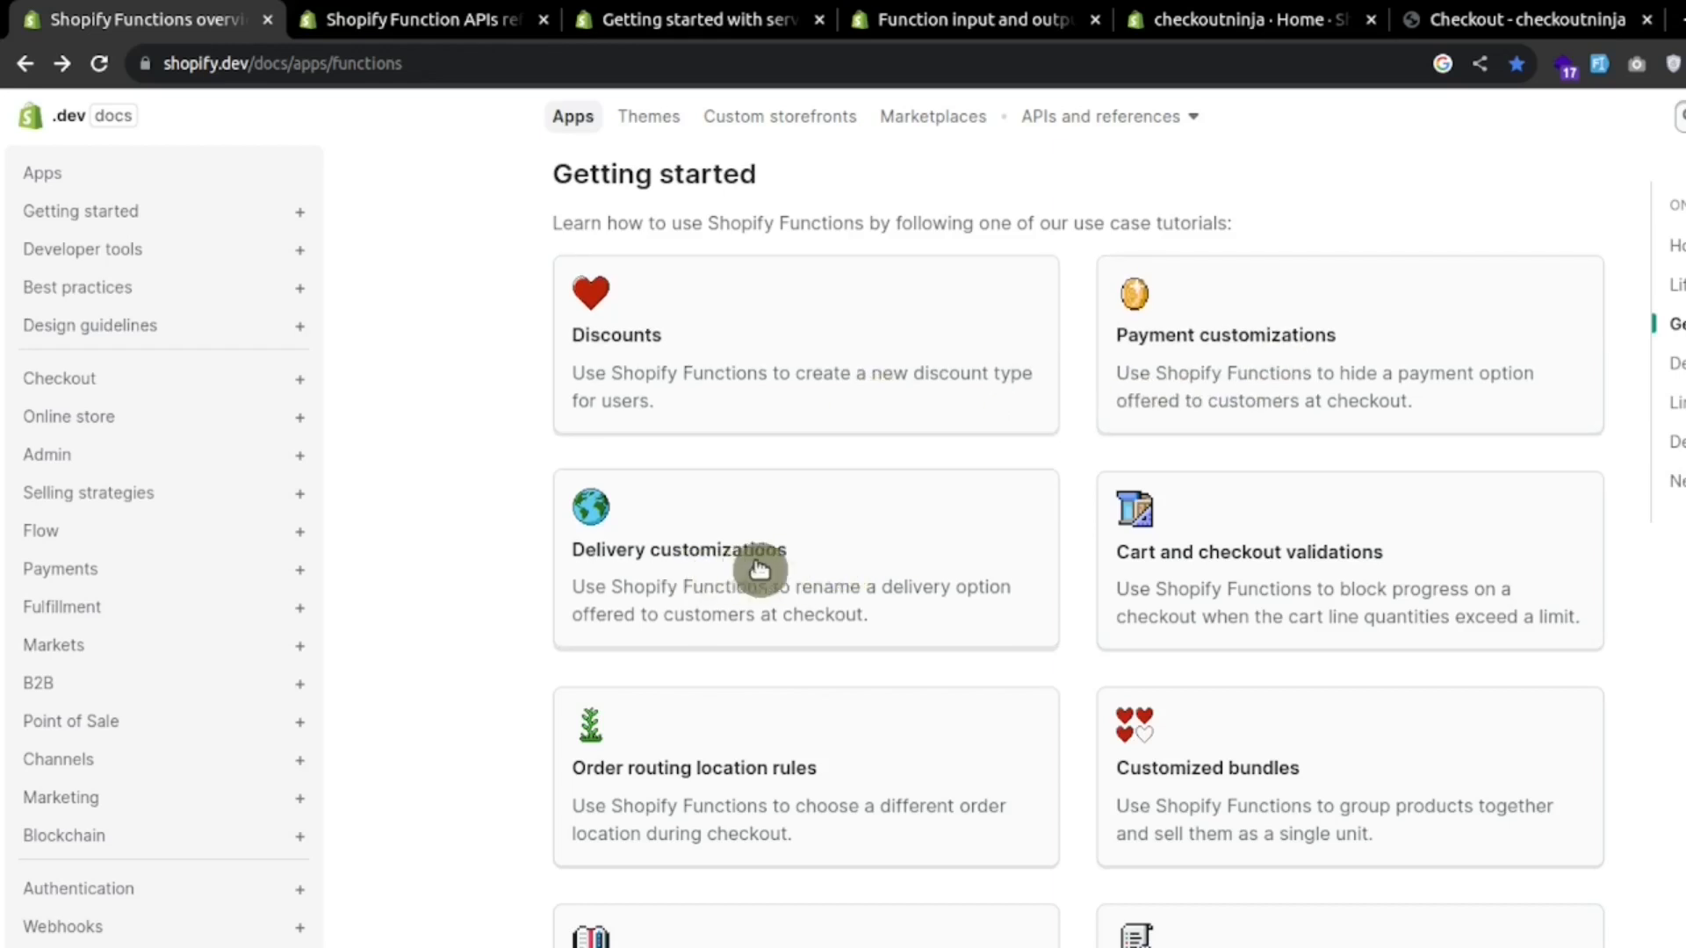
mouse_move(1394, 571)
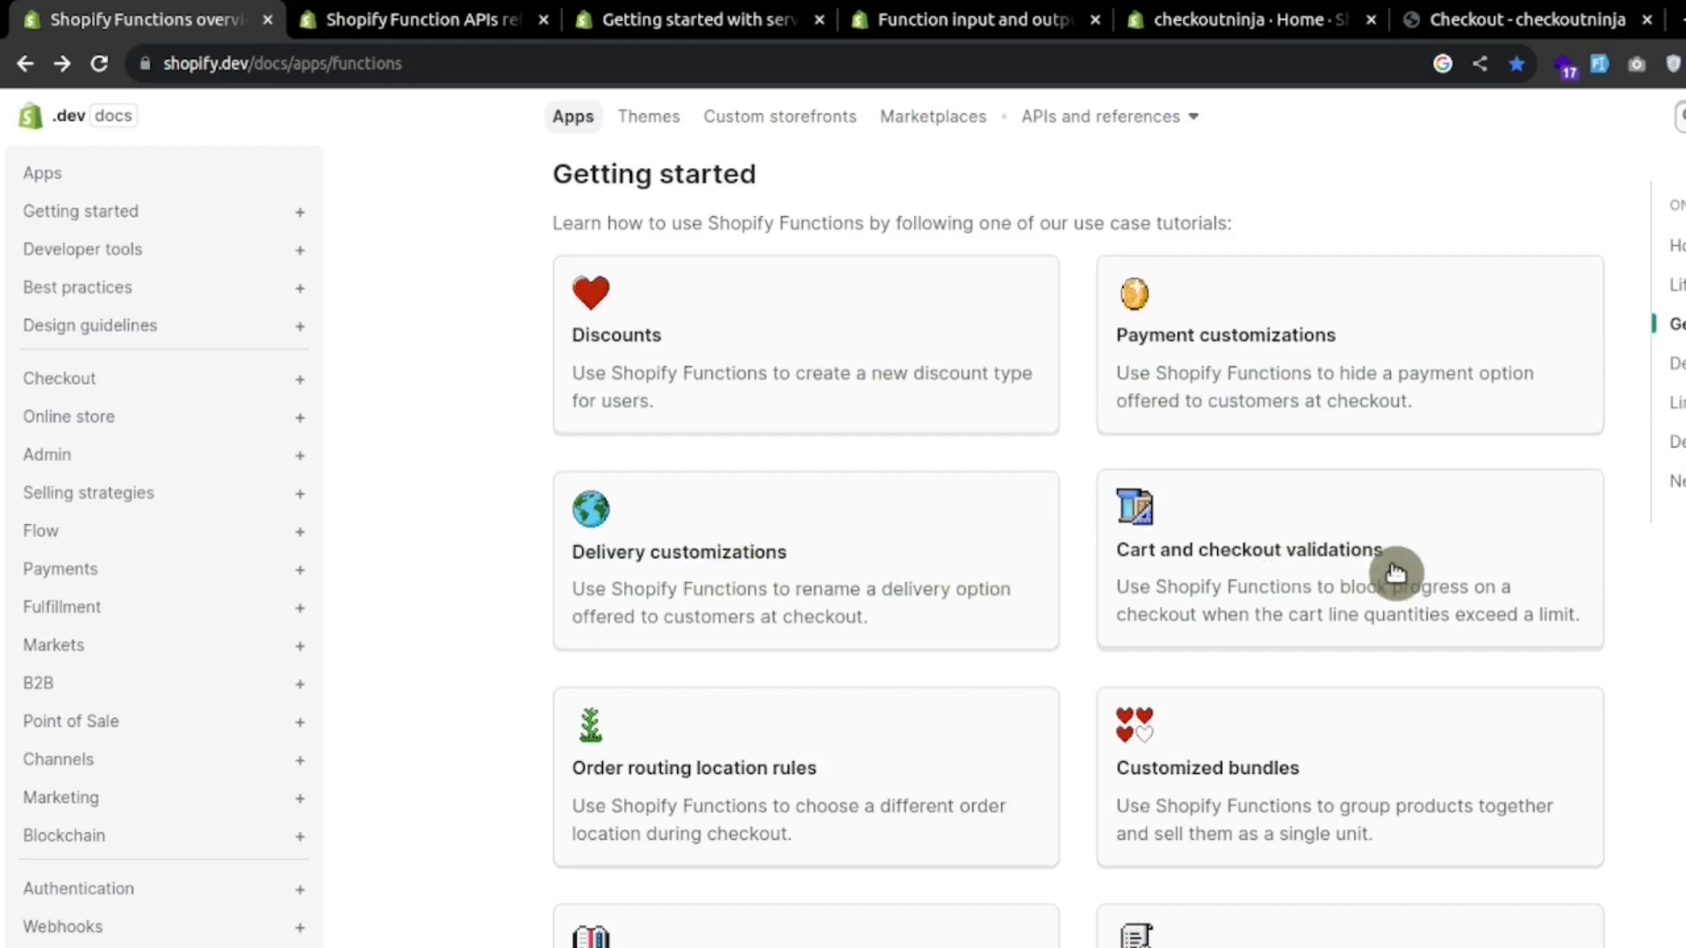
mouse_move(1449, 583)
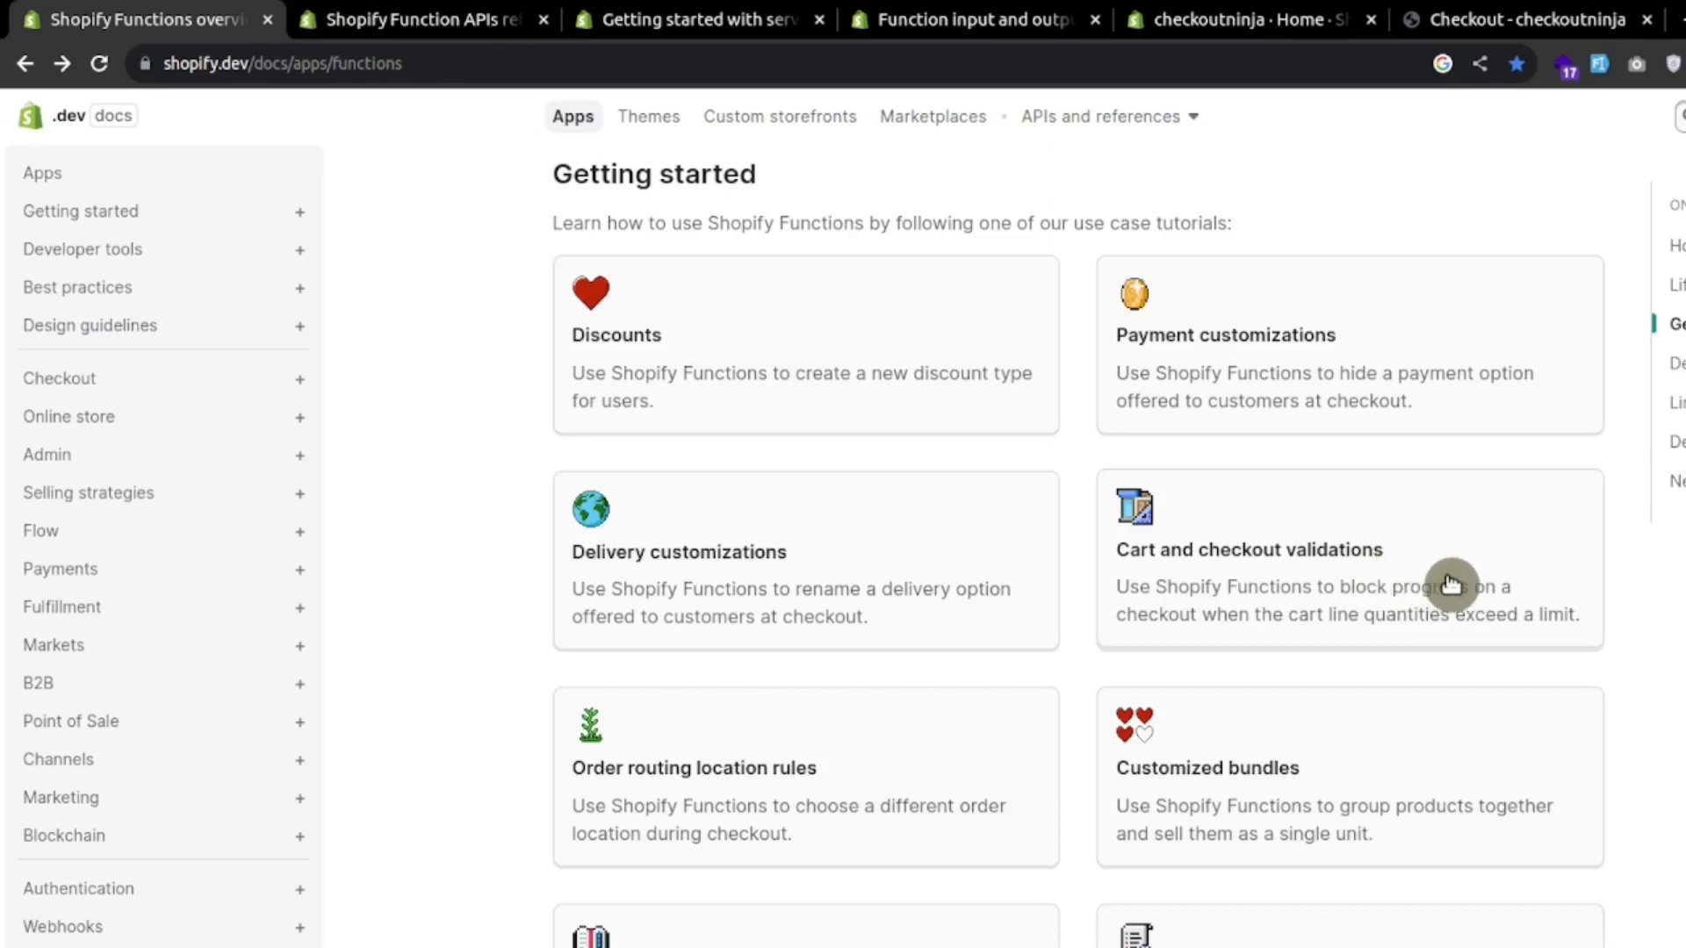
scroll("down", 3)
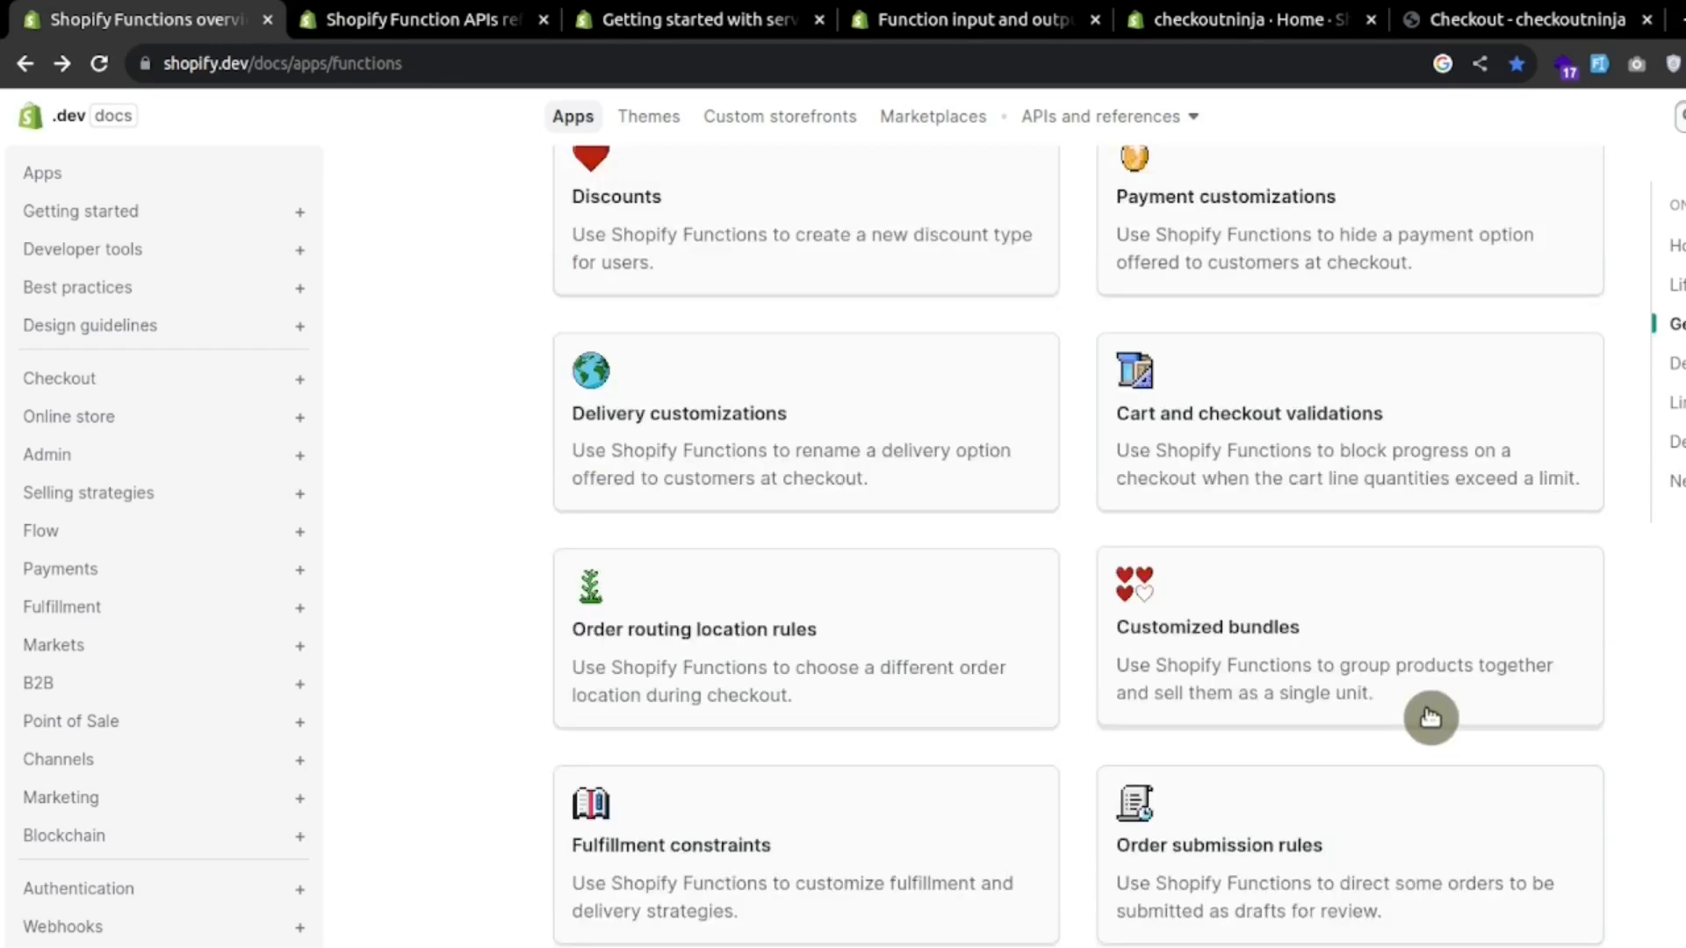
mouse_move(1391, 708)
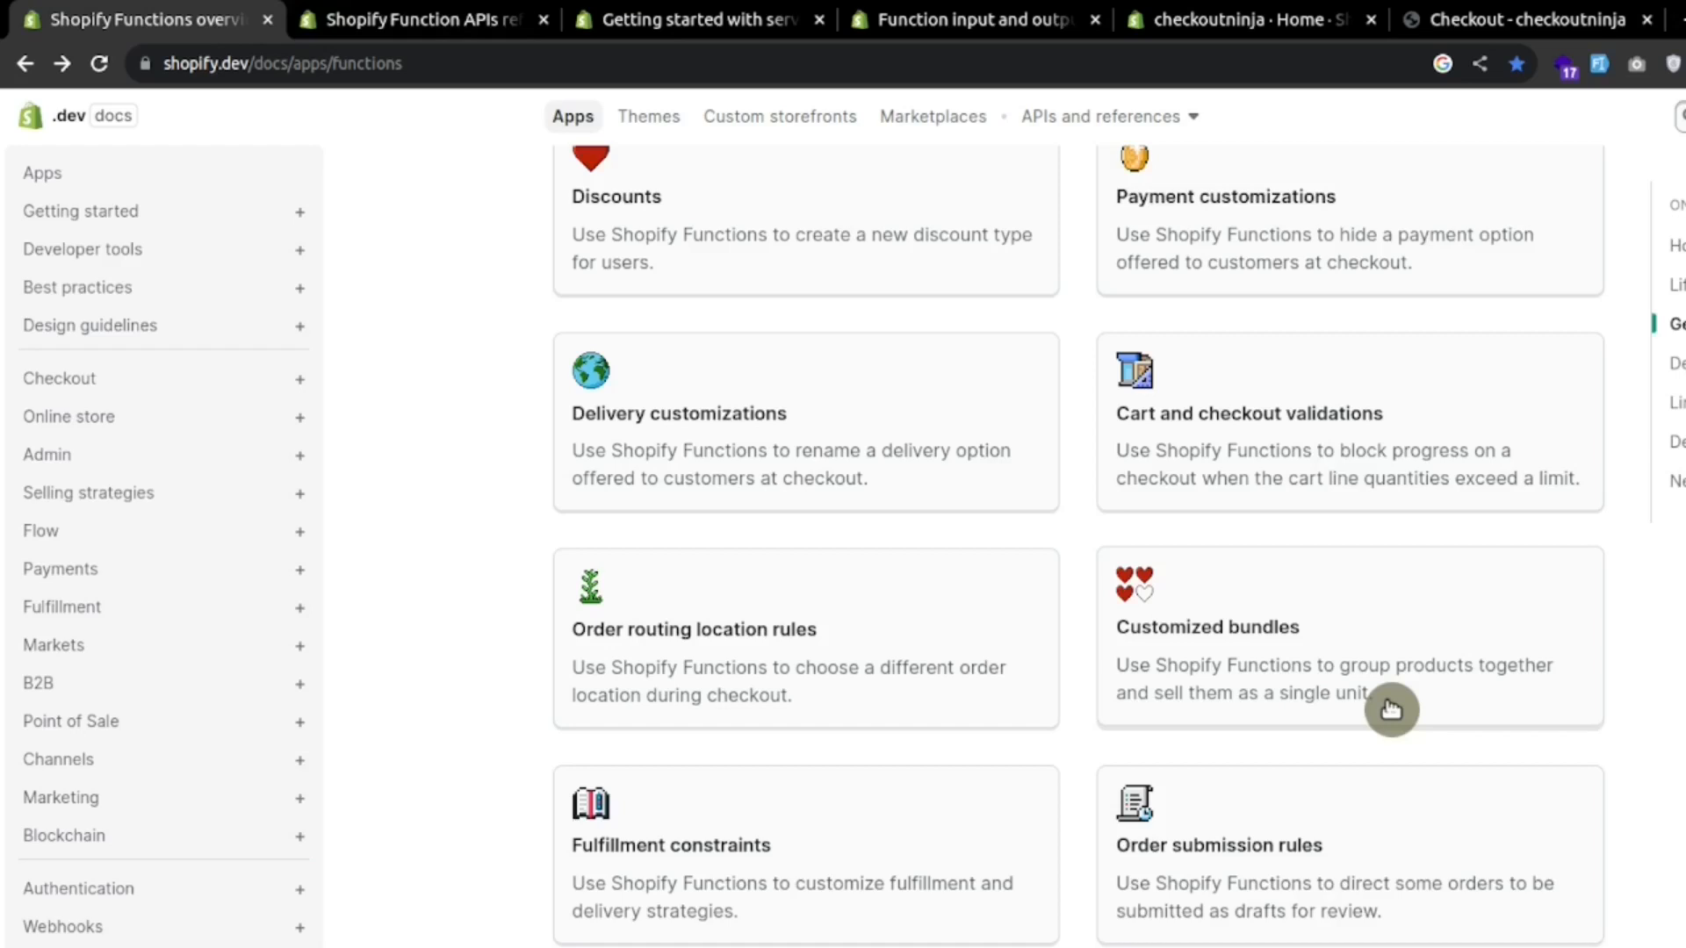
right_click(699, 538)
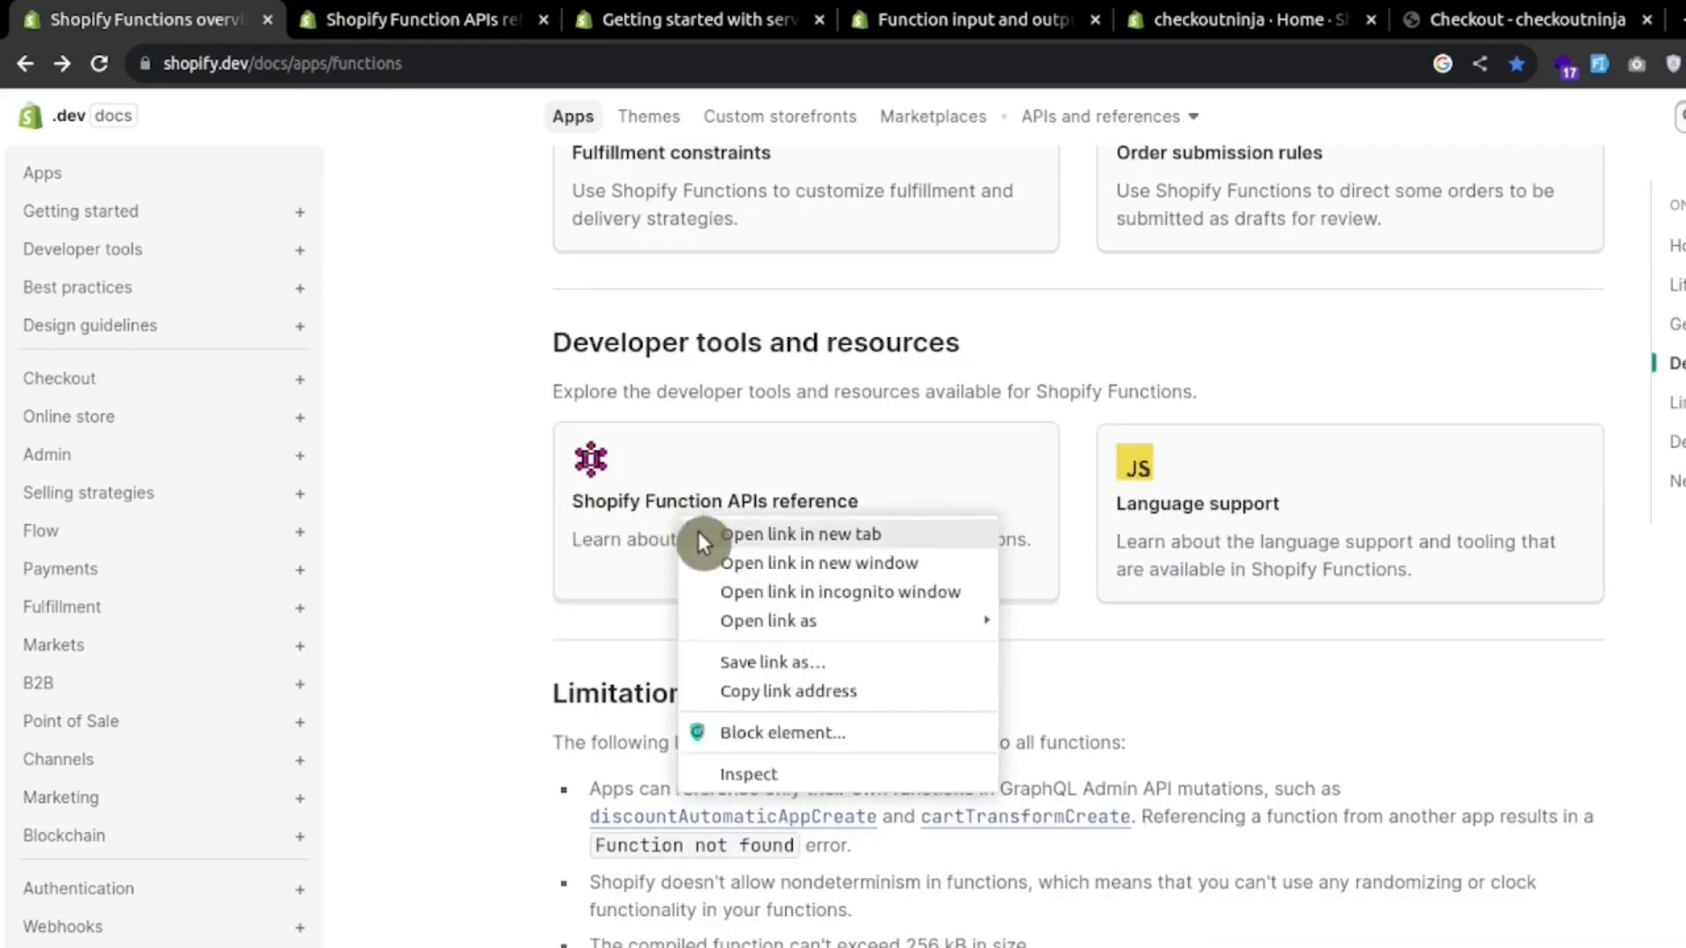
Step: Open the Function APIs reference in a new tab and go to the Cart and Checkout Validation API overview
left_click(801, 534)
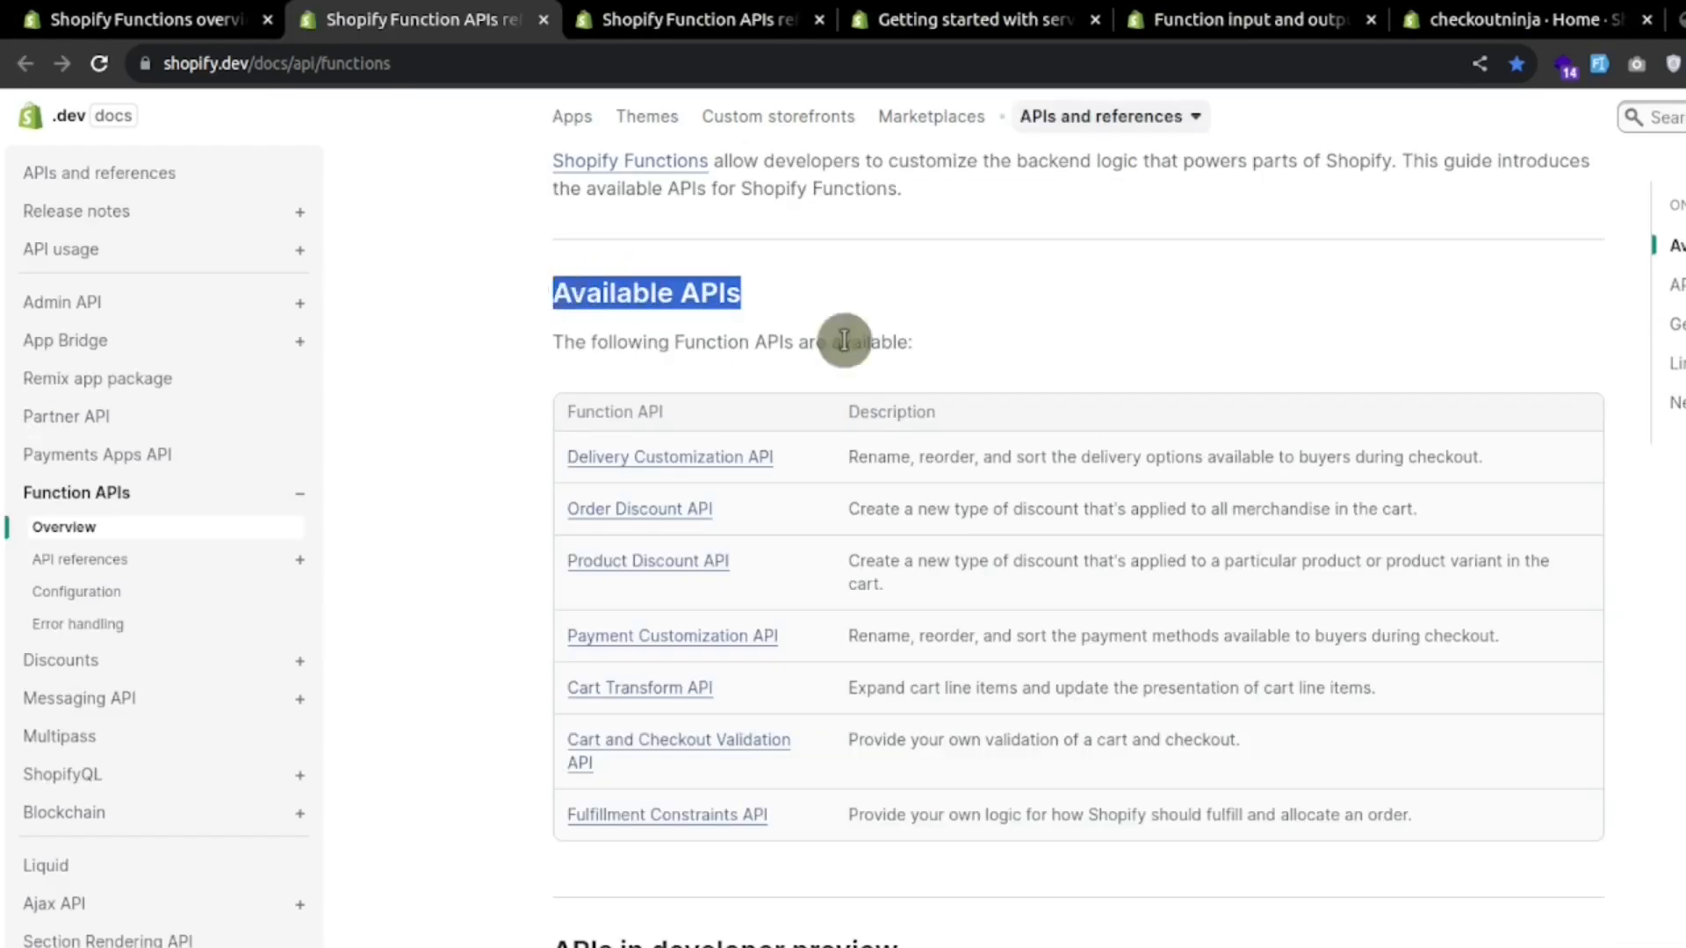
scroll("down", 3)
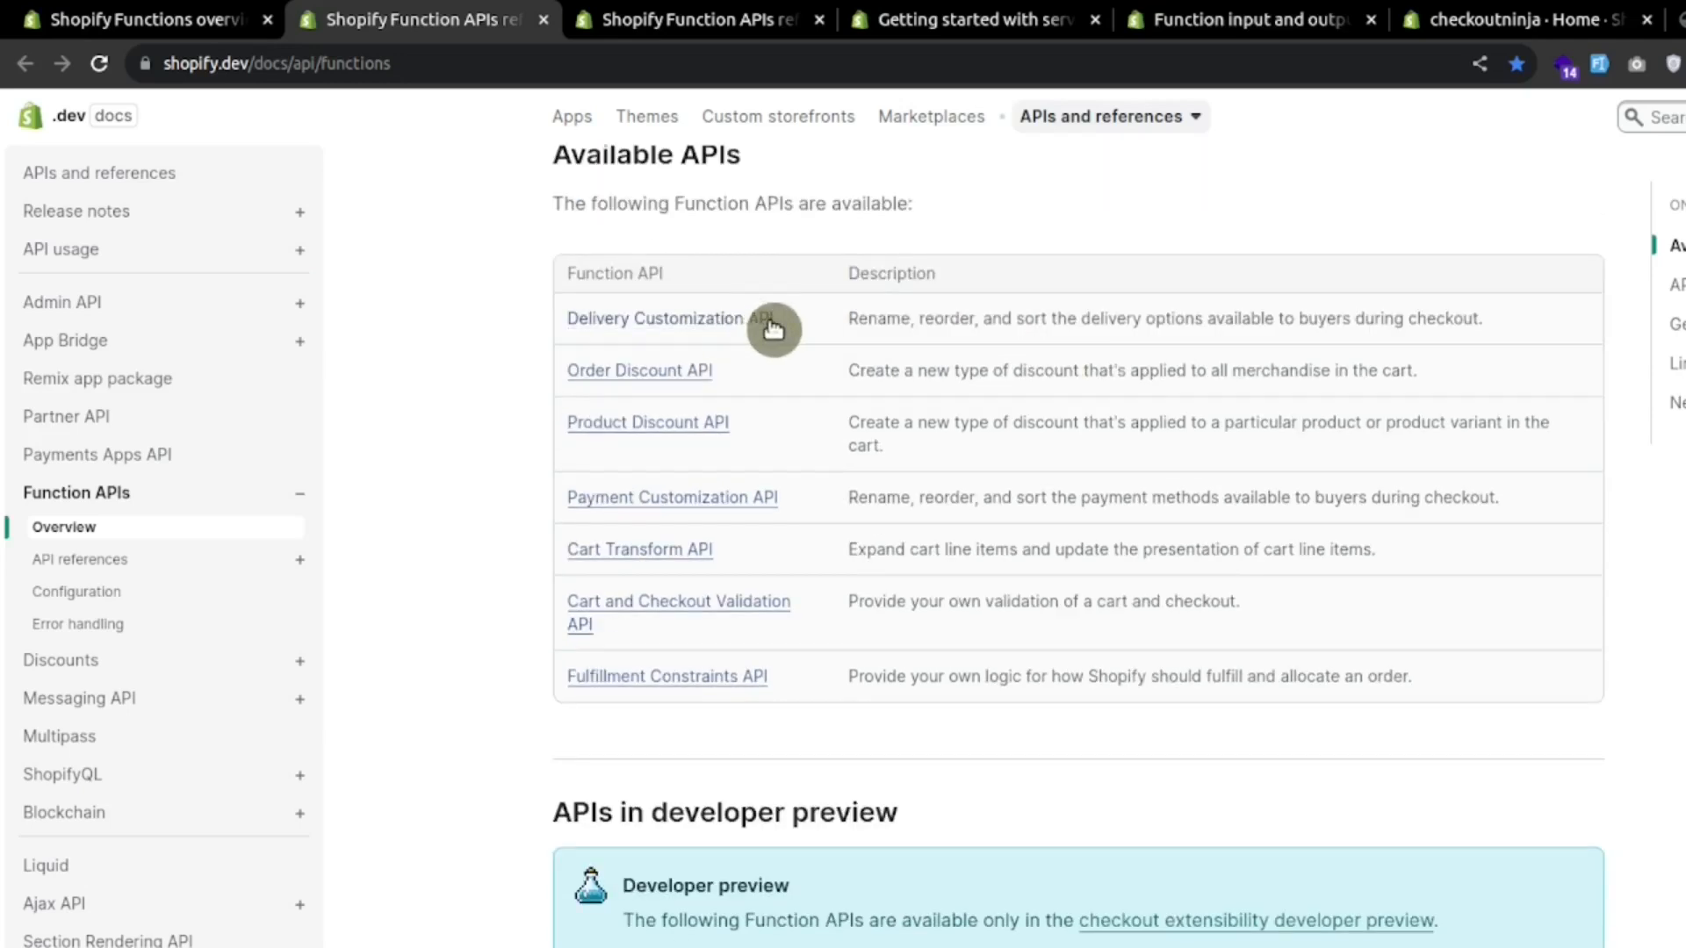
mouse_move(720, 439)
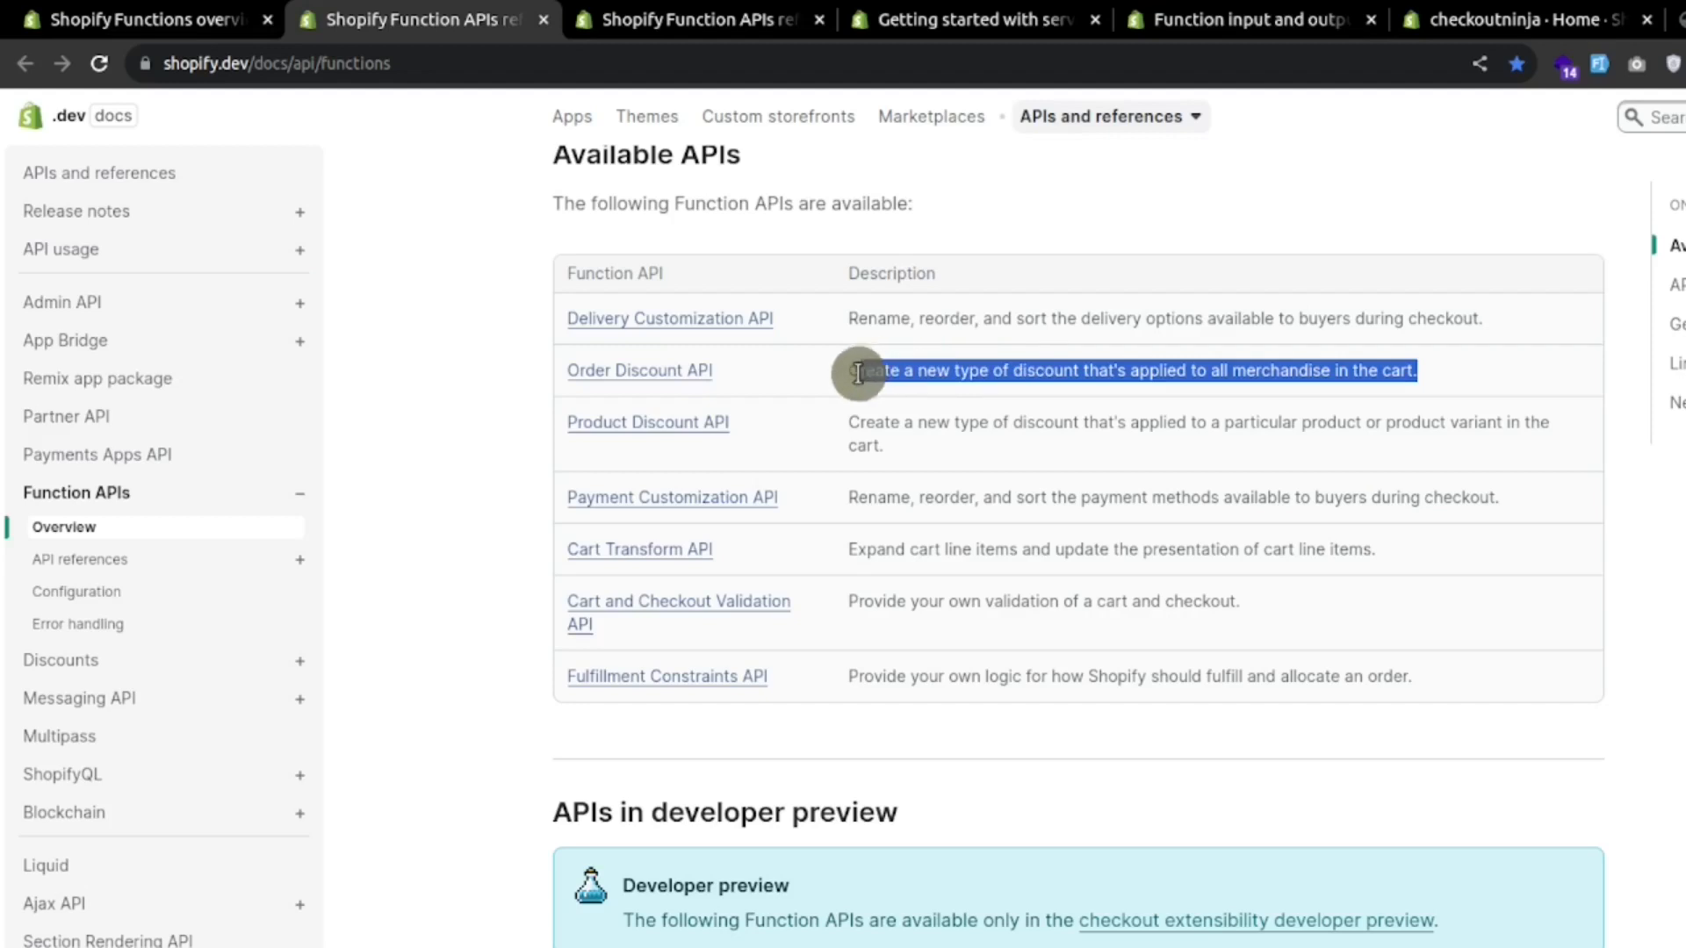
mouse_move(966, 634)
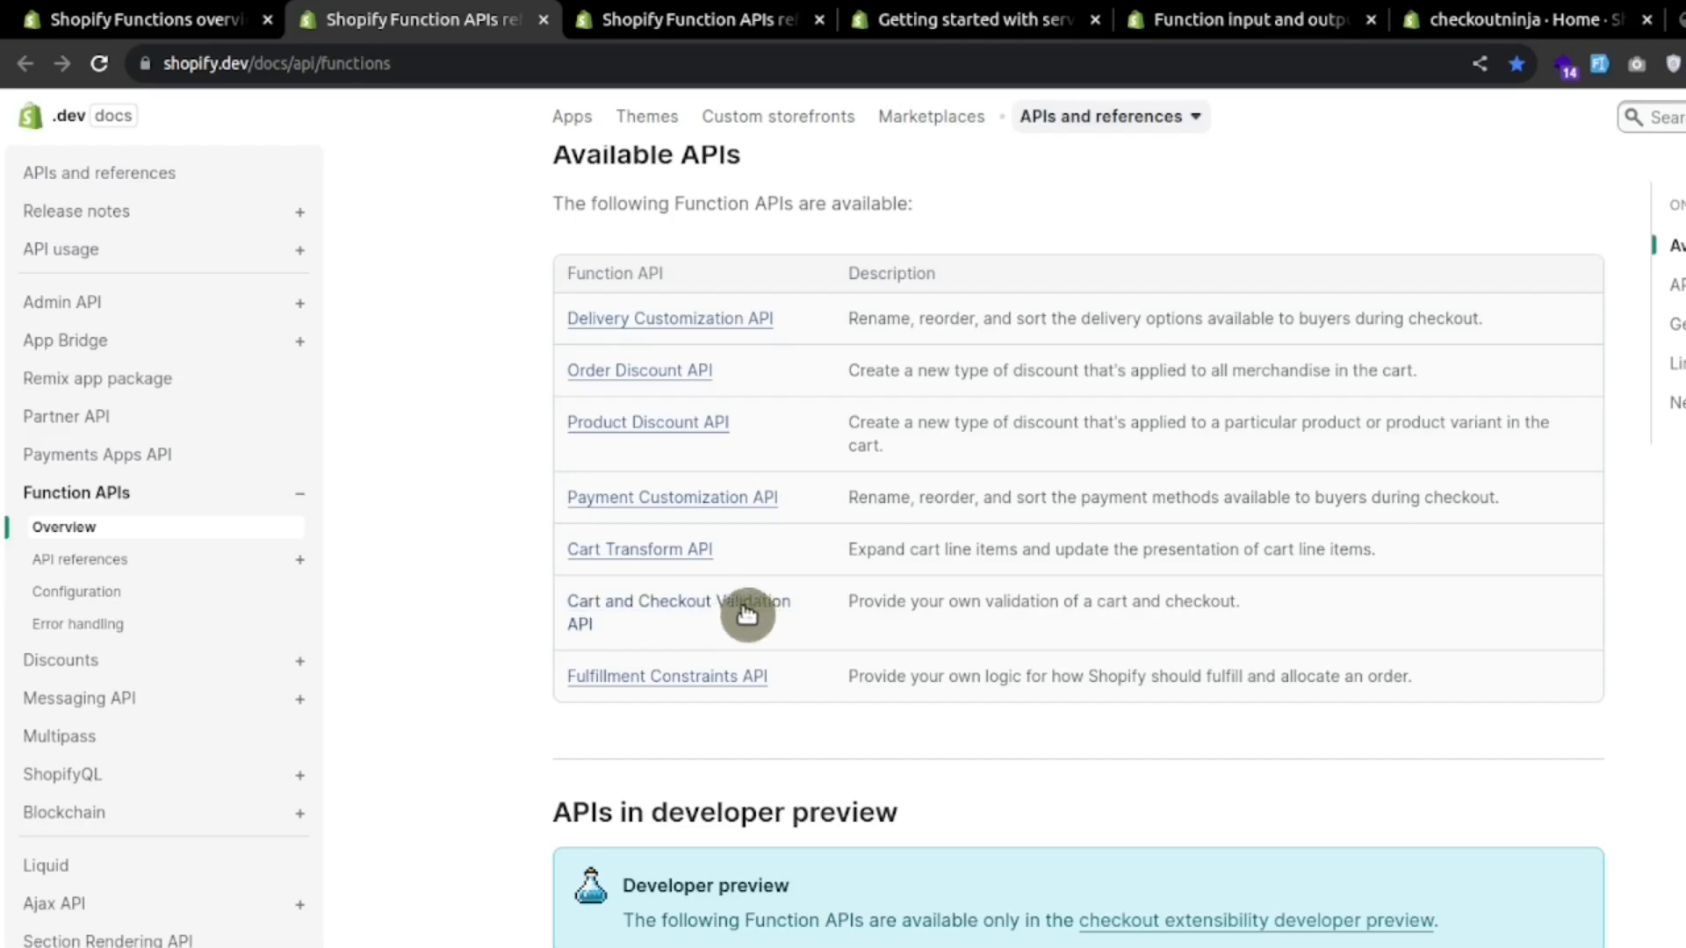
left_click(704, 601)
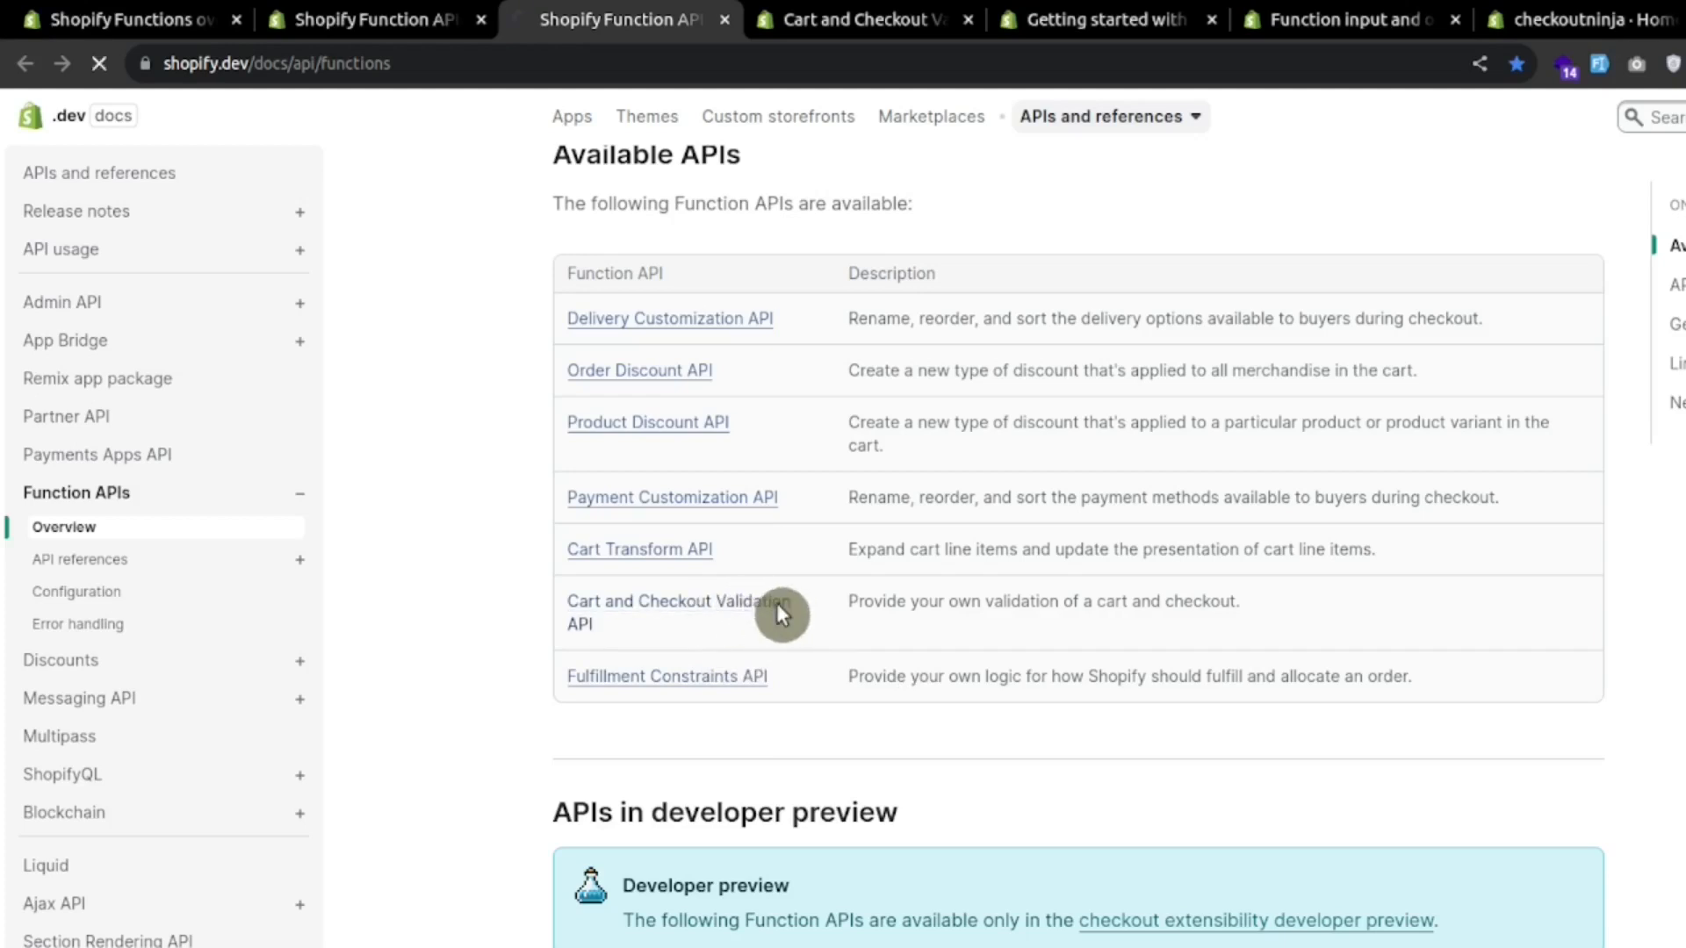
left_click(674, 613)
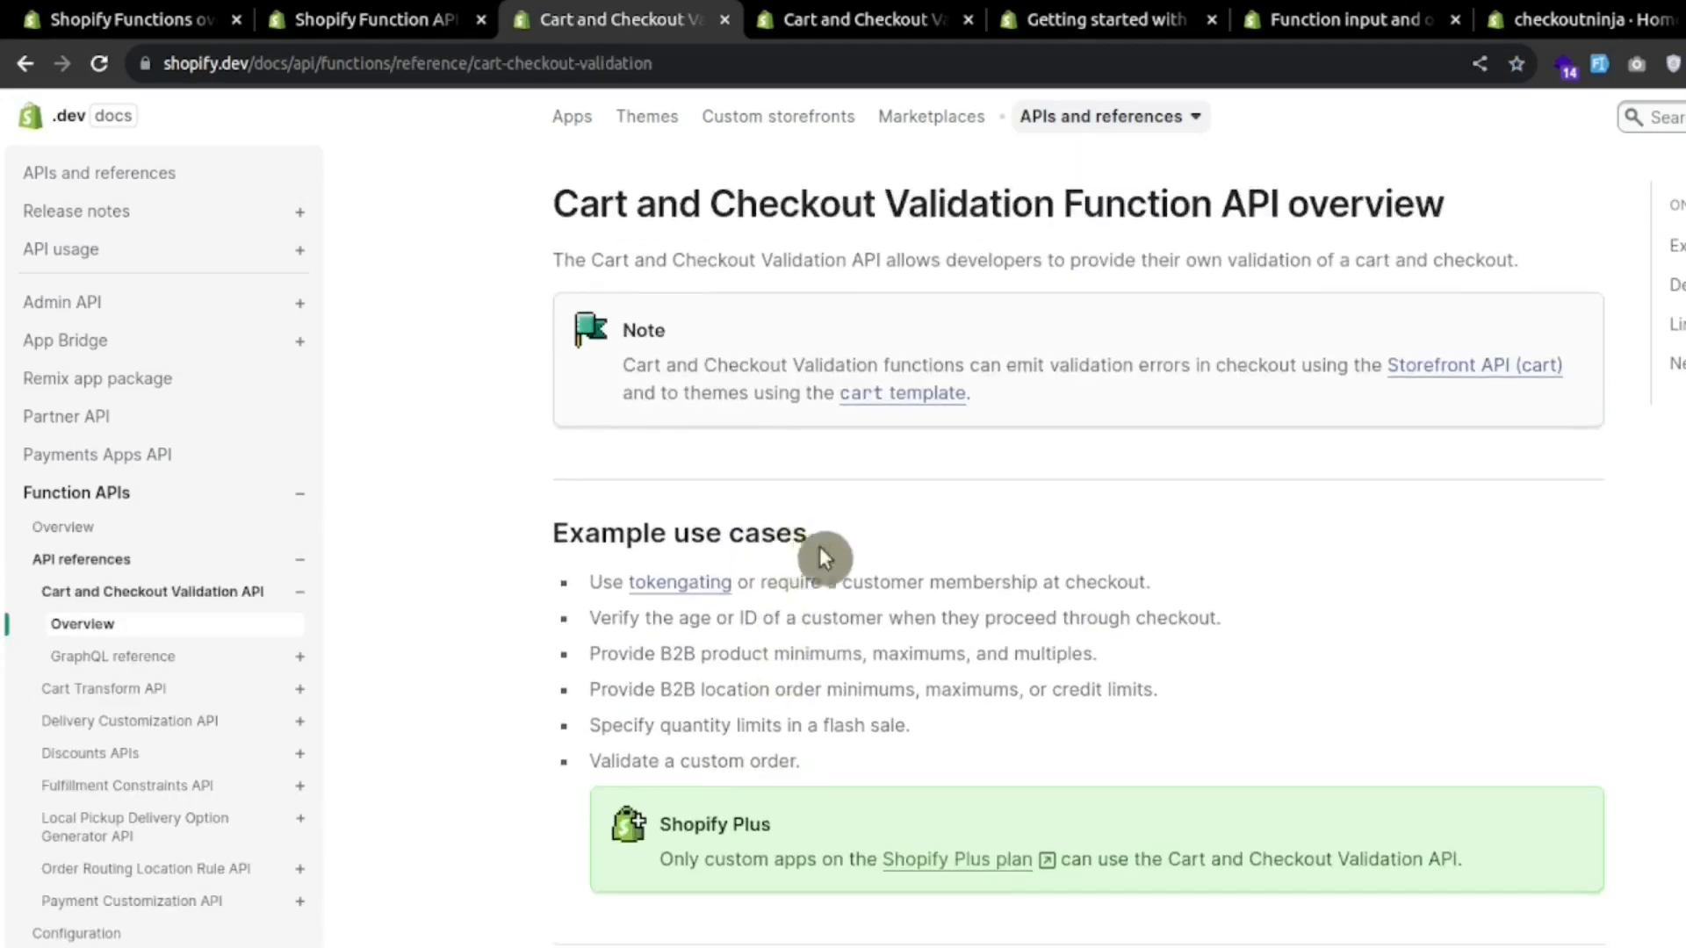
Step: Read the validation API overview down to its Shopify plans and Next steps sections
scroll("down", 3)
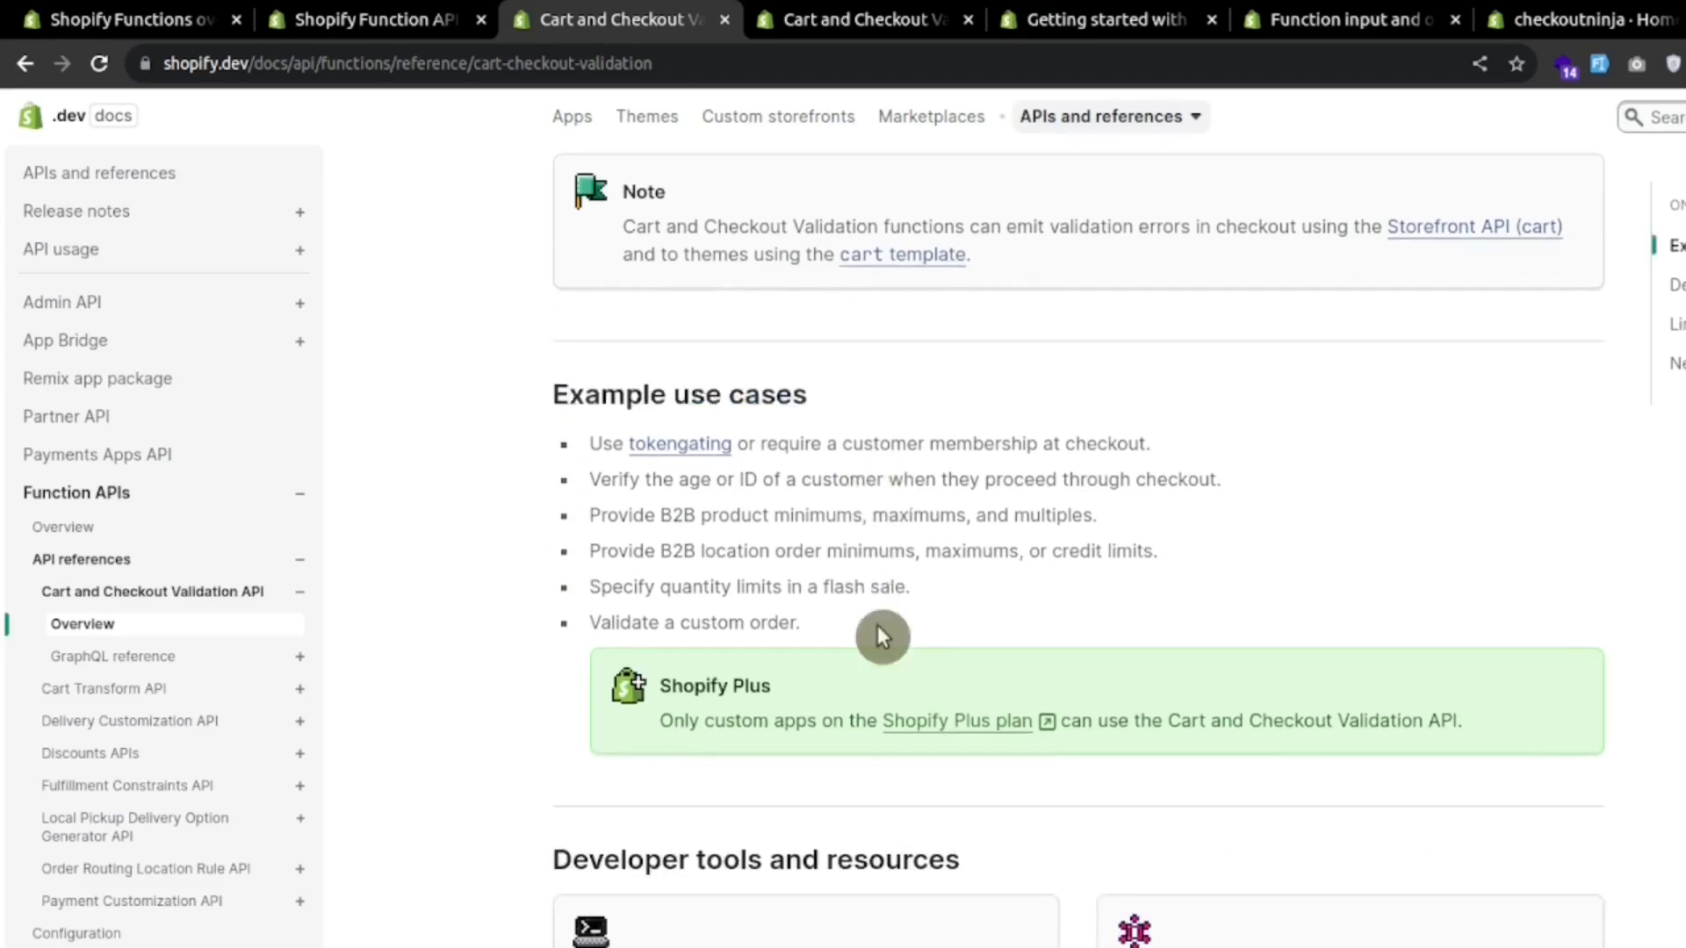
mouse_move(866, 647)
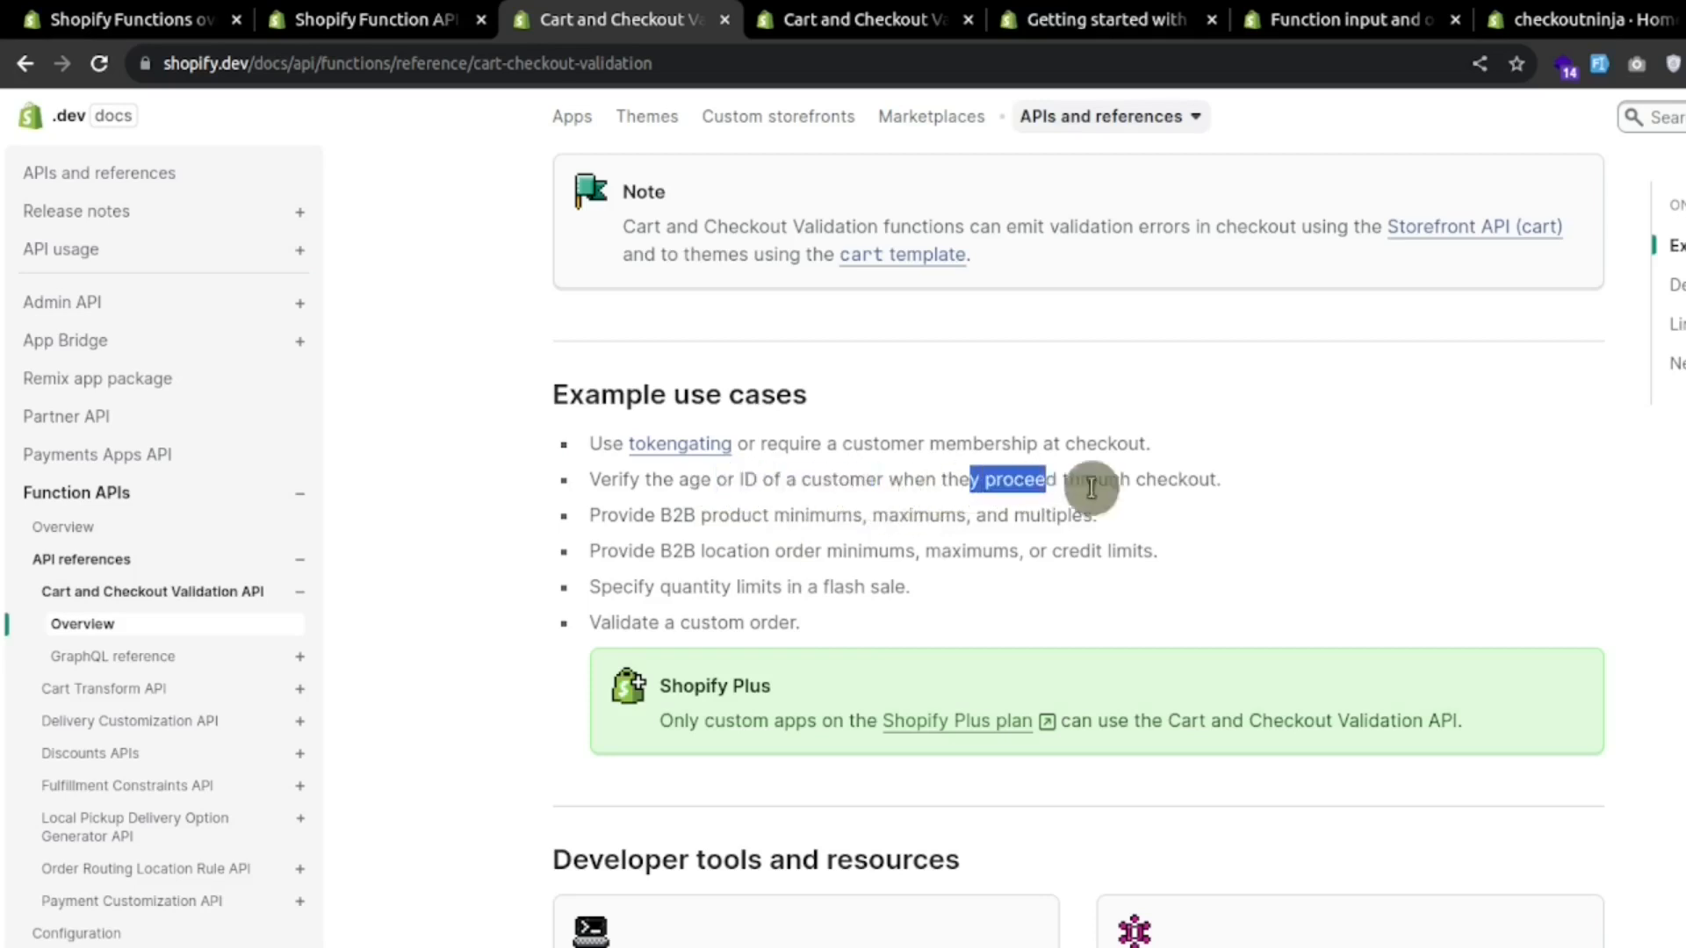
scroll("down", 3)
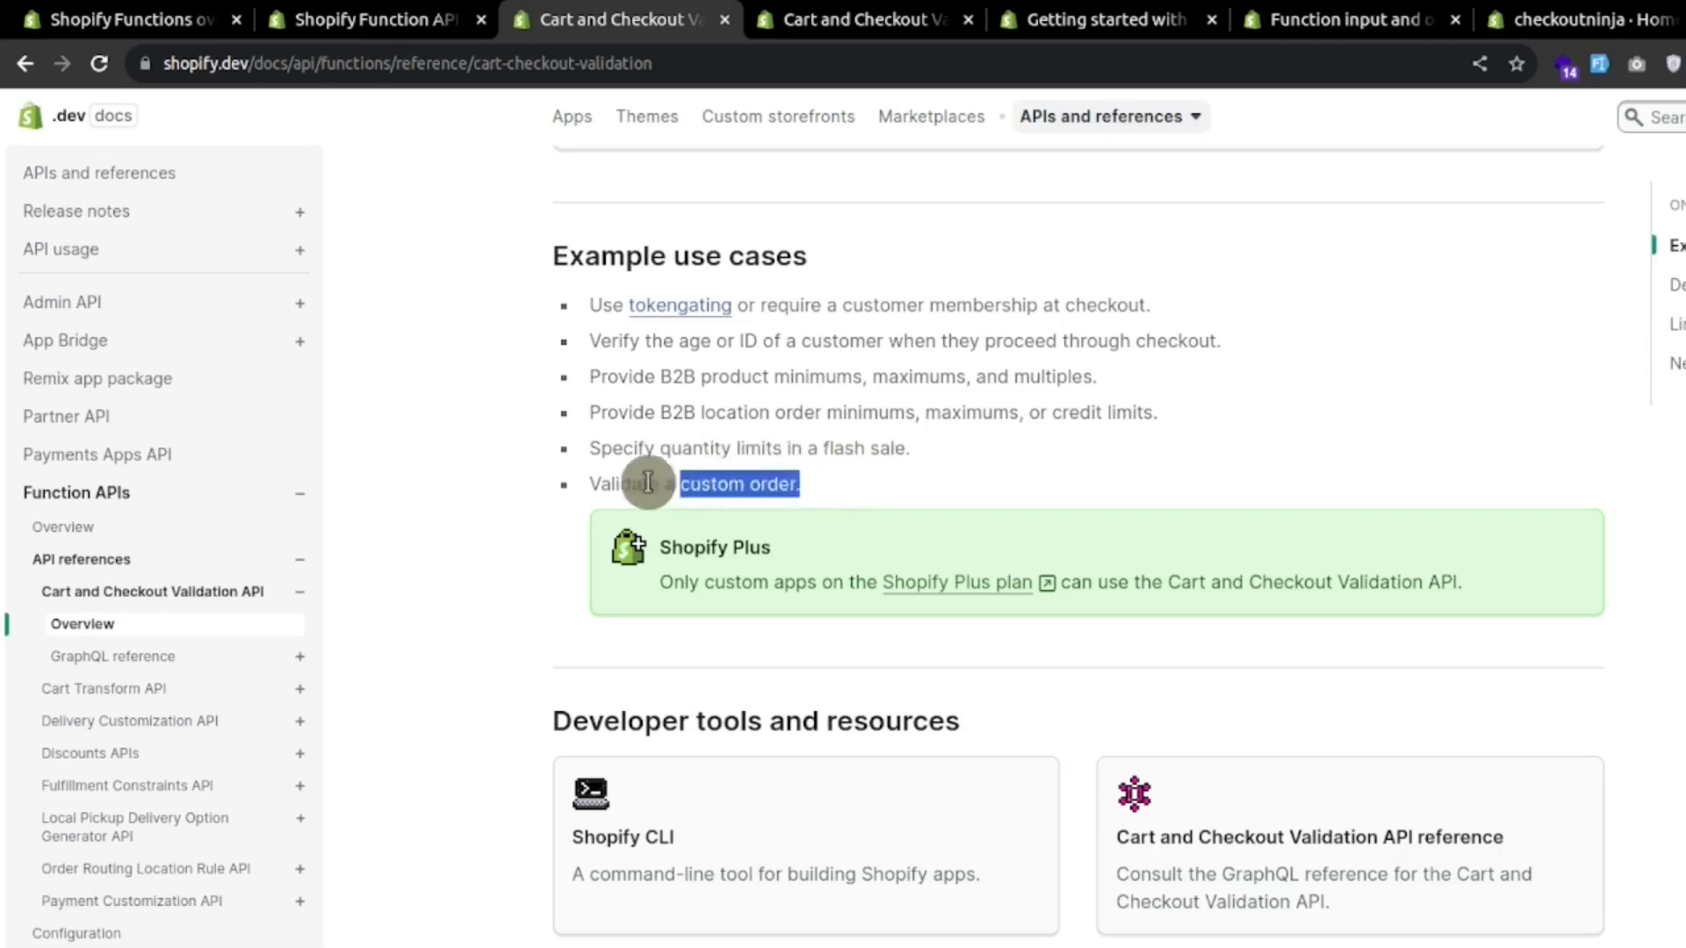
scroll("down", 3)
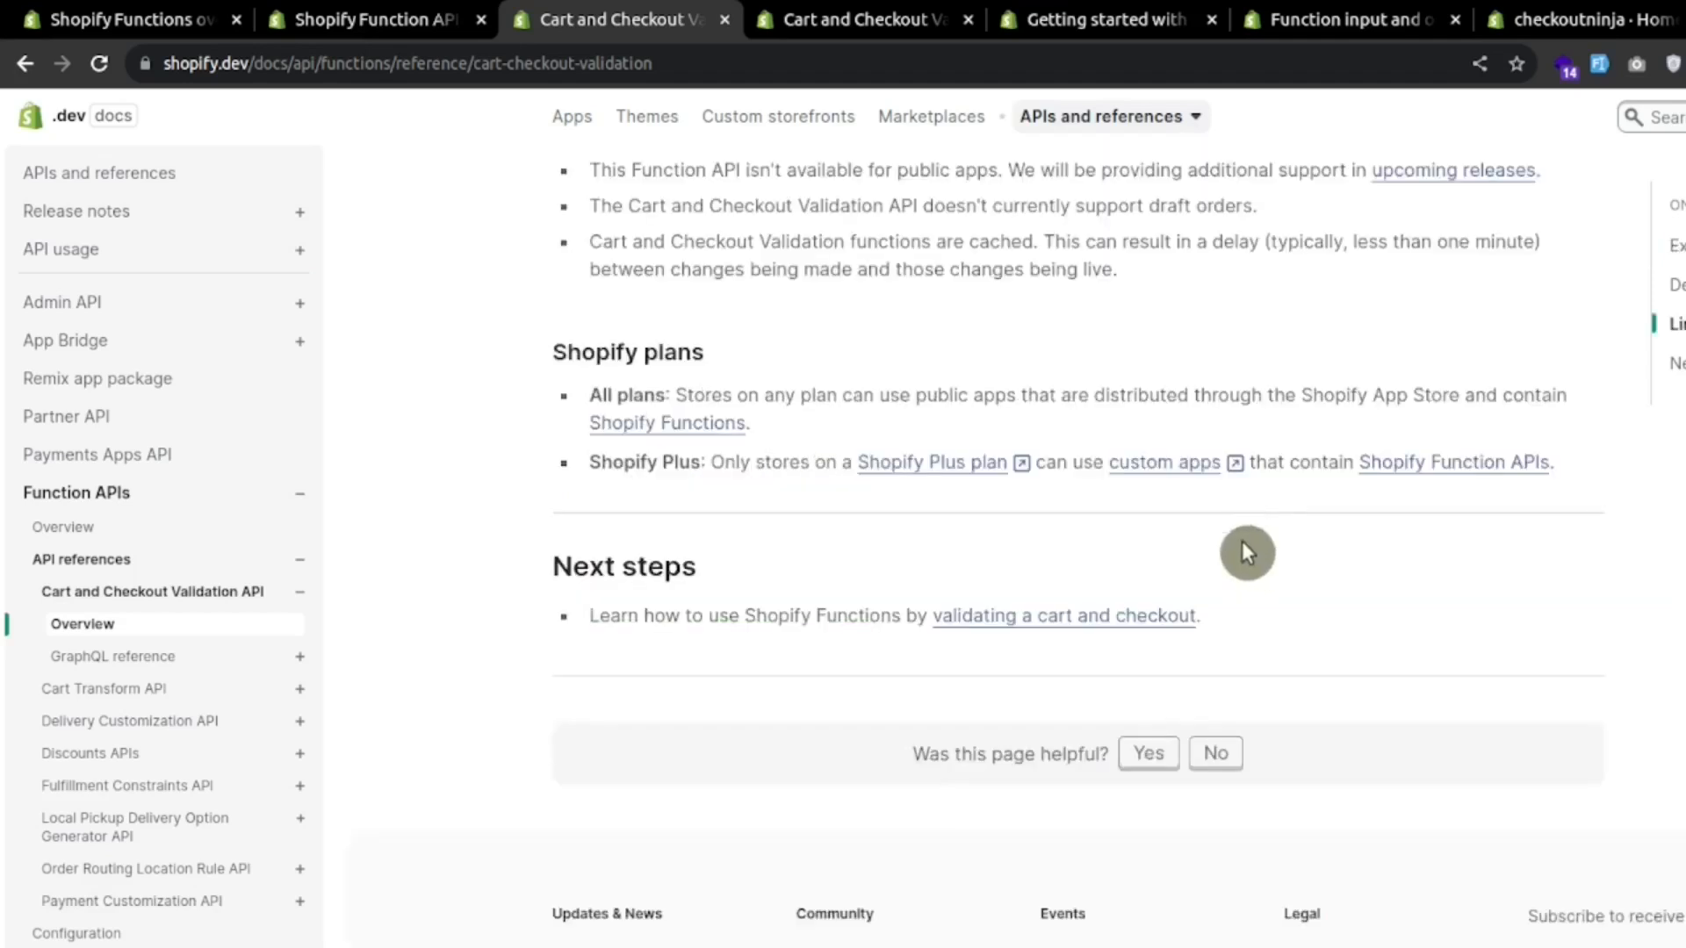
Step: Open the cart and checkout validation tutorial, highlight its GraphQL input and deploy tasks, and reach Requirements
left_click(1062, 616)
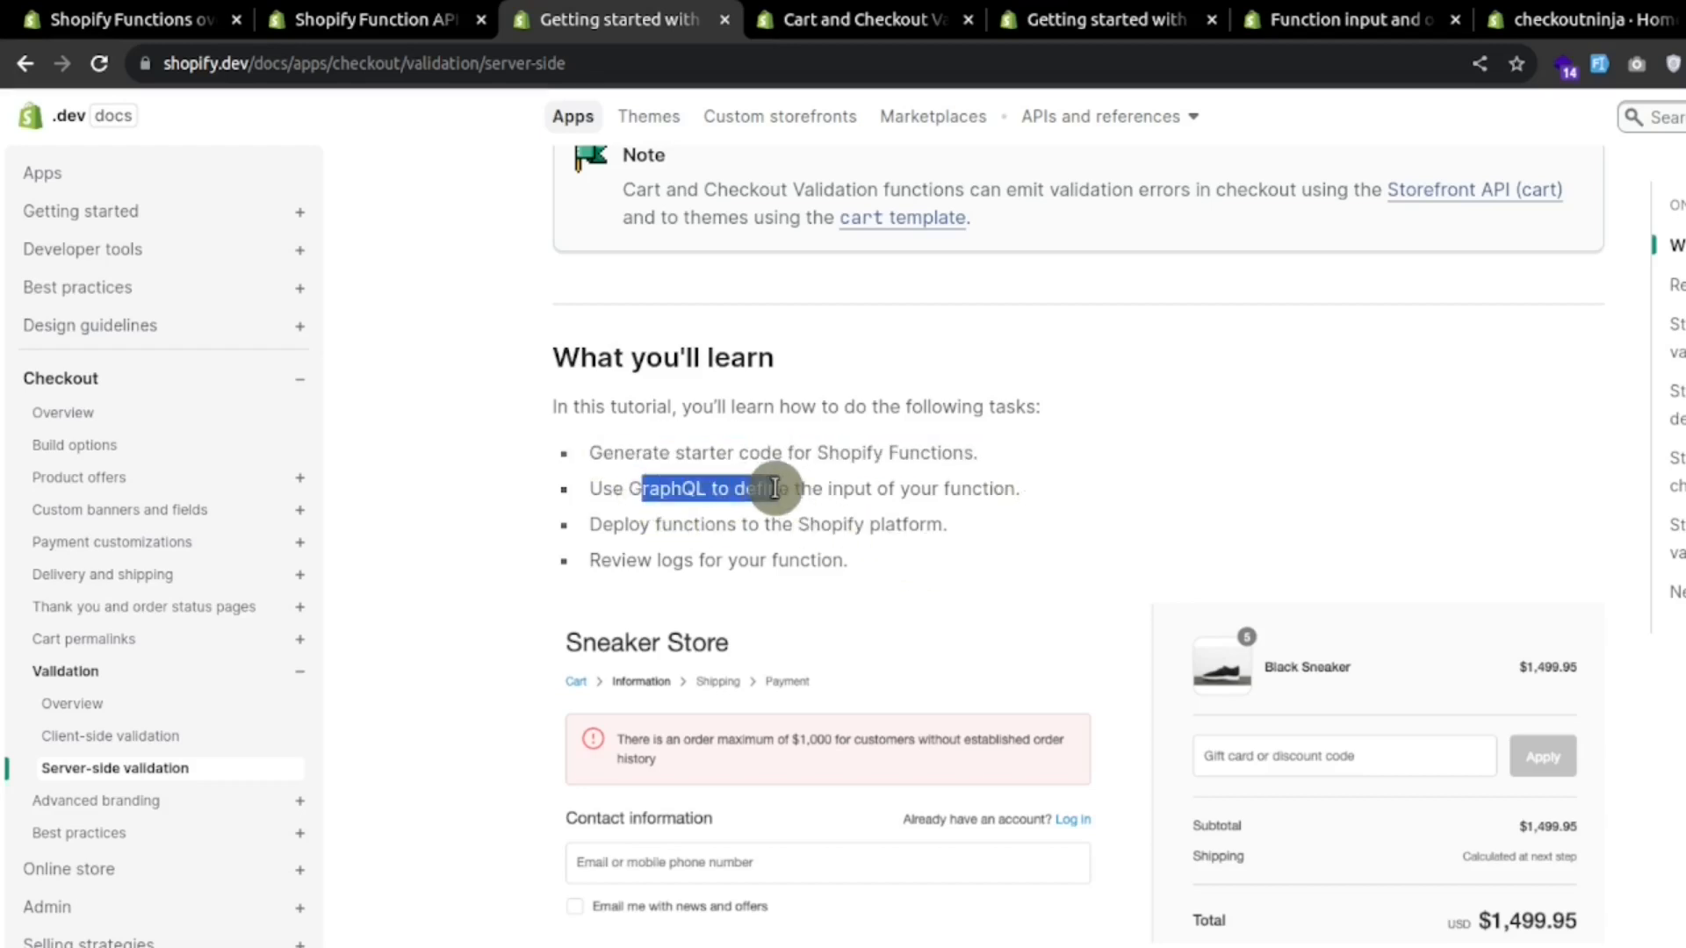
left_click_drag(772, 488, 933, 523)
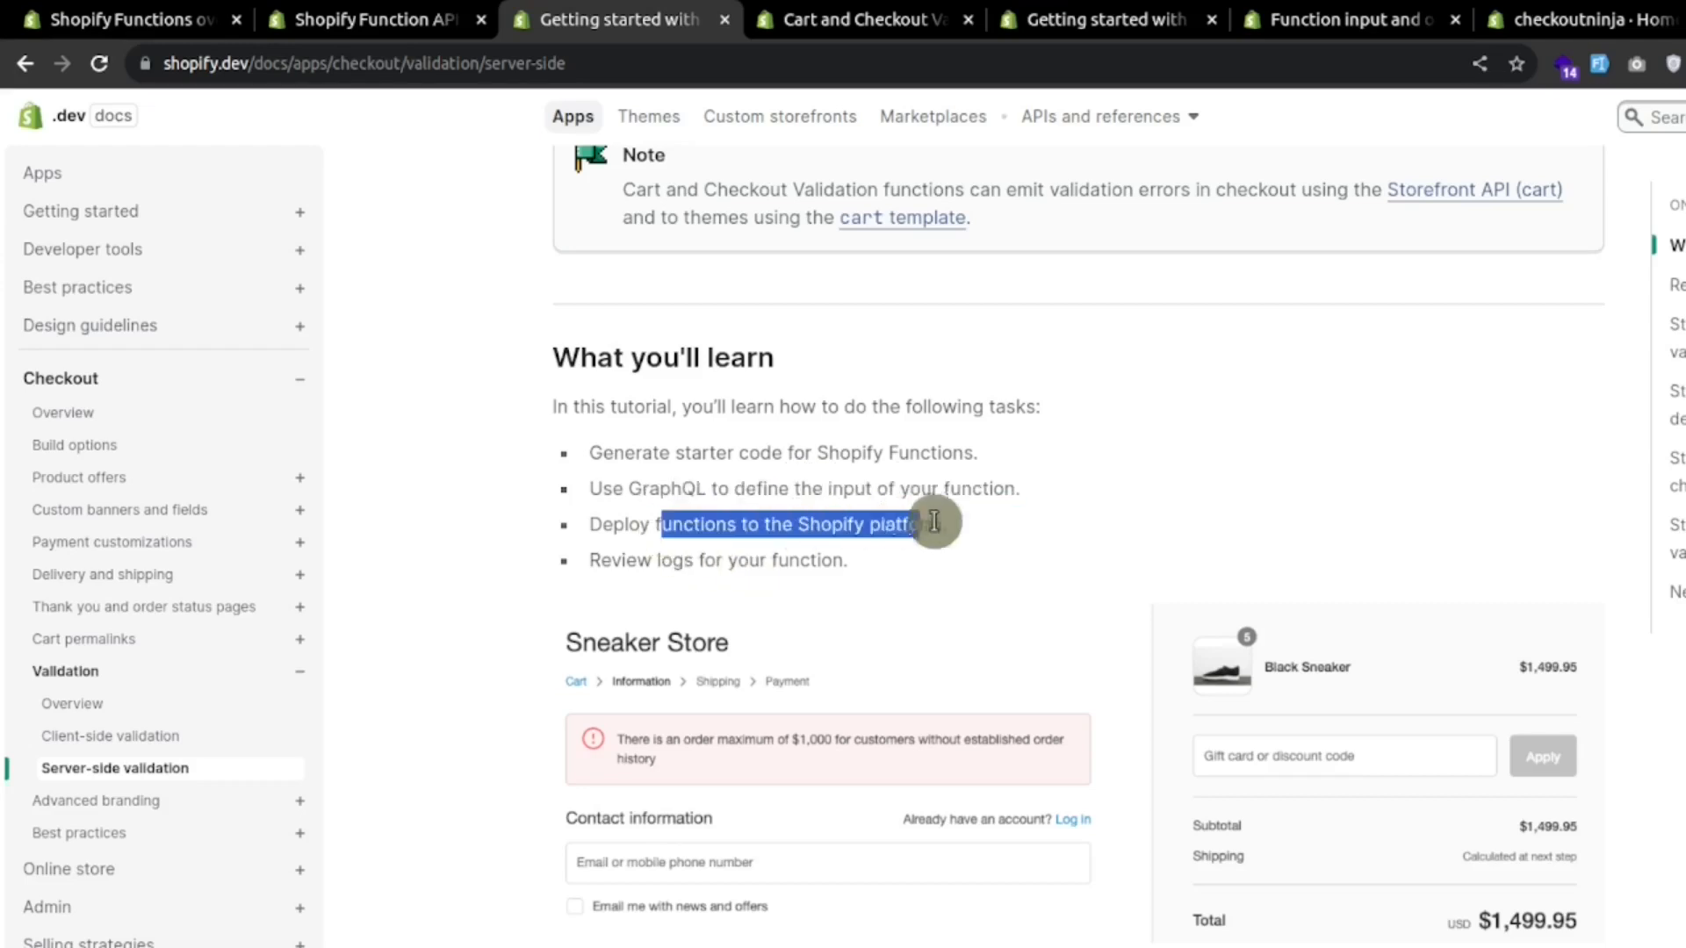
left_click_drag(936, 523, 592, 558)
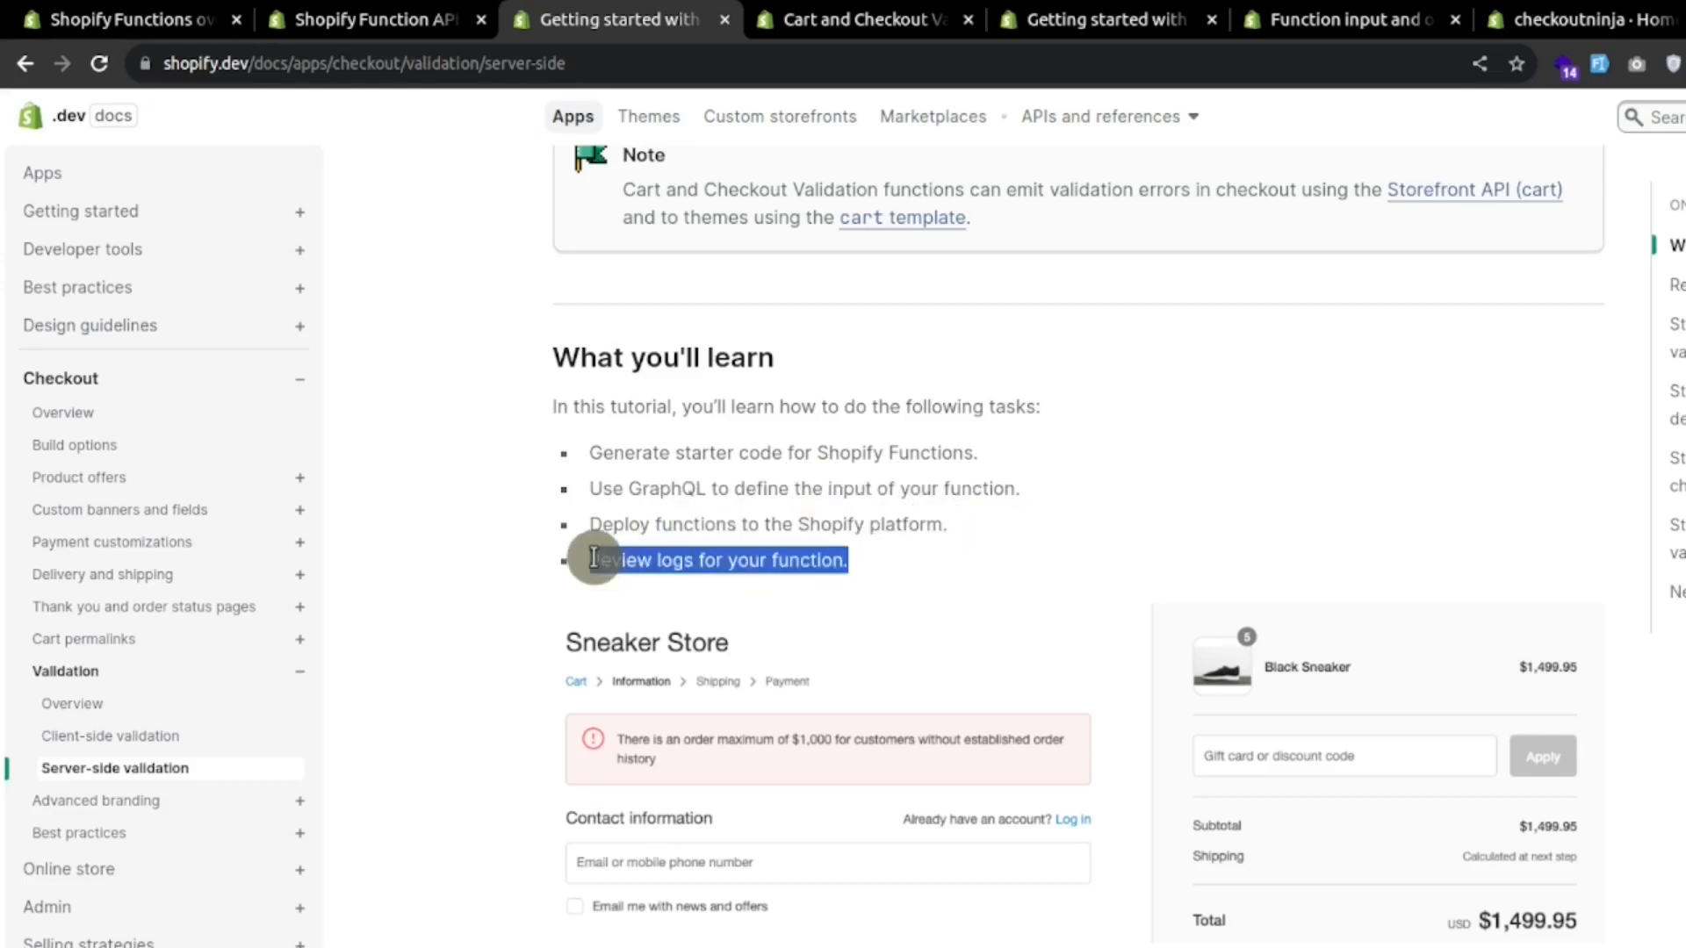
scroll("down", 3)
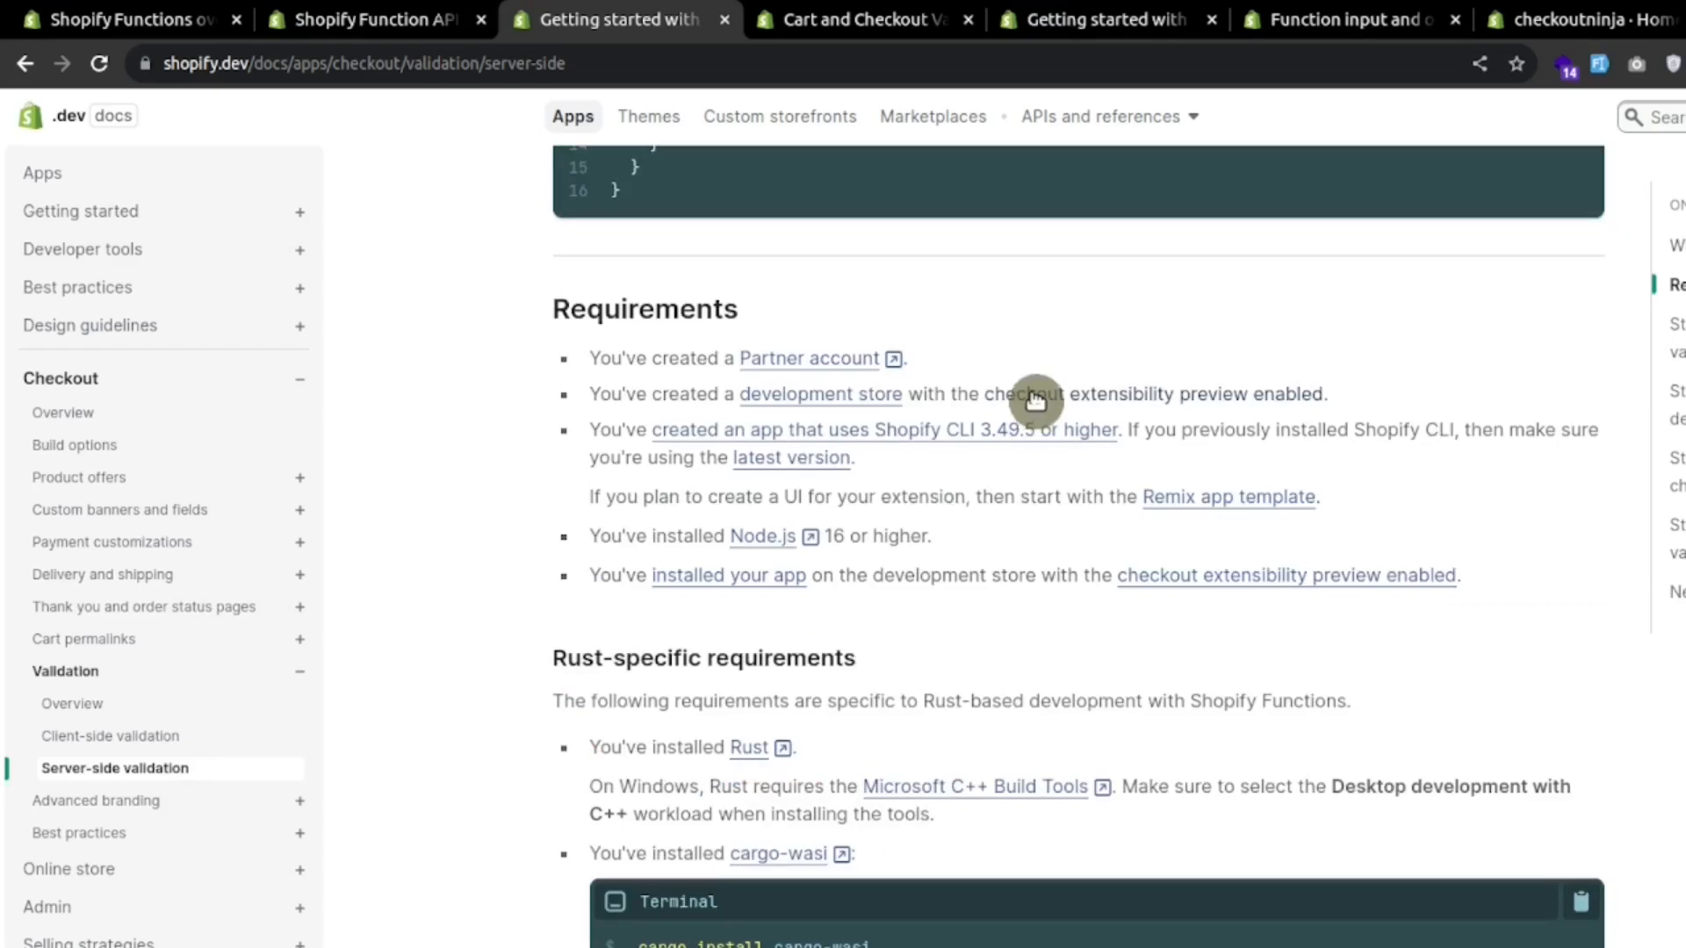
mouse_move(941, 437)
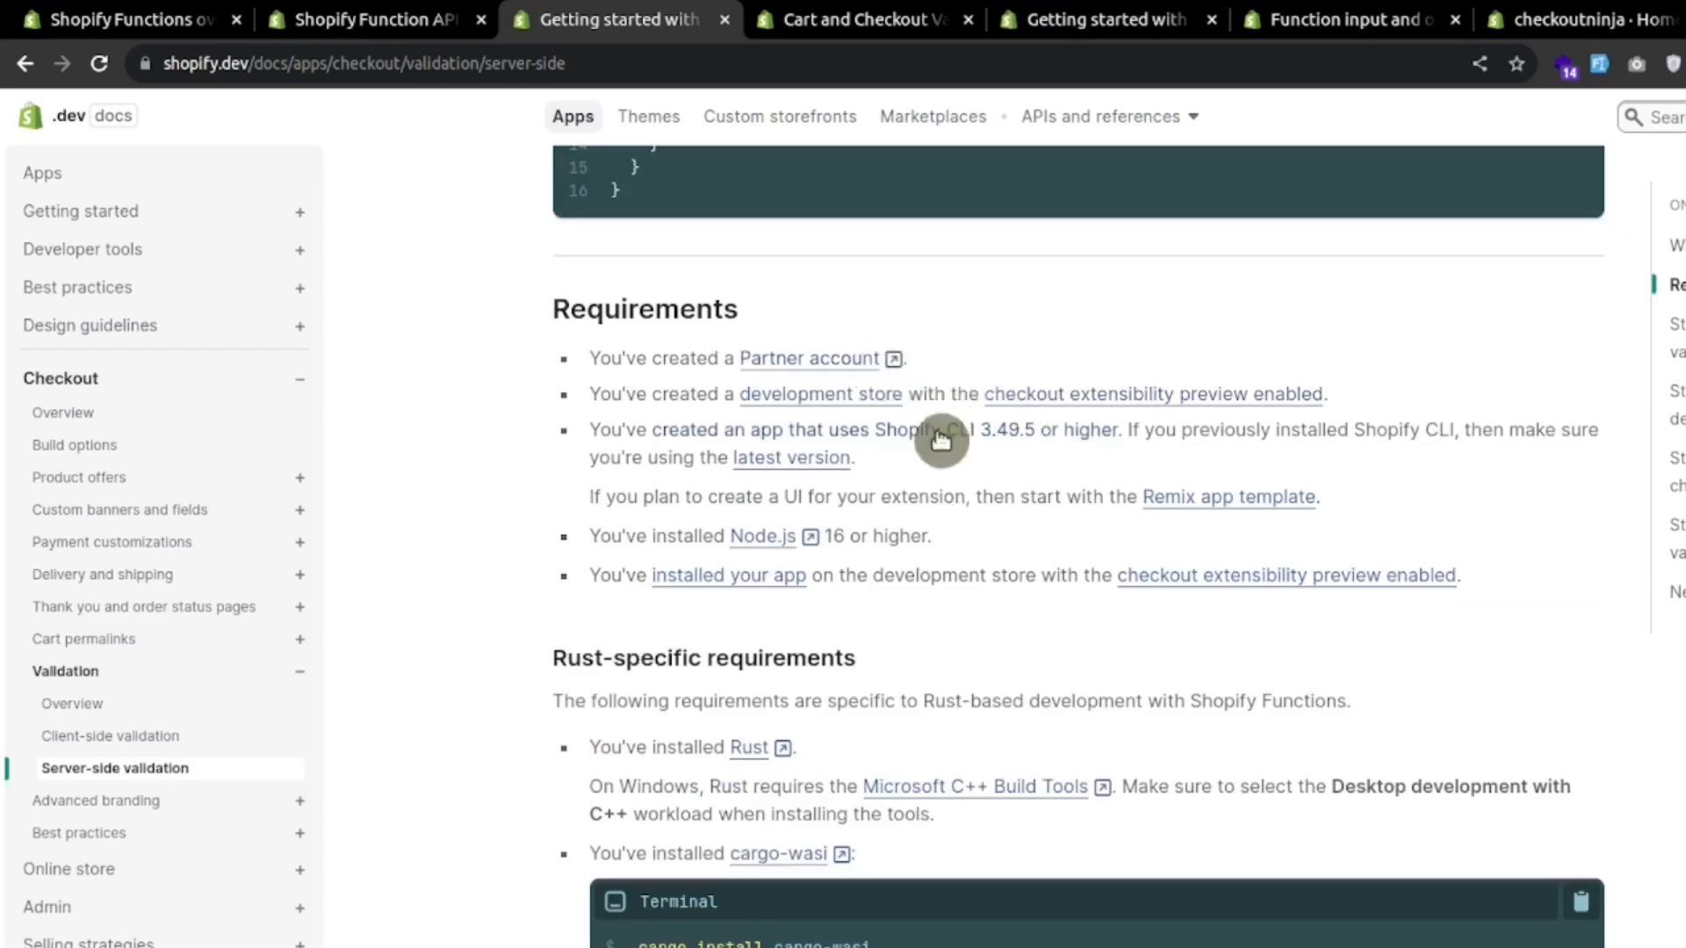
mouse_move(1139, 406)
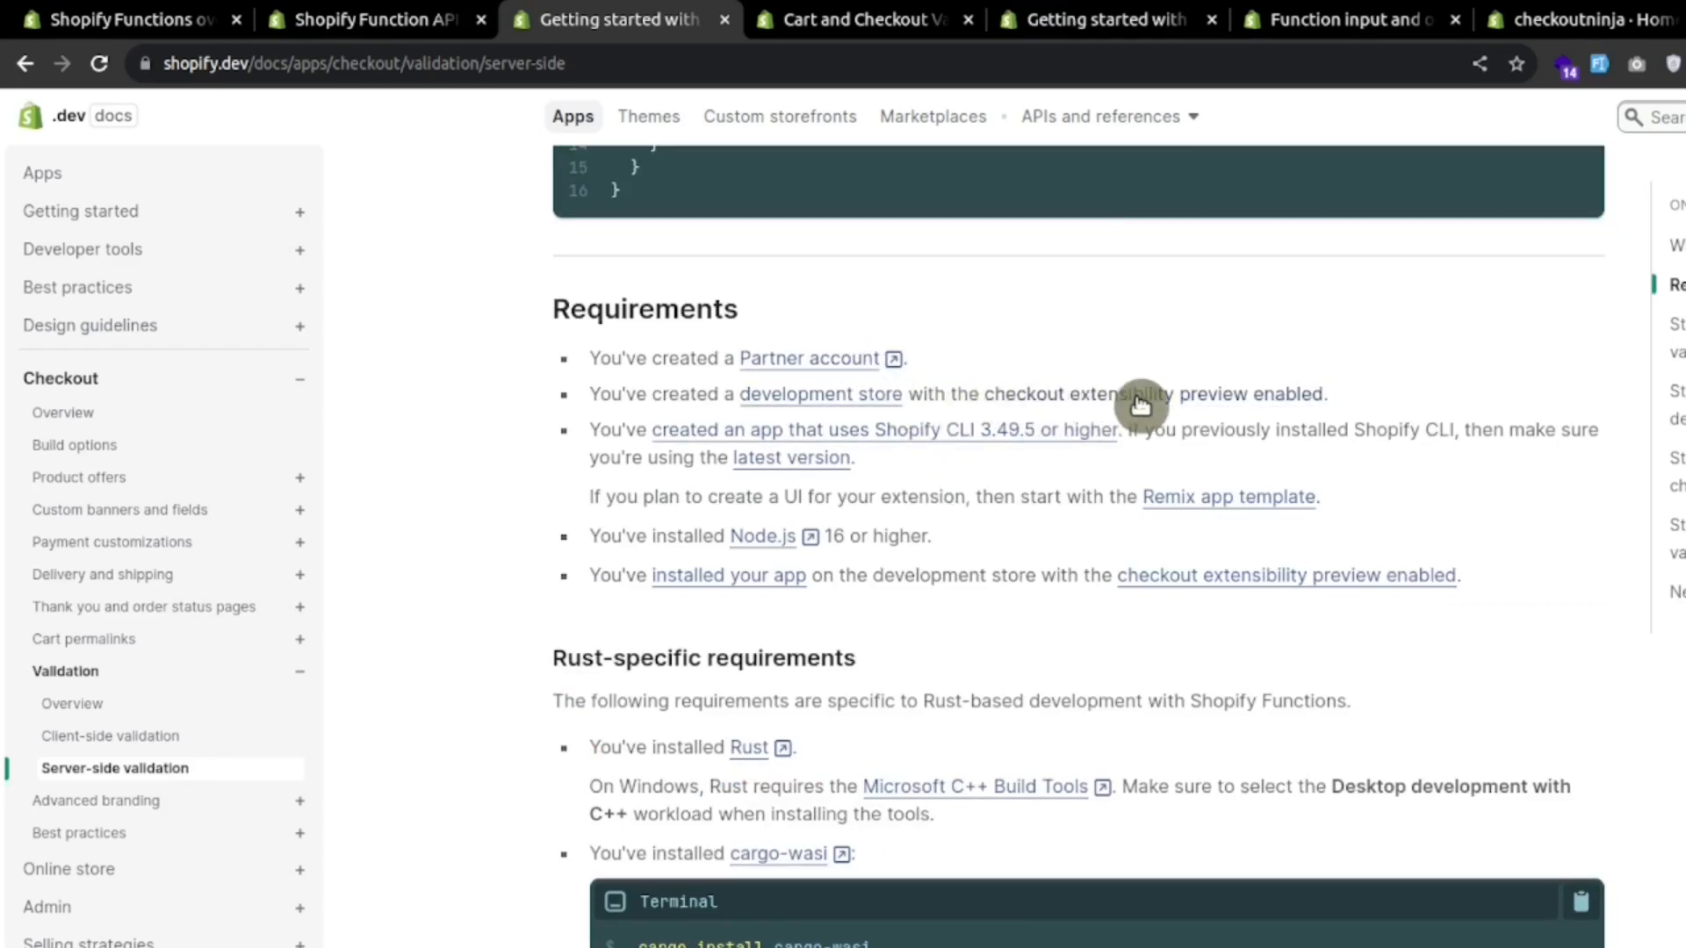
mouse_move(1129, 462)
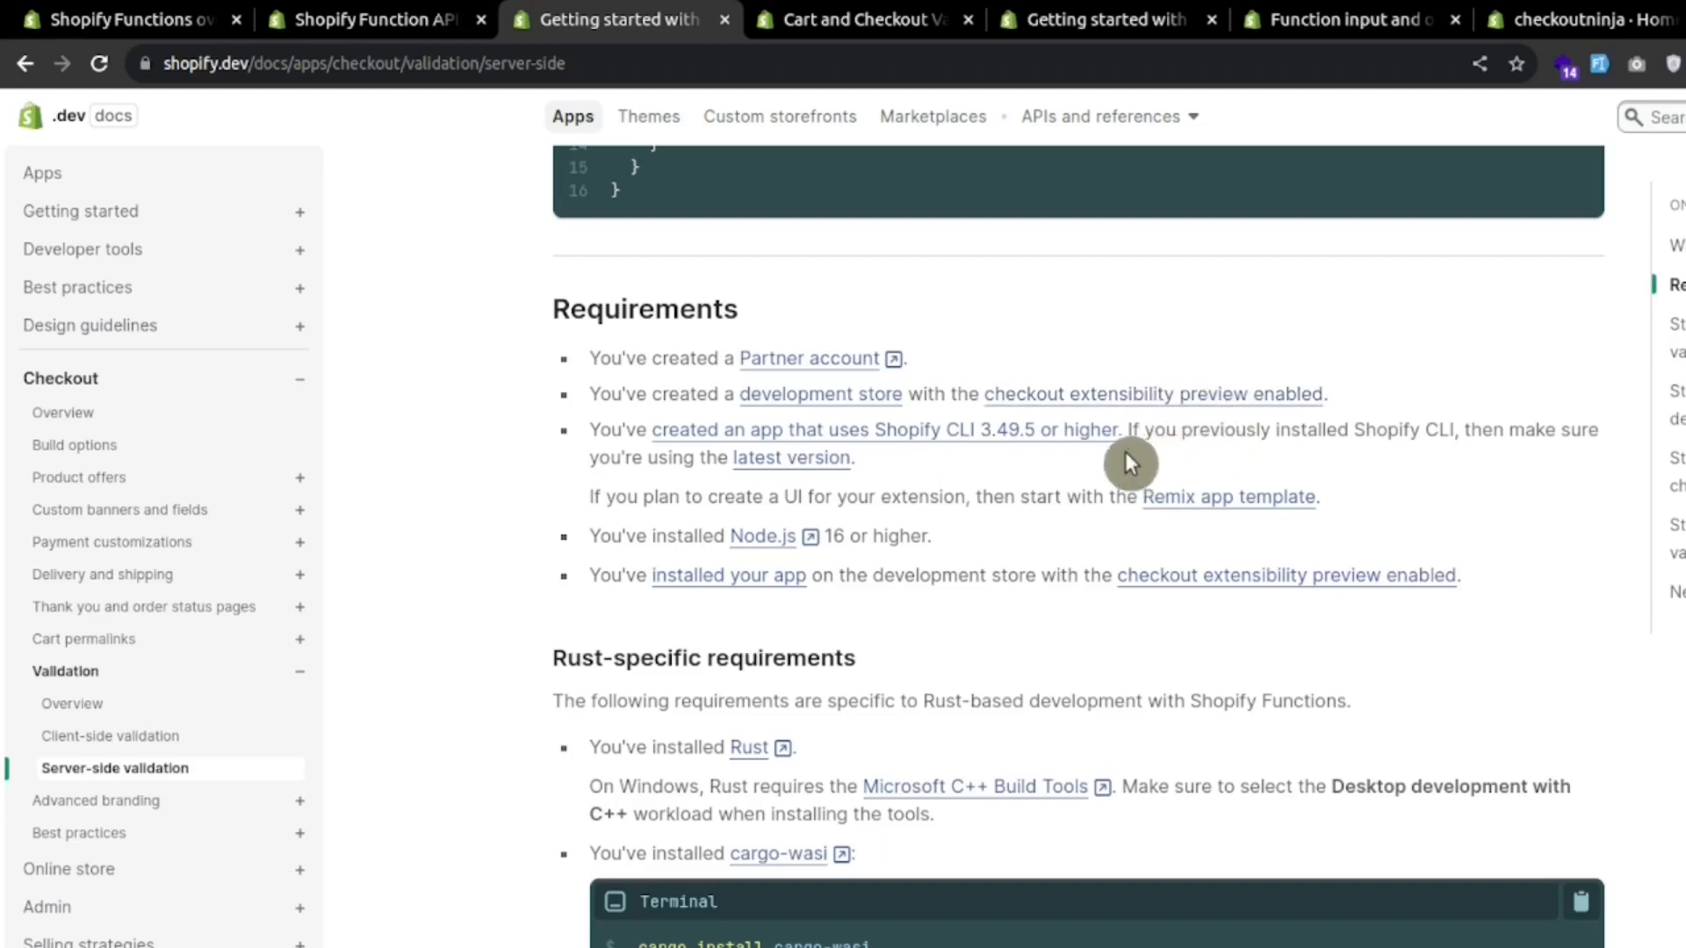
mouse_move(1080, 441)
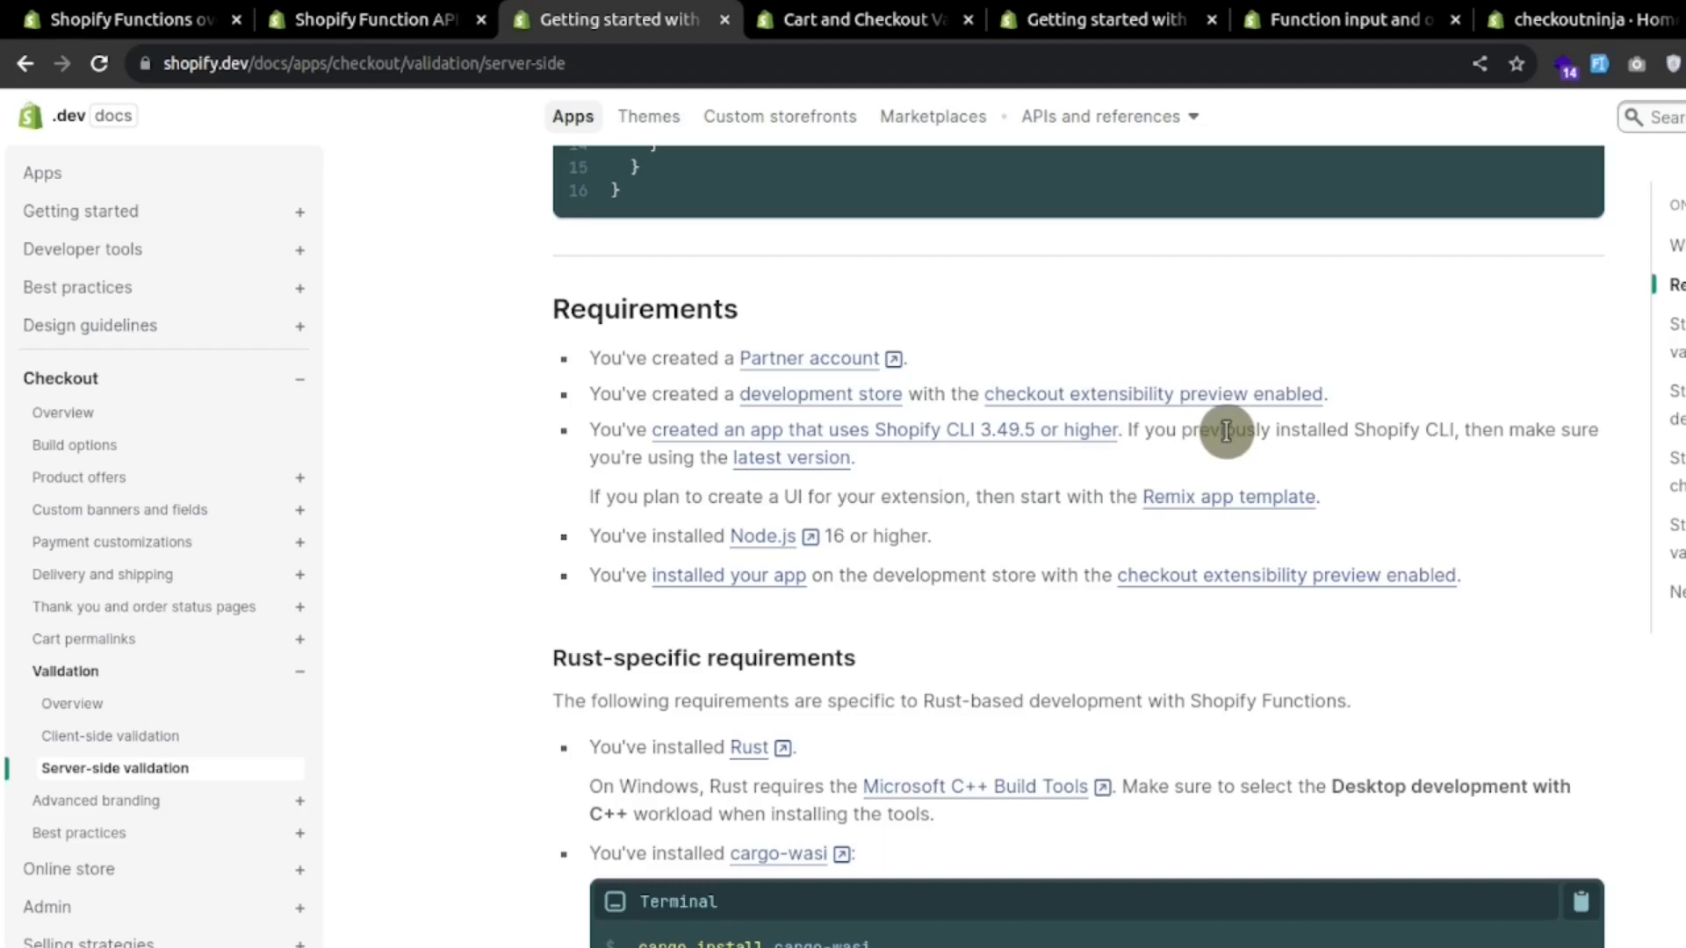
mouse_move(971, 546)
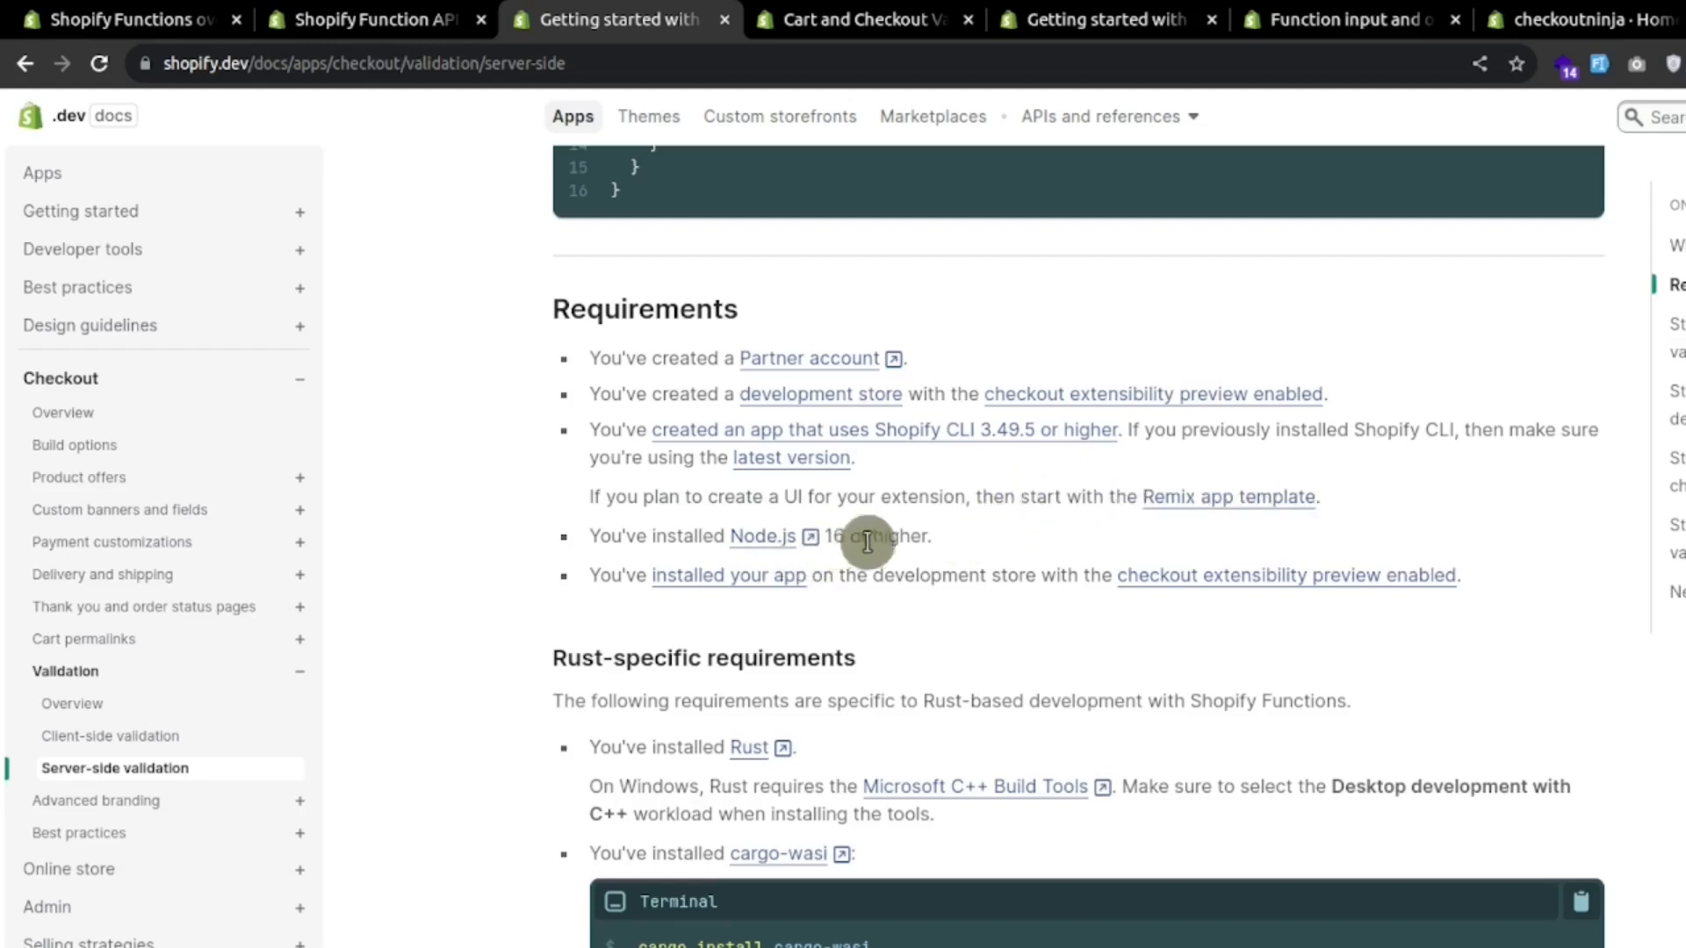
scroll("down", 3)
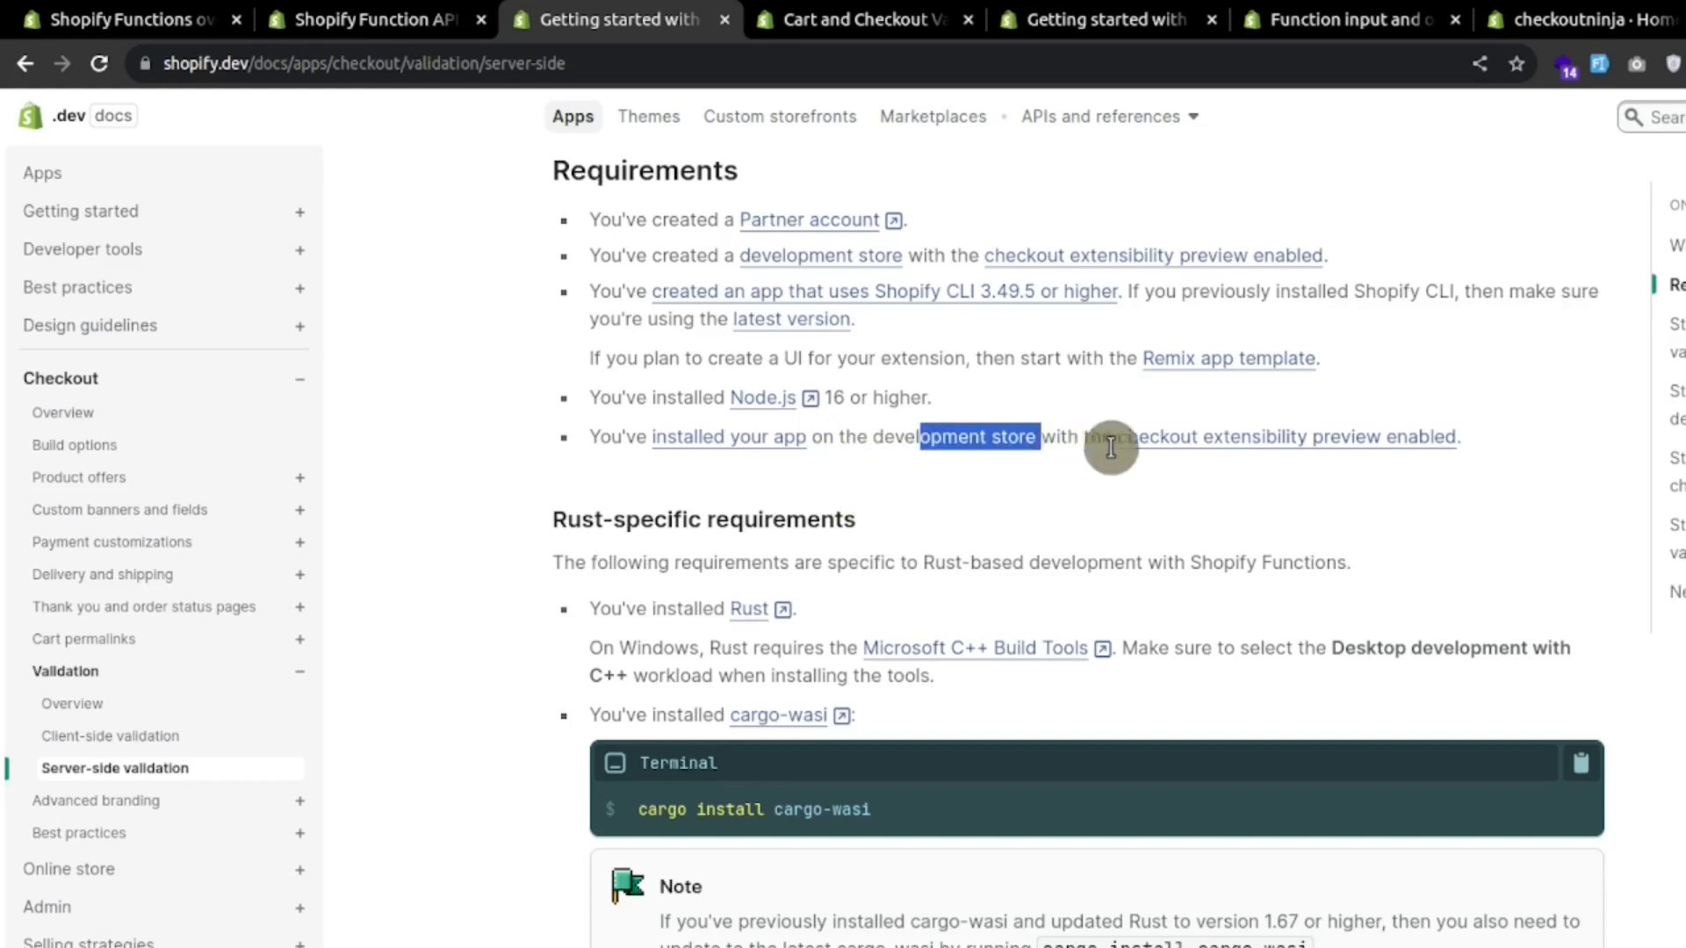
mouse_move(1147, 485)
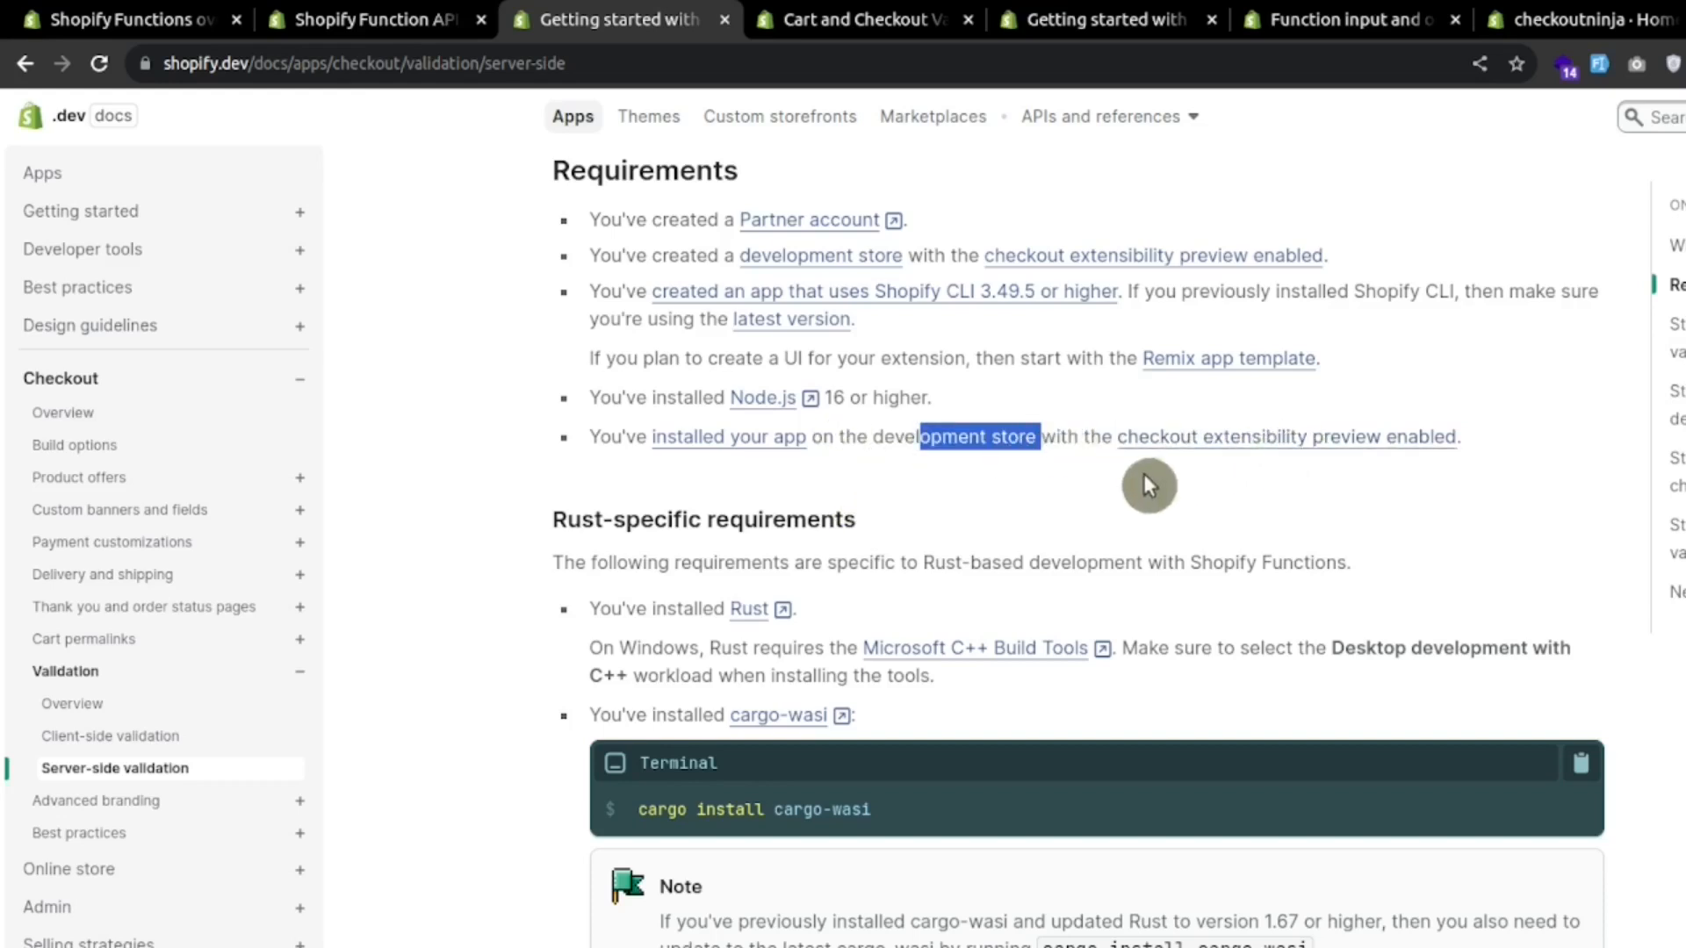
left_click(1206, 16)
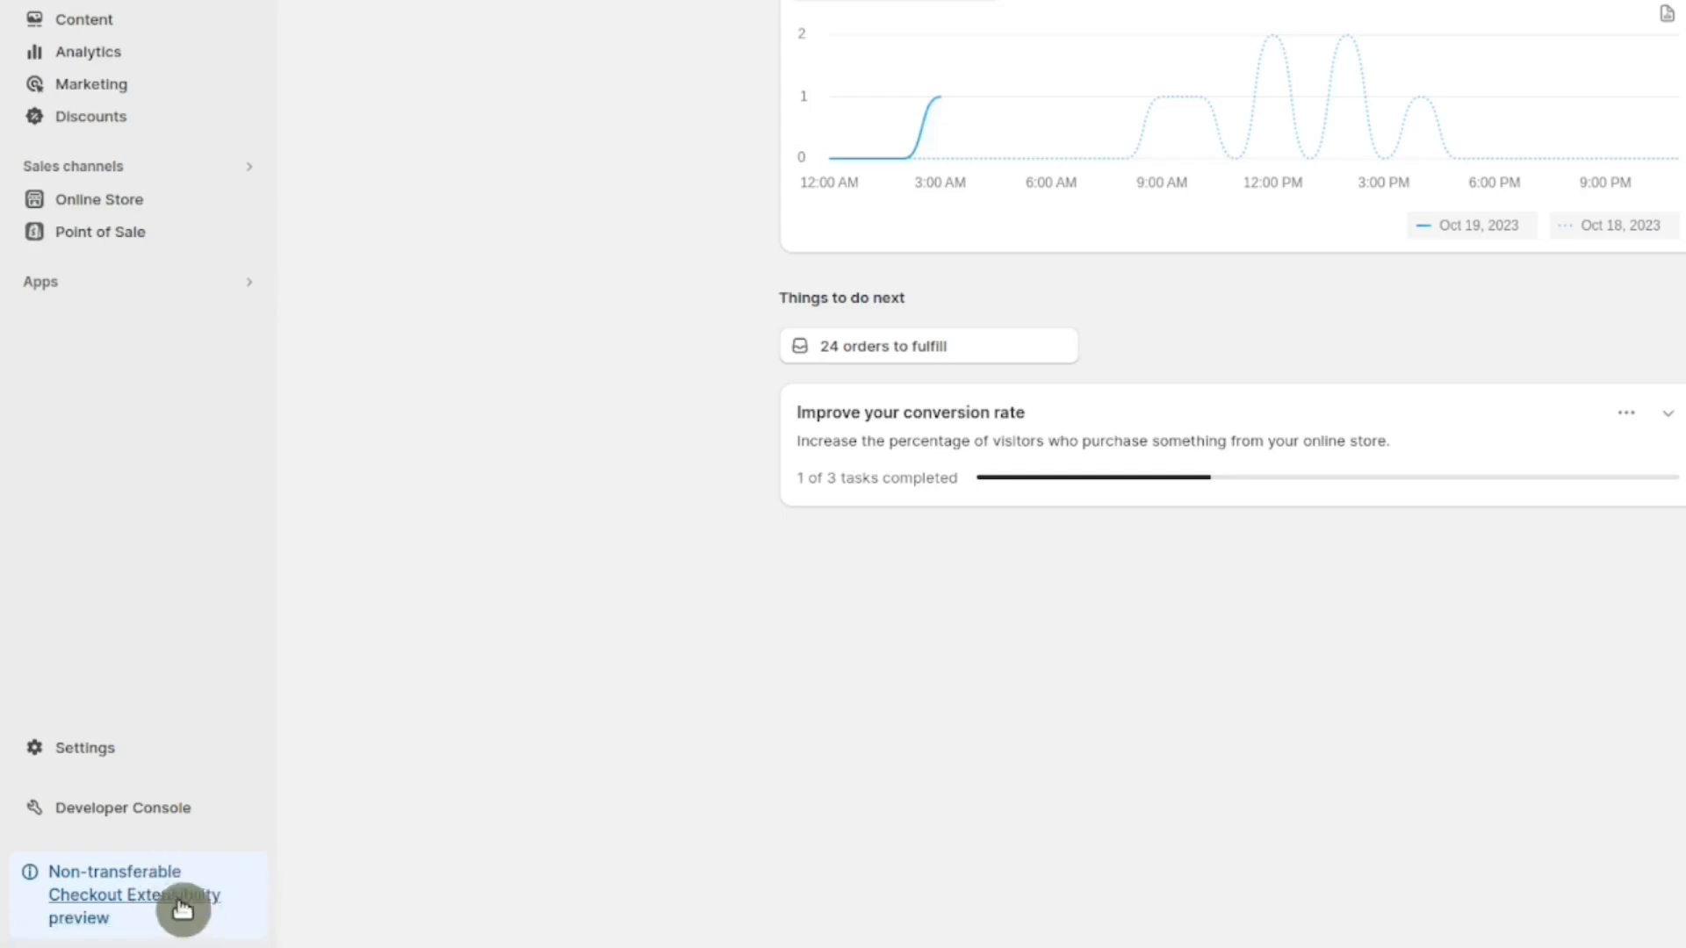
mouse_move(565, 630)
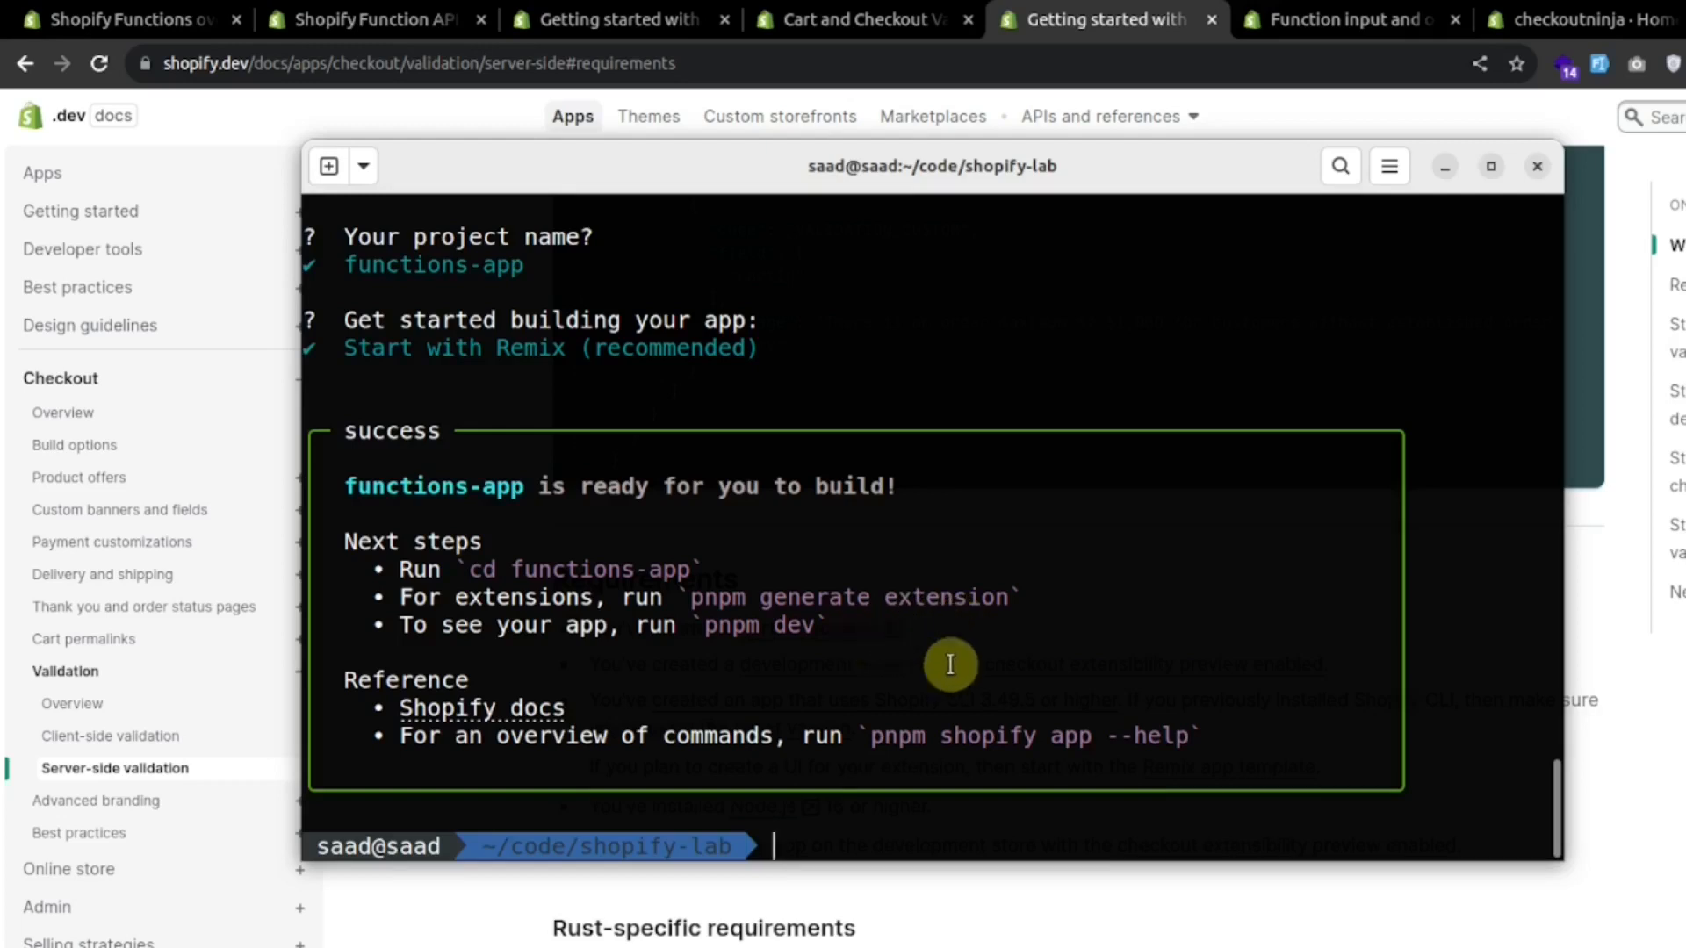
mouse_move(1147, 704)
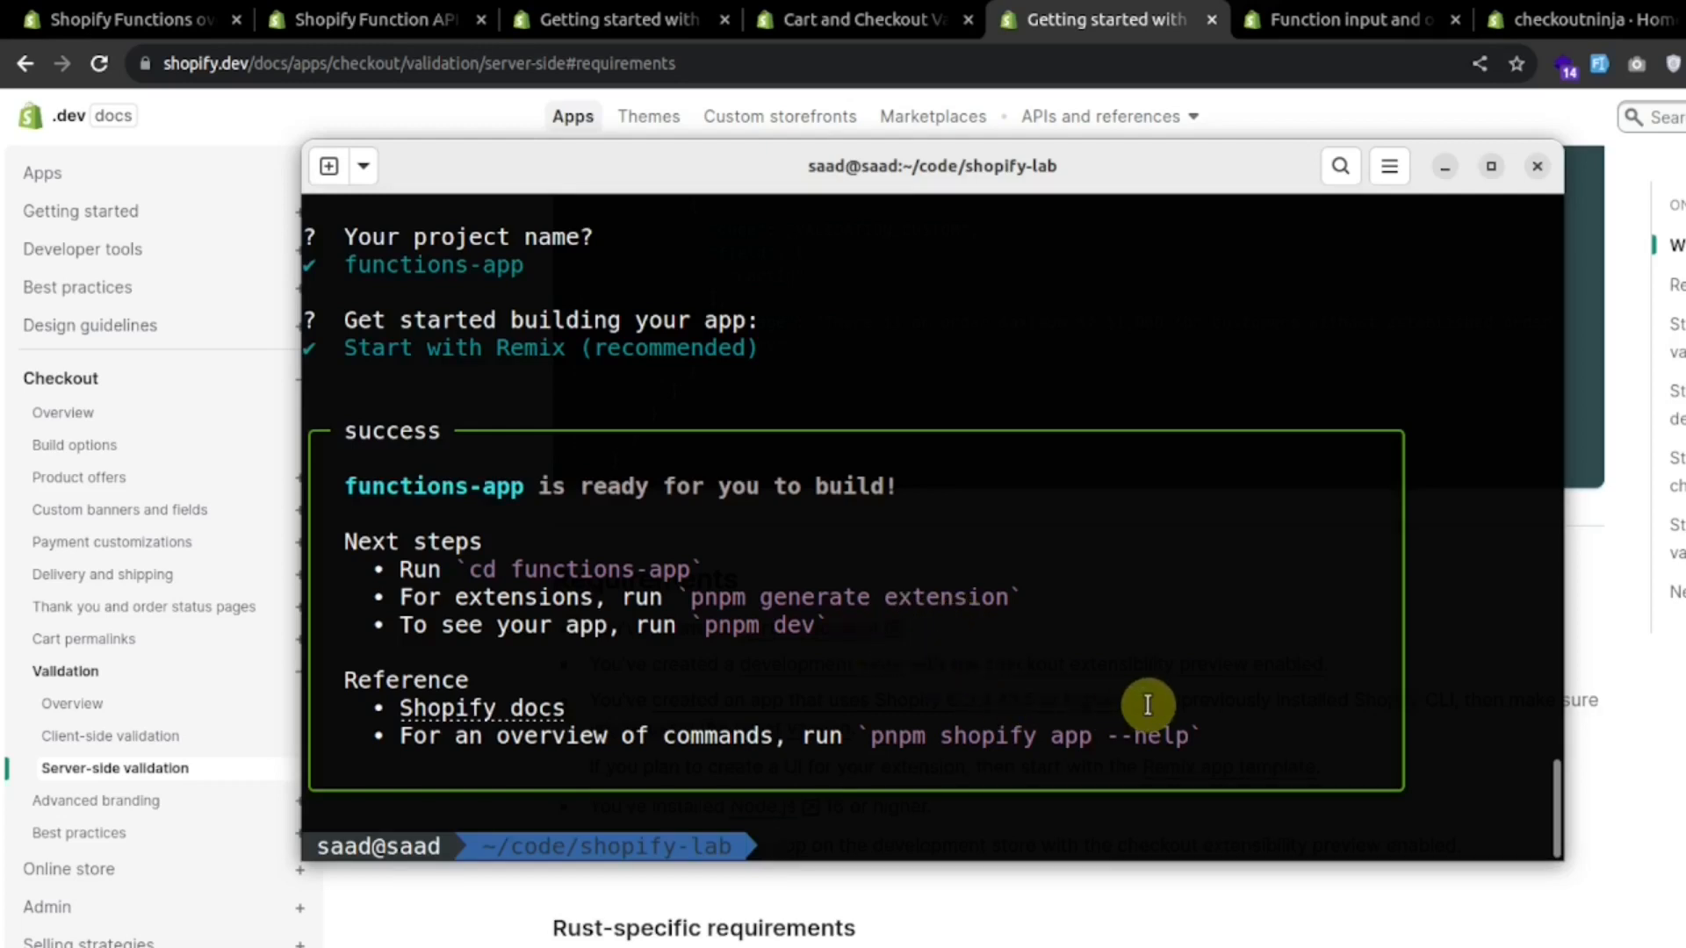
Step: Change directory into extensions/cart-transformer in the terminal
type("cd extensions/cart-transformer")
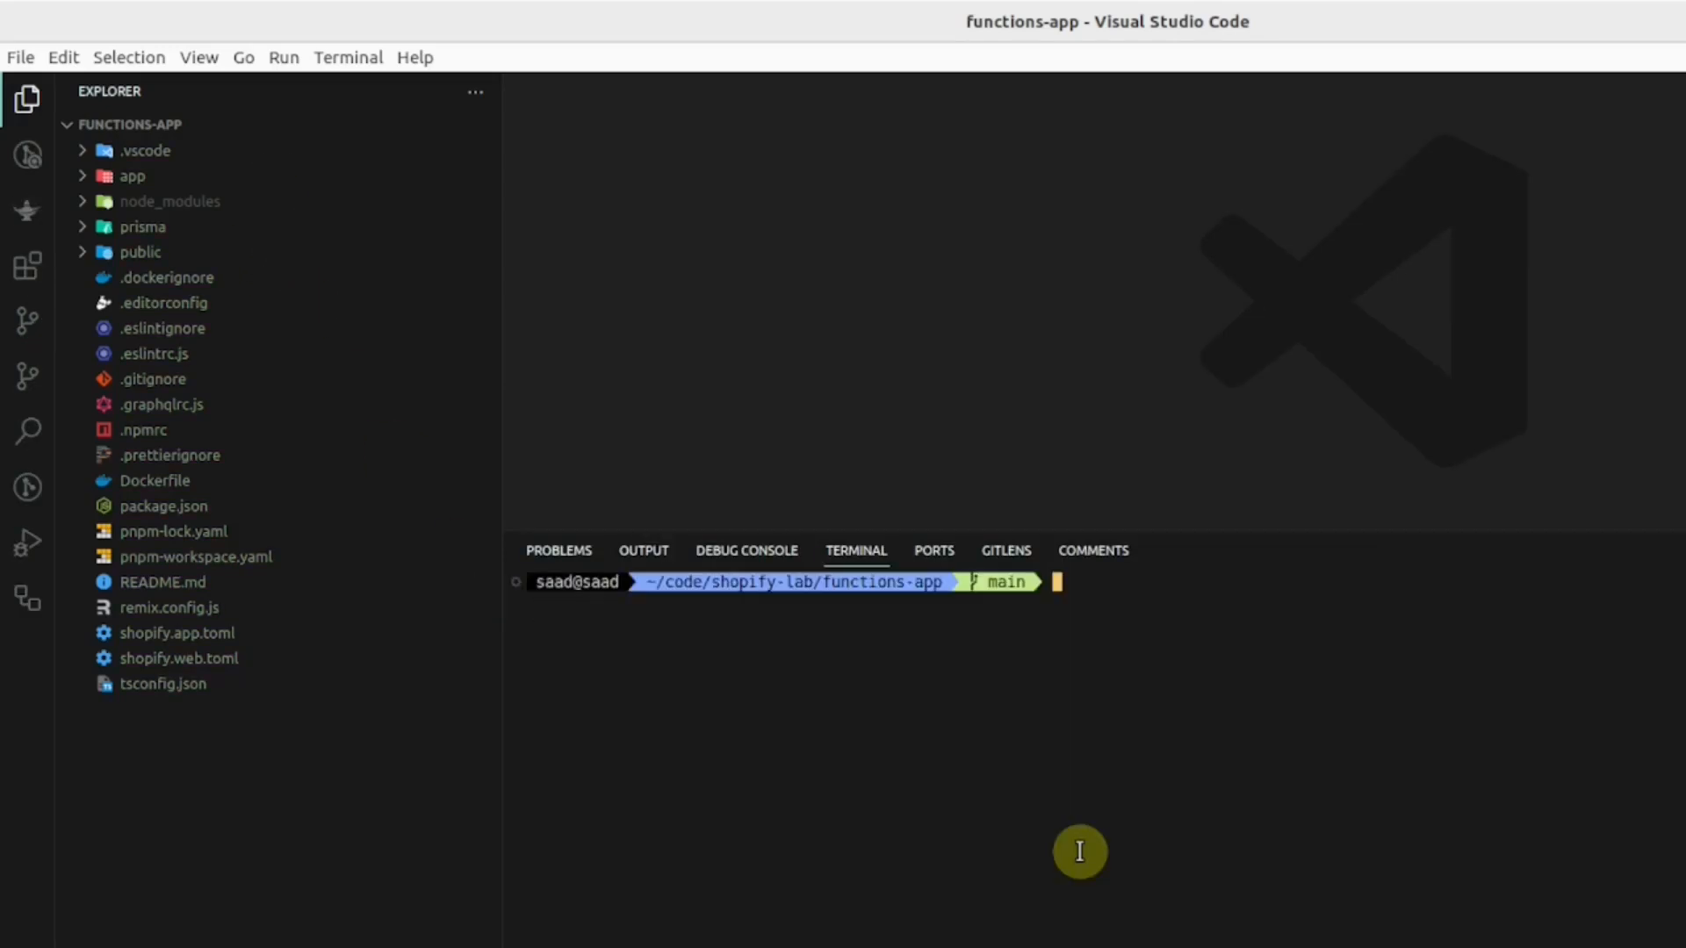
Step: Run pnpm generate extension to scaffold the cart and checkout validation extension
type("pnpm generate extension")
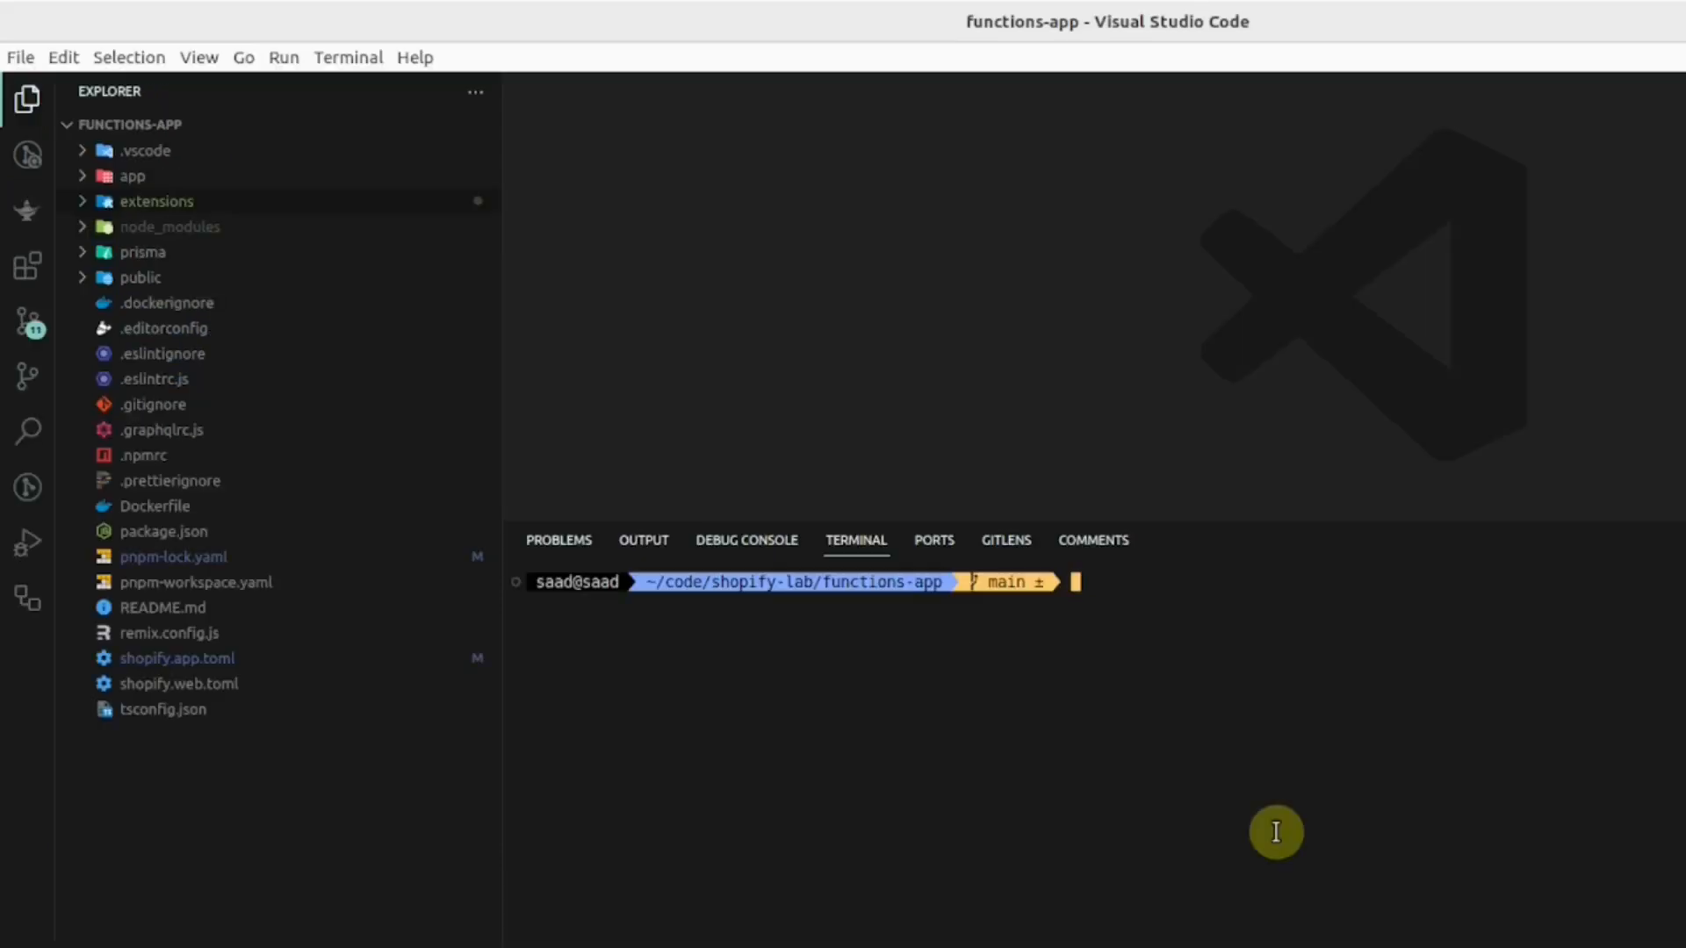
type("pnpm generate extension")
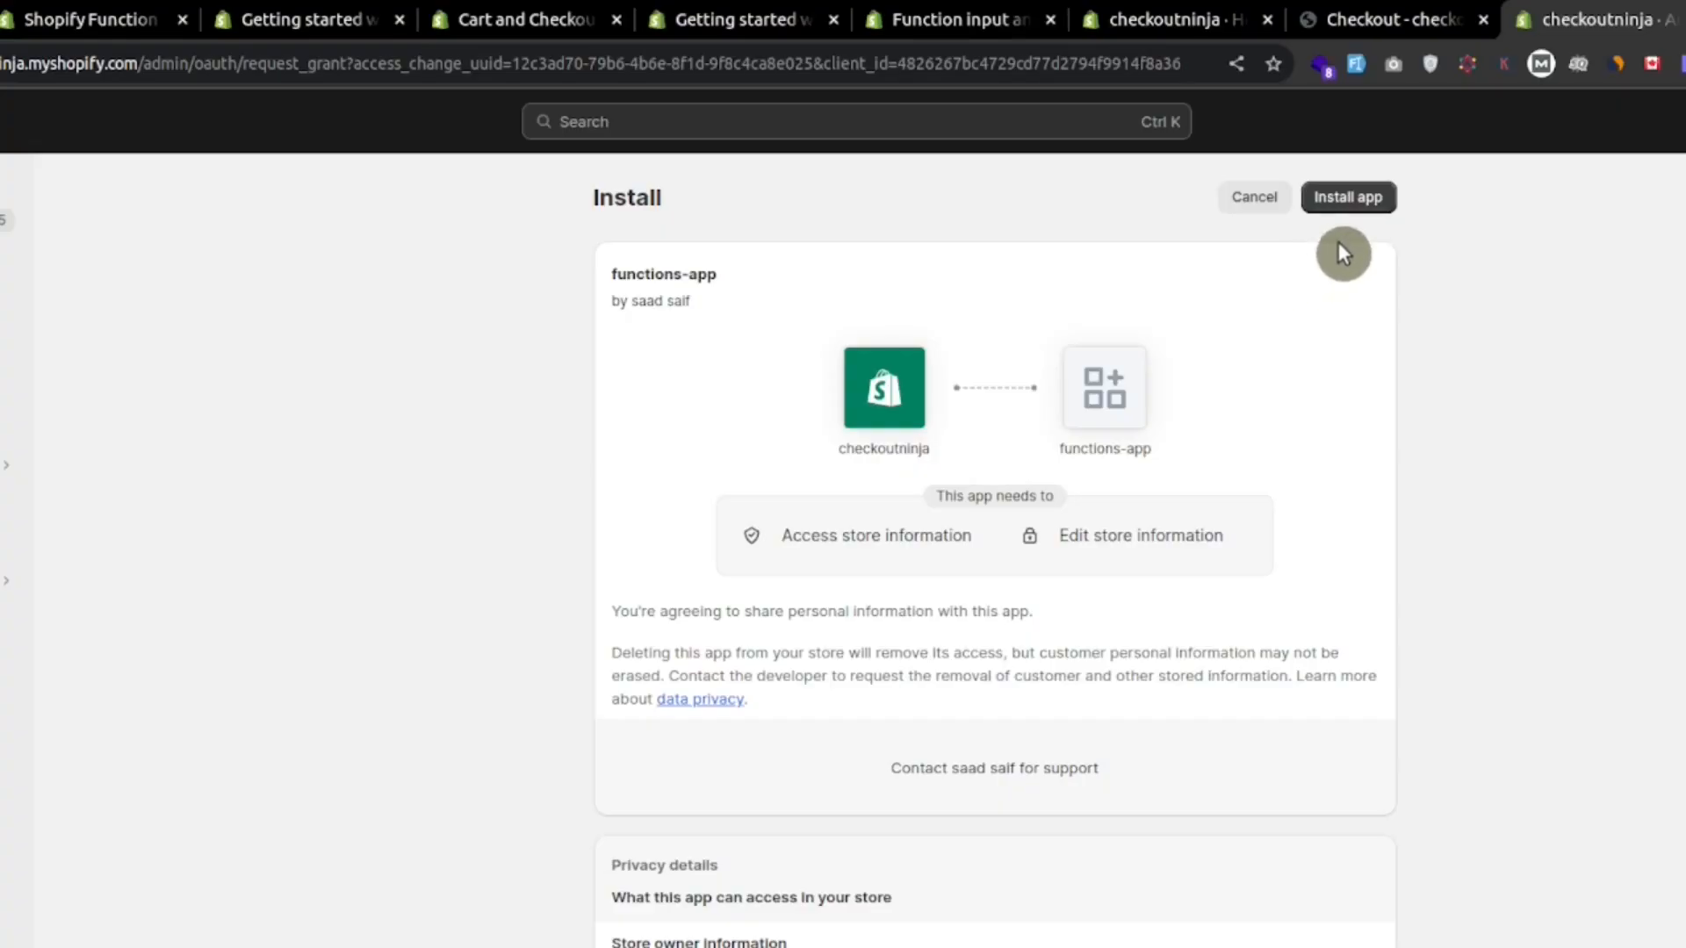
Step: Install functions-app on the checkoutninja store and view its Remix template page
left_click(1347, 196)
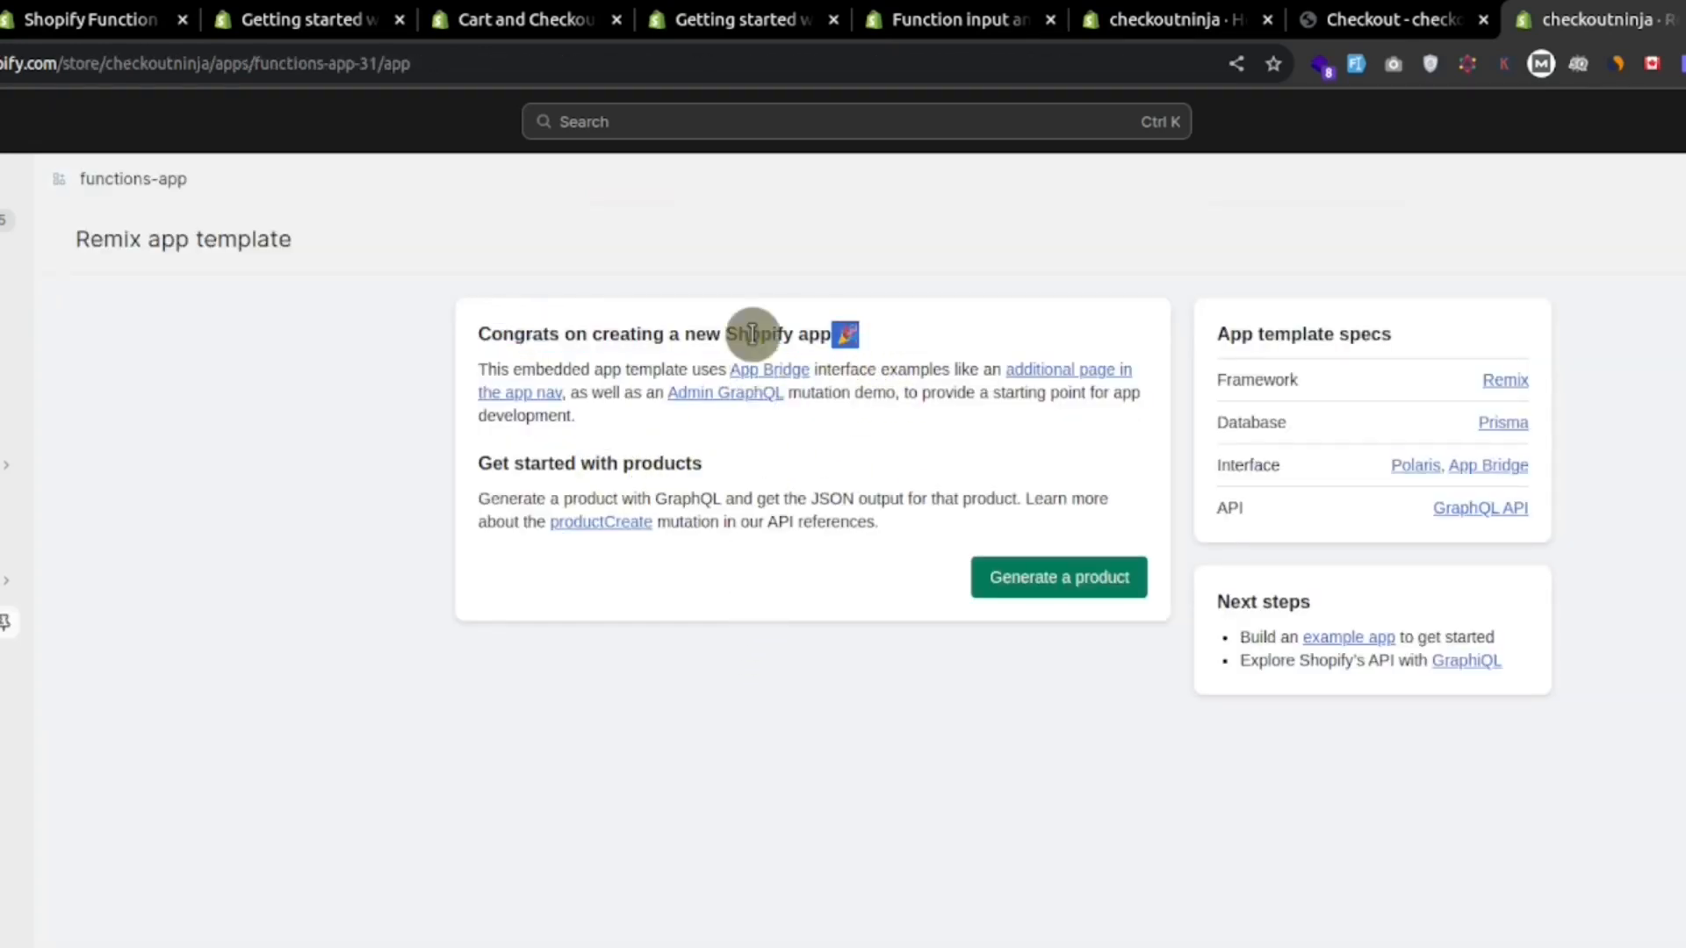
double_click(758, 334)
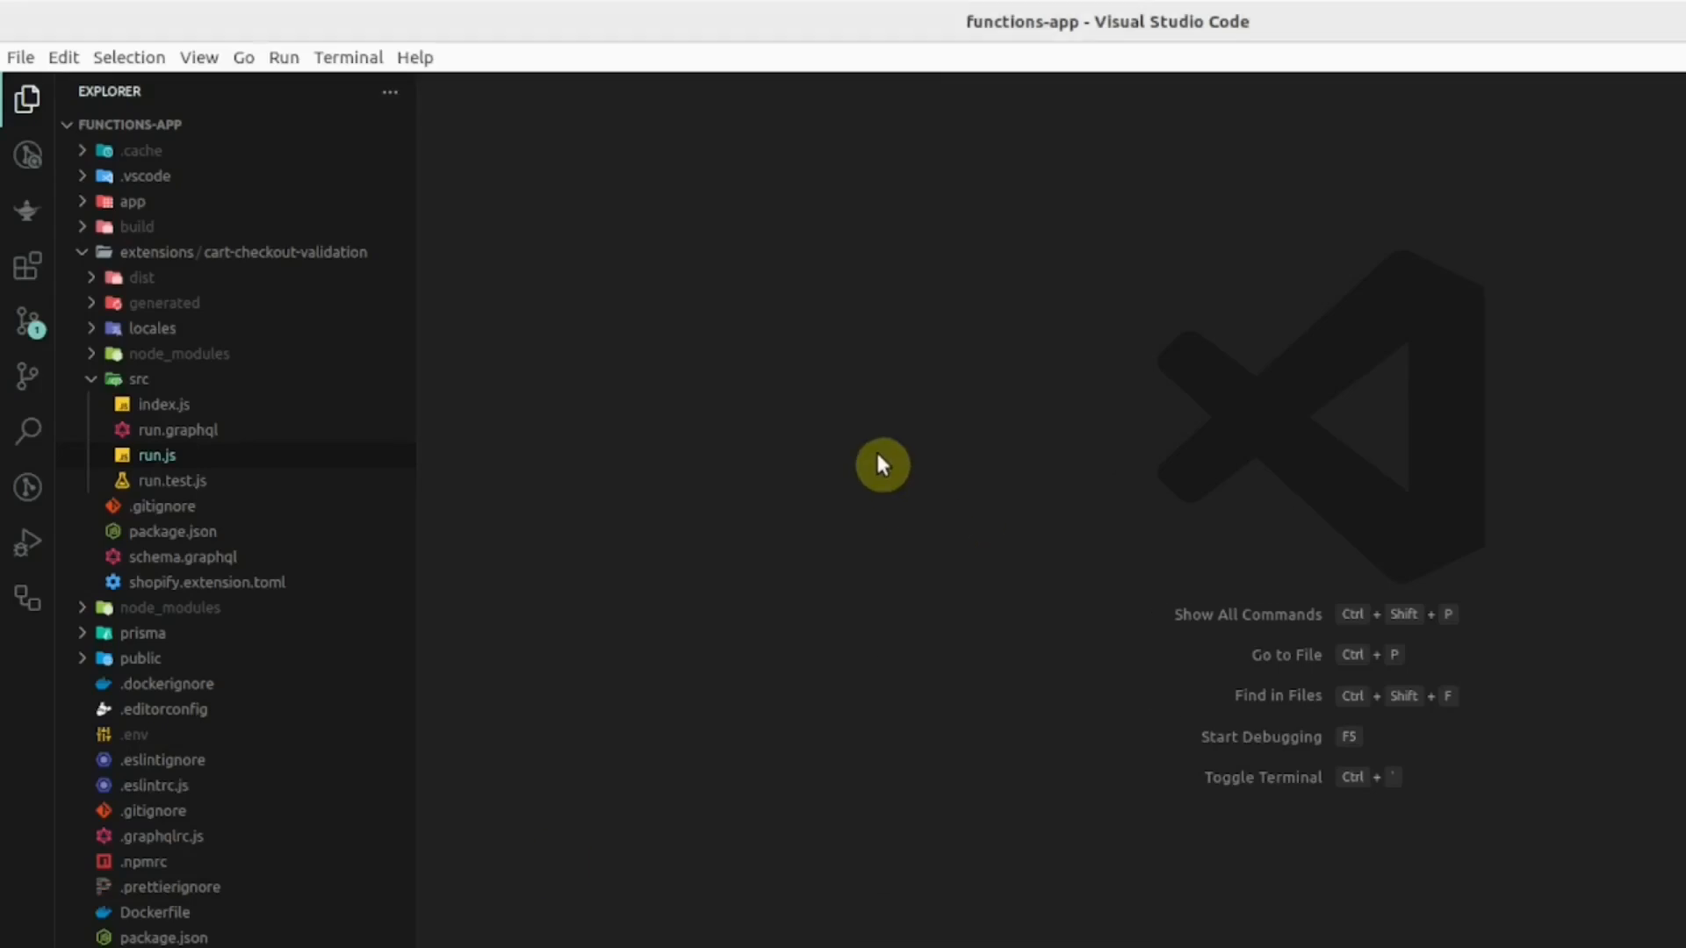
mouse_move(329, 271)
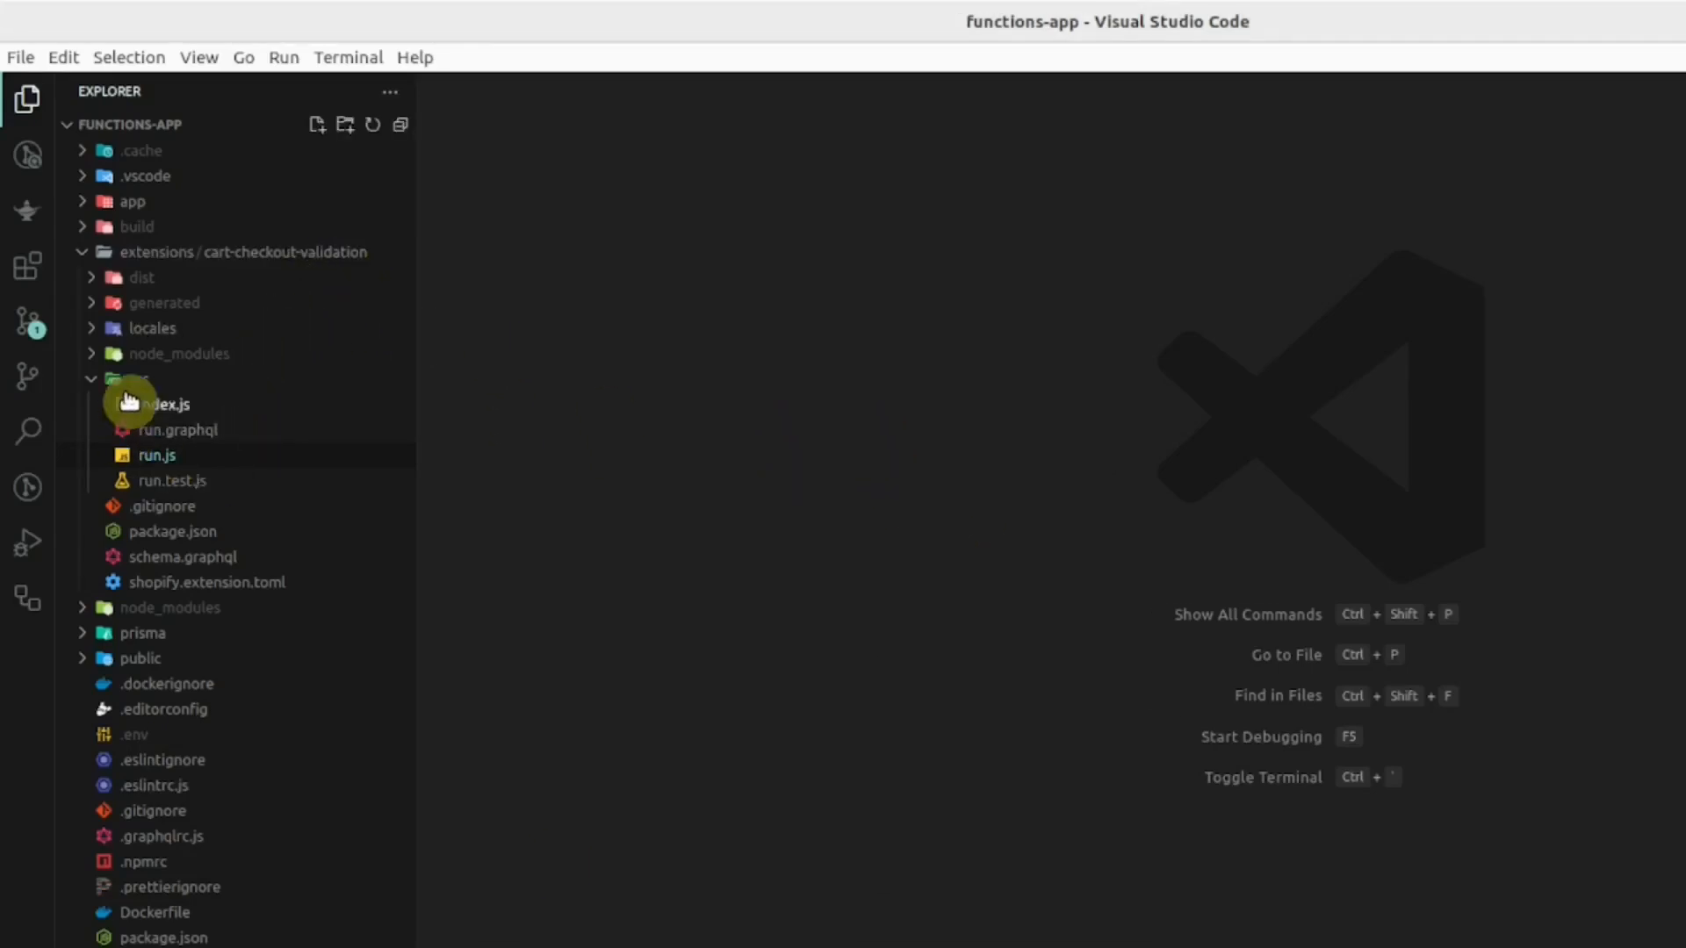
Step: Open the validation extension's src files and compare run.graphql's quantity query with run.js logic
left_click(178, 429)
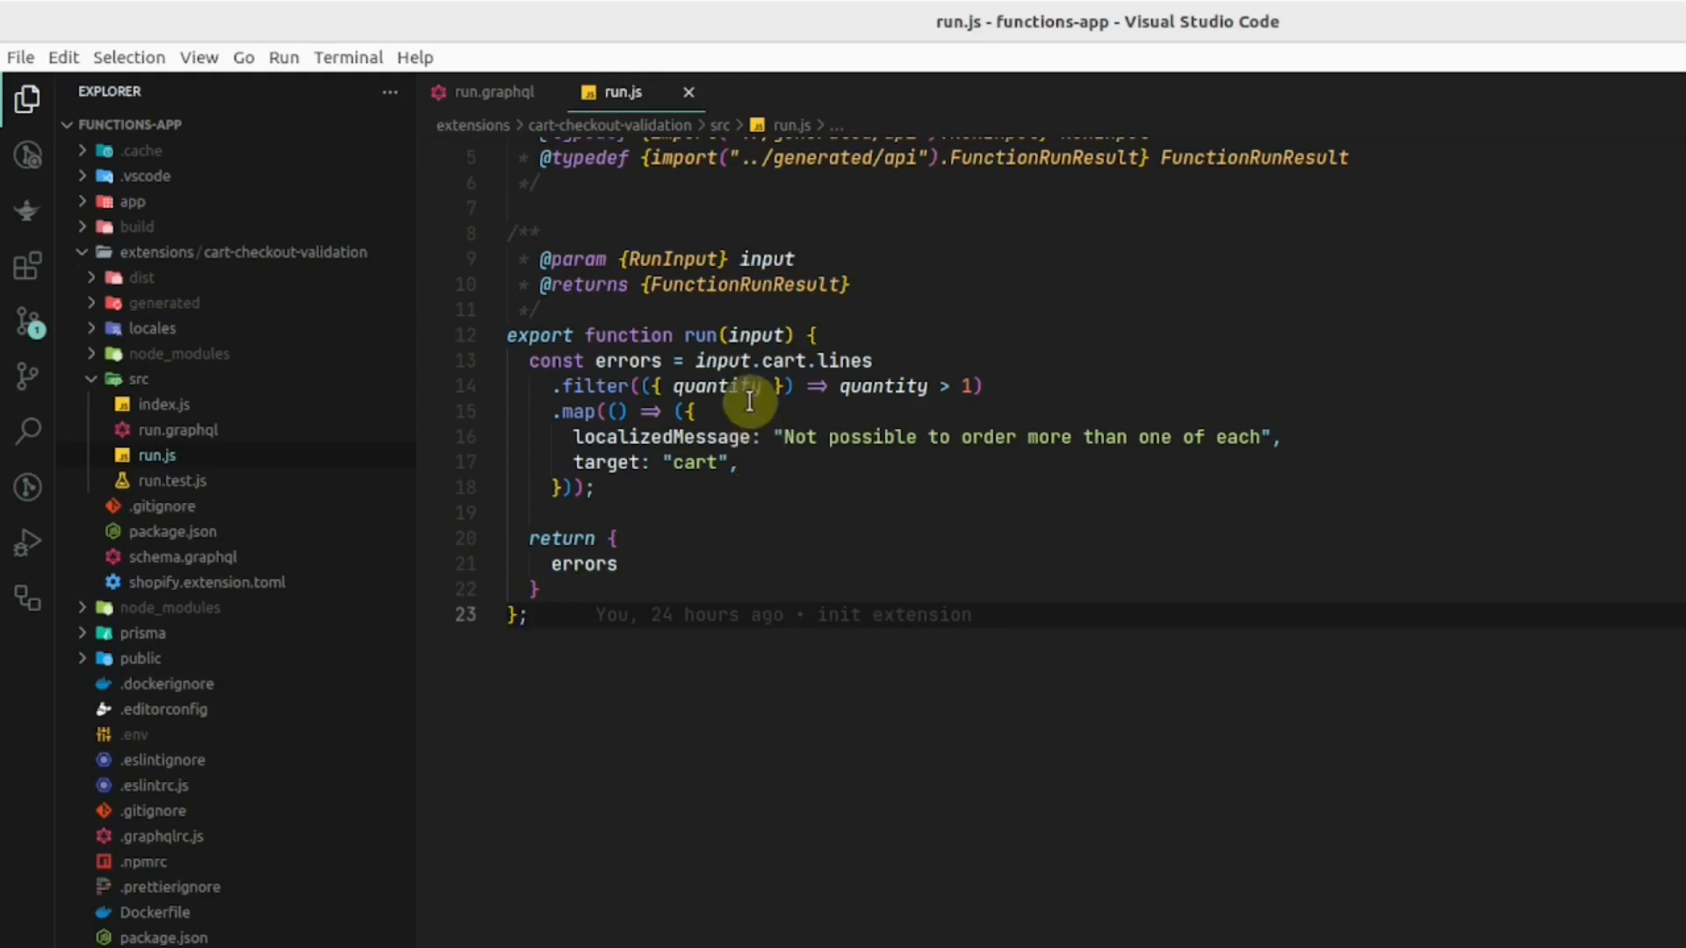
left_click(498, 91)
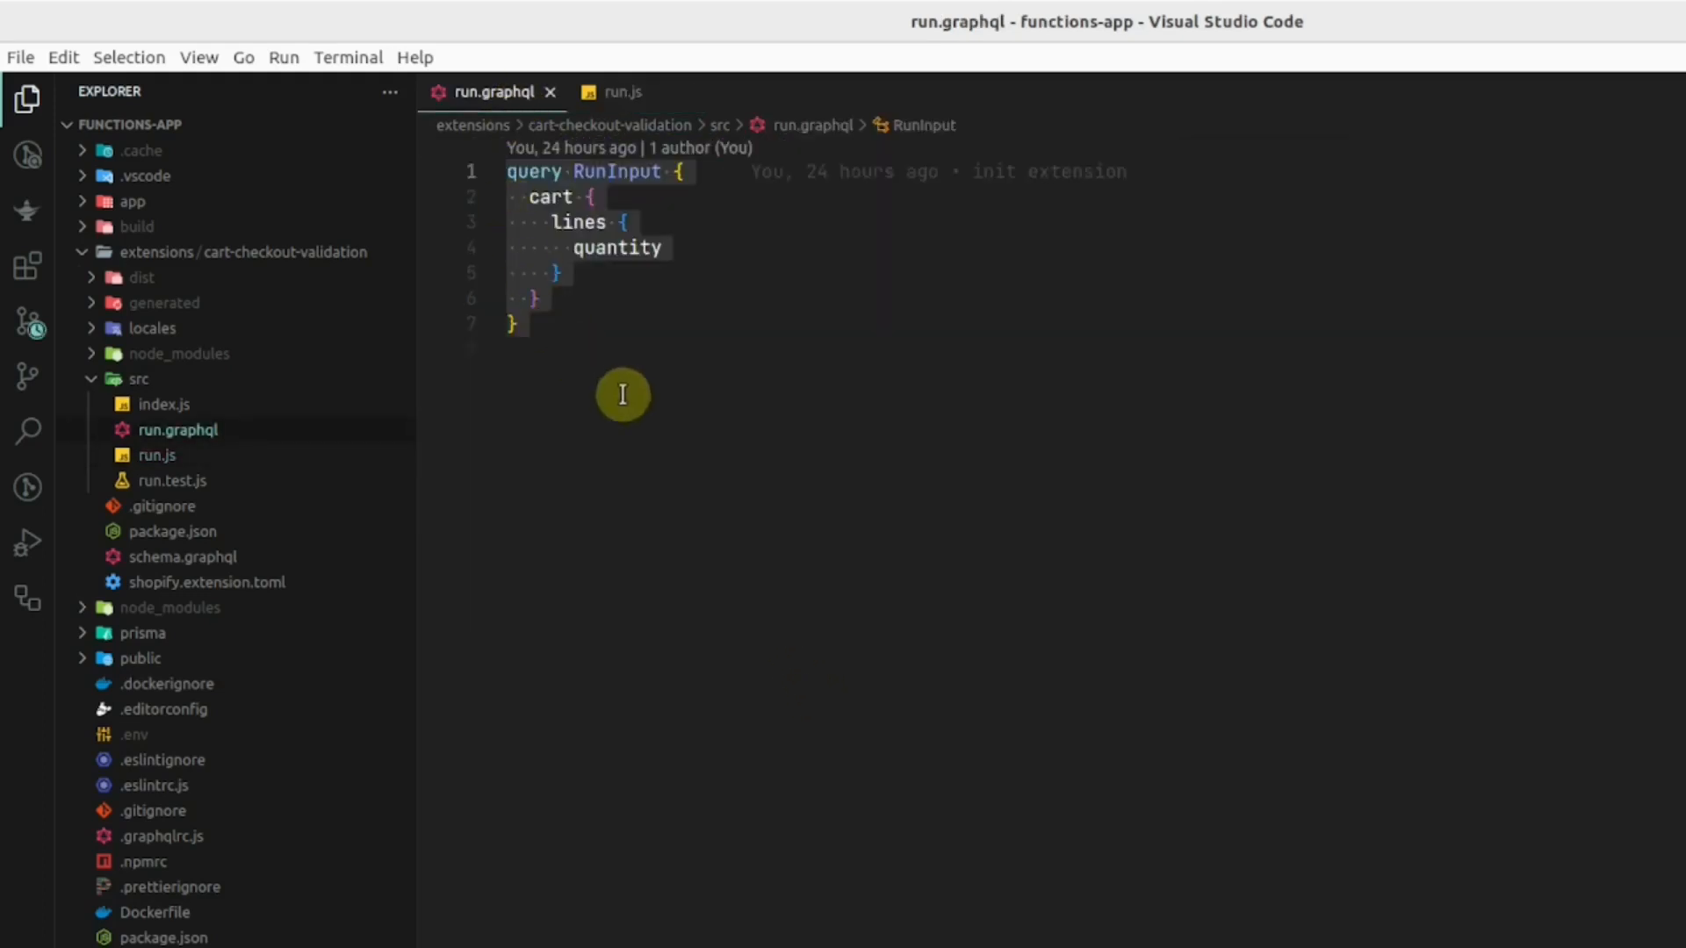
left_click(622, 91)
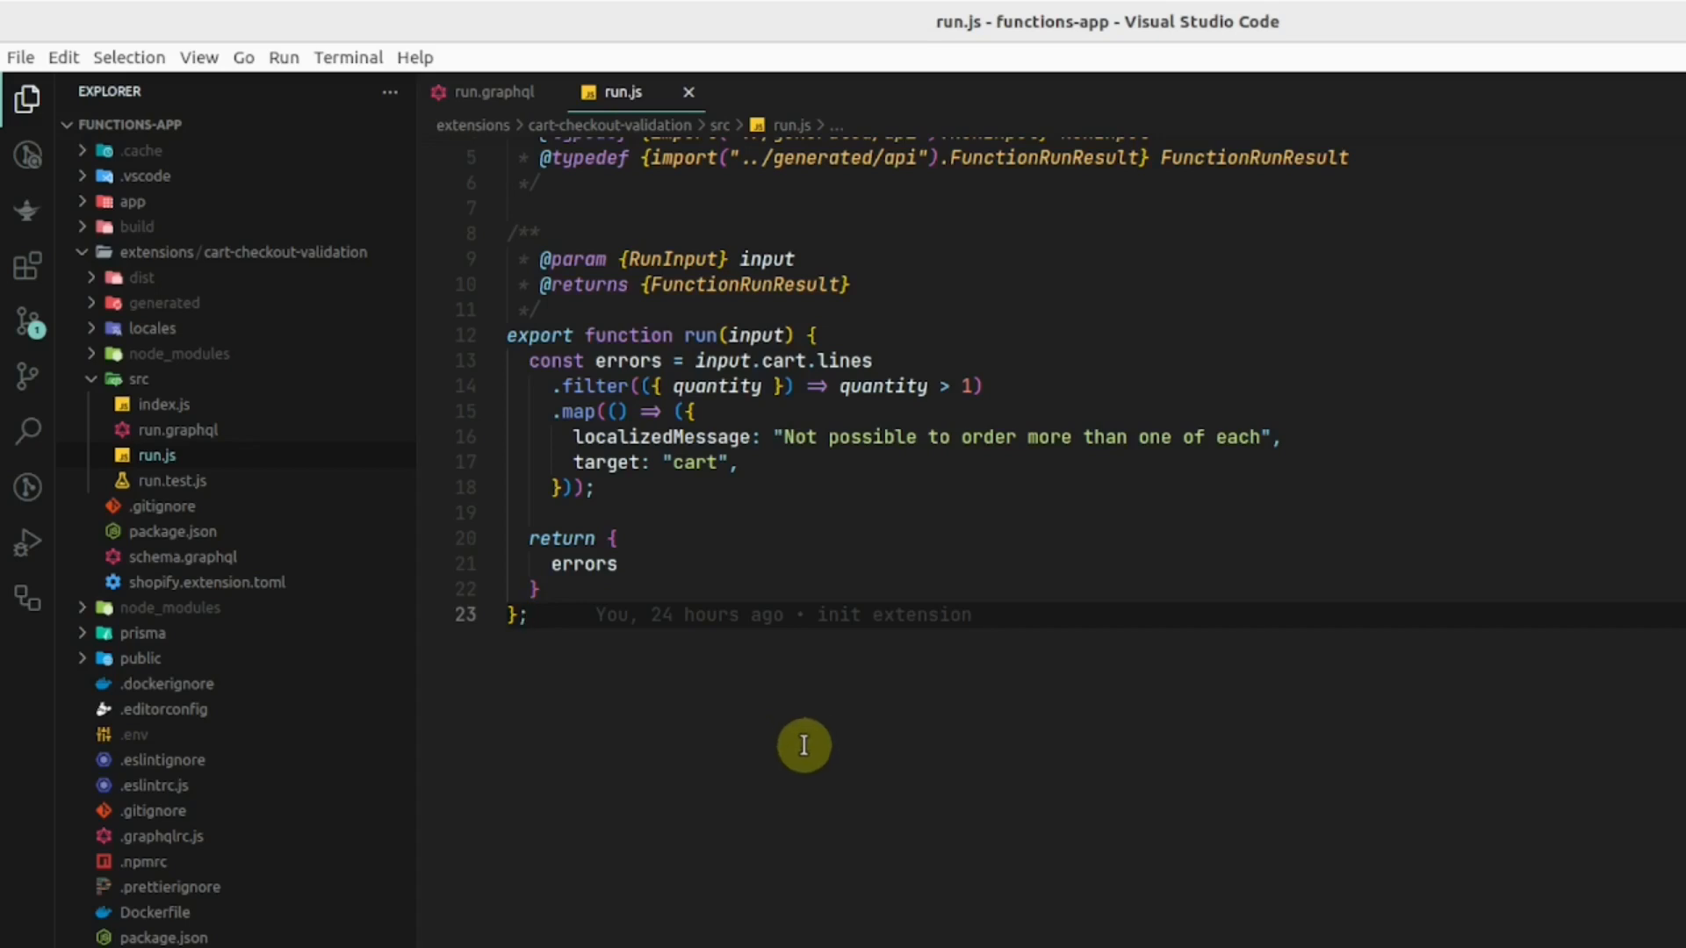
mouse_move(272, 258)
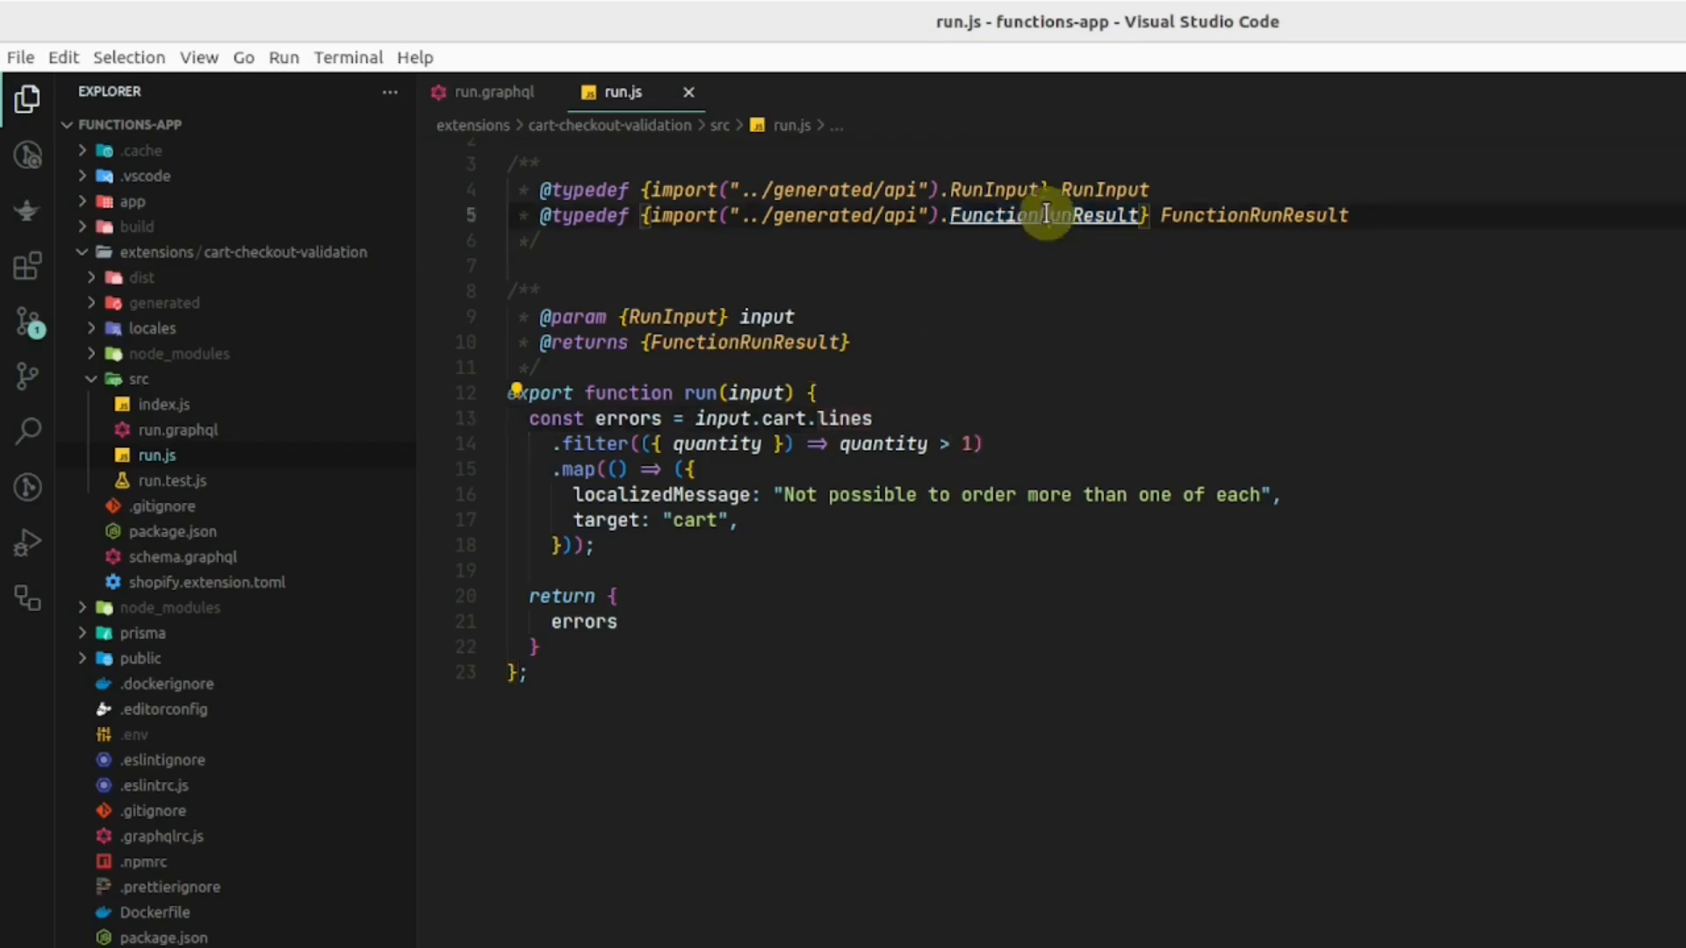
Step: Jump to the FunctionRunResult and FunctionError definitions in api.ts, then return to run.js
left_click(1044, 214)
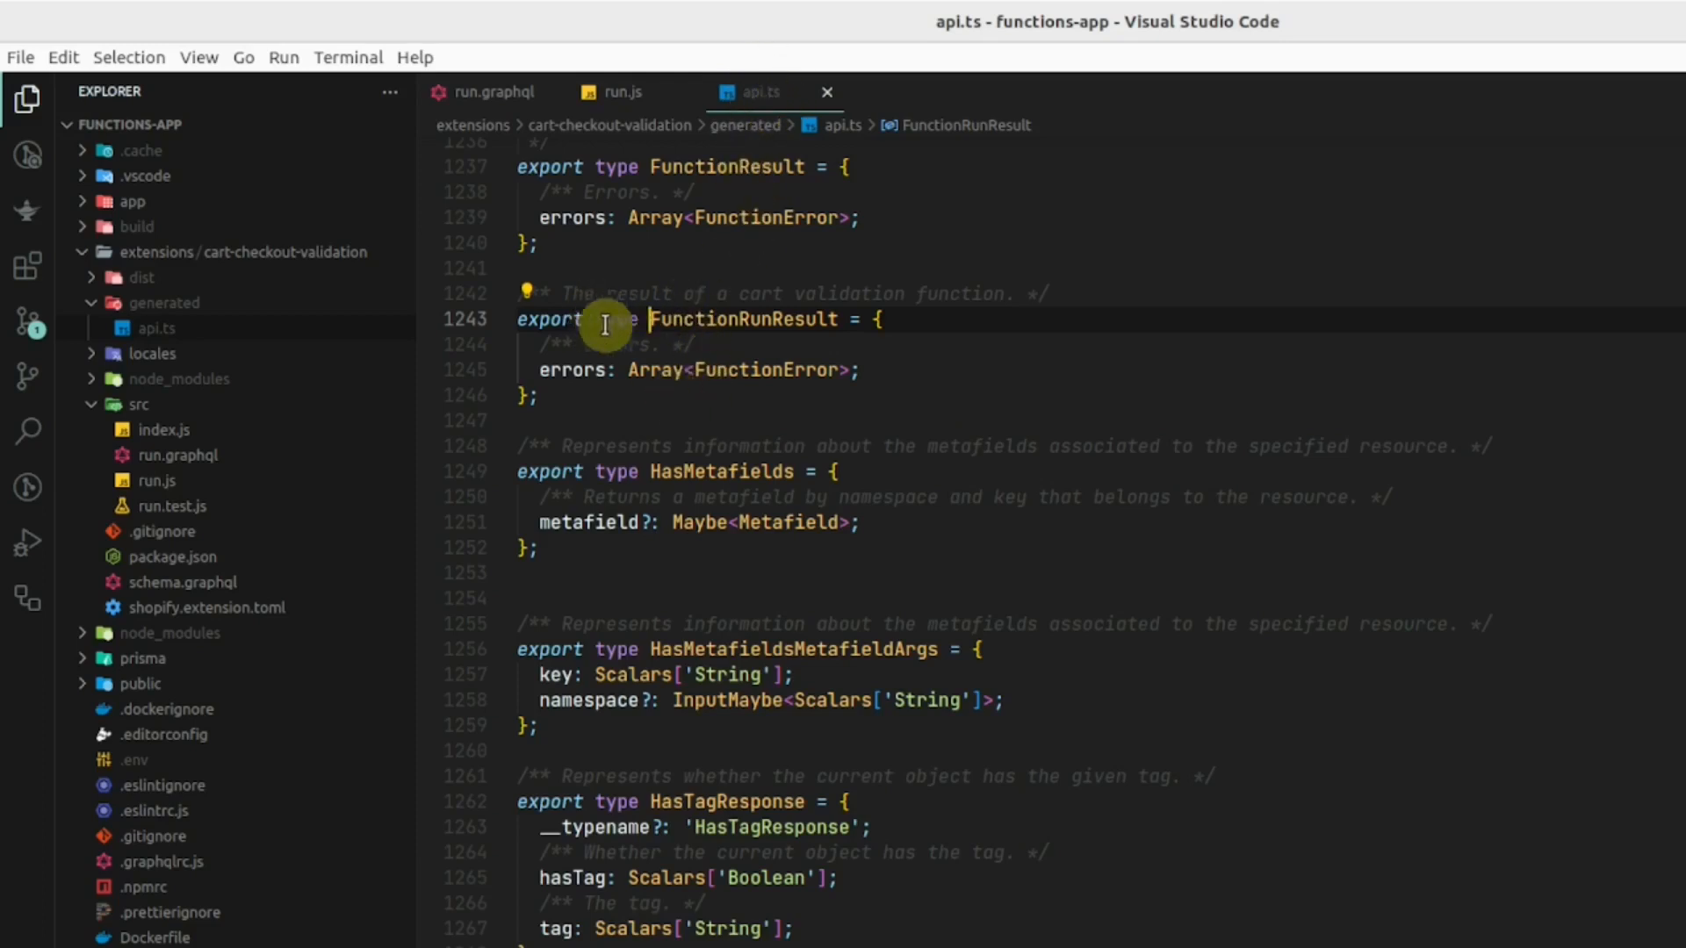
mouse_move(787, 371)
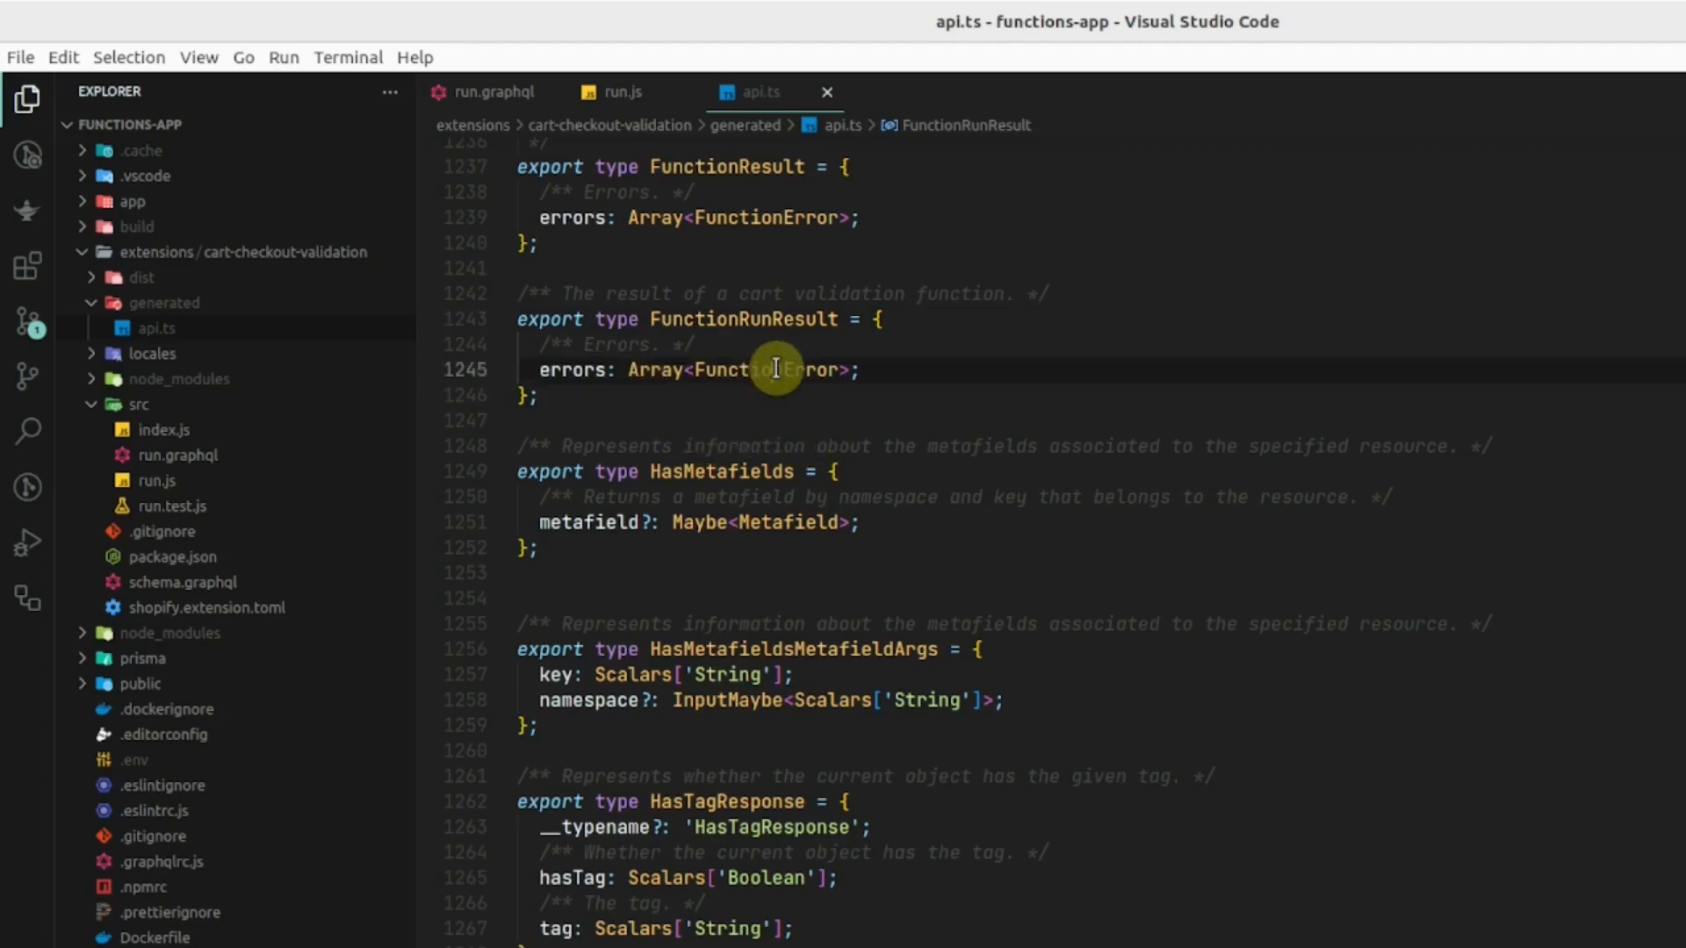
mouse_move(766, 371)
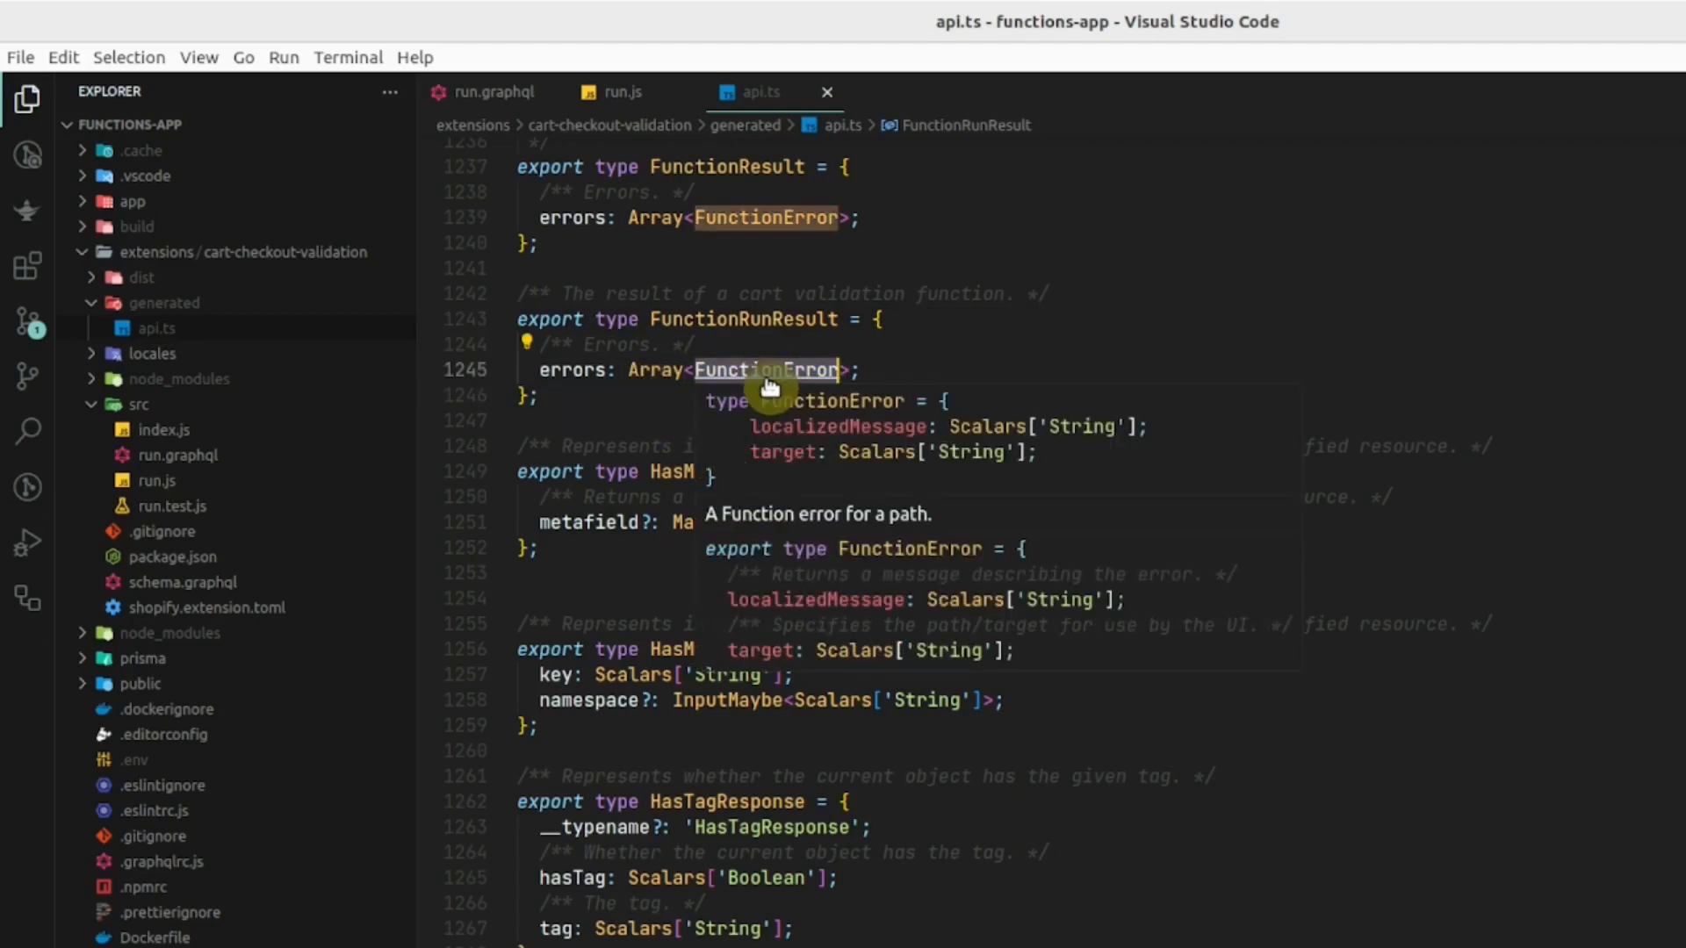
left_click(766, 369)
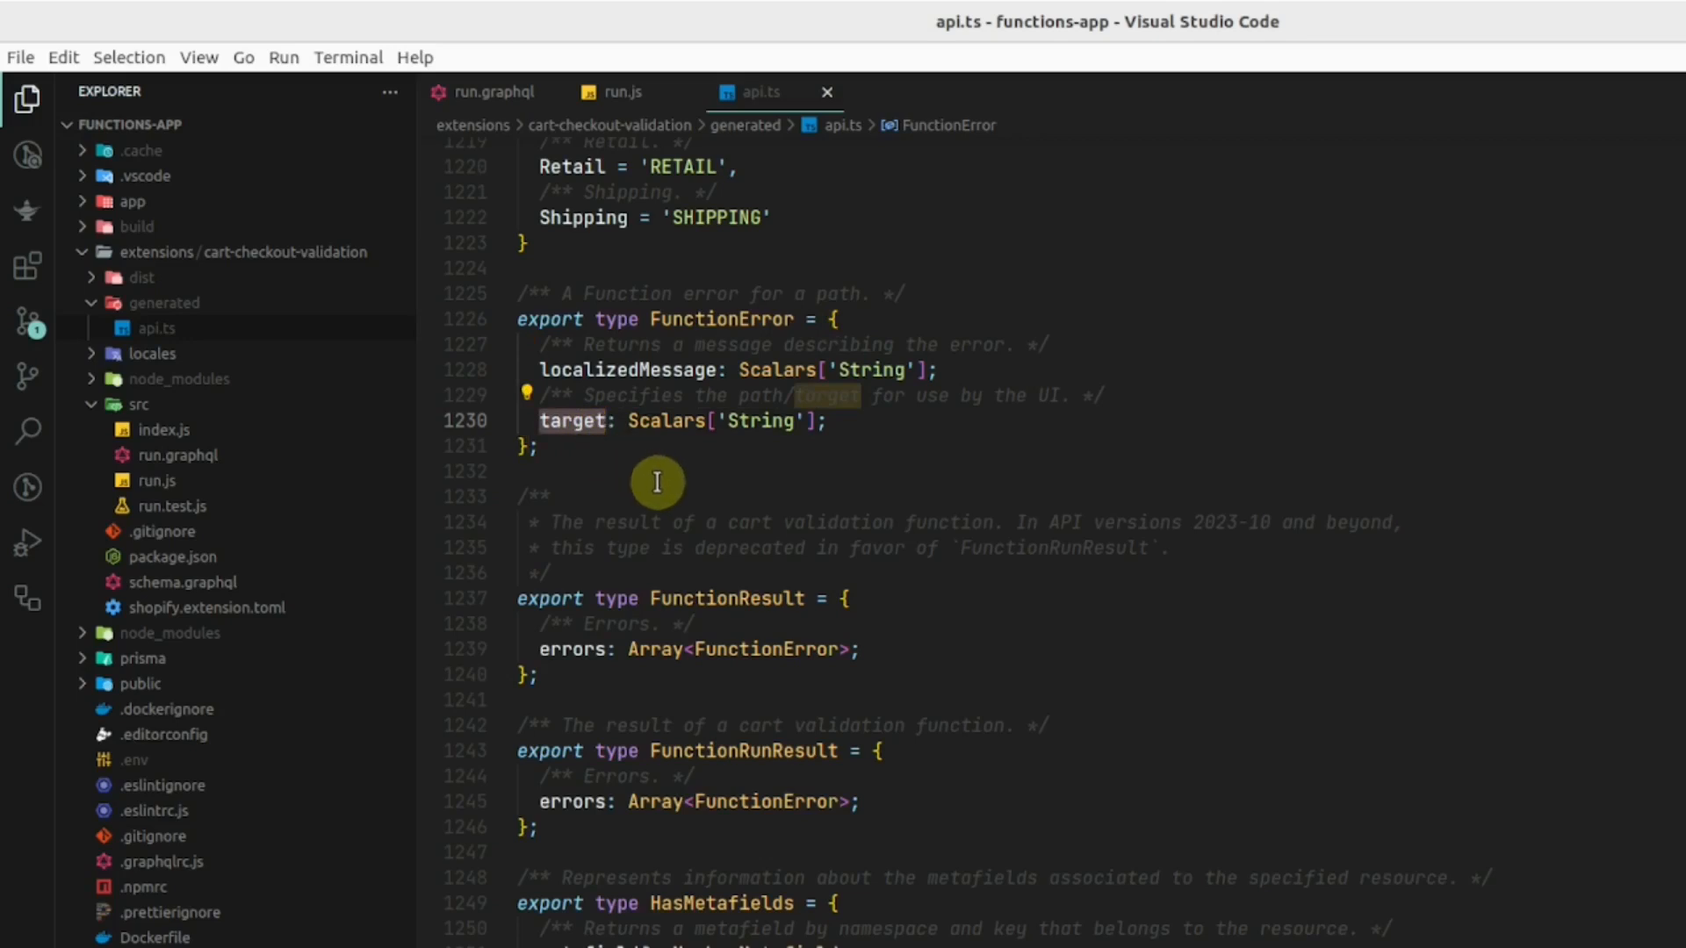
left_click(621, 92)
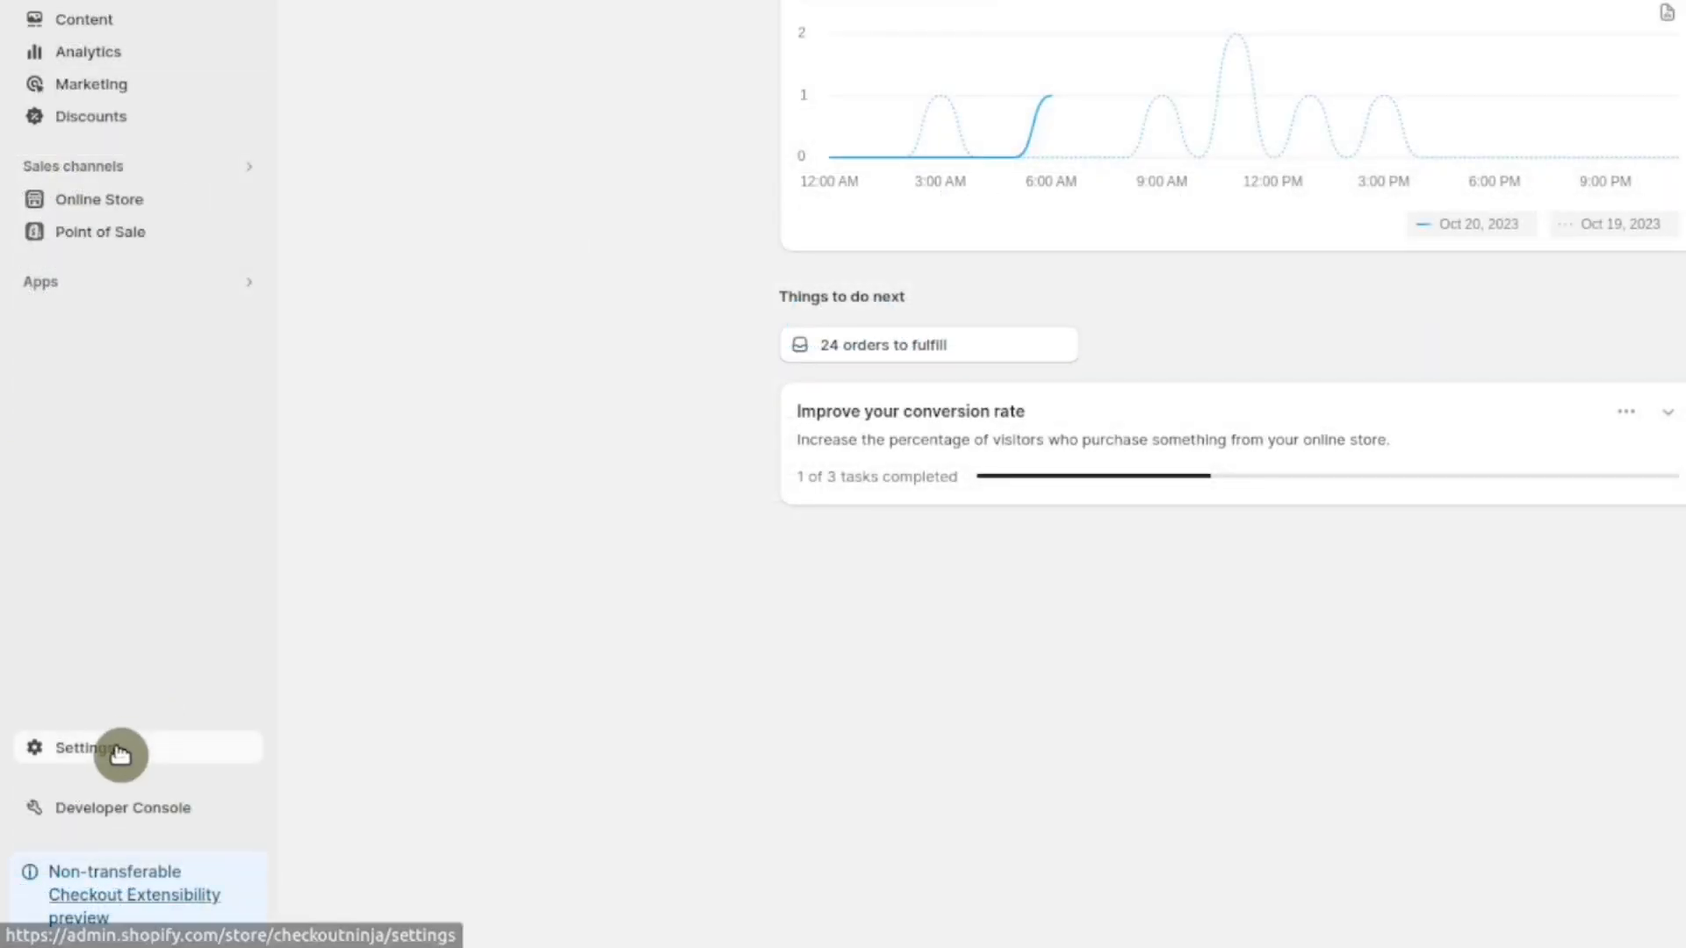
Step: Add the cart-checkout-validation checkout rule from Functions-App in Settings > Checkout and activate it
left_click(77, 748)
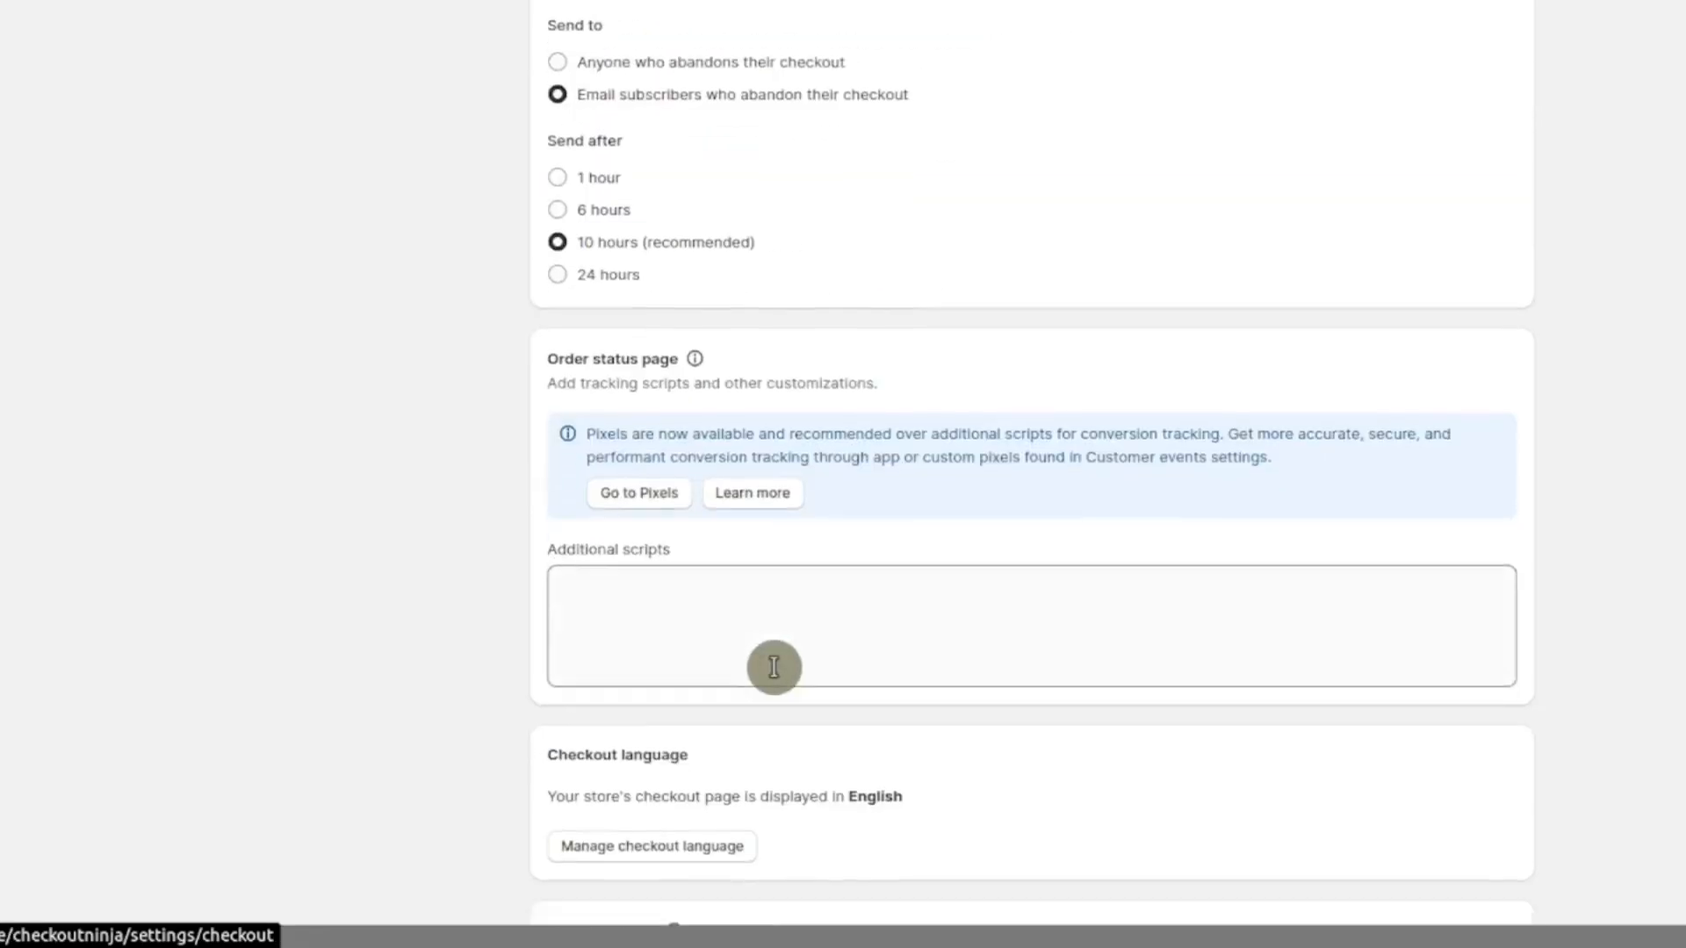
scroll("down", 3)
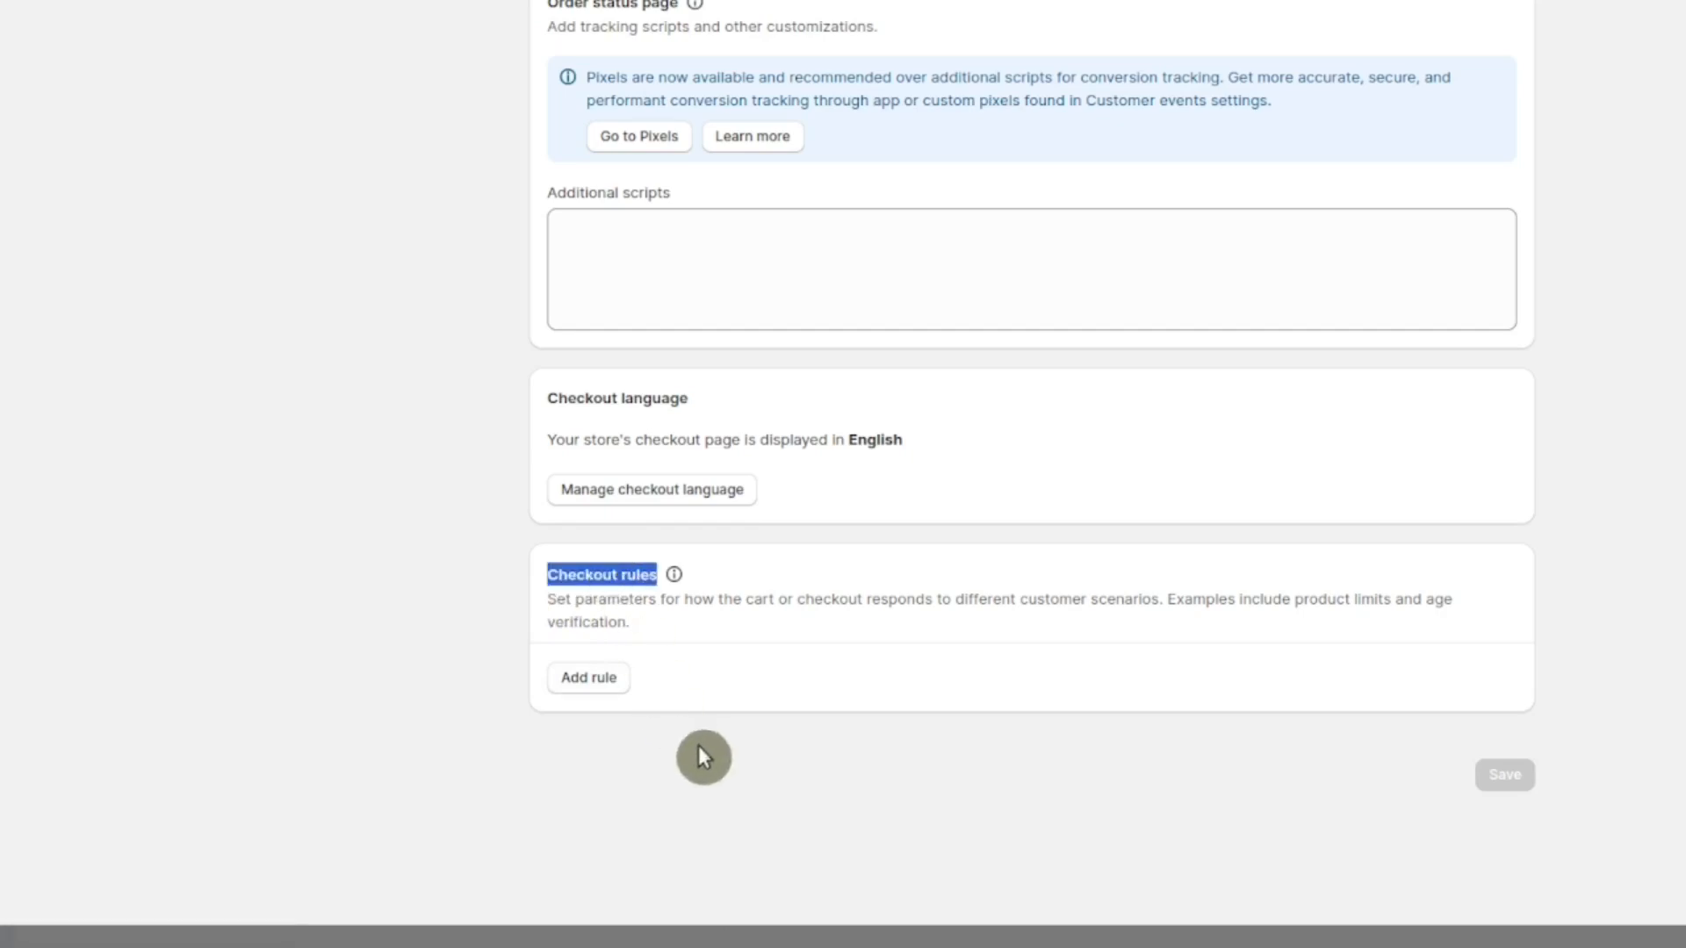
left_click(1498, 738)
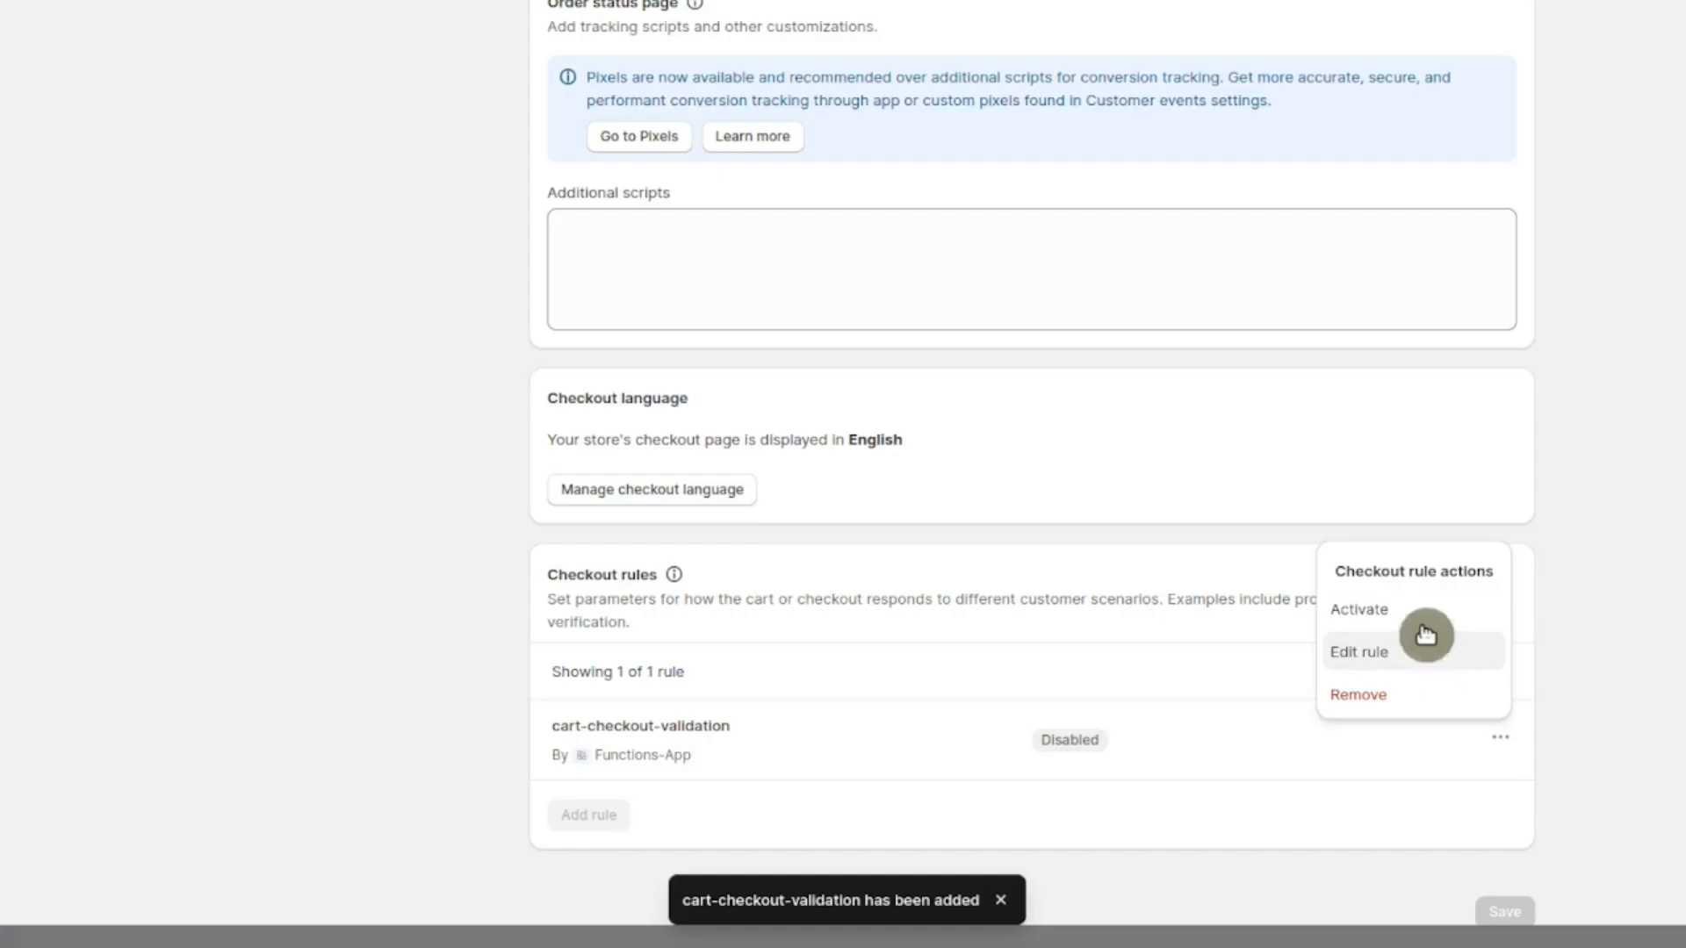
left_click(1155, 14)
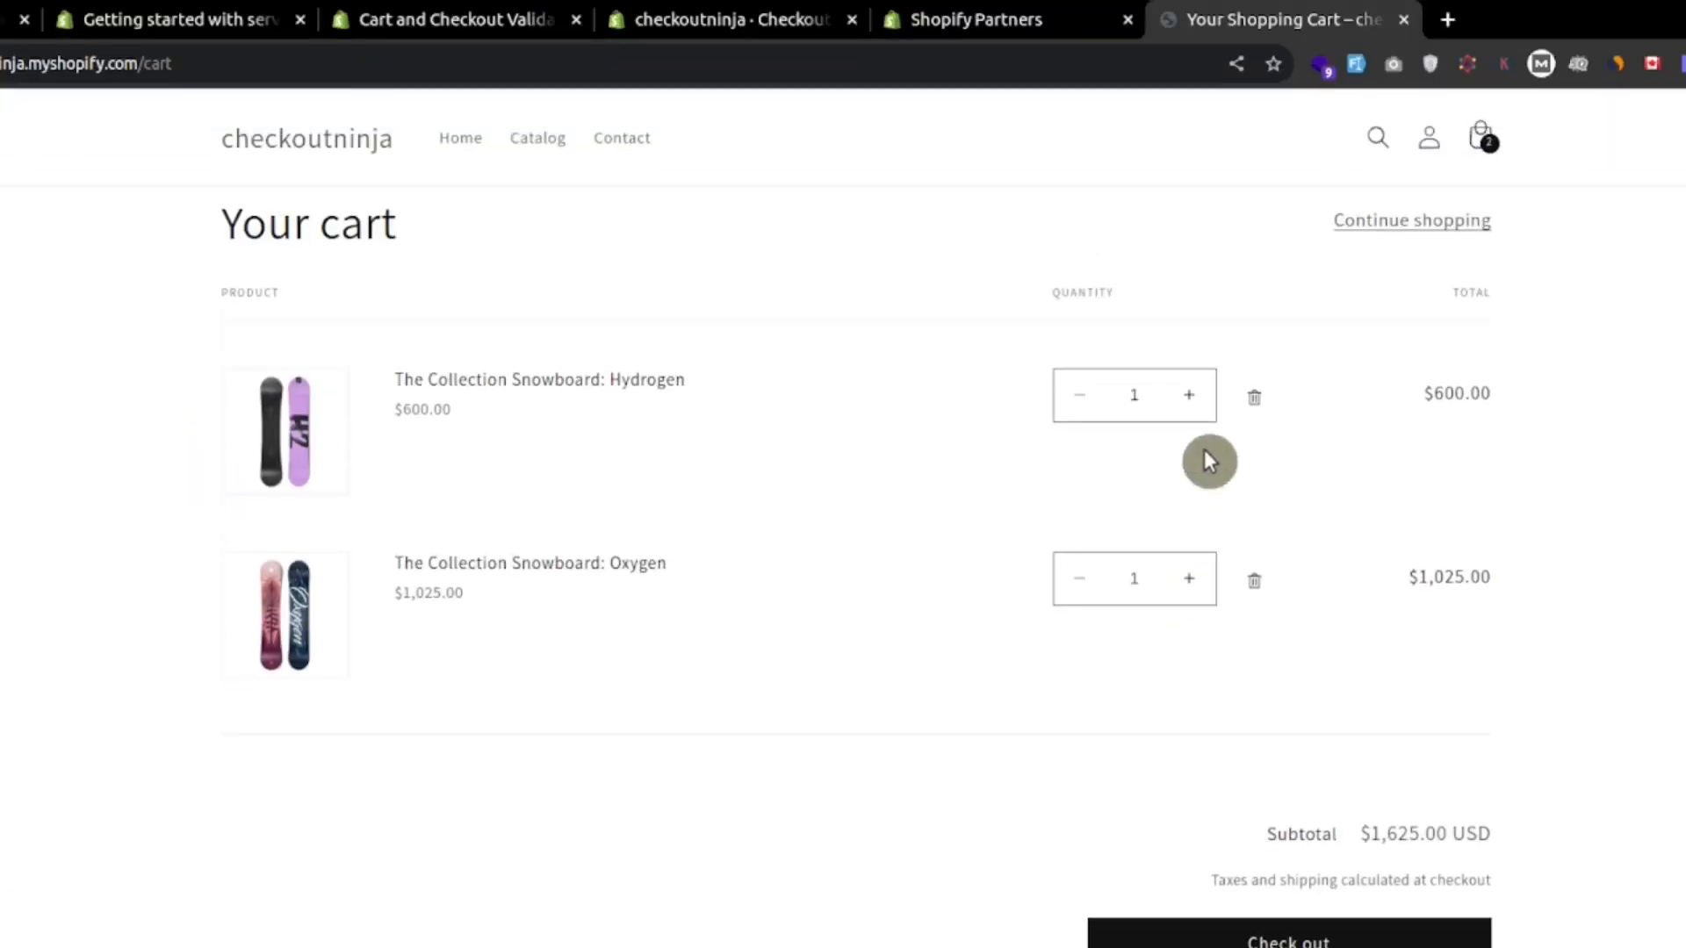
Step: Raise The Collection Snowboard: Hydrogen quantity to 2 in the storefront cart
left_click(1189, 395)
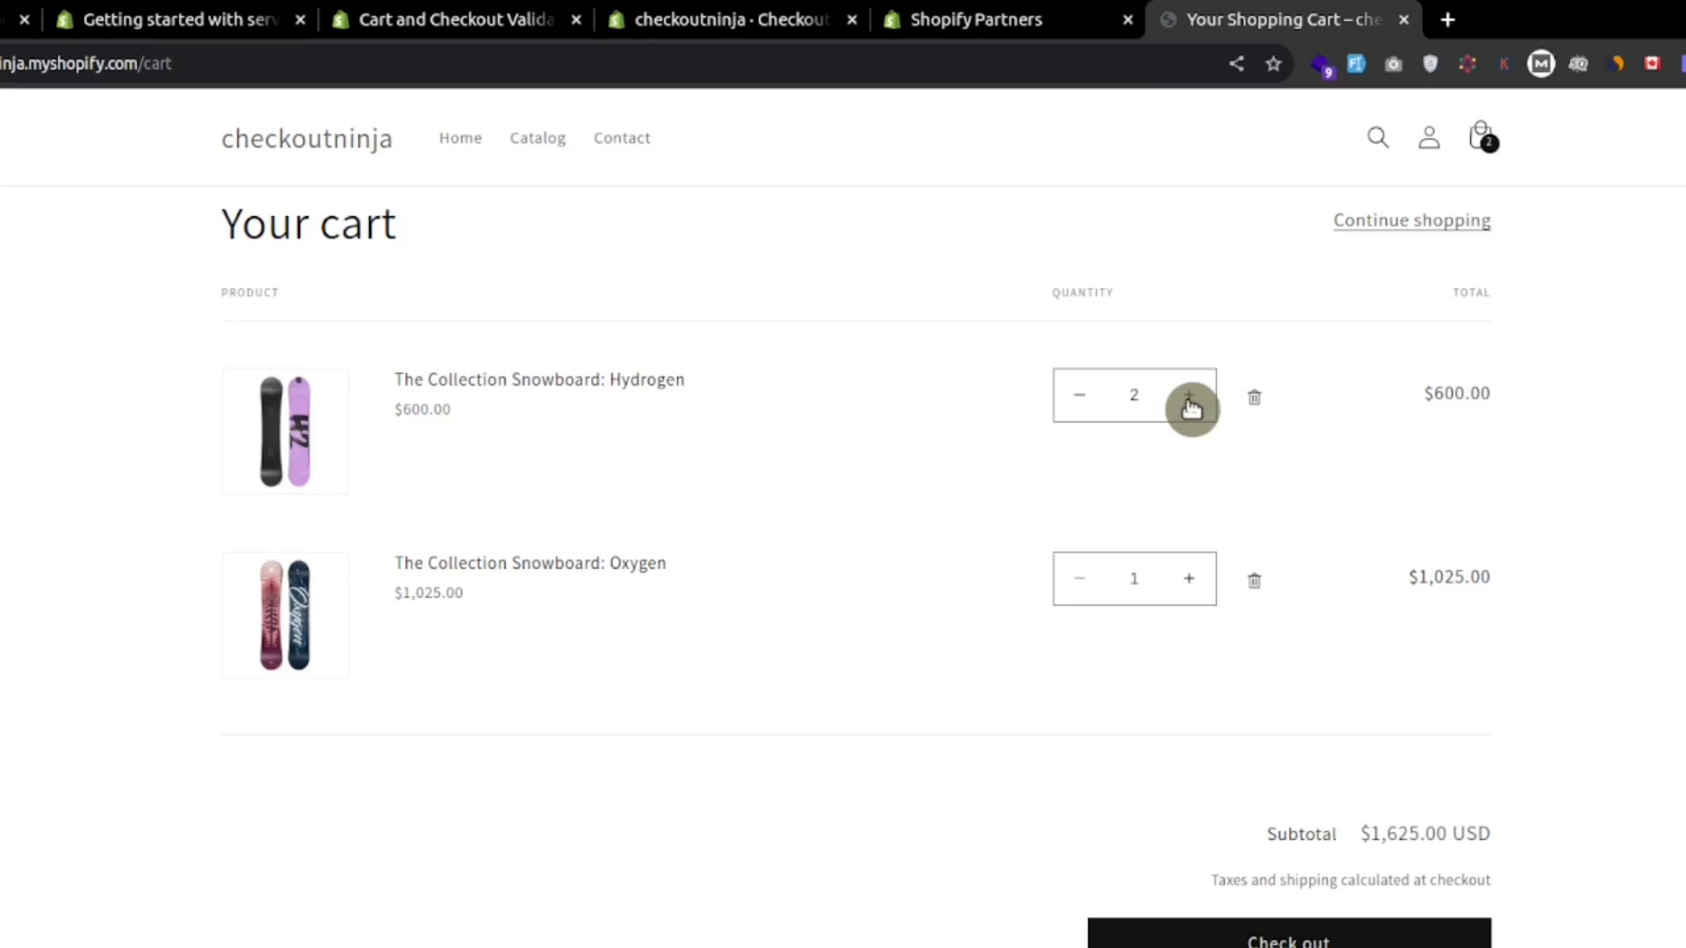
left_click(1078, 395)
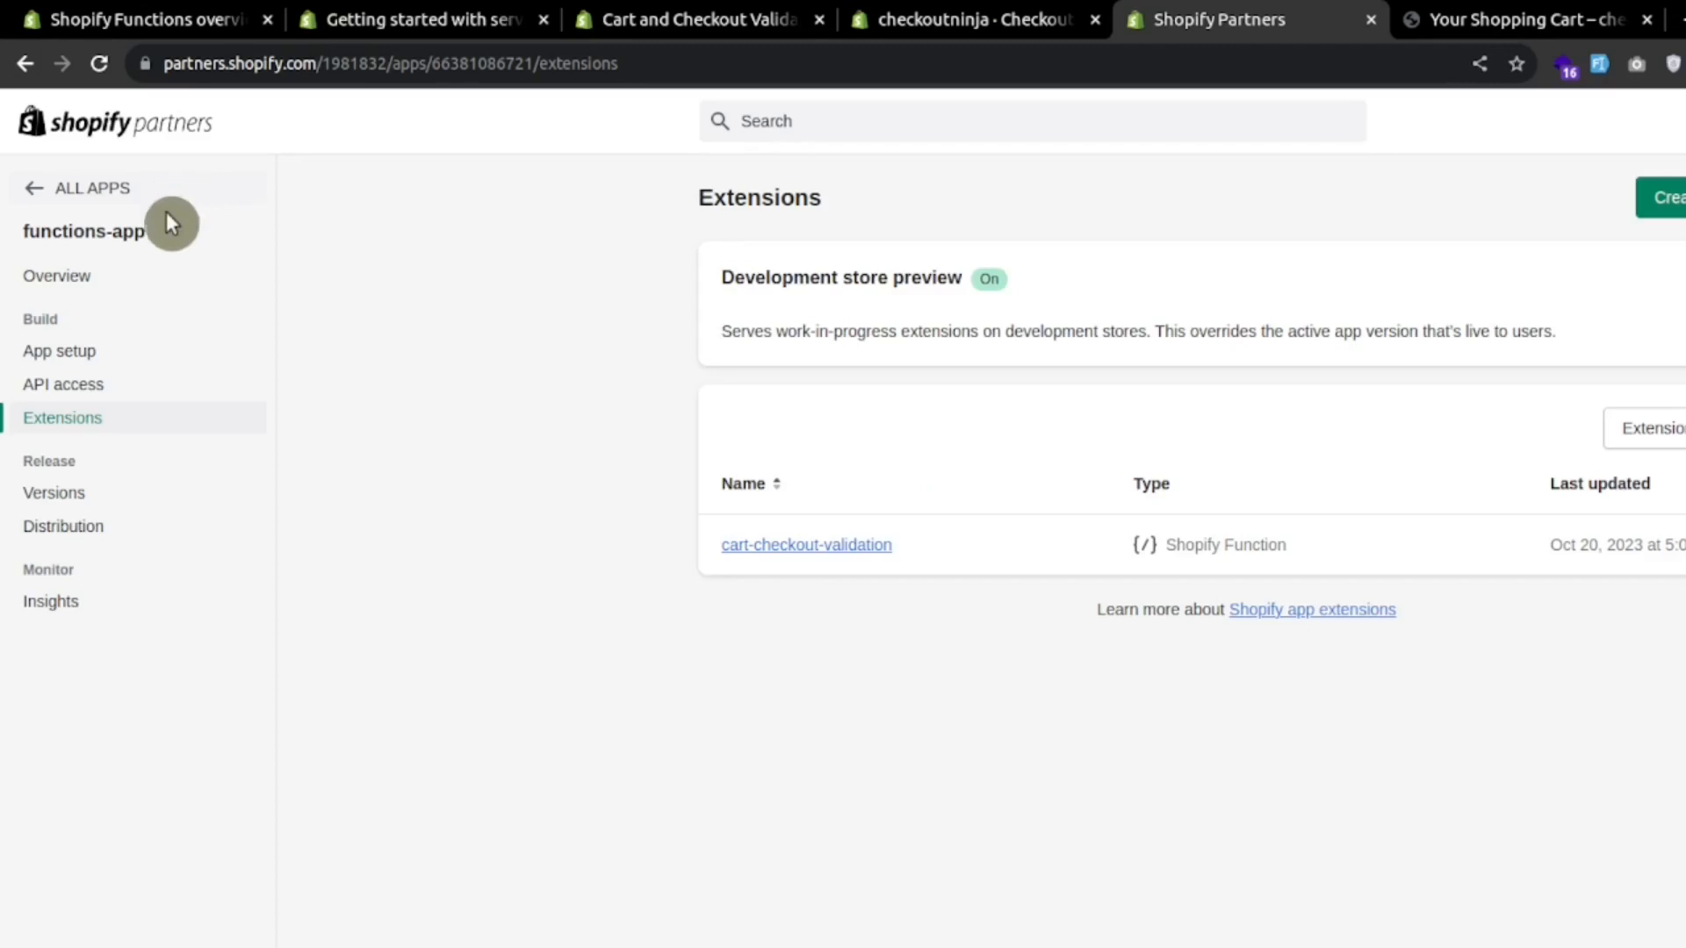
Step: In Partners > functions-app > Extensions, view the latest cart-checkout-validation run's details
double_click(85, 231)
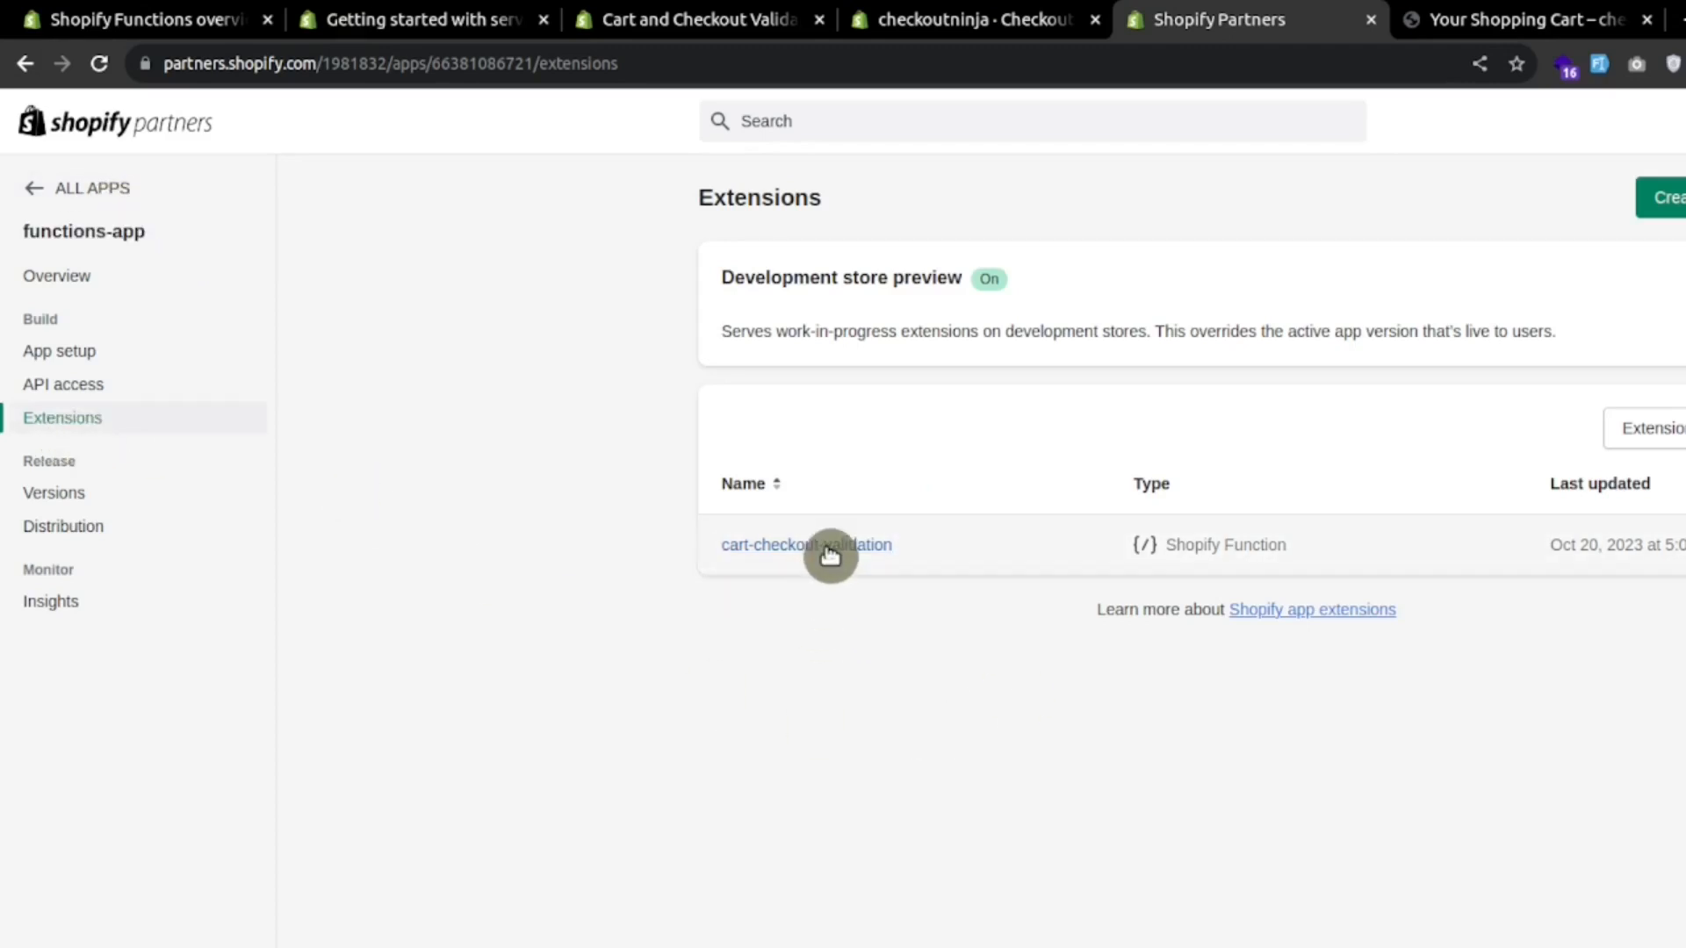
left_click(806, 544)
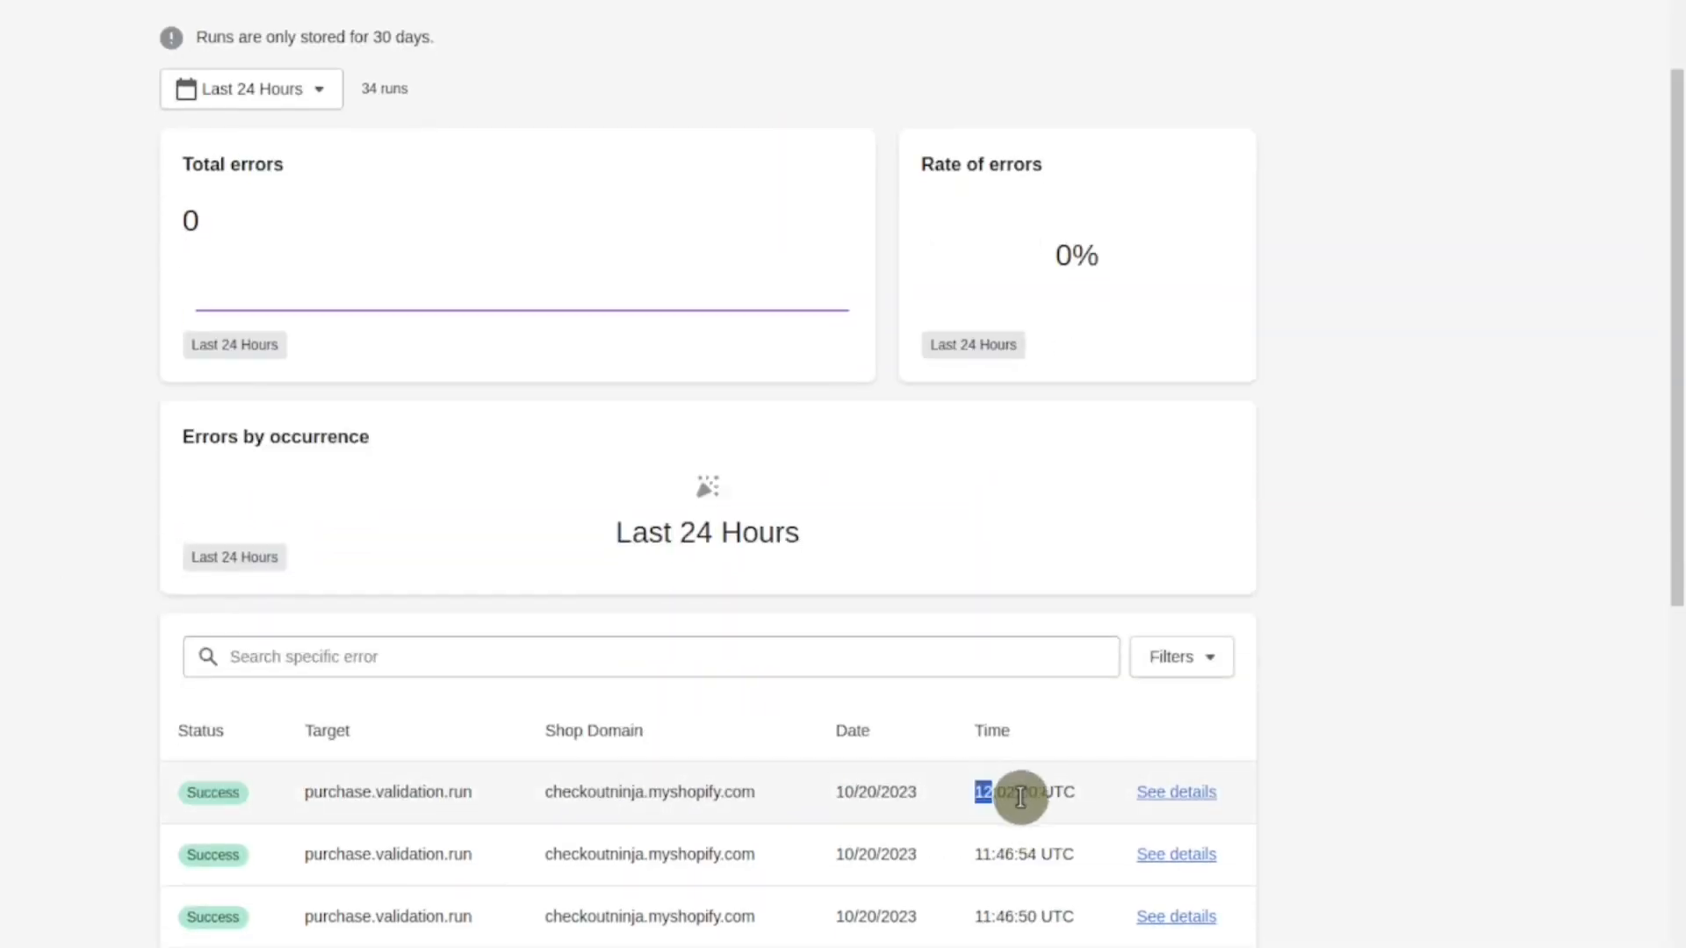
left_click(1174, 792)
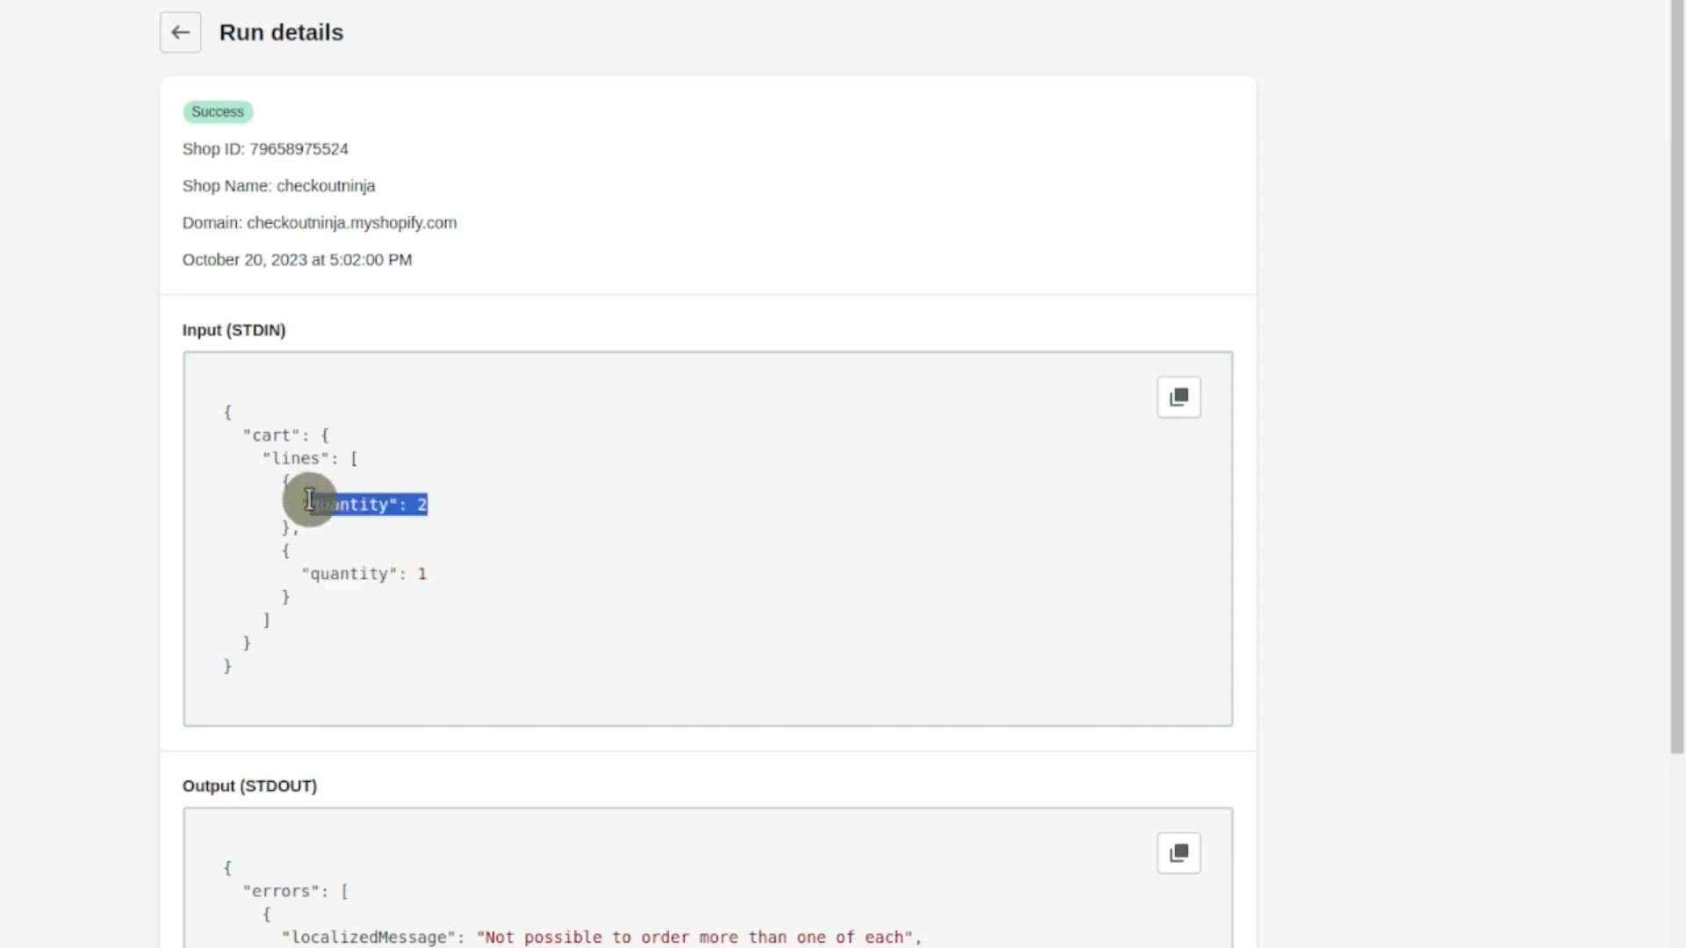
Step: Review the run's input quantities 2 and 1, the one-of-each error output, and logs
scroll("down", 3)
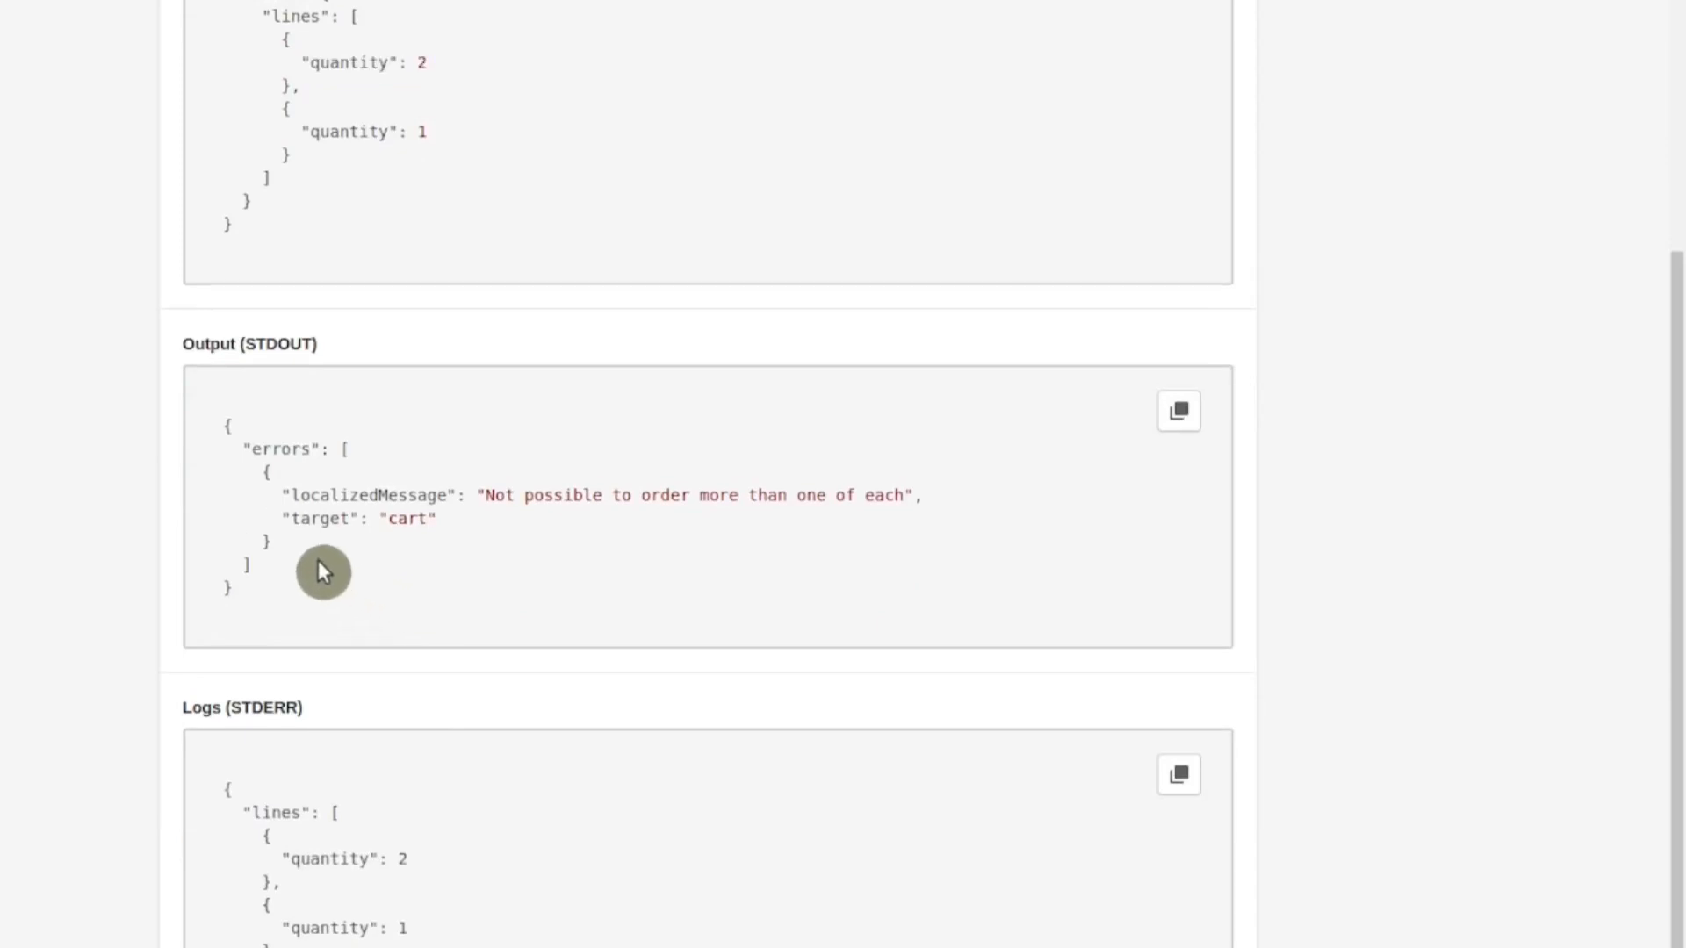
scroll("up", 3)
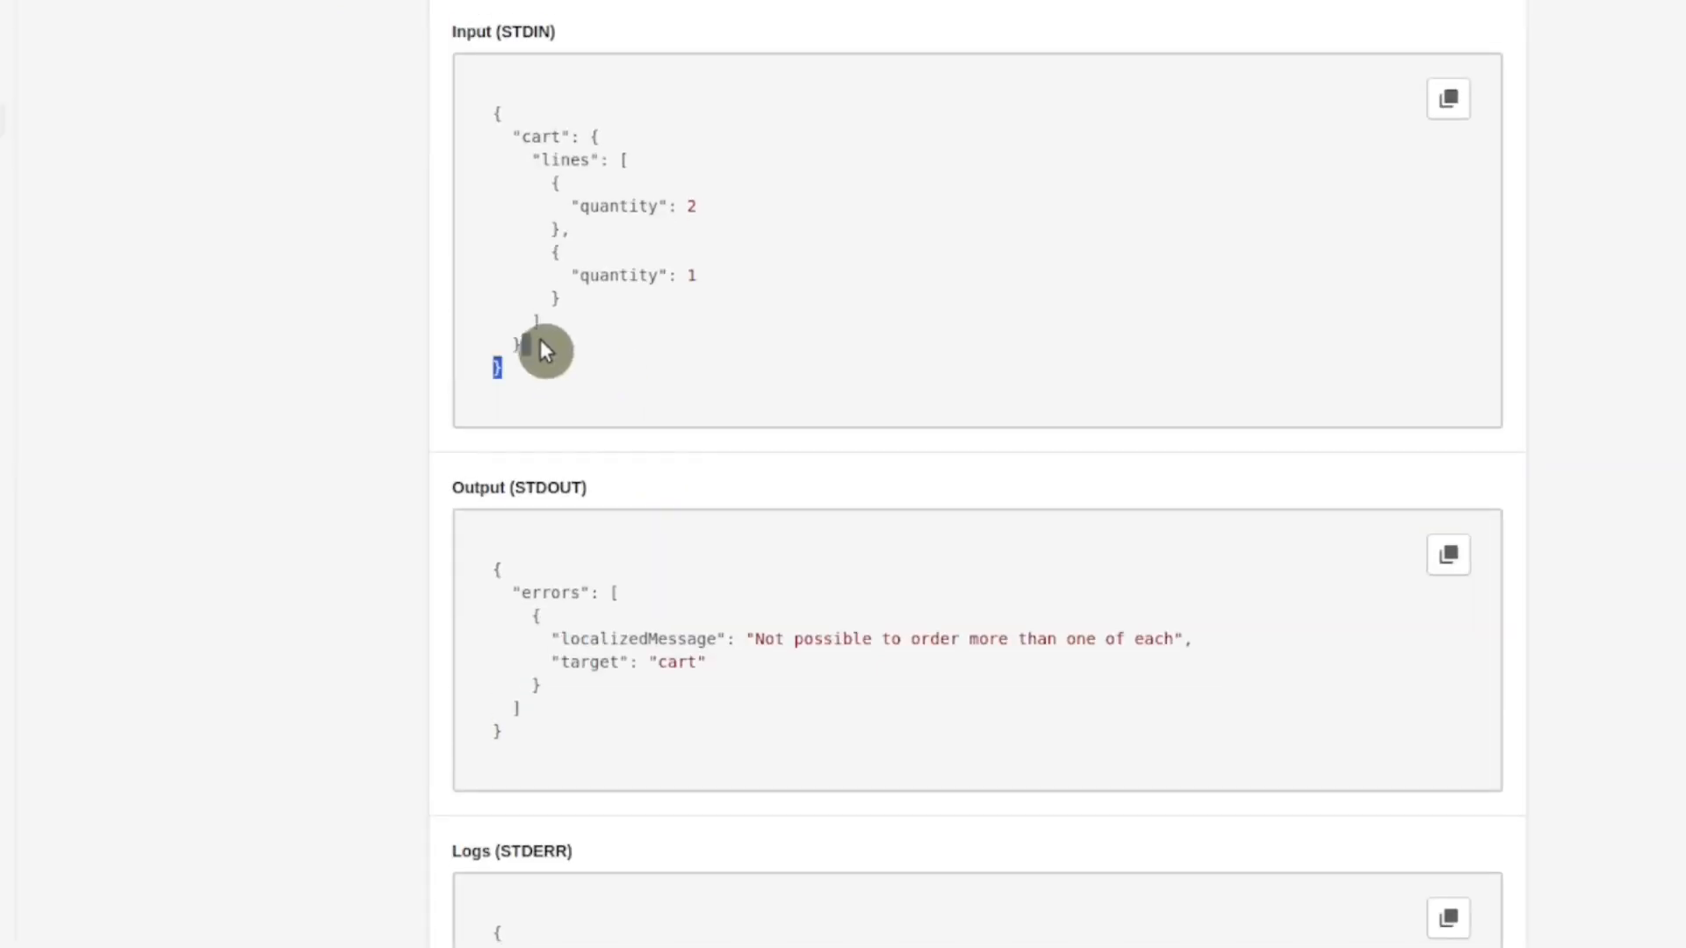
scroll("down", 3)
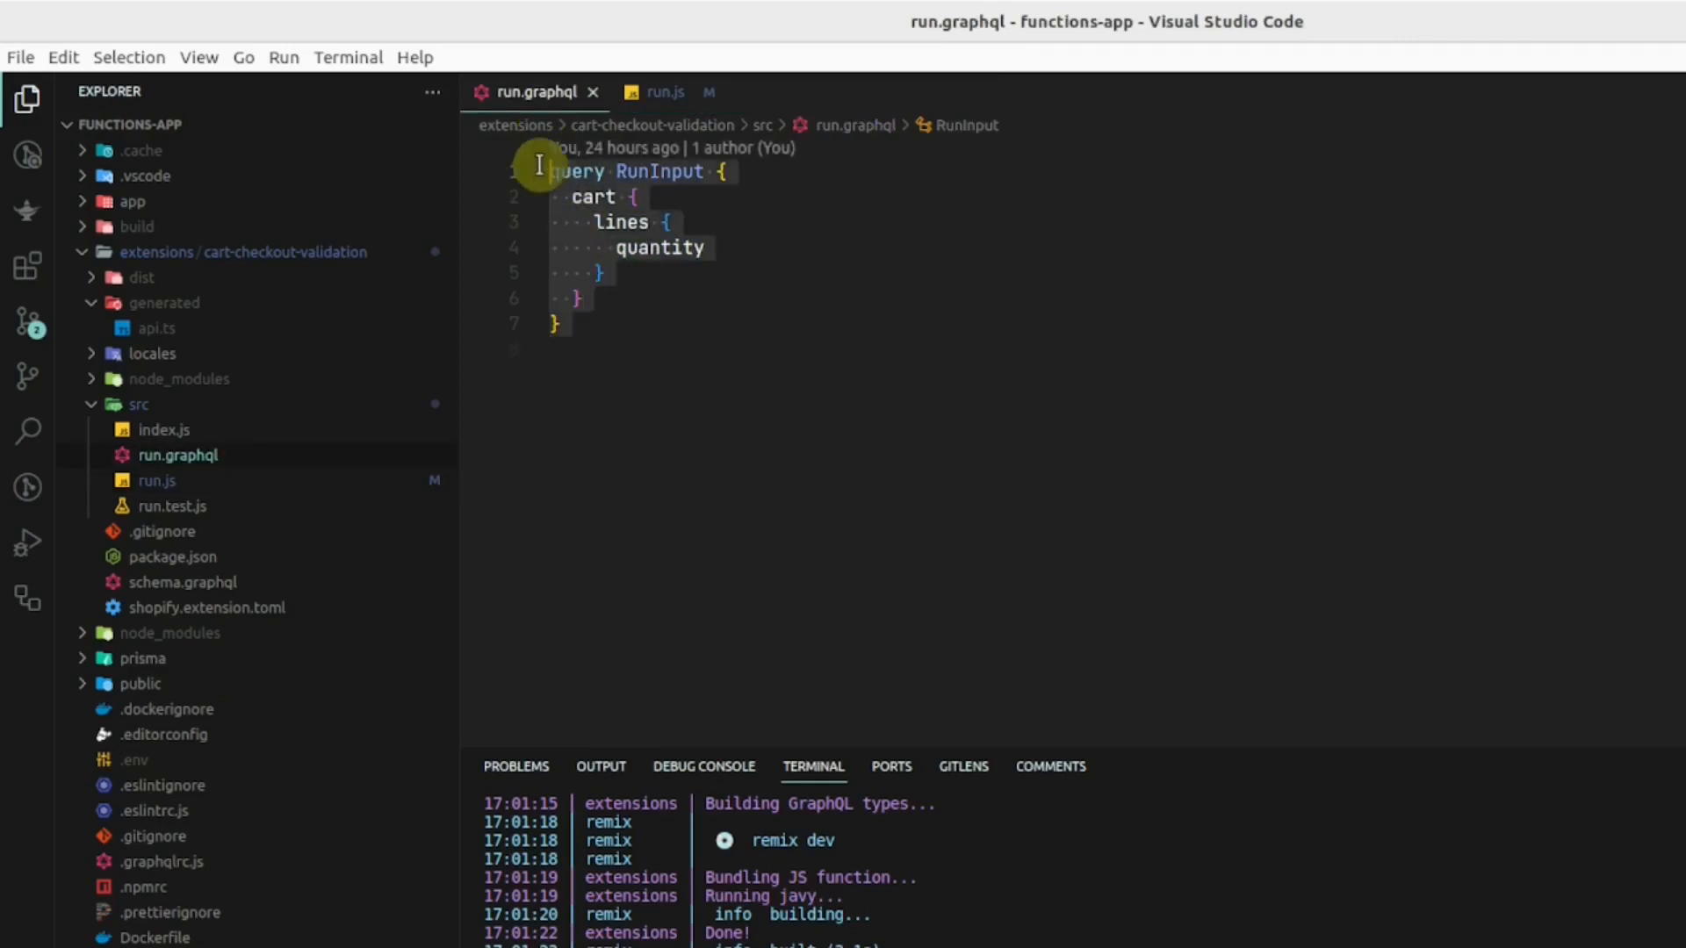
Step: Show run.js with console.log(JSON.stringify({lines: input.cart.lines})) before returning errors
left_click(666, 91)
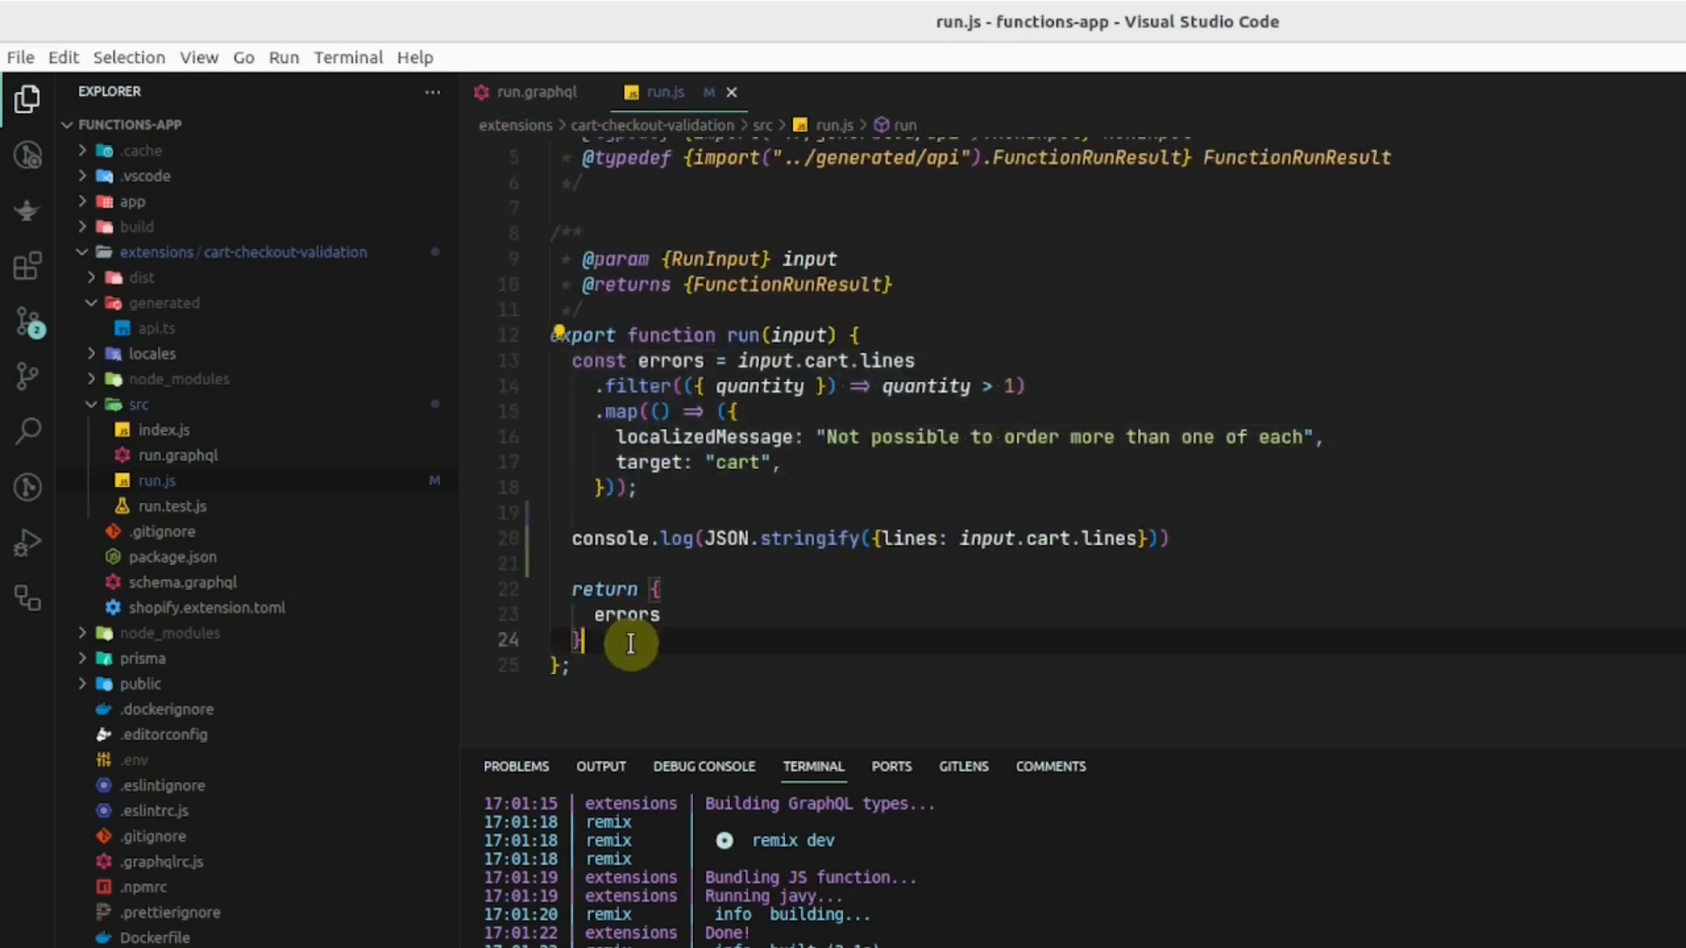